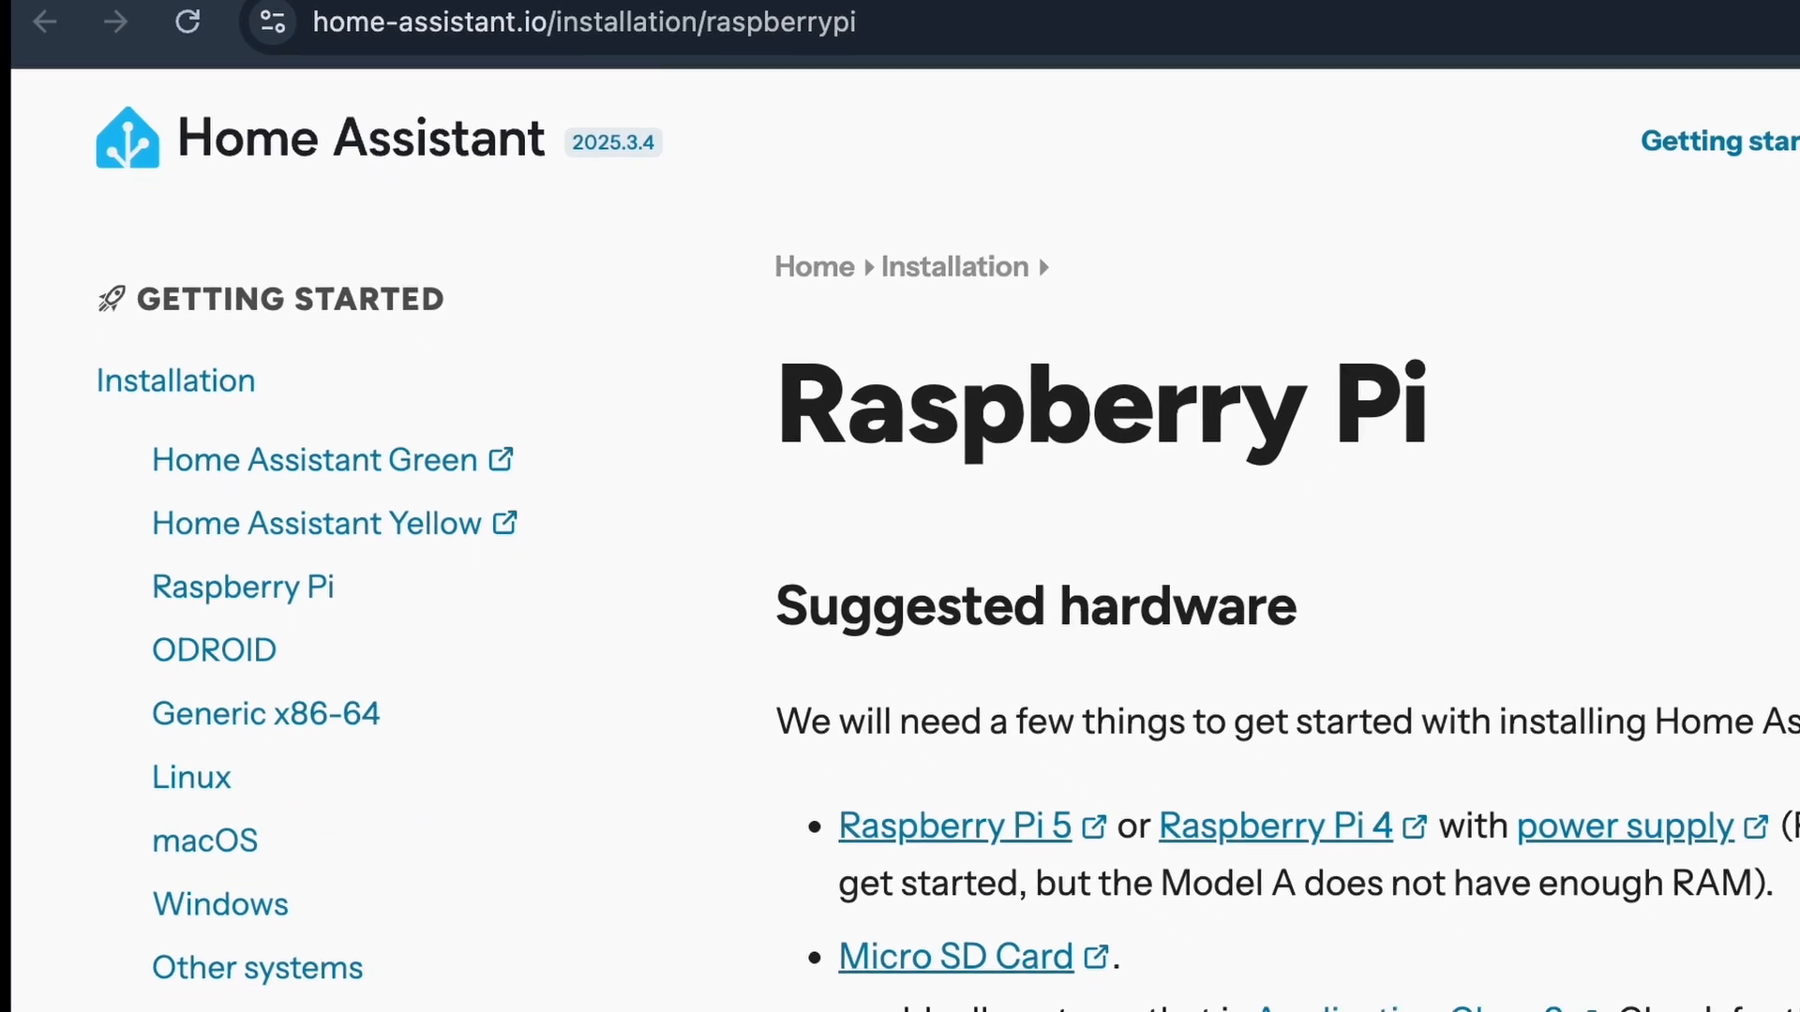
# - Scroll the Raspberry Pi installation page down to the 'Write the image to your SD card' section
pyautogui.scroll(-3)
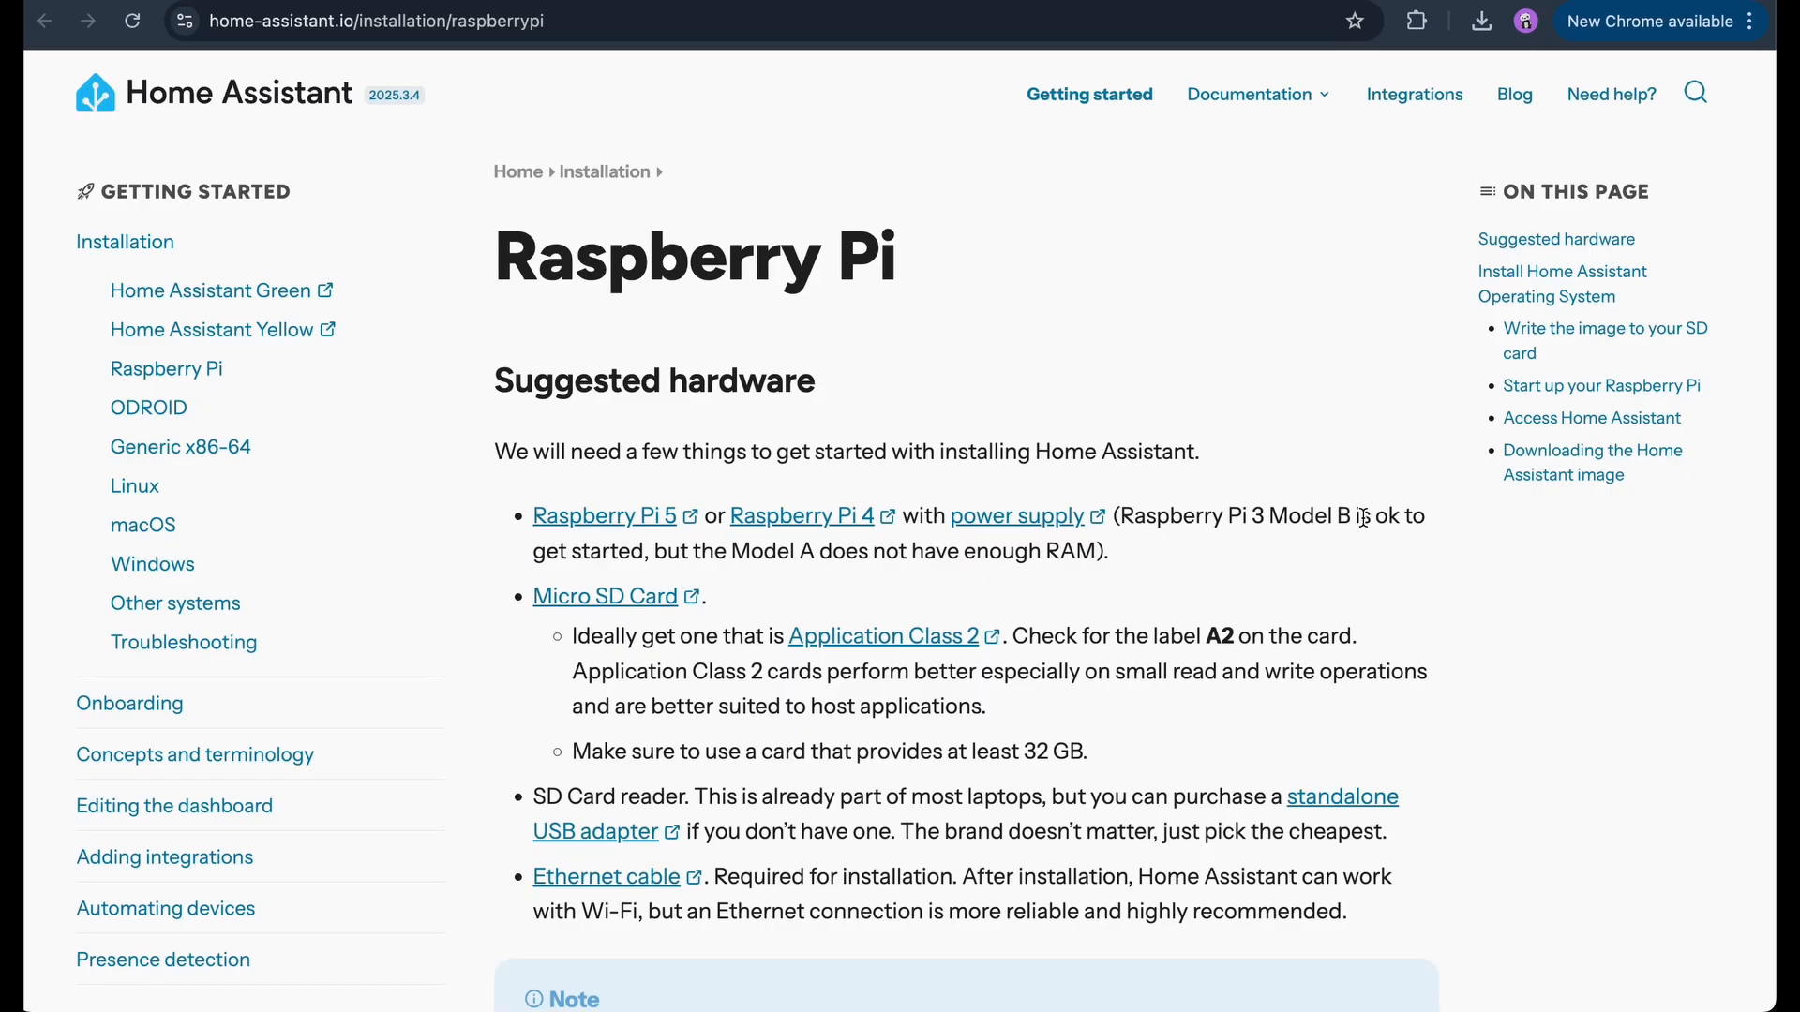
pyautogui.moveTo(360, 77)
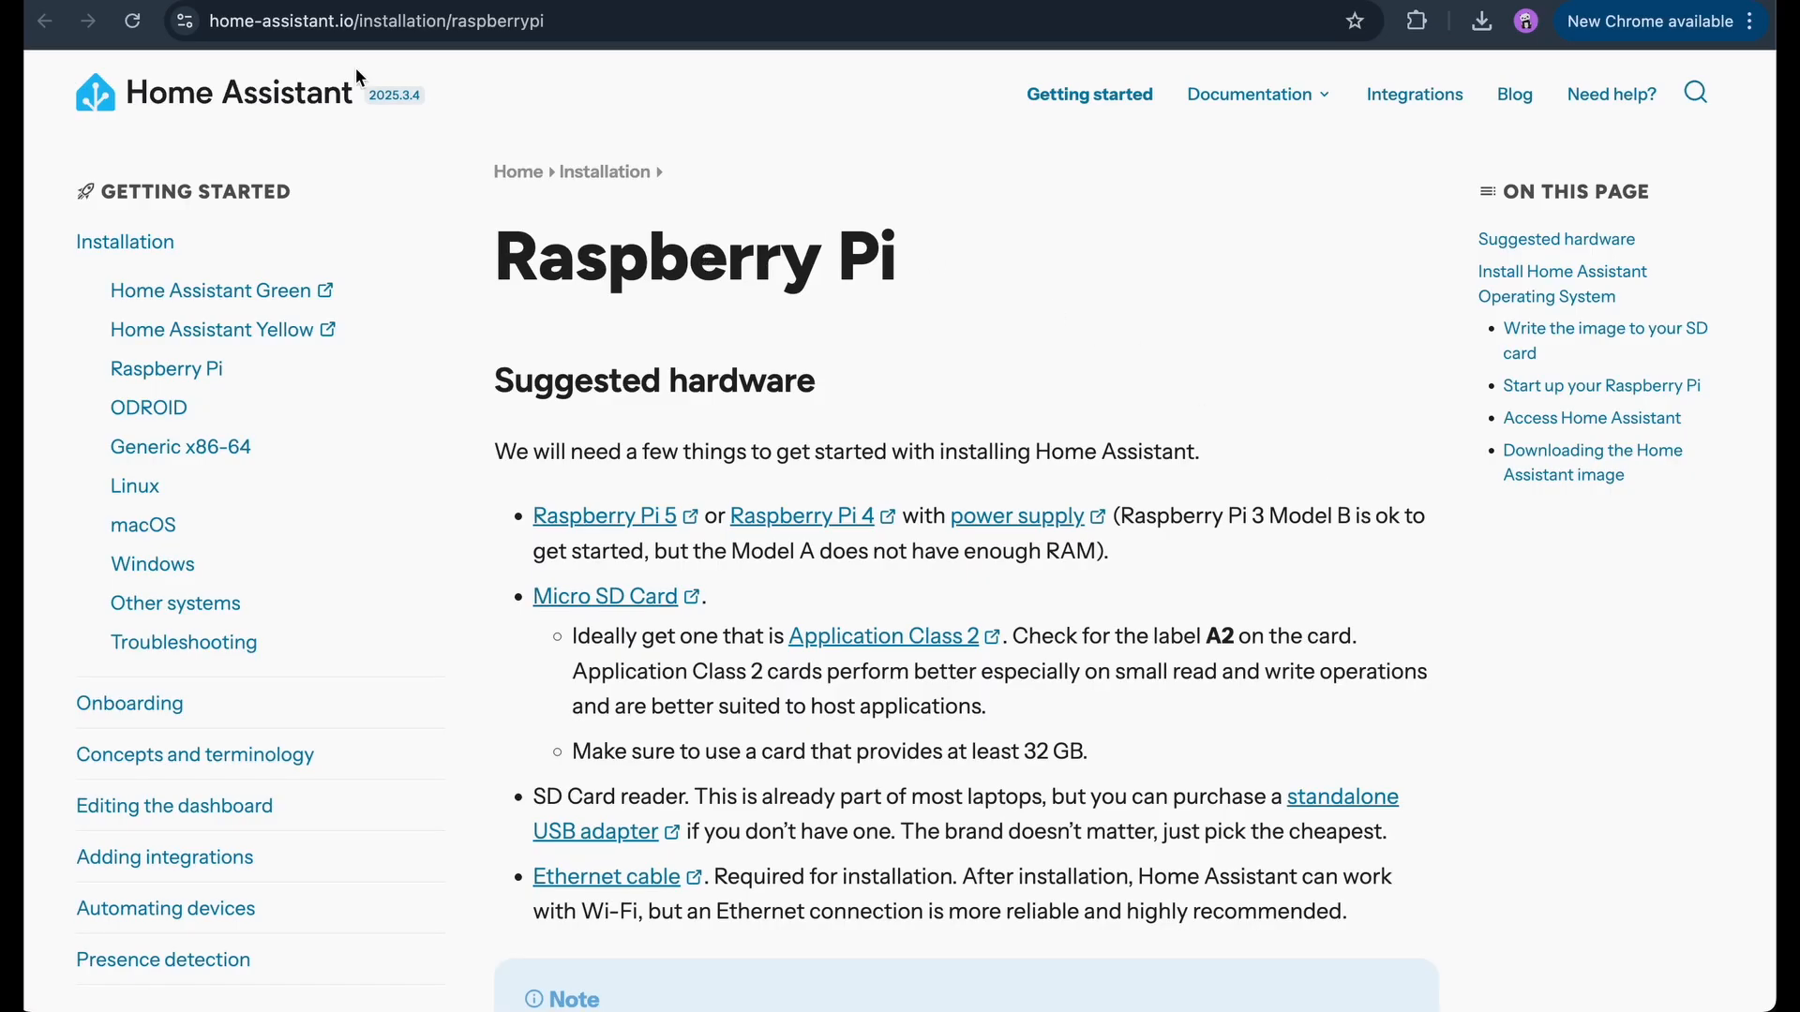
pyautogui.click(375, 20)
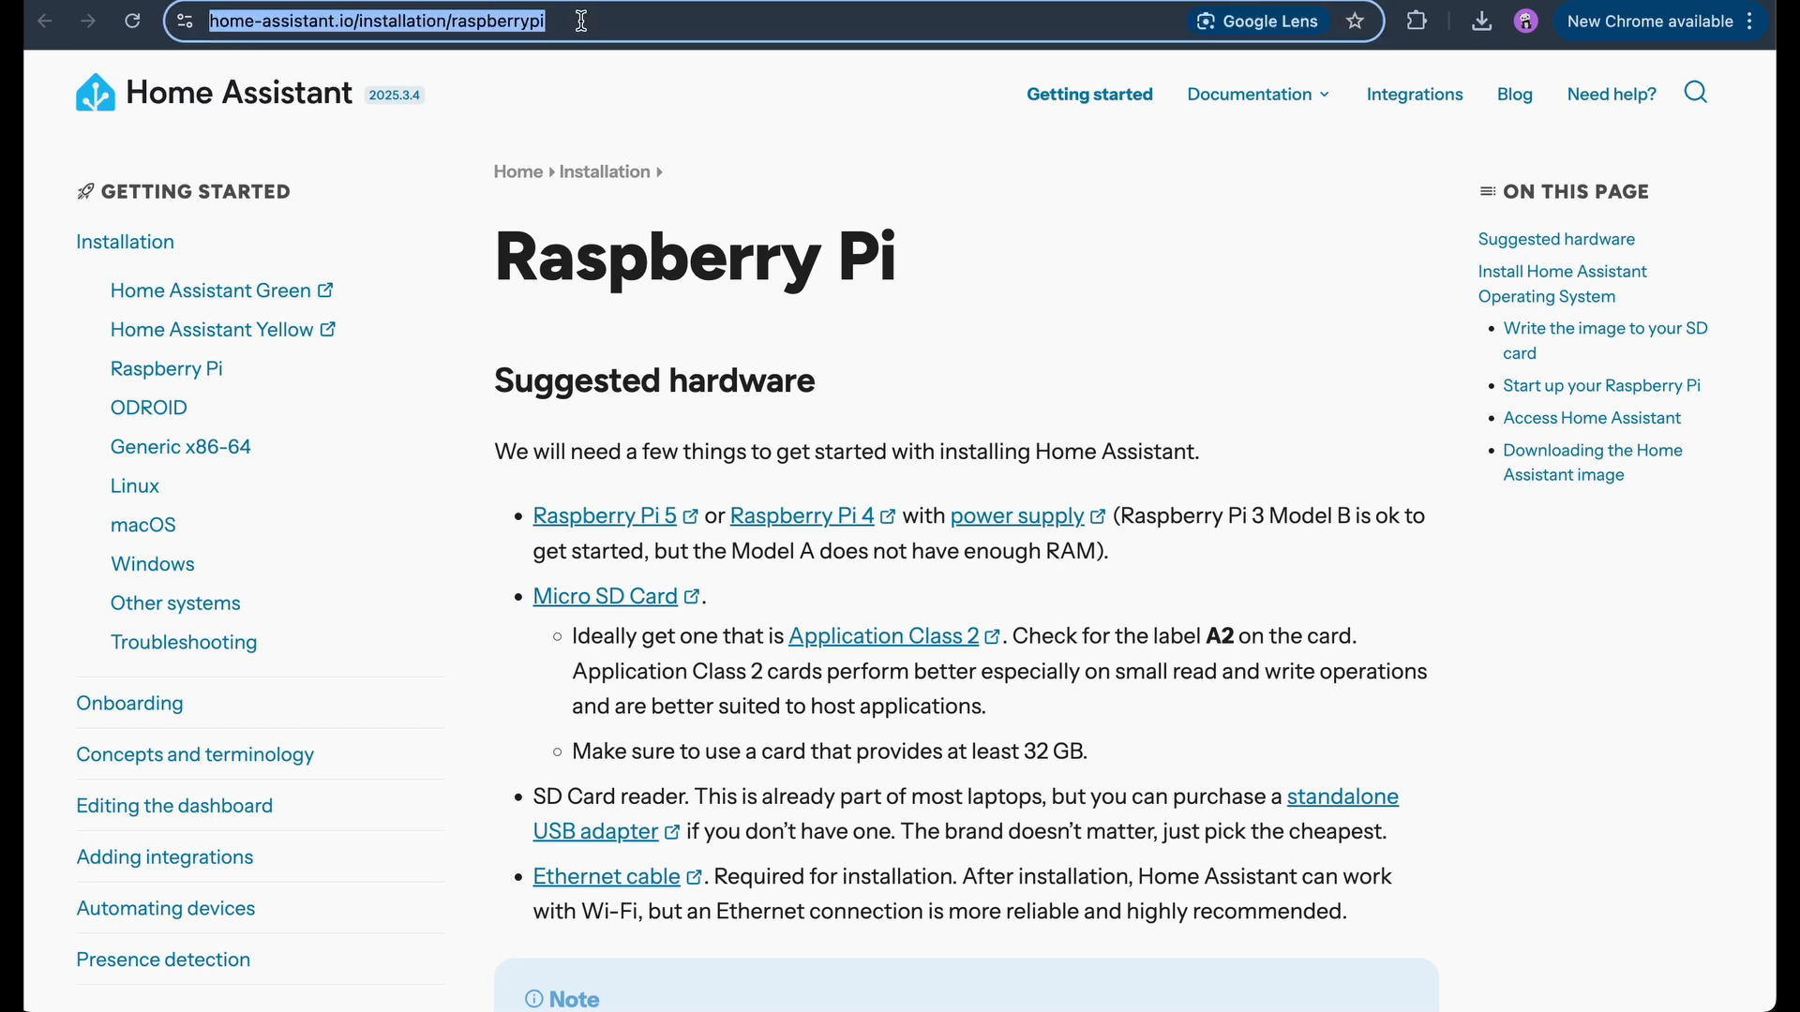
pyautogui.click(1045, 354)
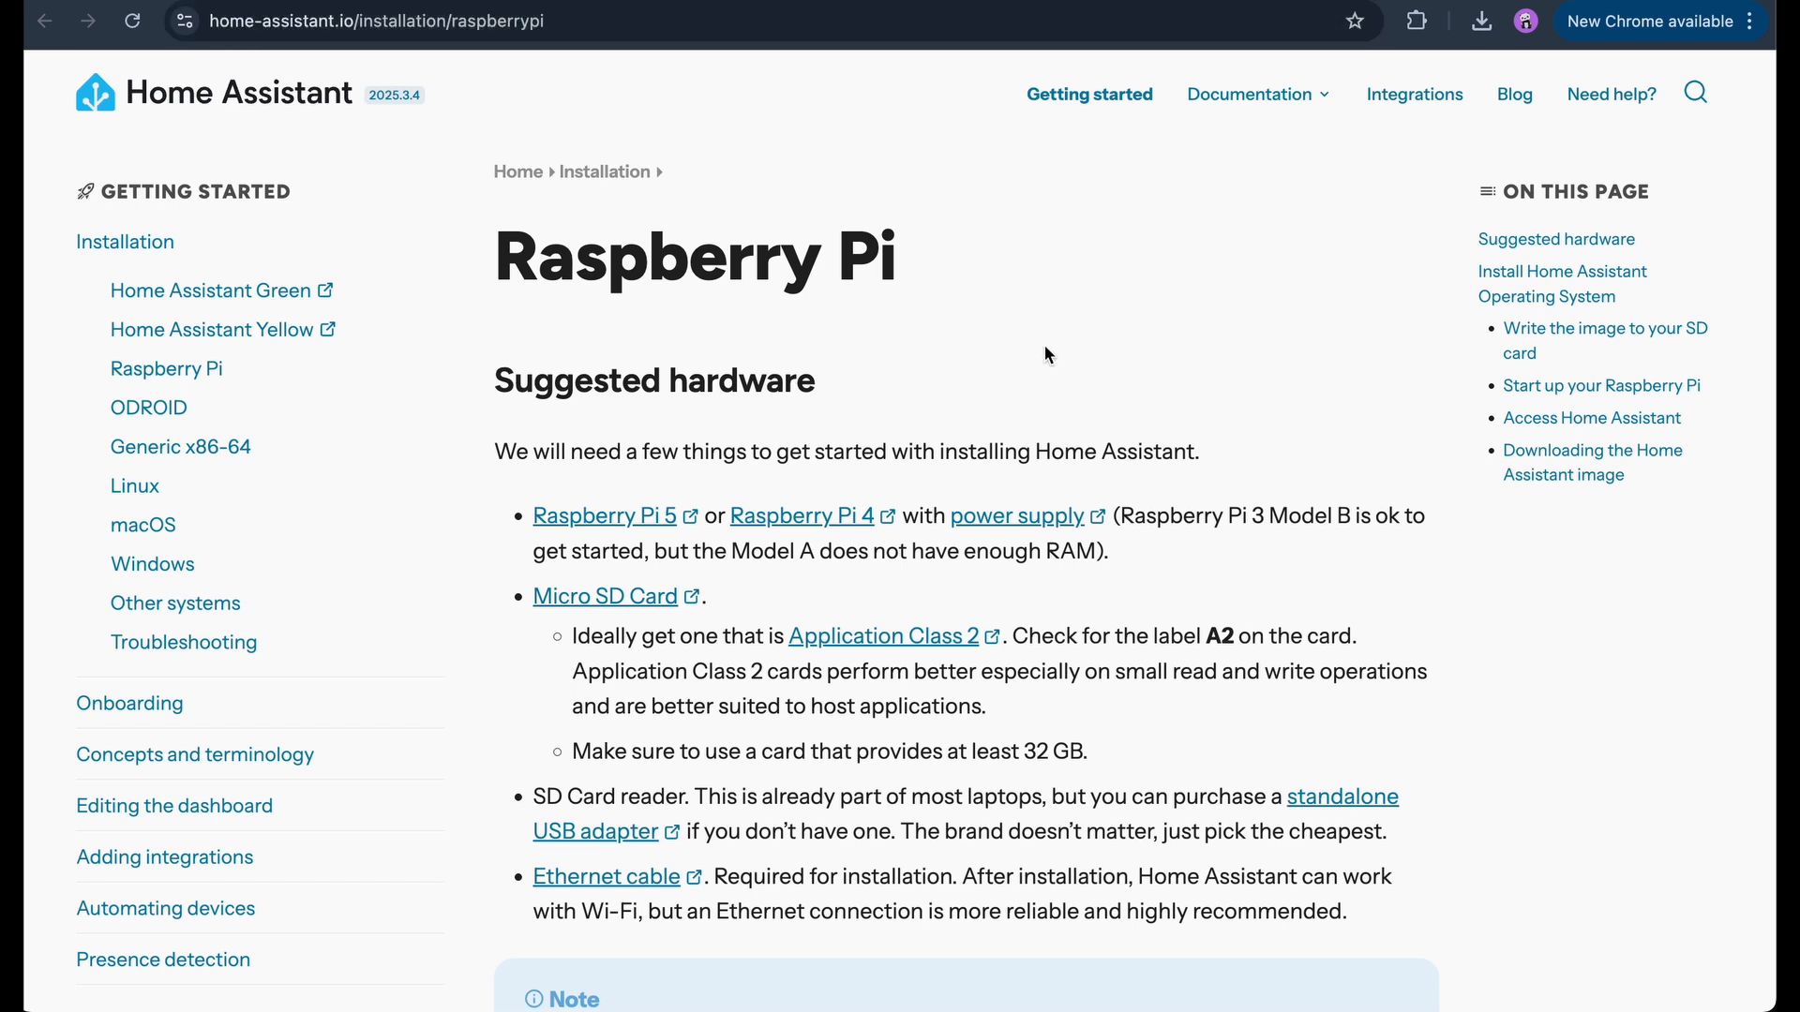
pyautogui.moveTo(801, 349)
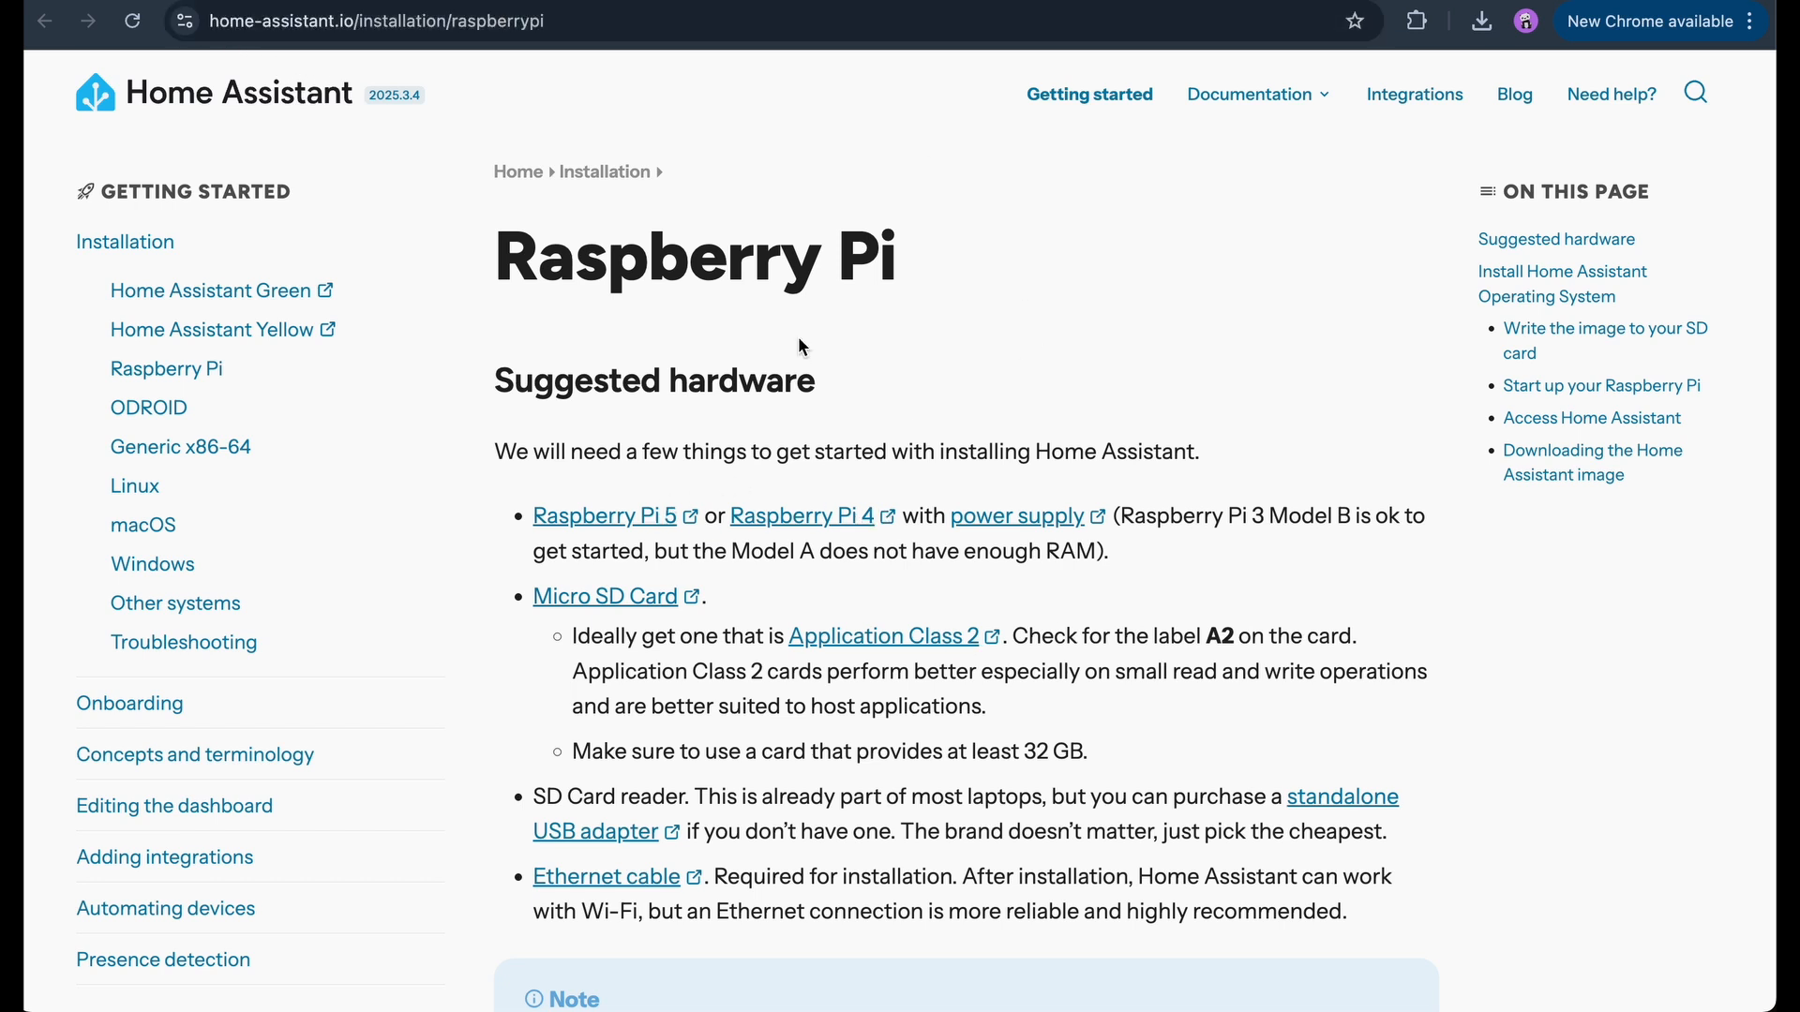
pyautogui.scroll(-3)
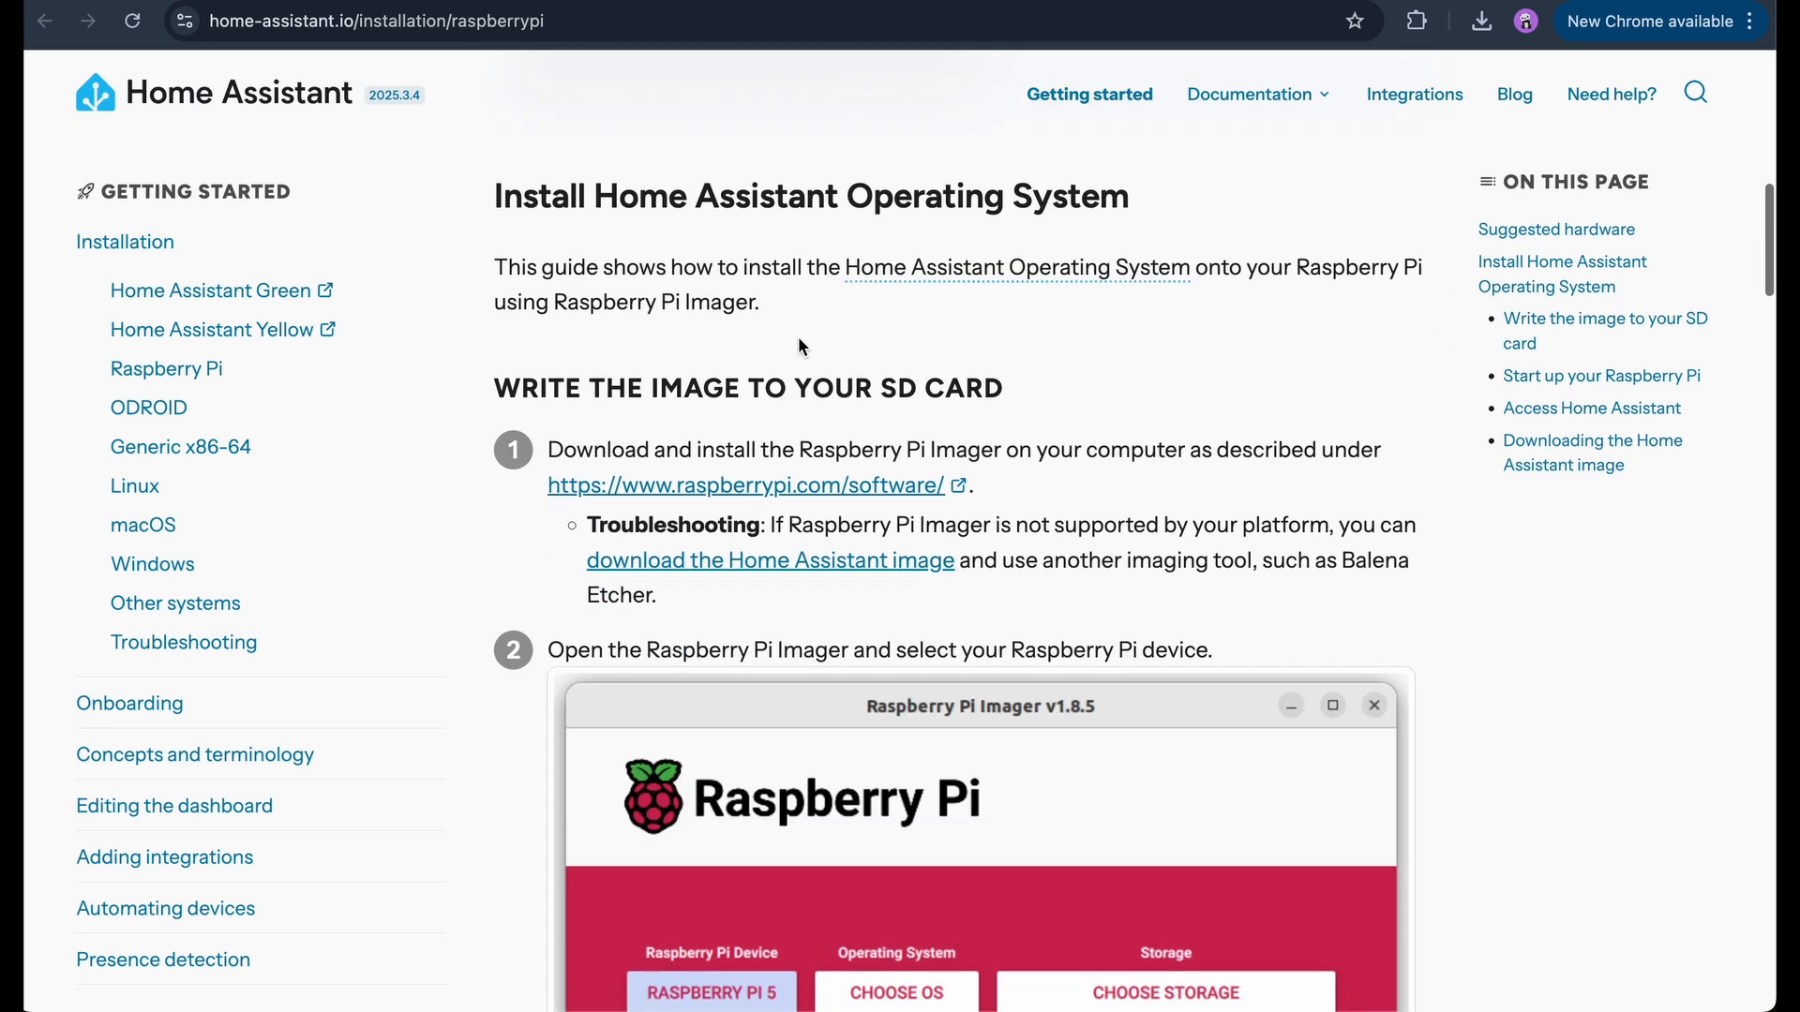
pyautogui.scroll(-3)
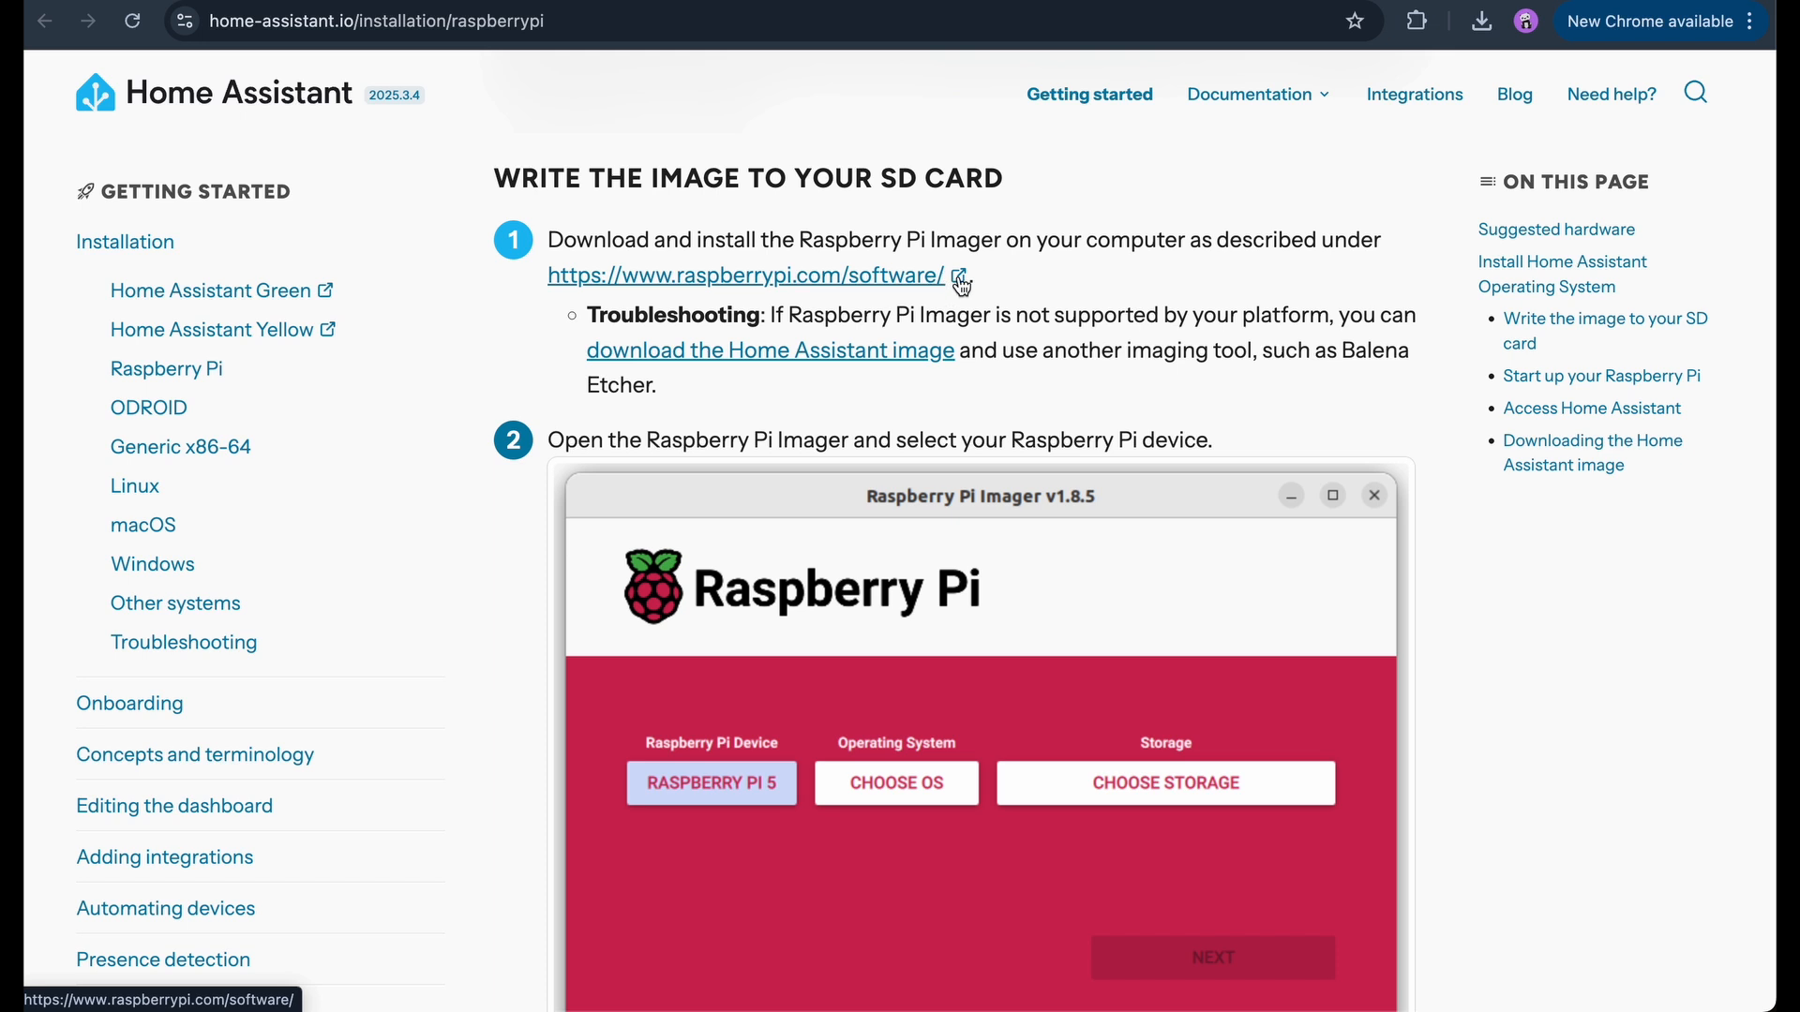
pyautogui.scroll(-3)
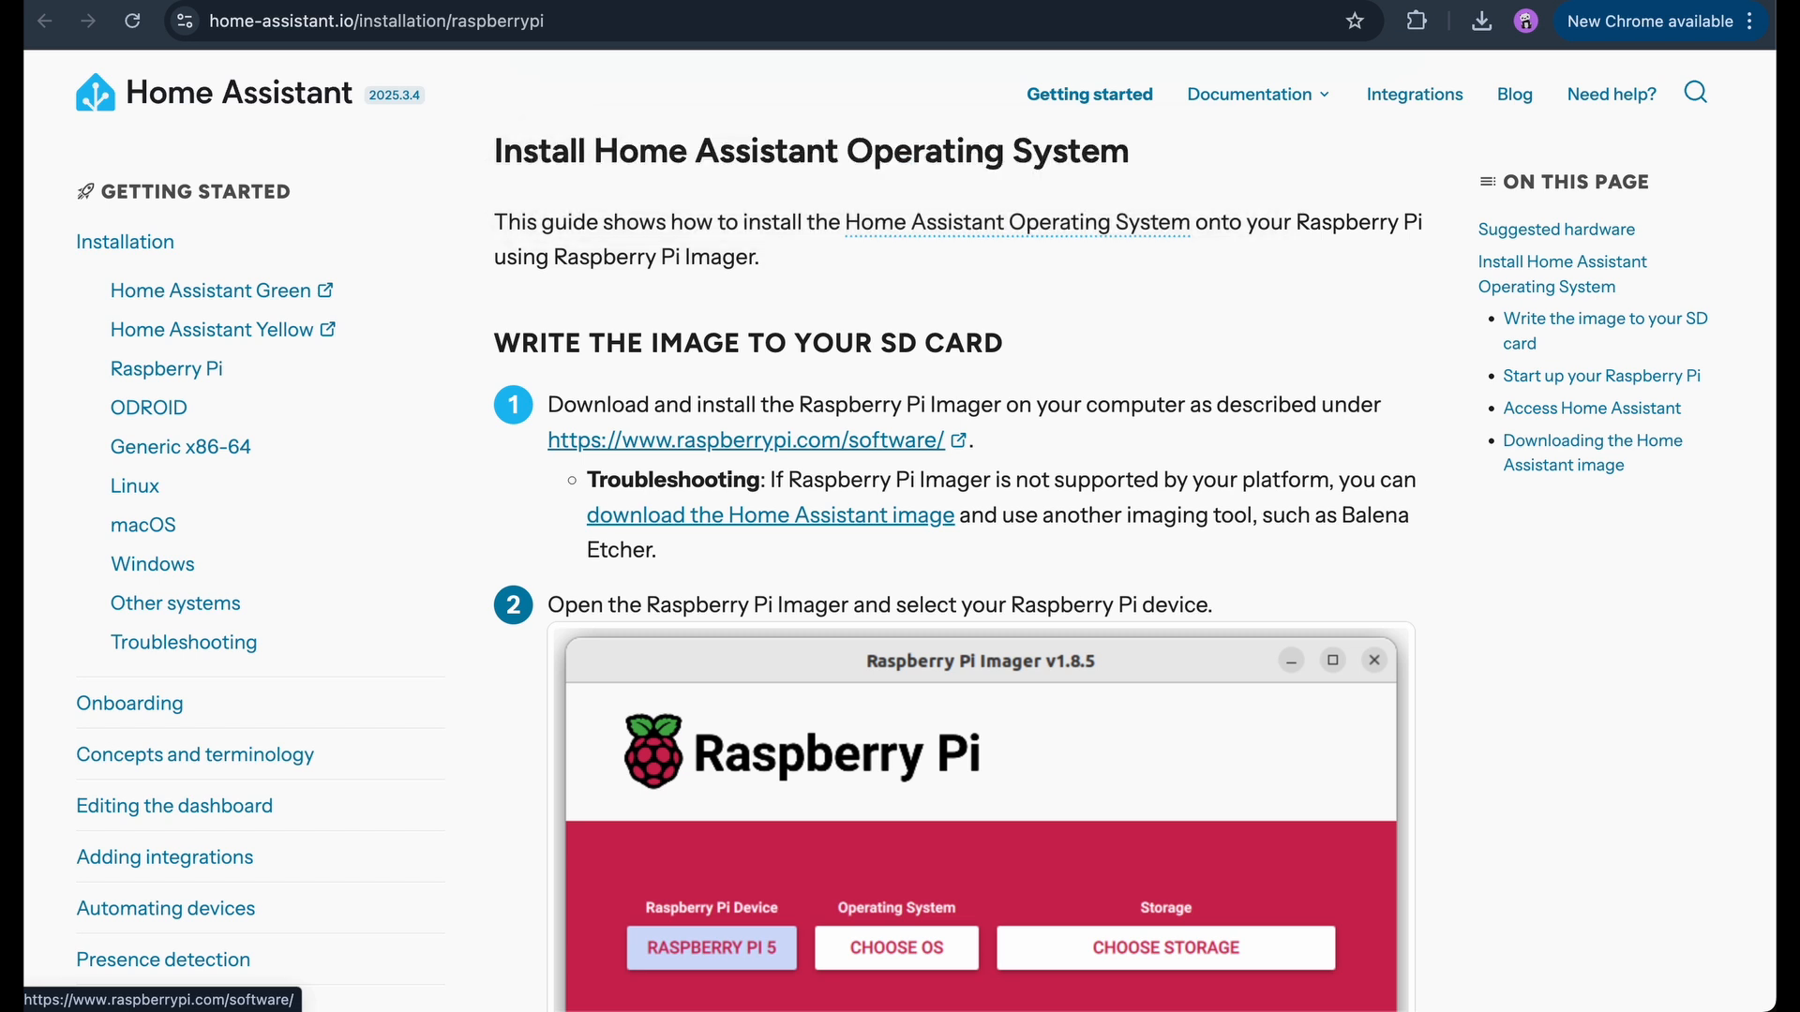
pyautogui.moveTo(952, 452)
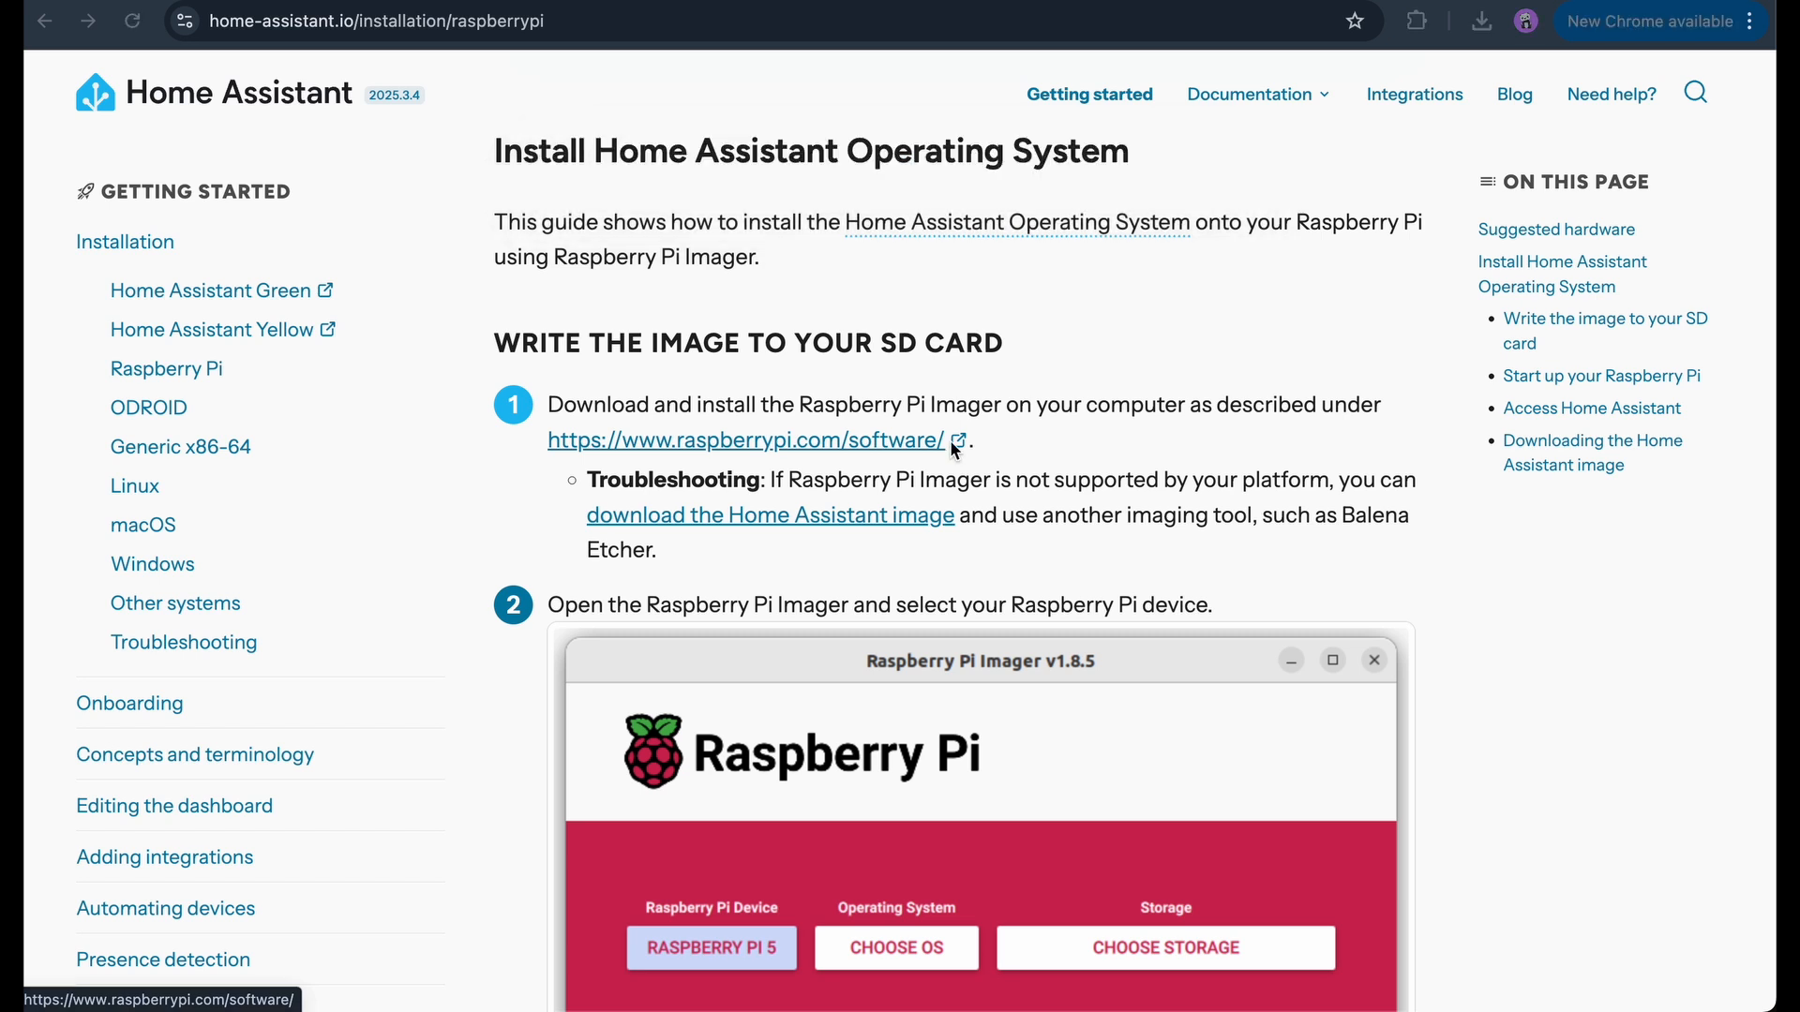
# - Select Raspberry Pi 4 as the device and Home Assistant OS from the home automation category
pyautogui.click(709, 947)
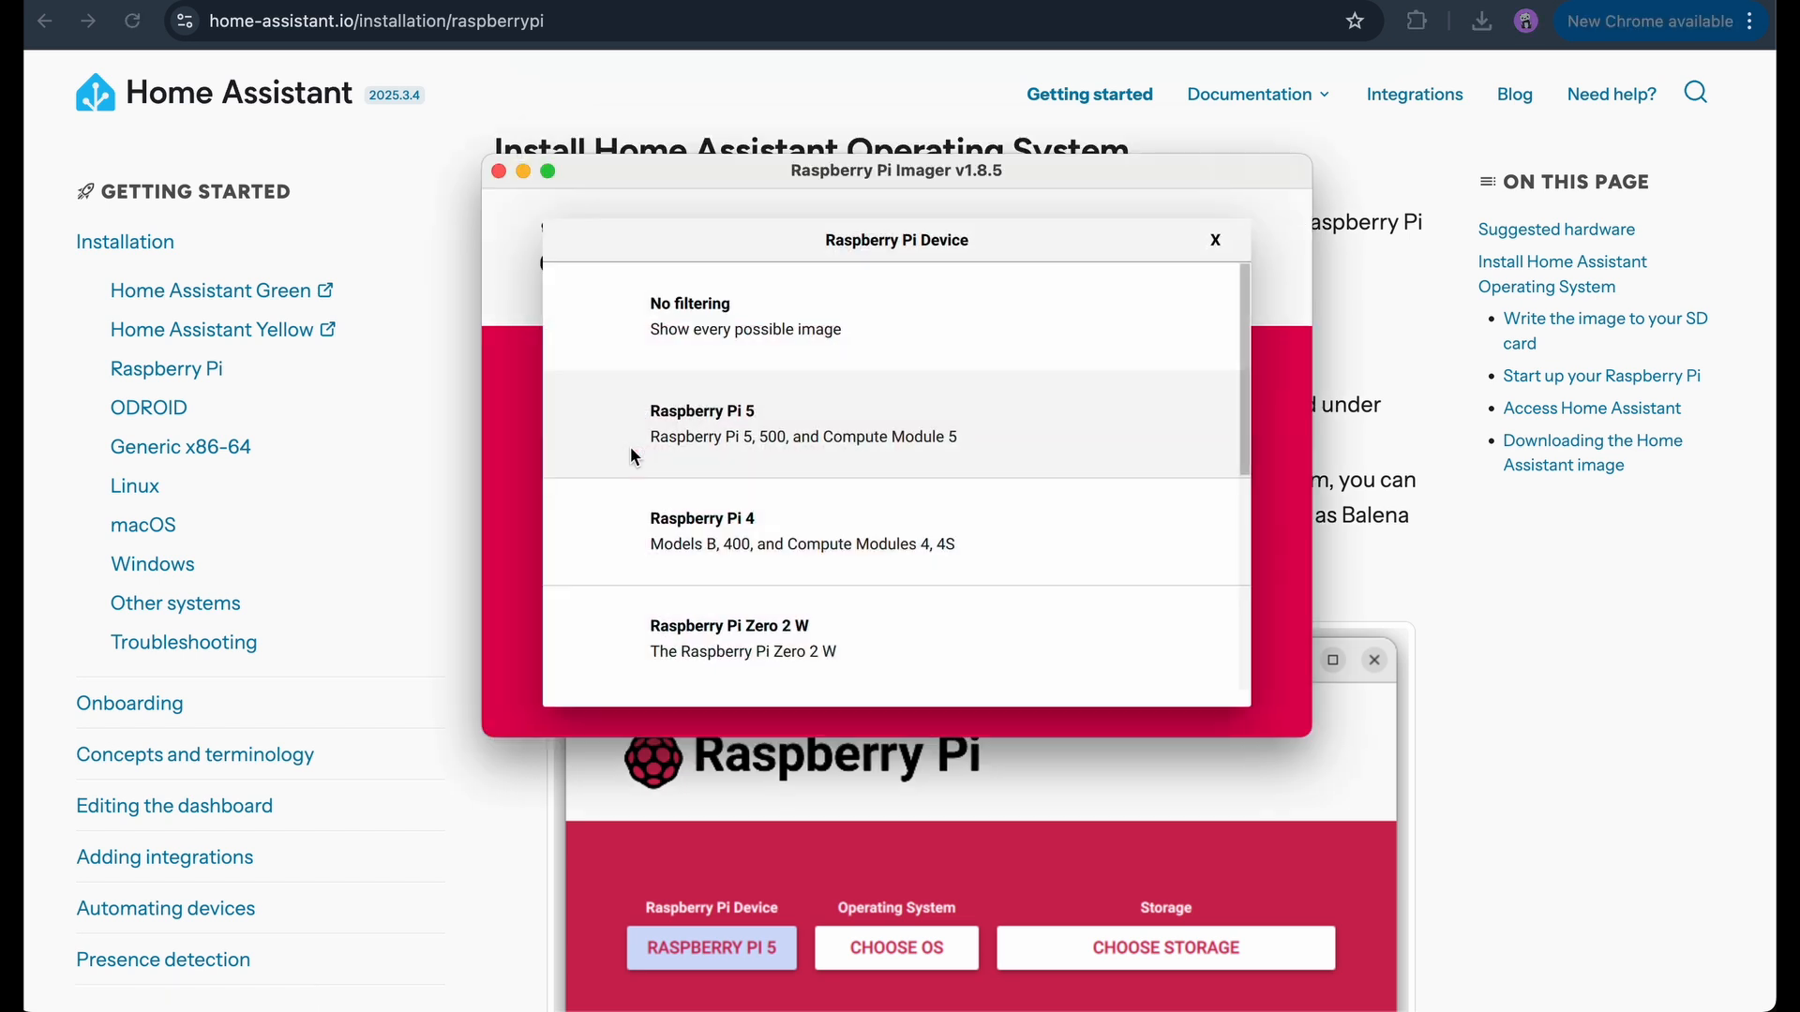
pyautogui.click(701, 531)
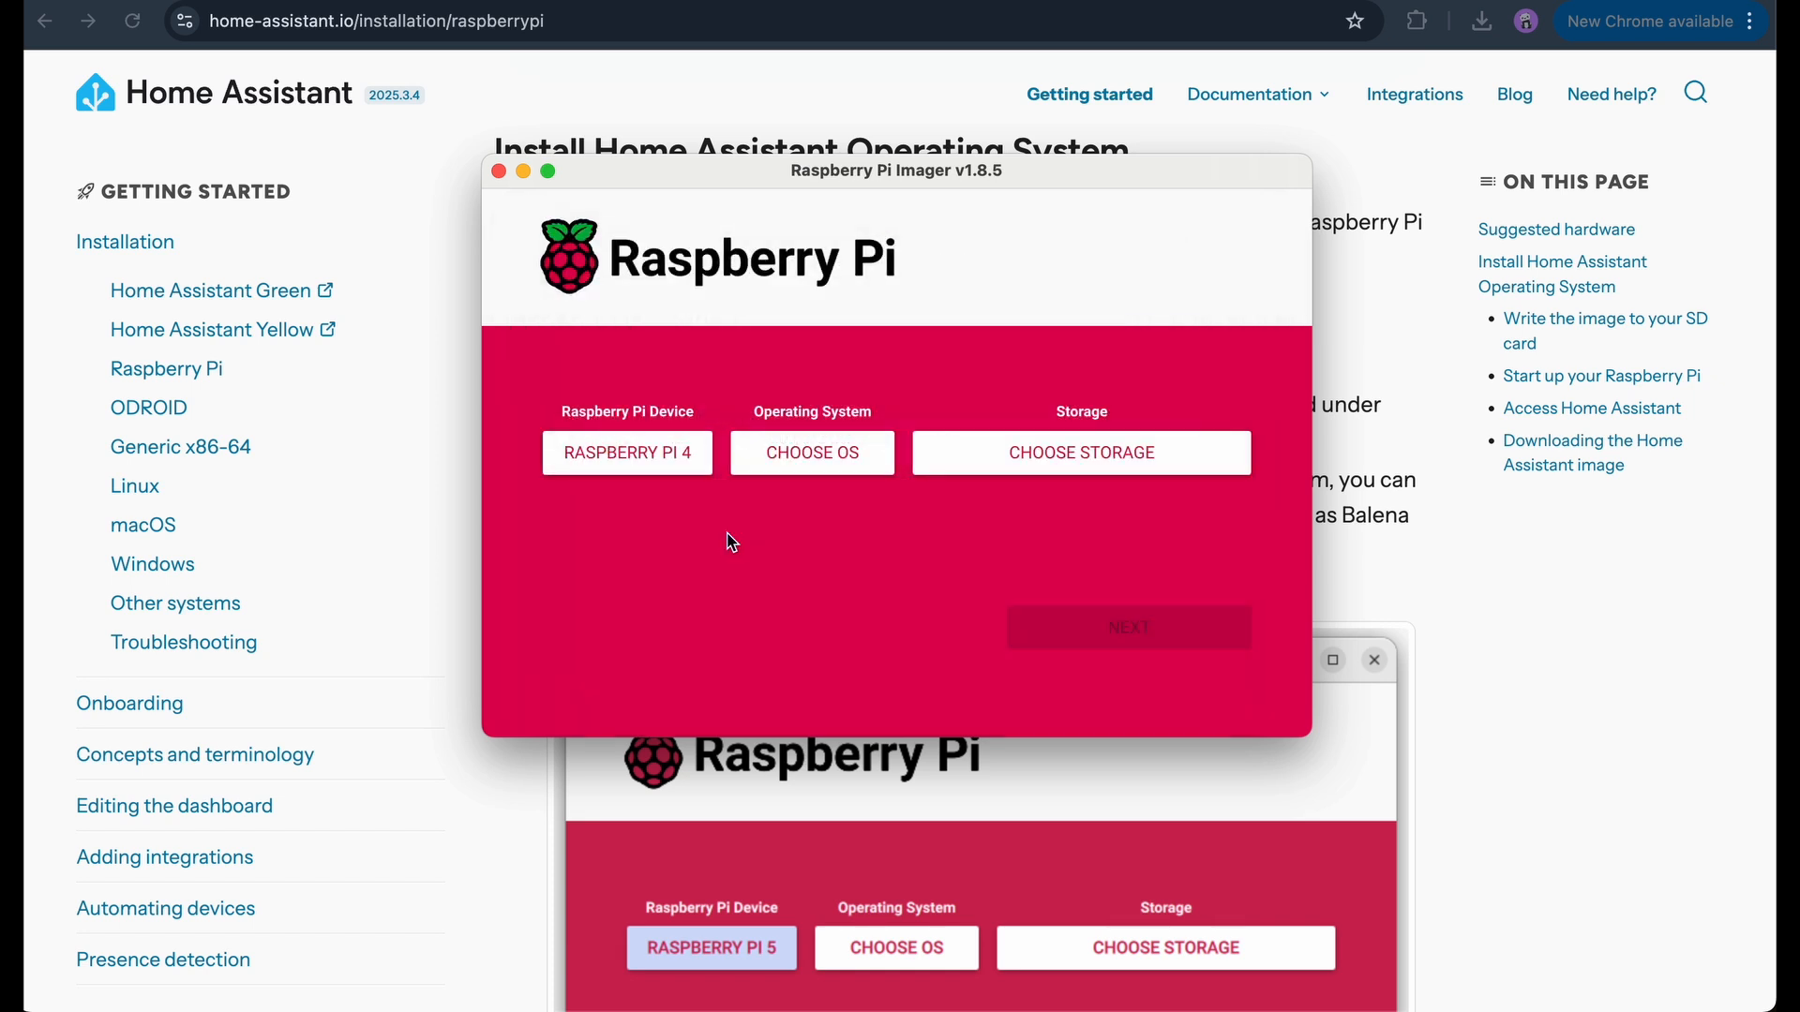
pyautogui.click(812, 451)
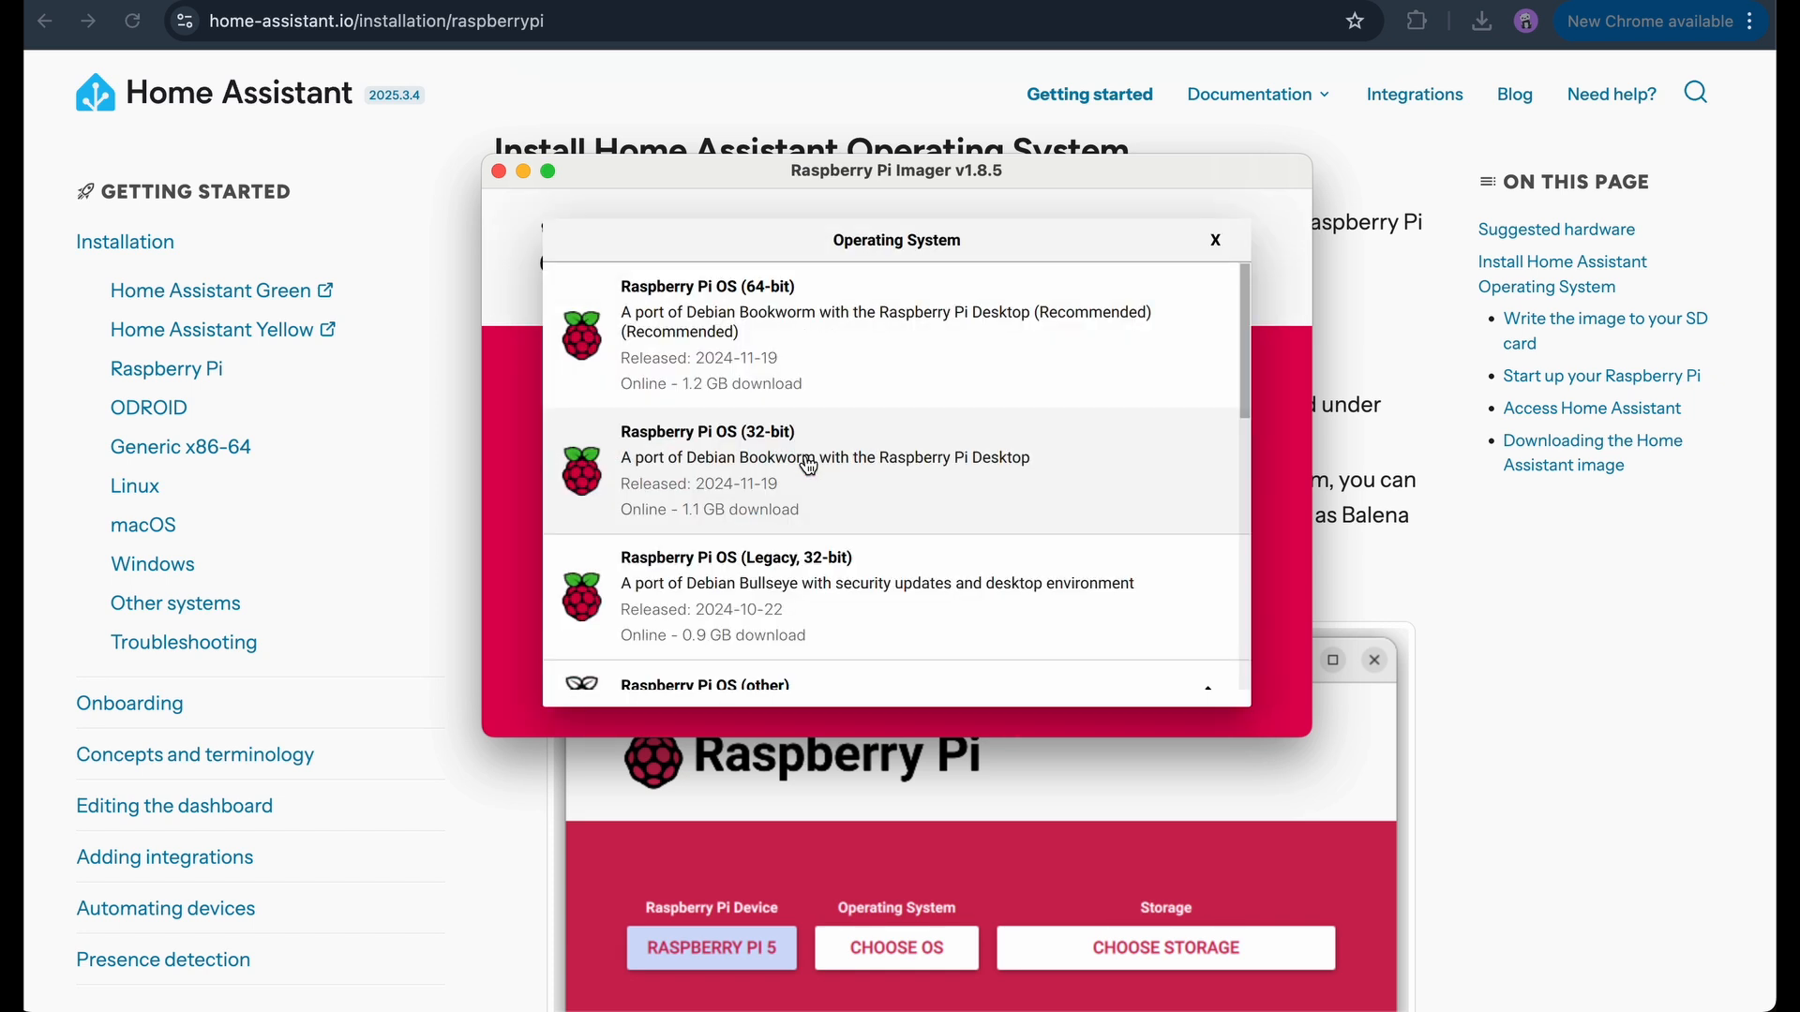
pyautogui.scroll(-3)
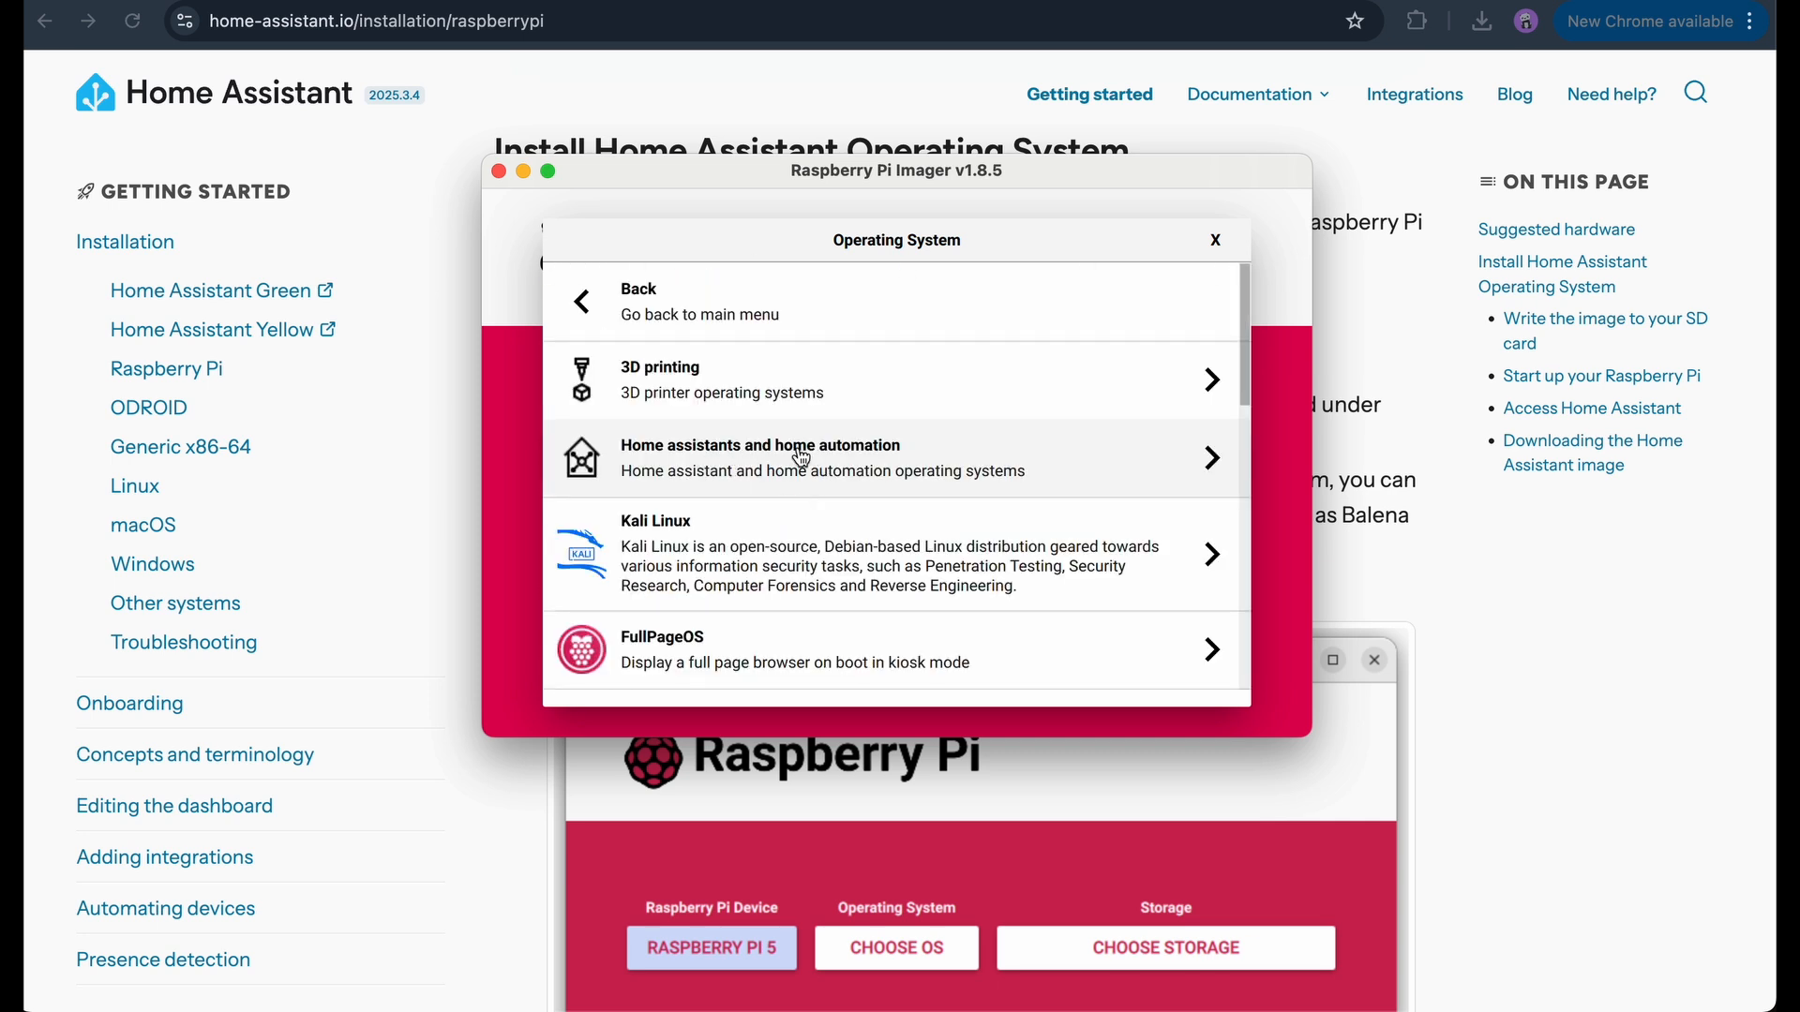
pyautogui.click(759, 458)
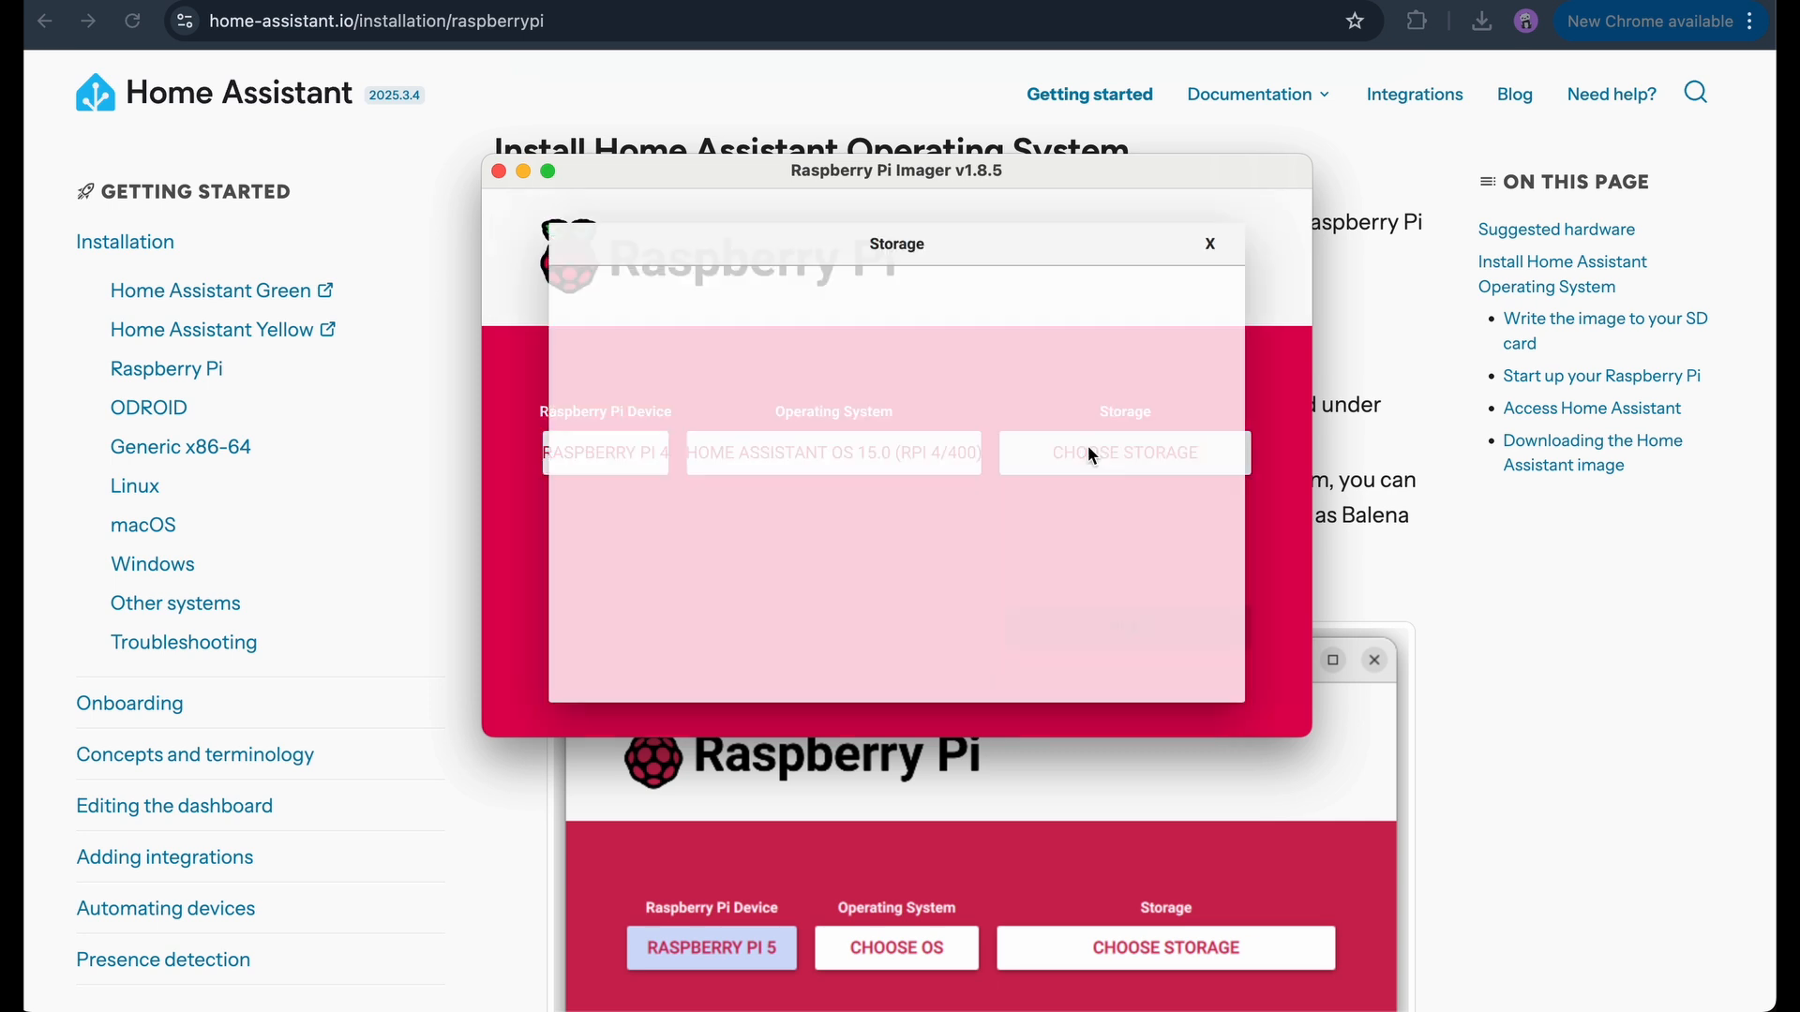
# - Target the generic storage device and confirm its erasure to start writing the image
pyautogui.click(1123, 452)
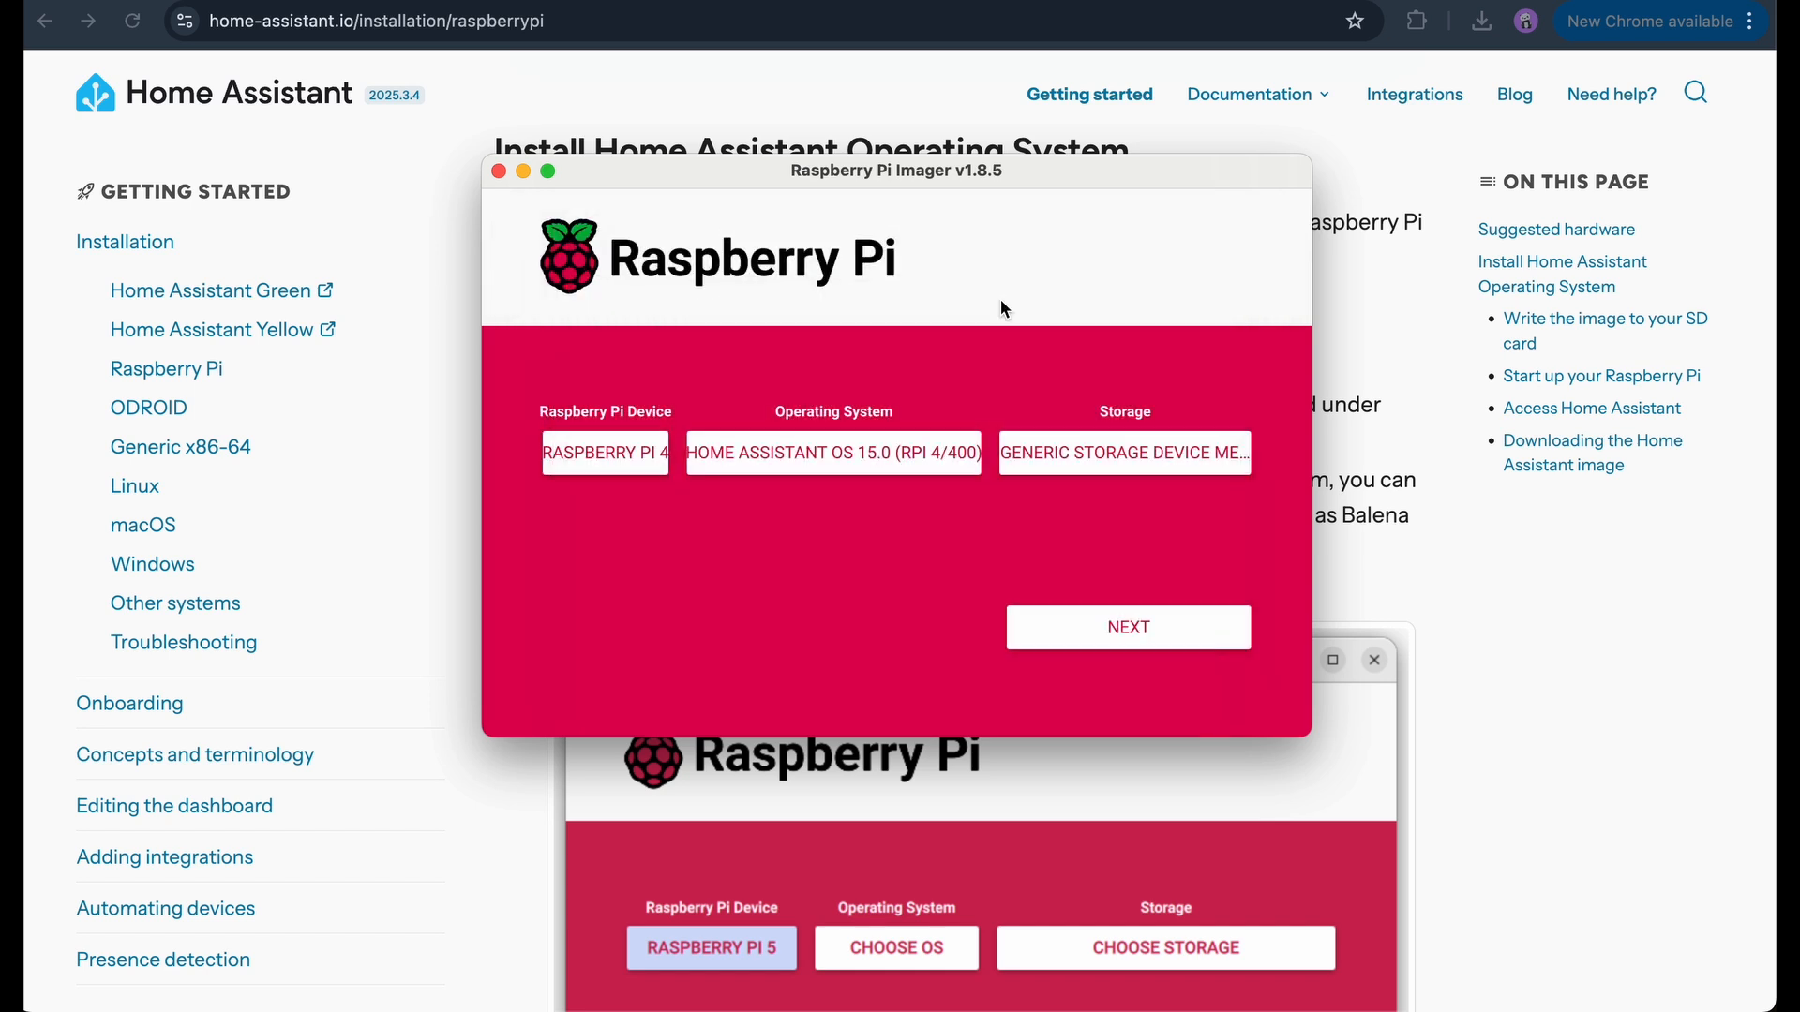
pyautogui.click(1127, 626)
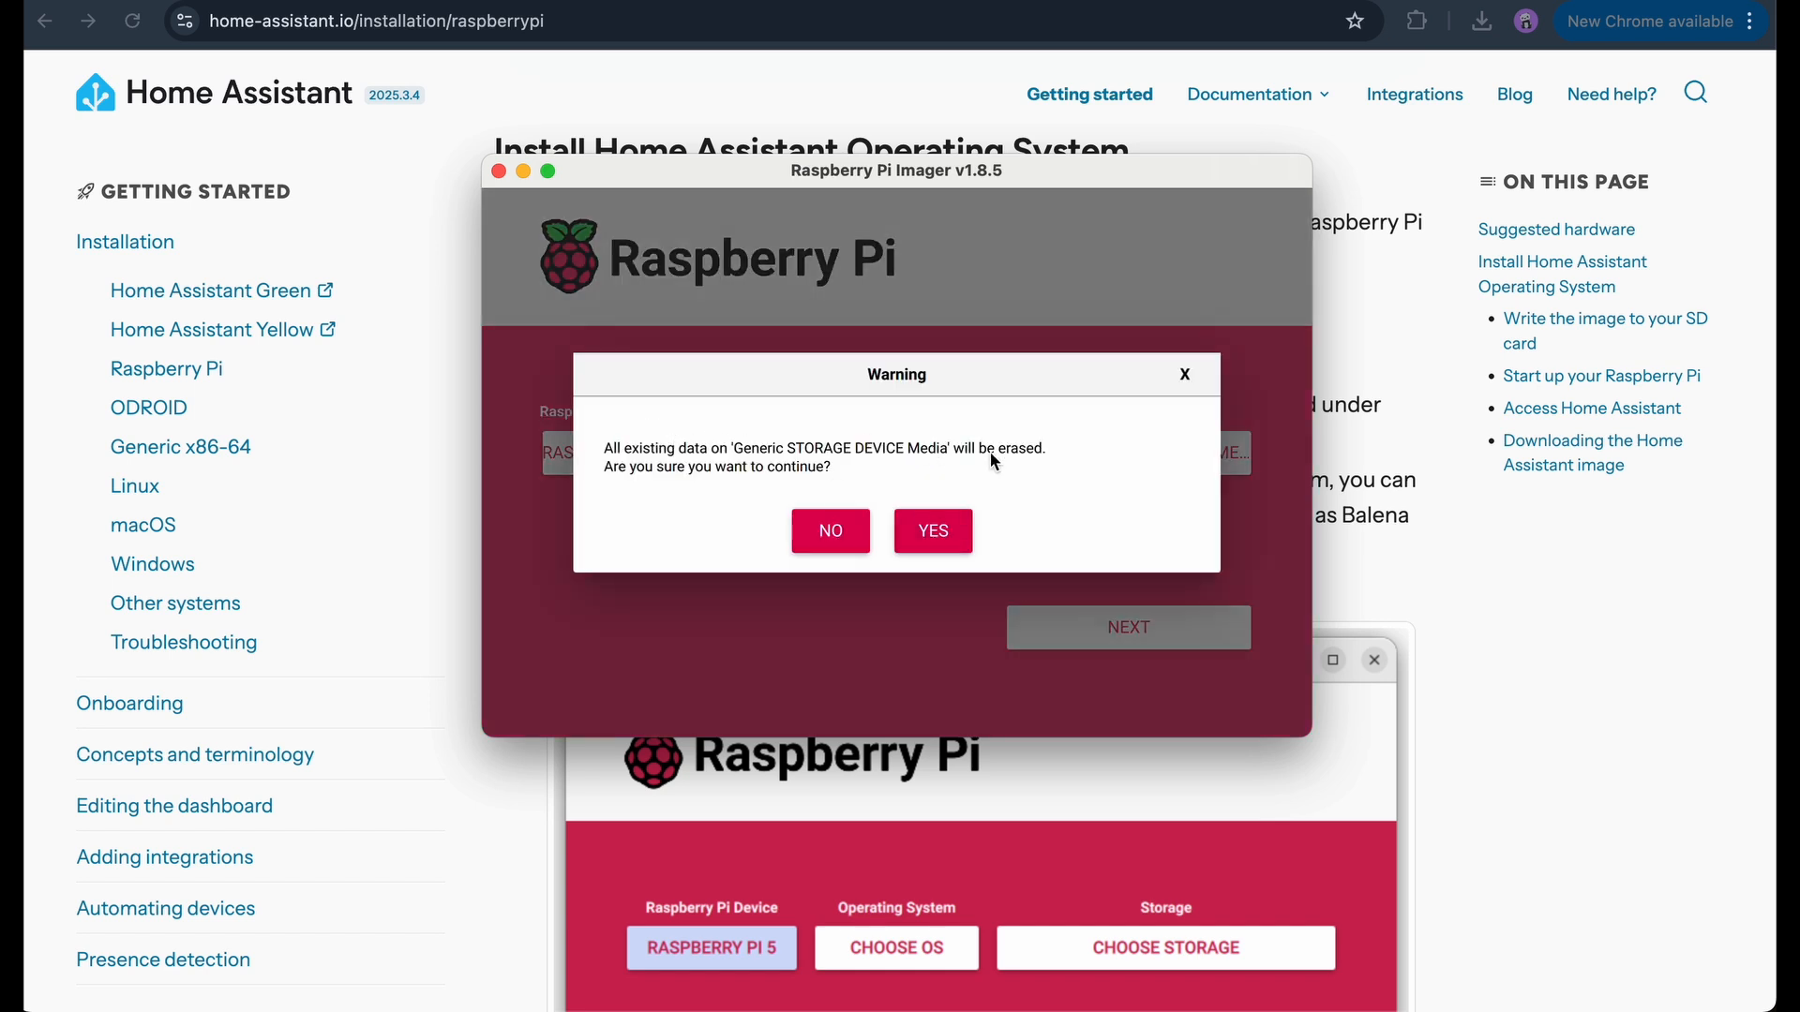
pyautogui.click(932, 530)
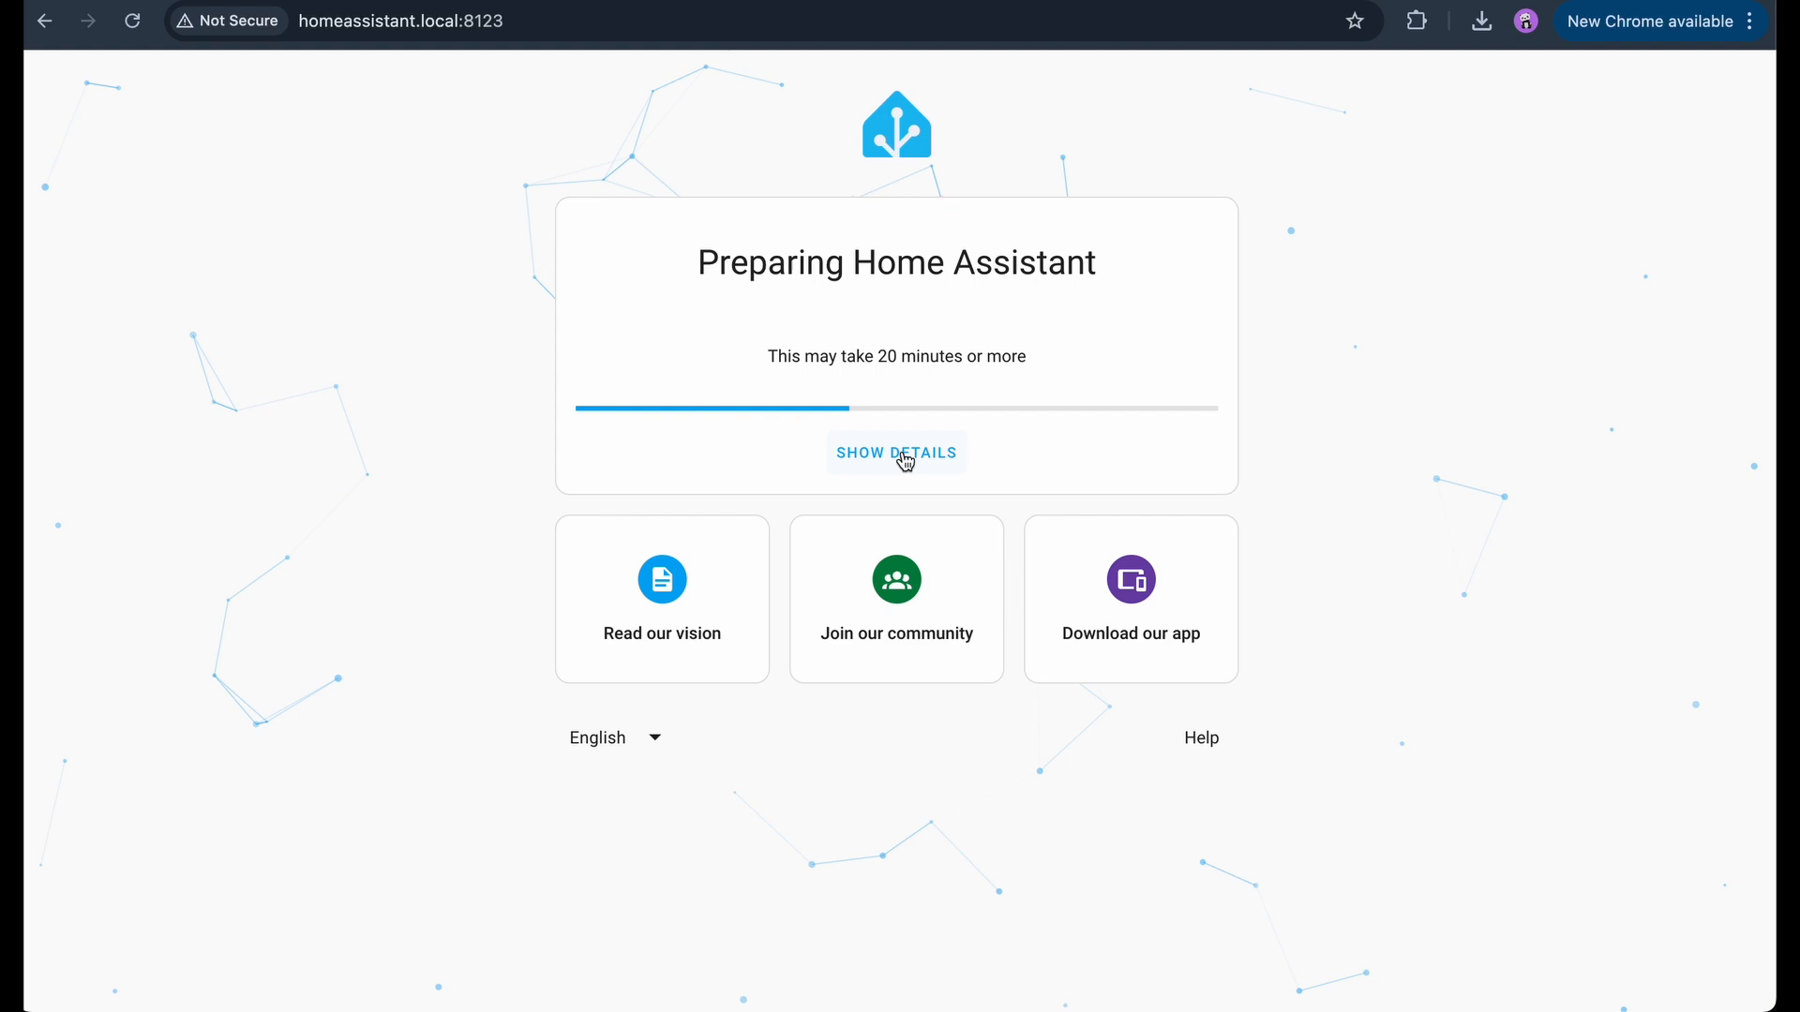
# - Start Create My Smart Home and create the user account with the saved name suggestion
pyautogui.click(896, 451)
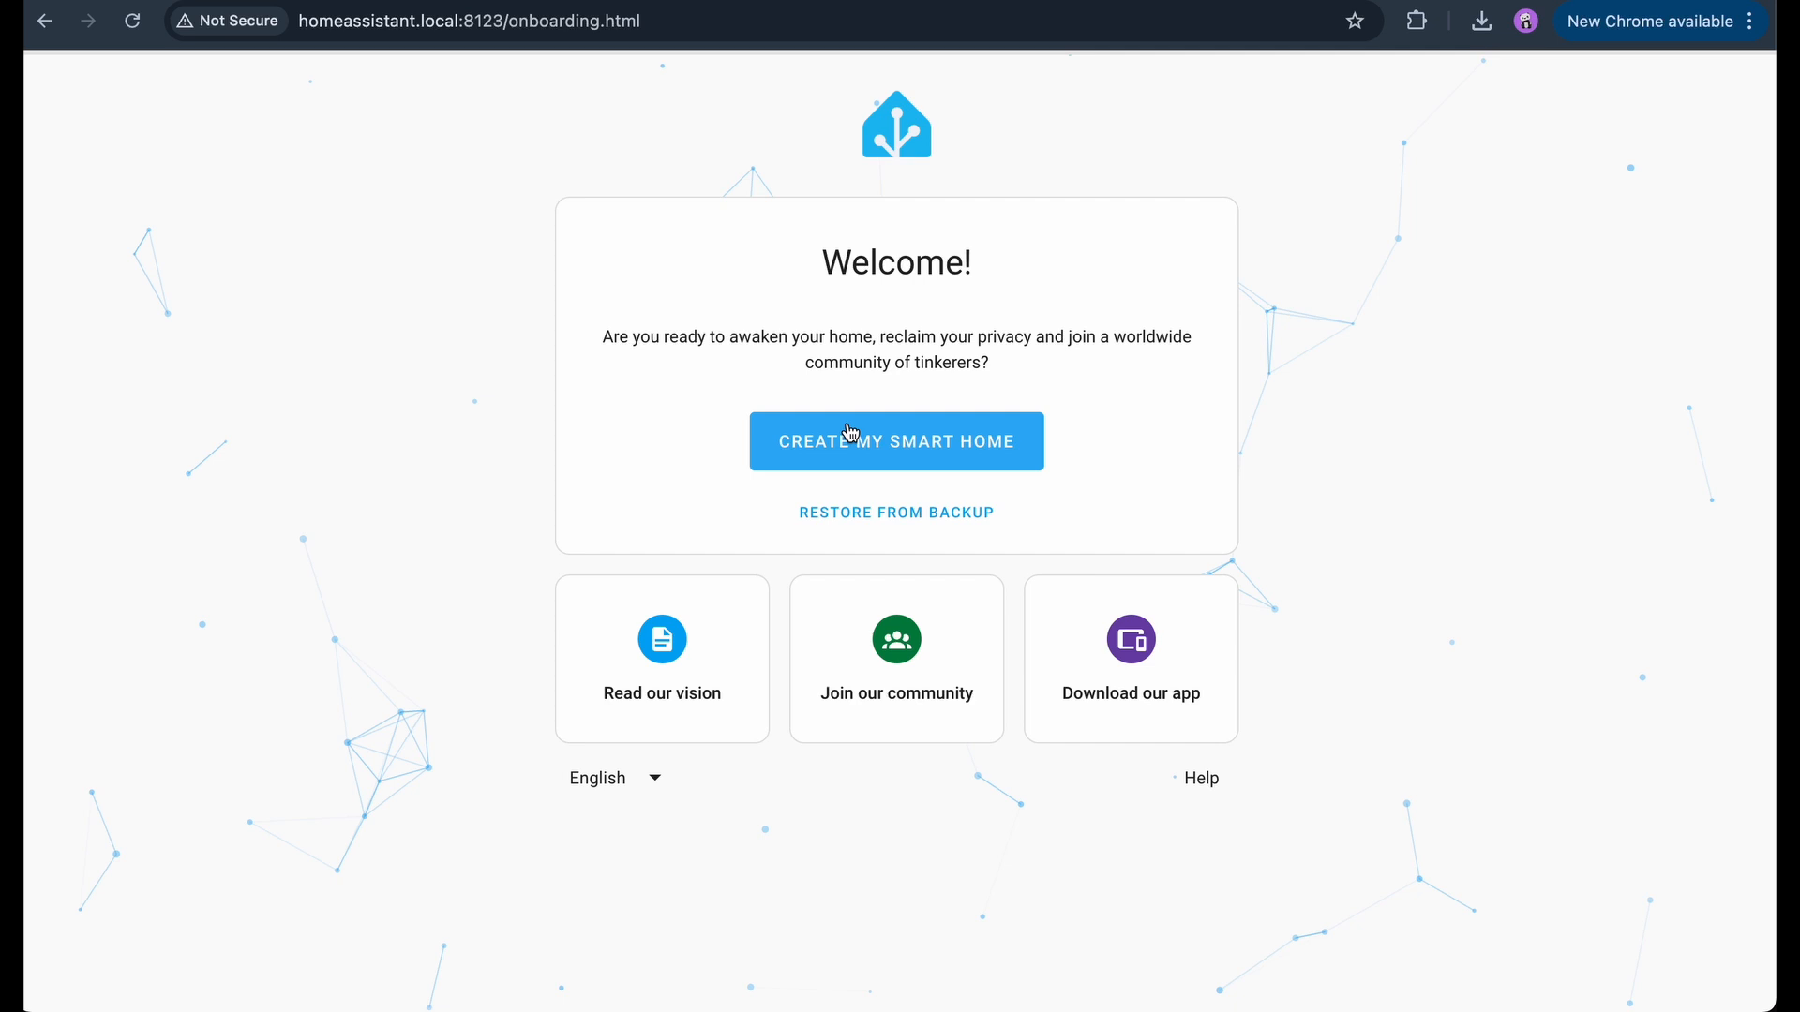
pyautogui.click(896, 440)
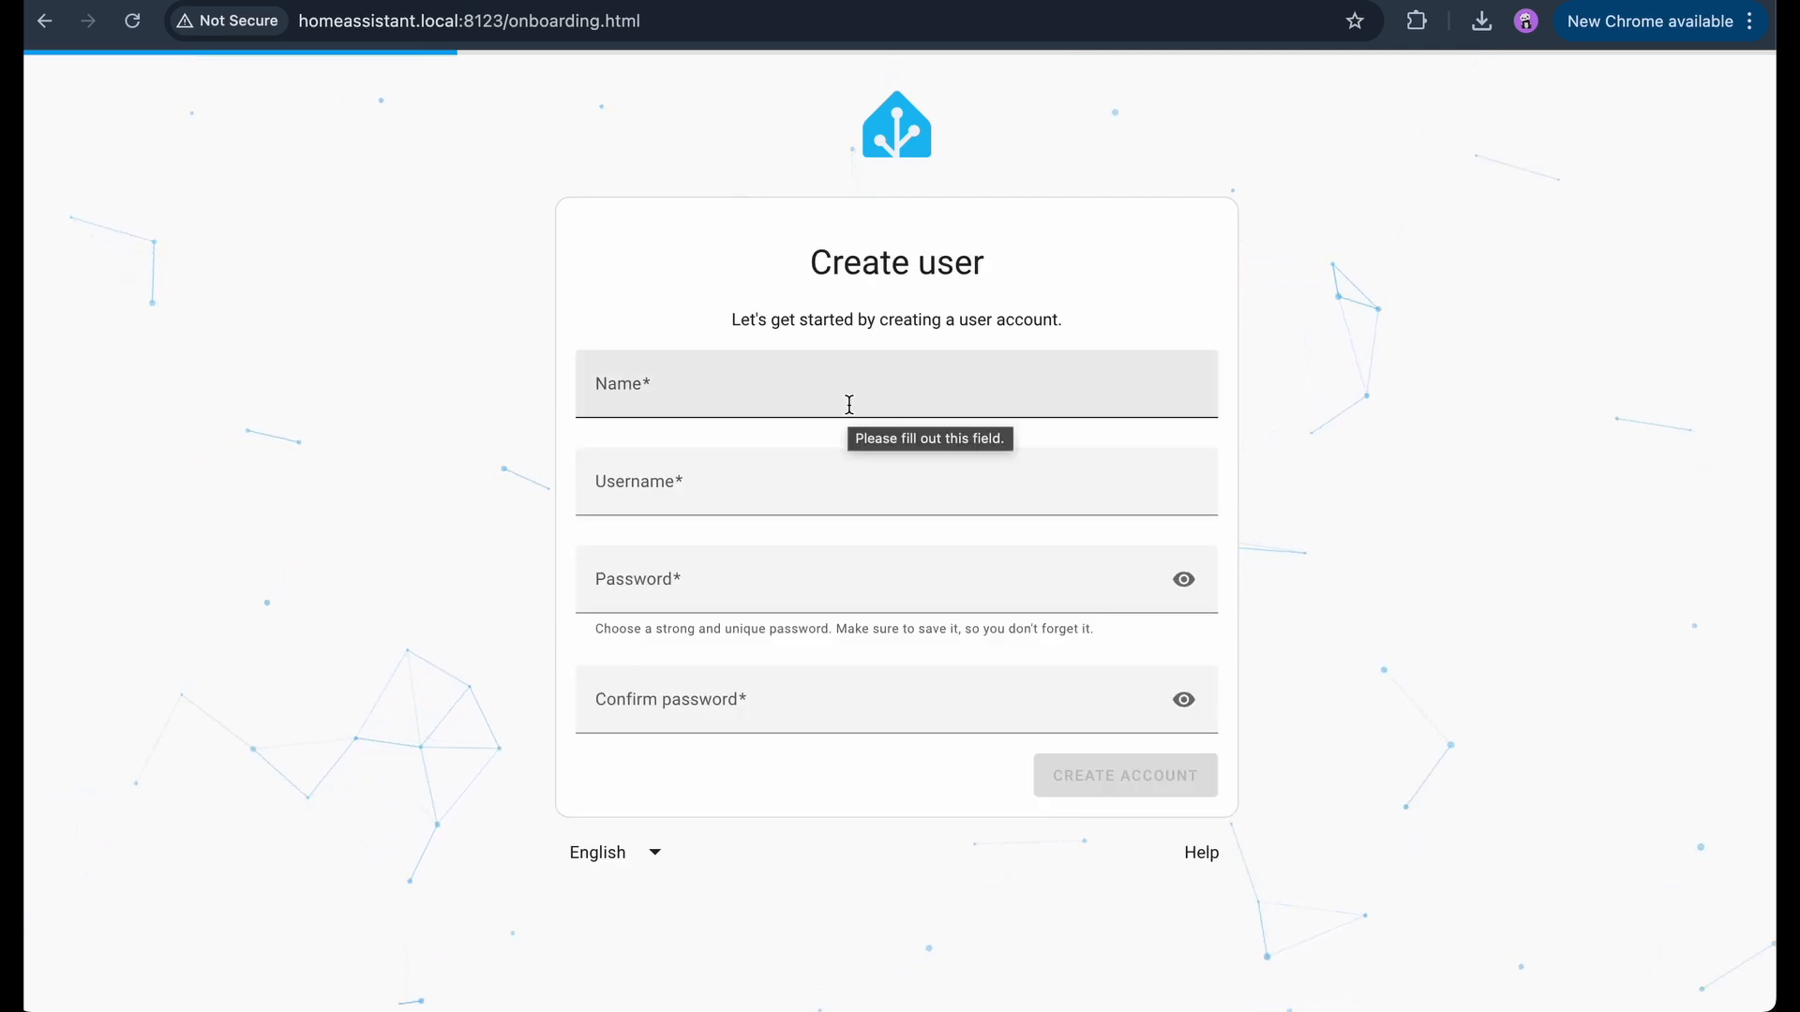
pyautogui.click(896, 383)
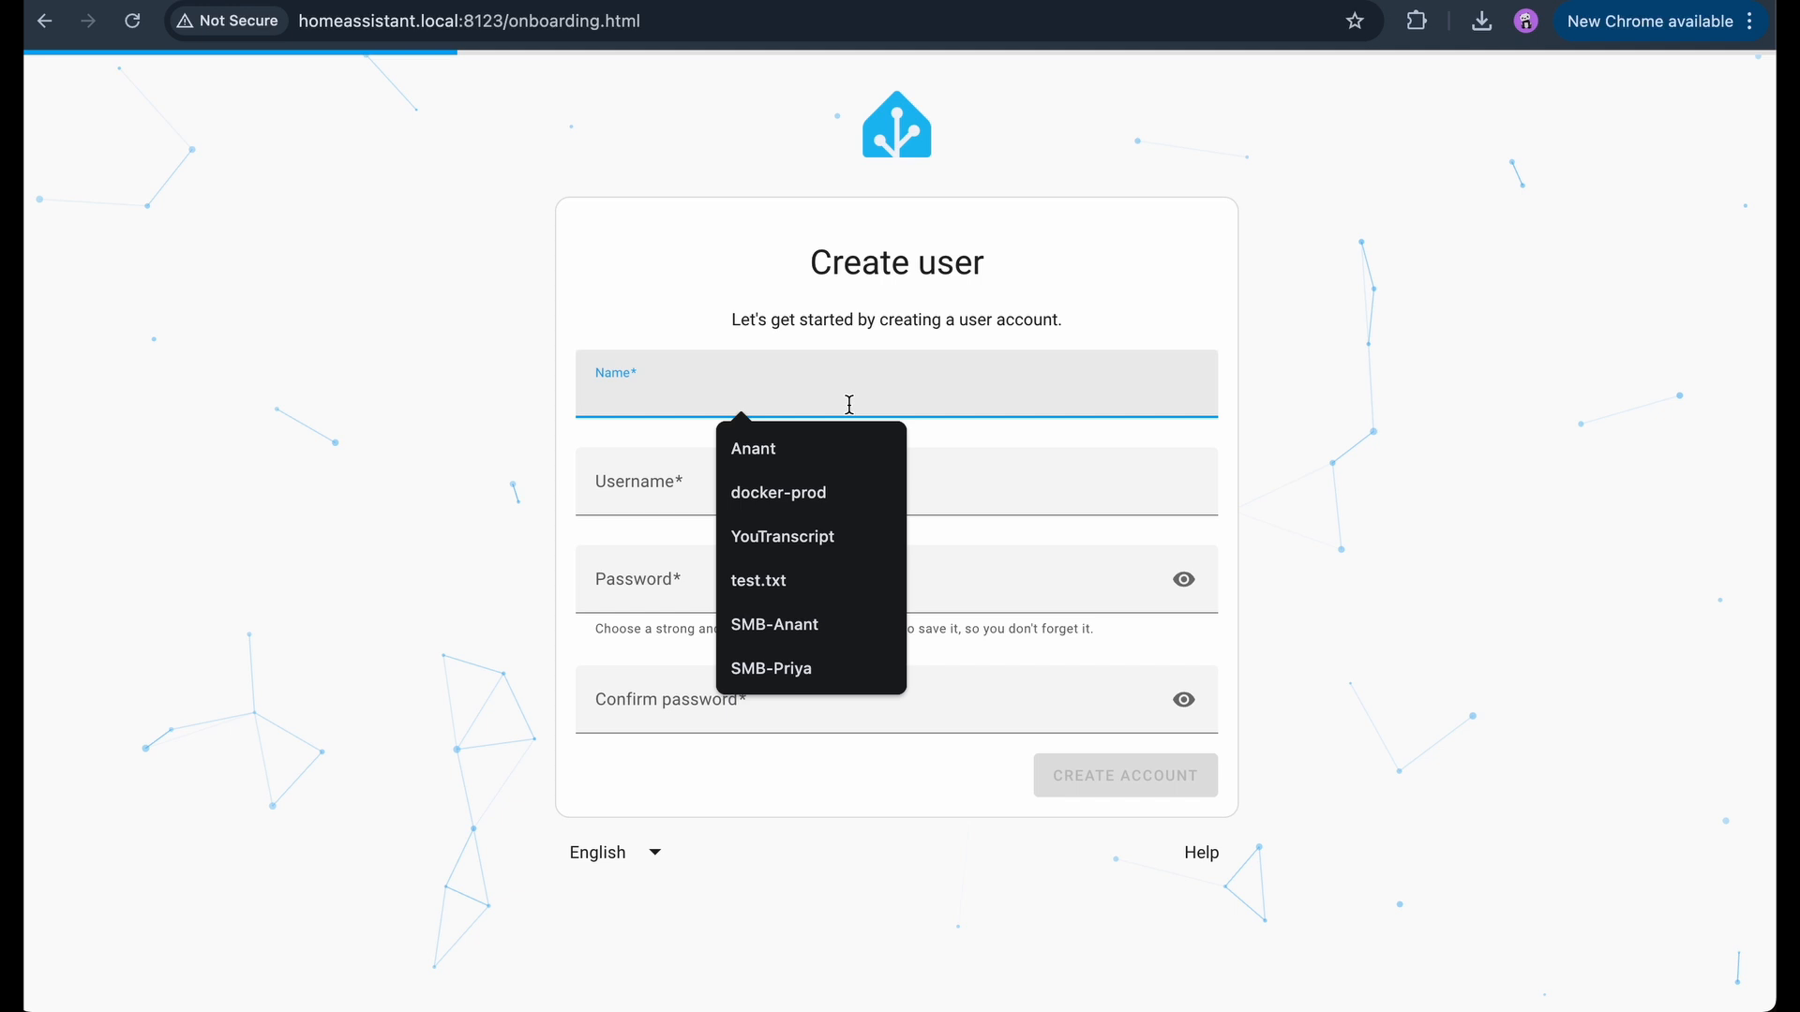
pyautogui.click(754, 448)
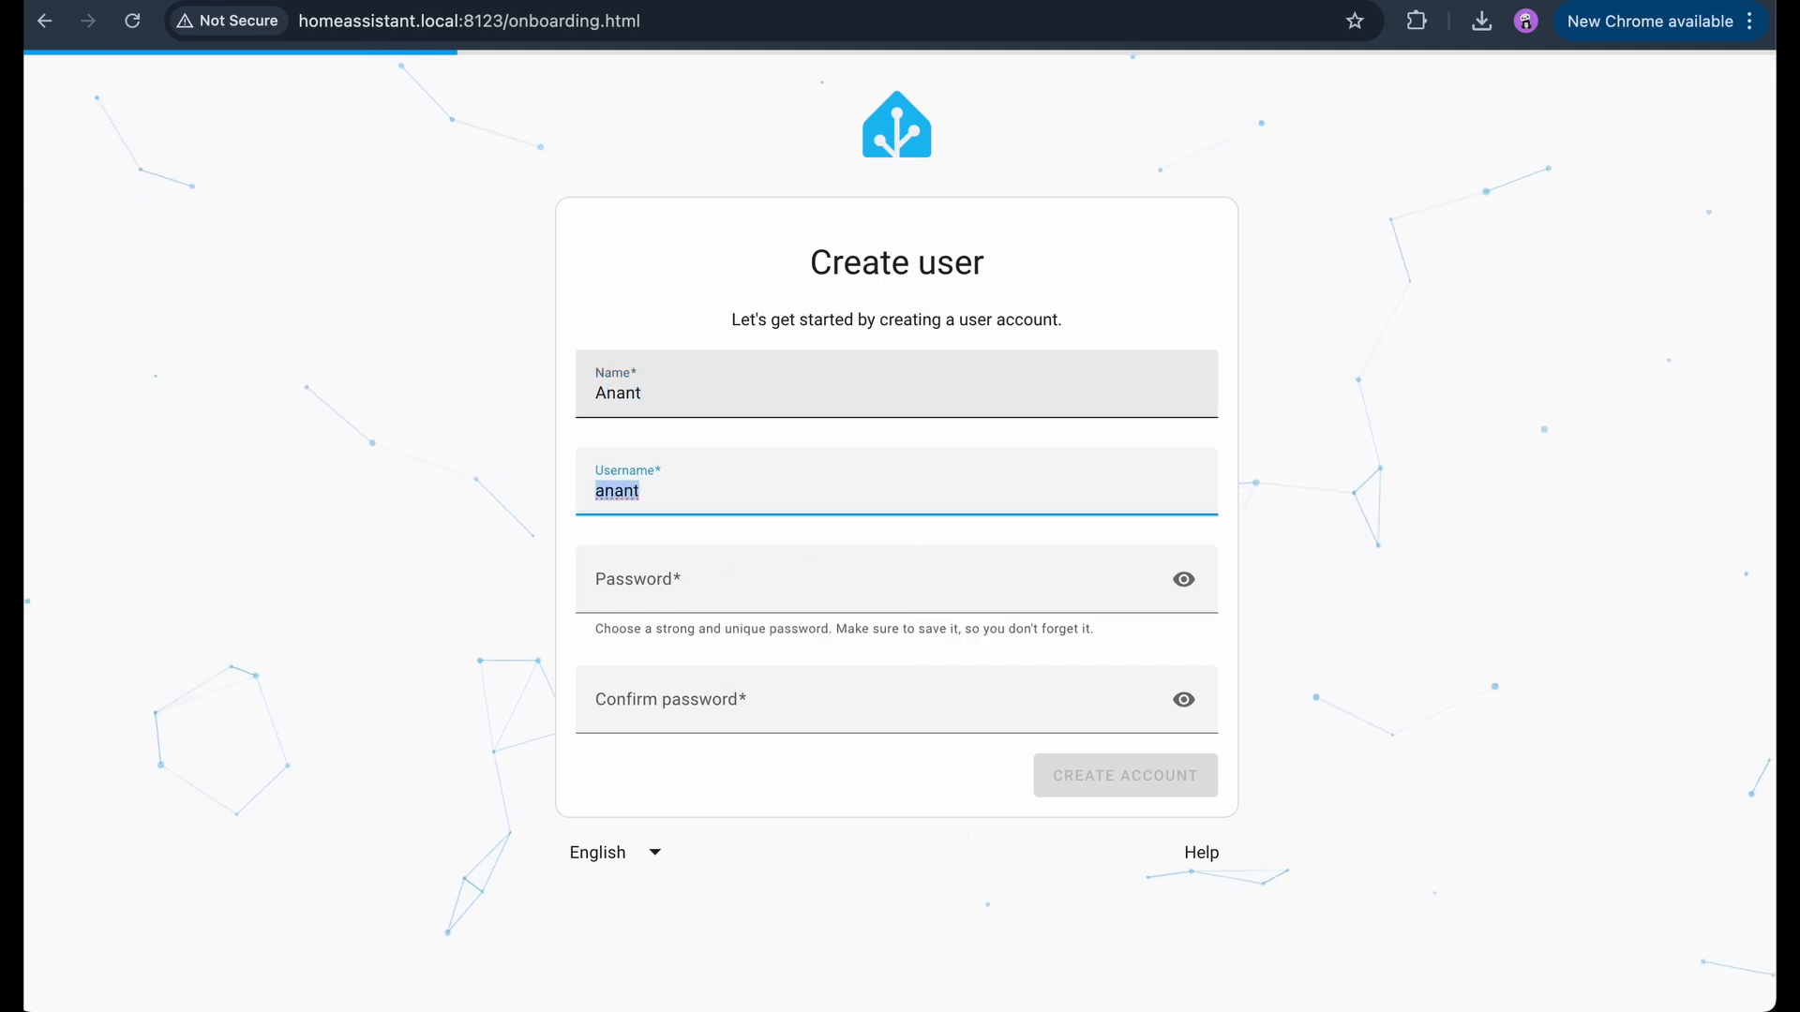
pyautogui.click(1123, 775)
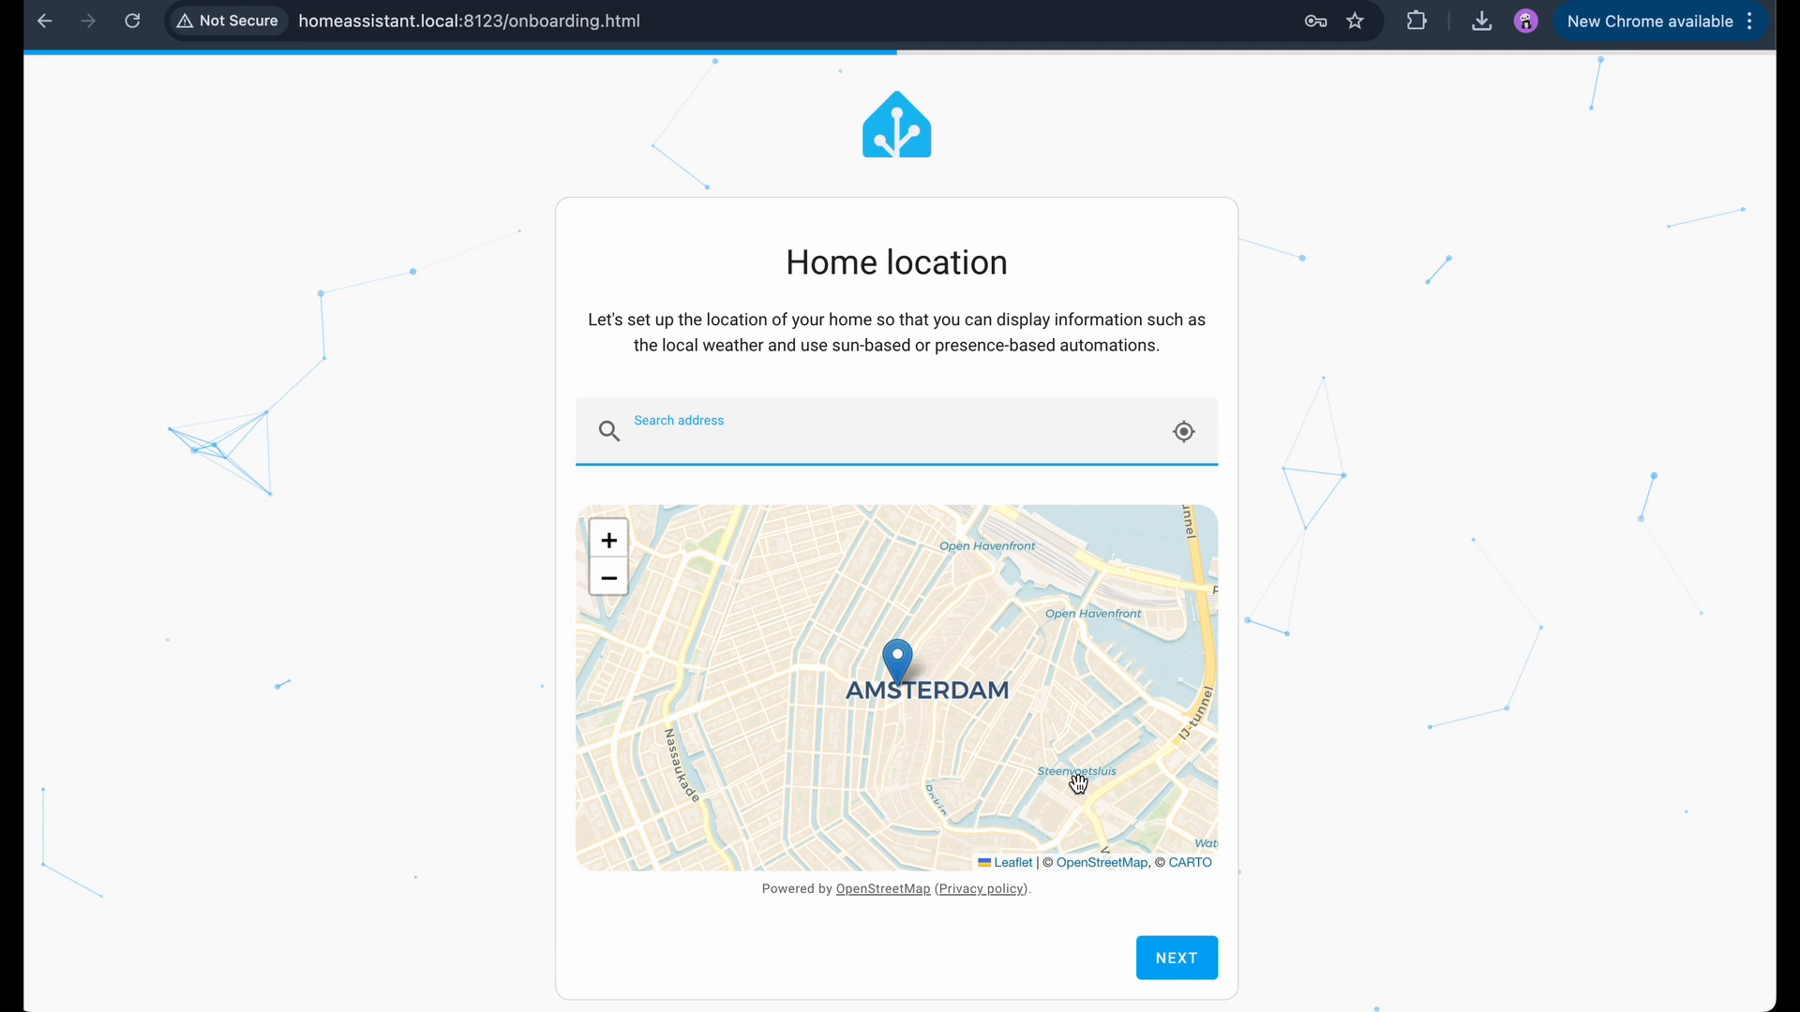
# - Set the home location to Calgary and continue with all analytics sharing left off
pyautogui.write('calgar')
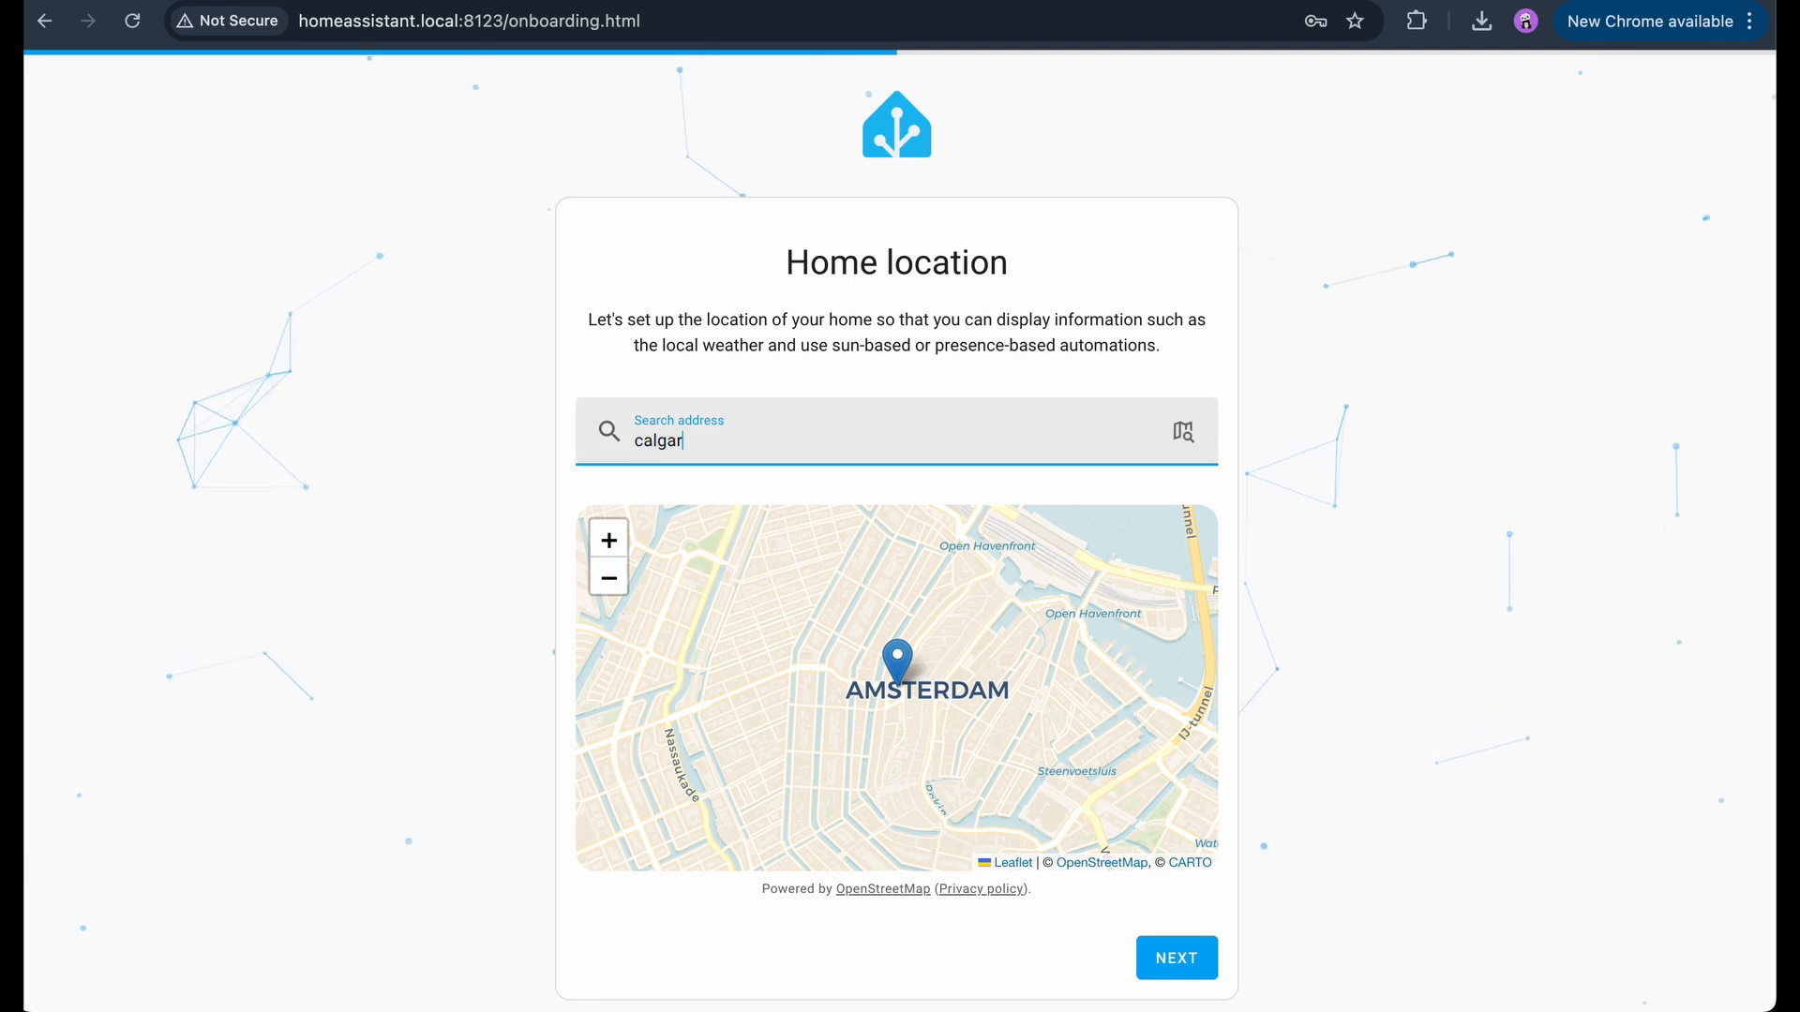
pyautogui.write('y')
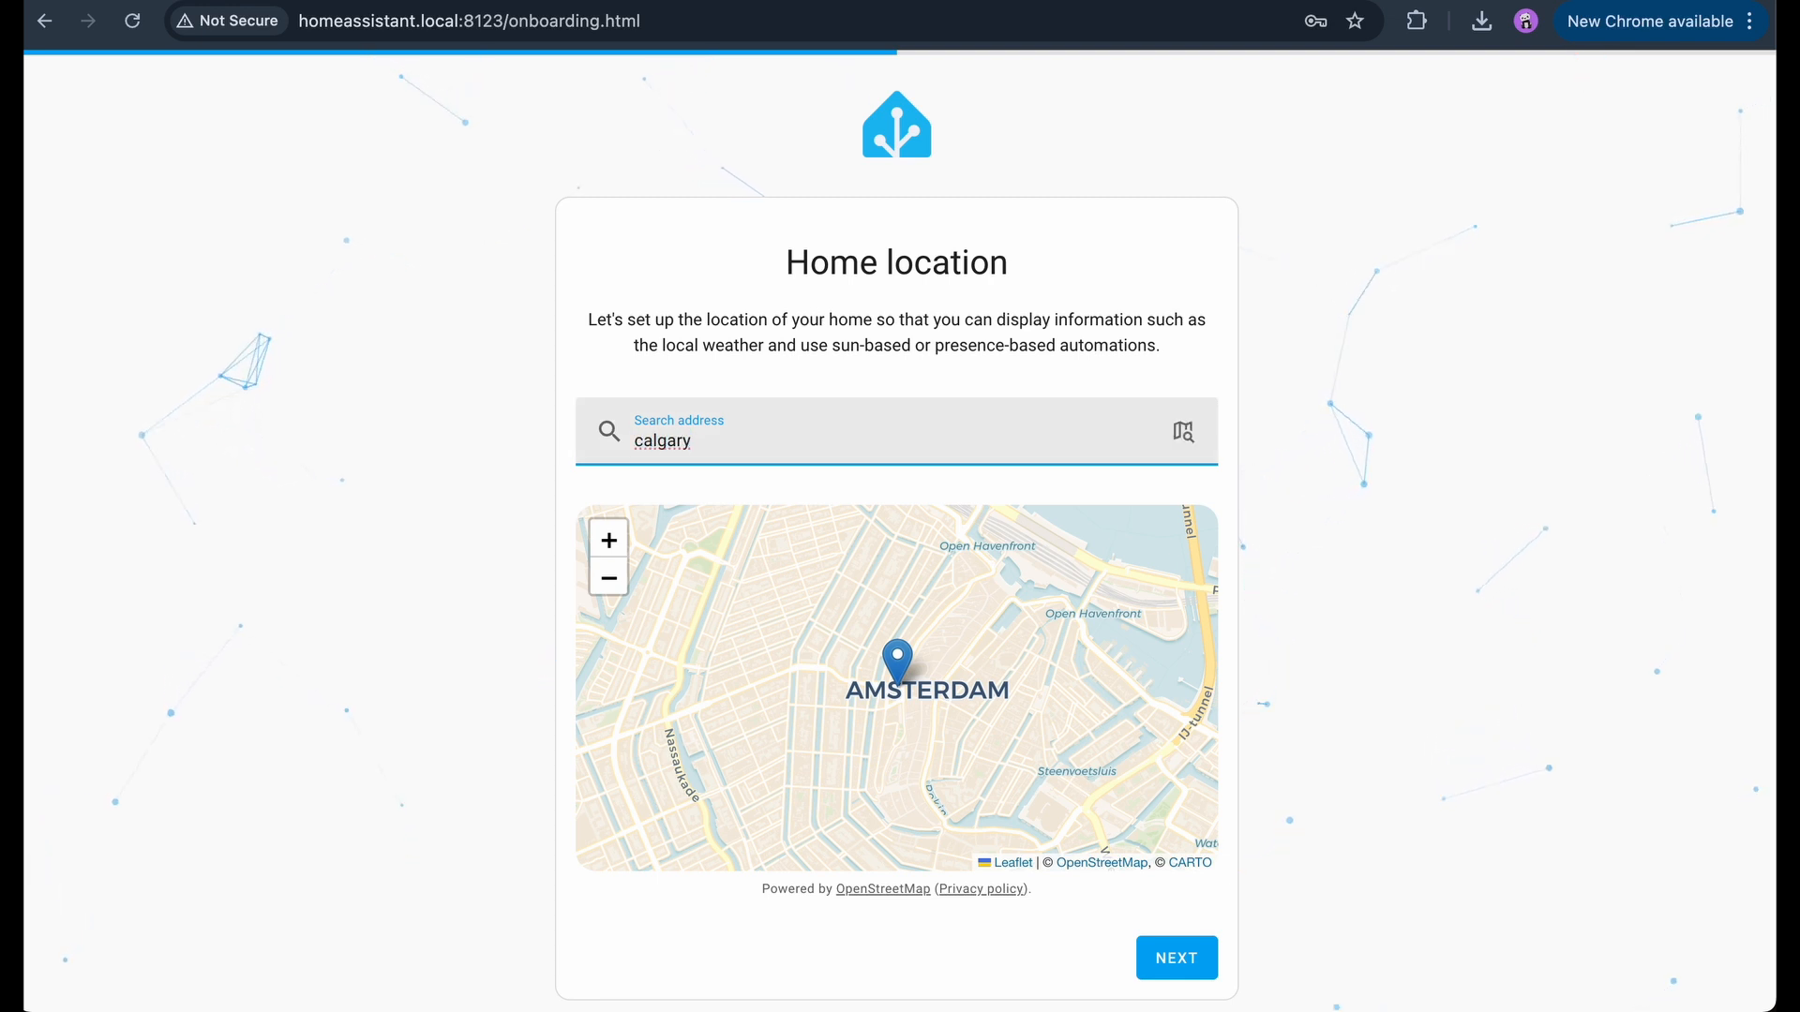
pyautogui.click(1176, 958)
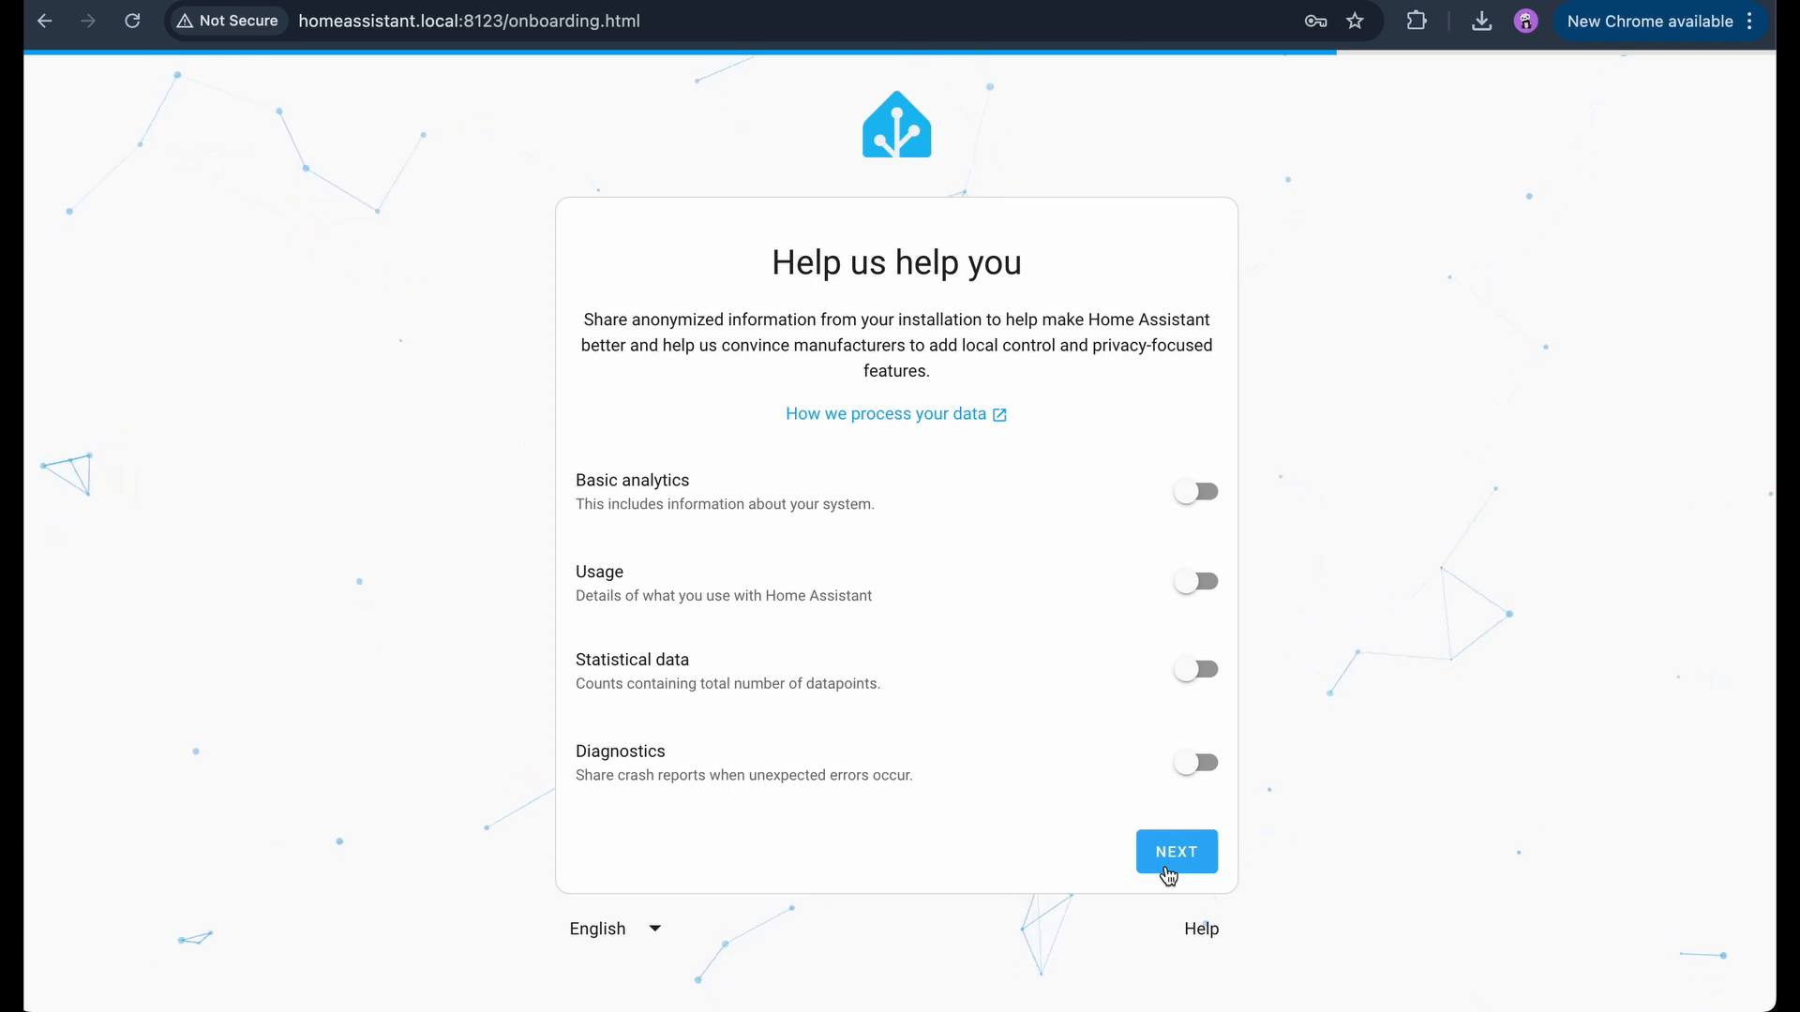
pyautogui.click(1175, 851)
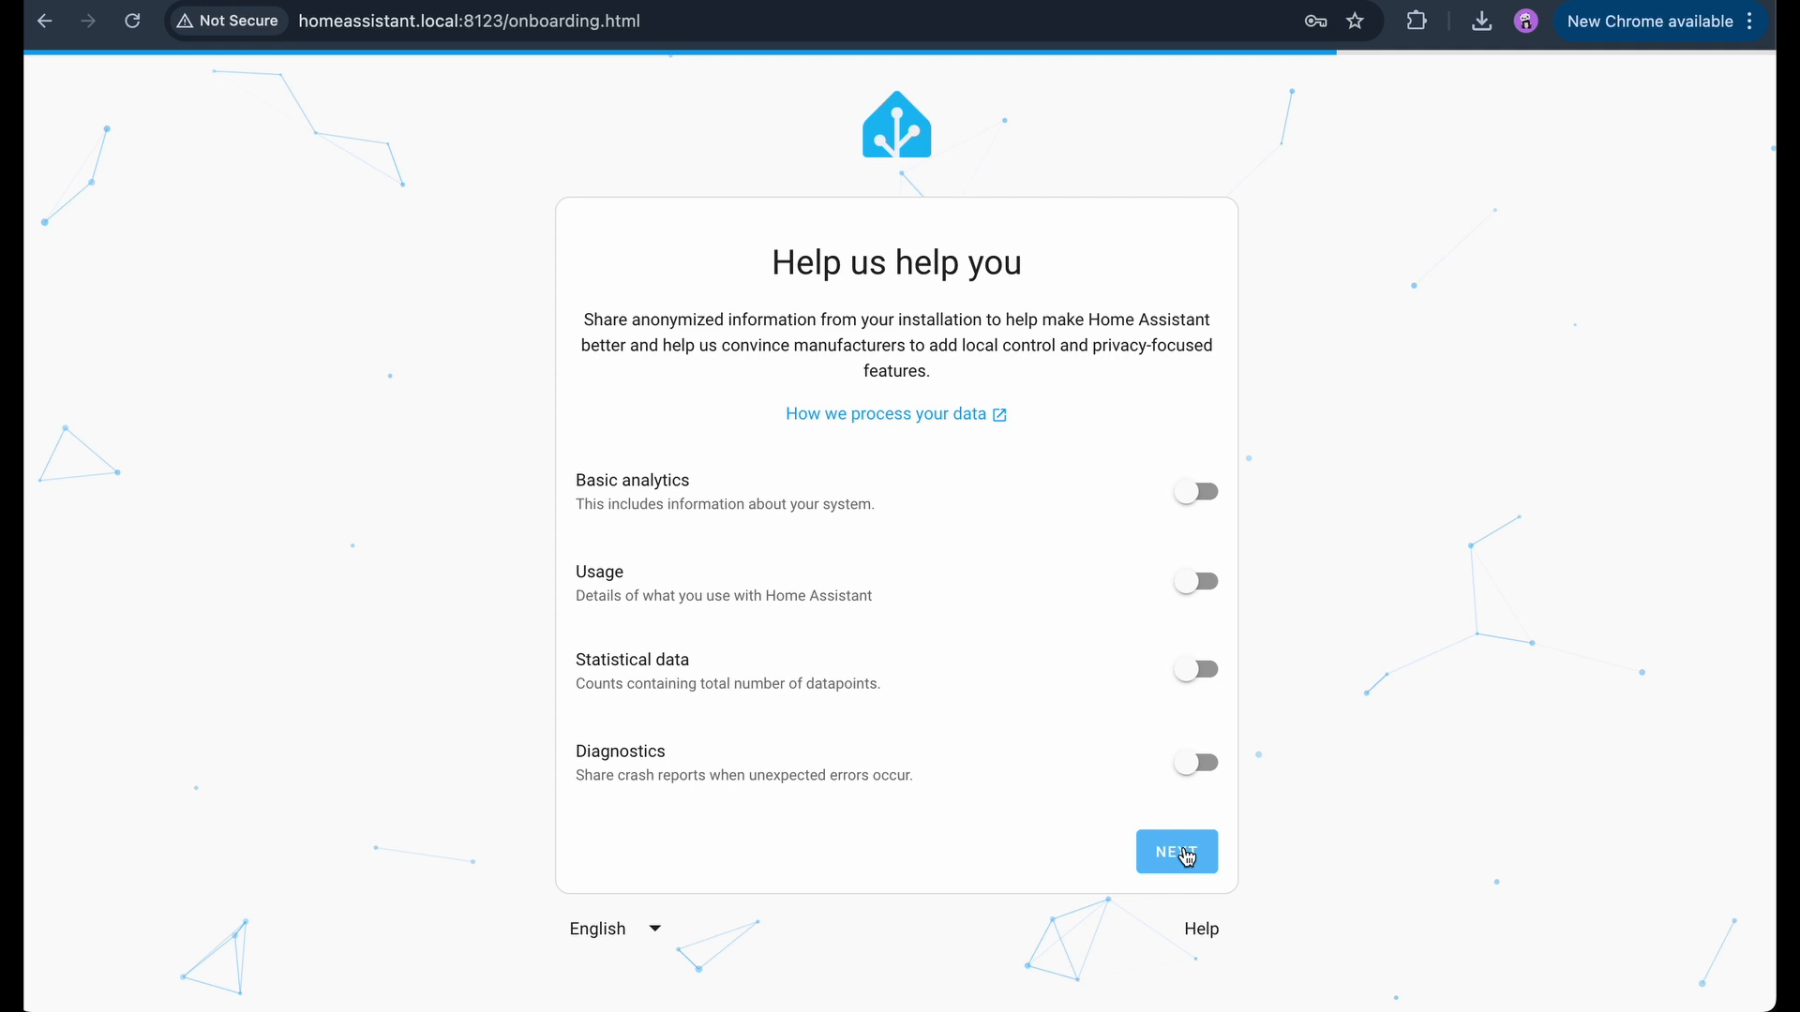
pyautogui.click(1175, 853)
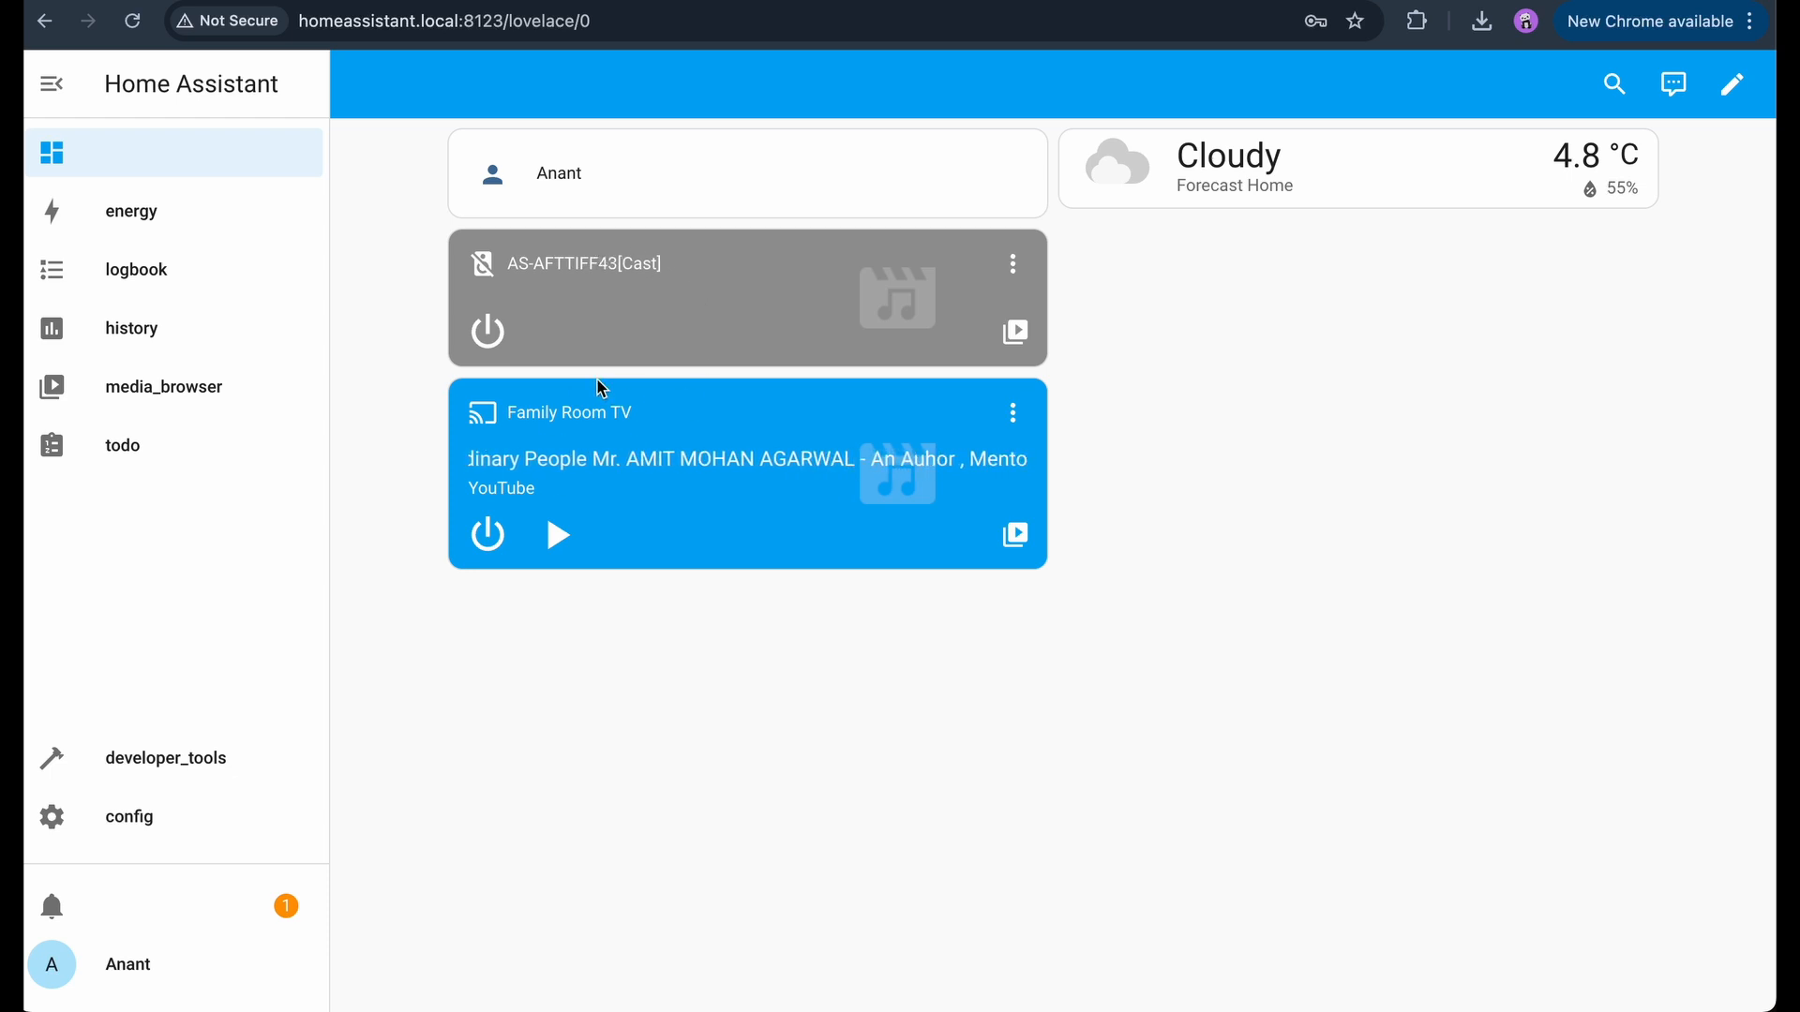
pyautogui.moveTo(416, 709)
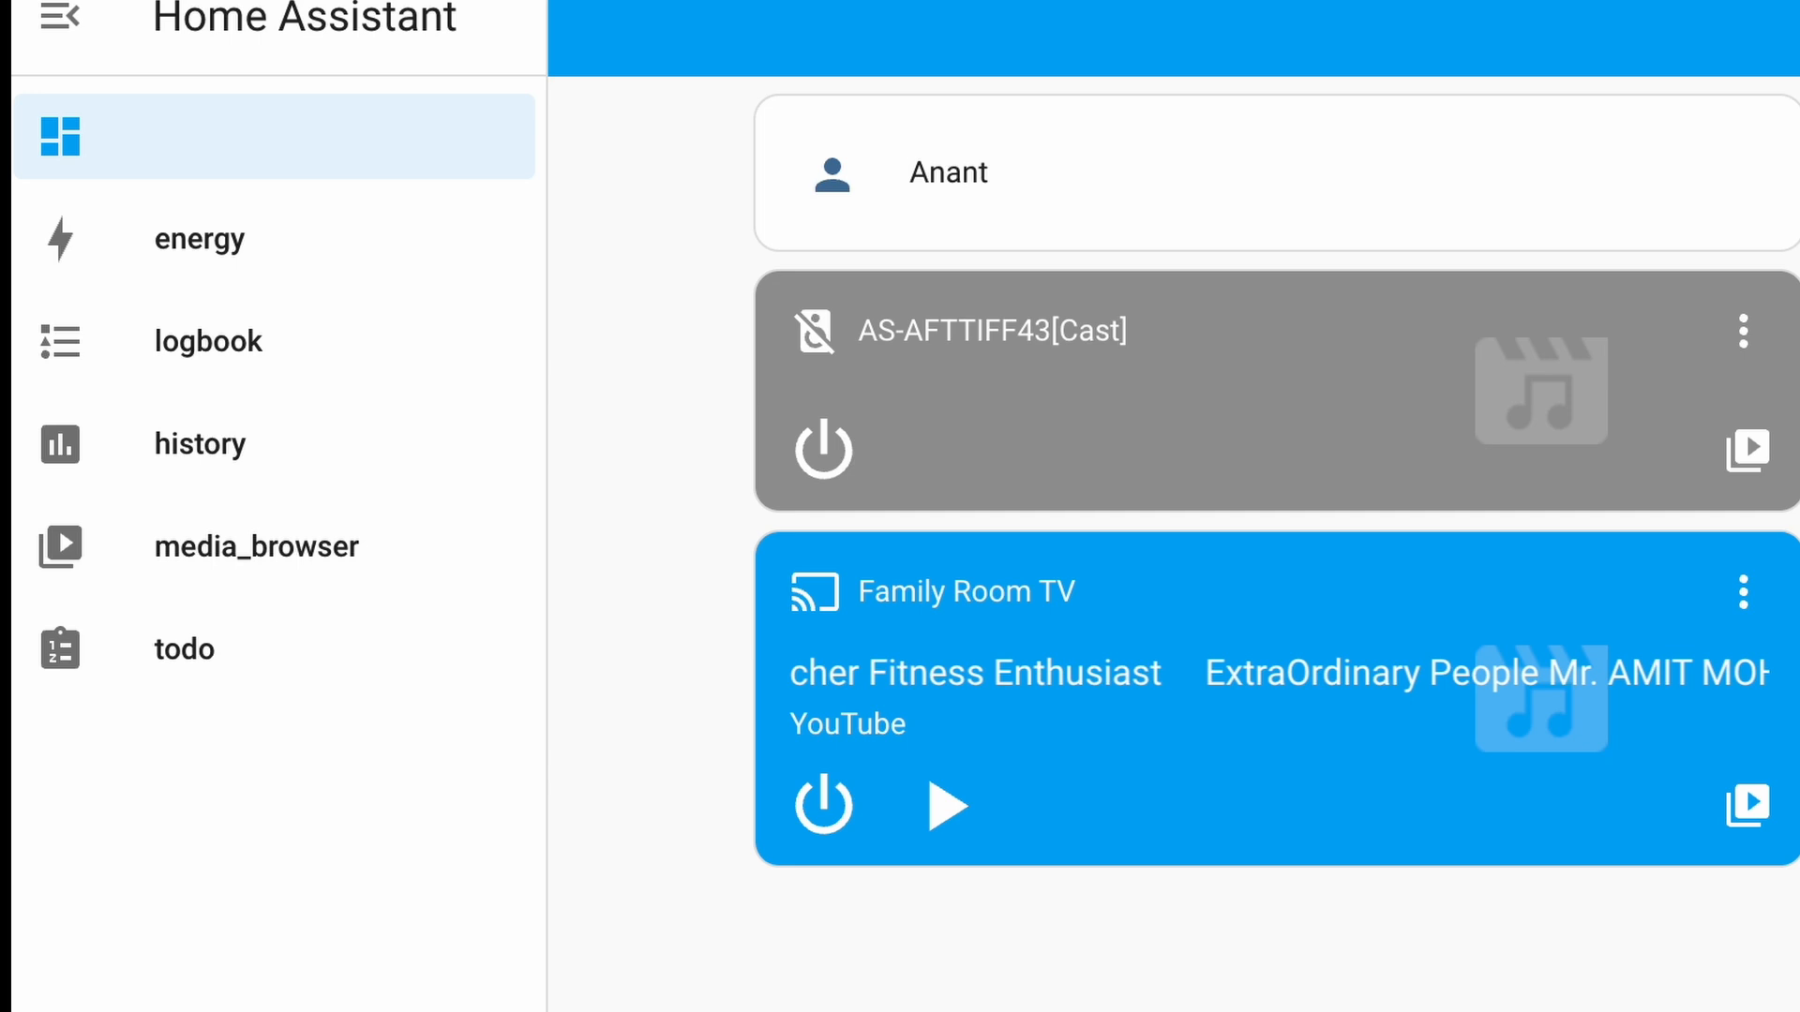
pyautogui.scroll(-3)
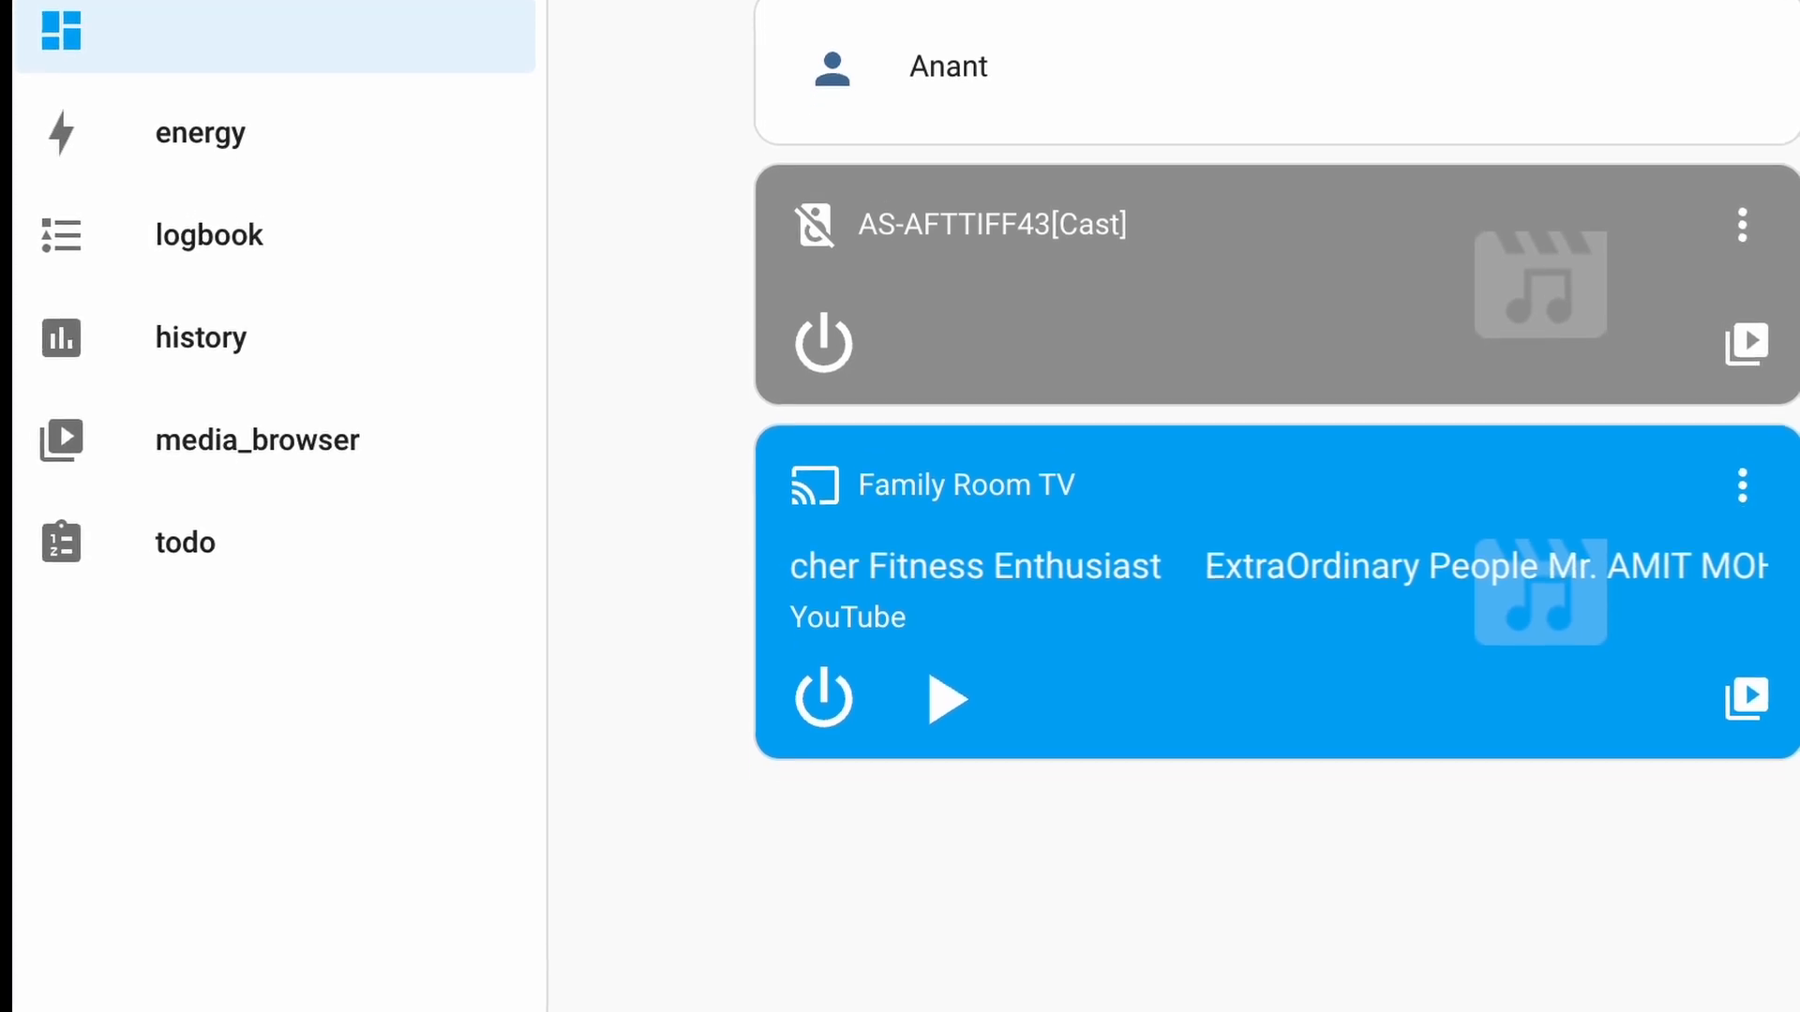
pyautogui.scroll(-3)
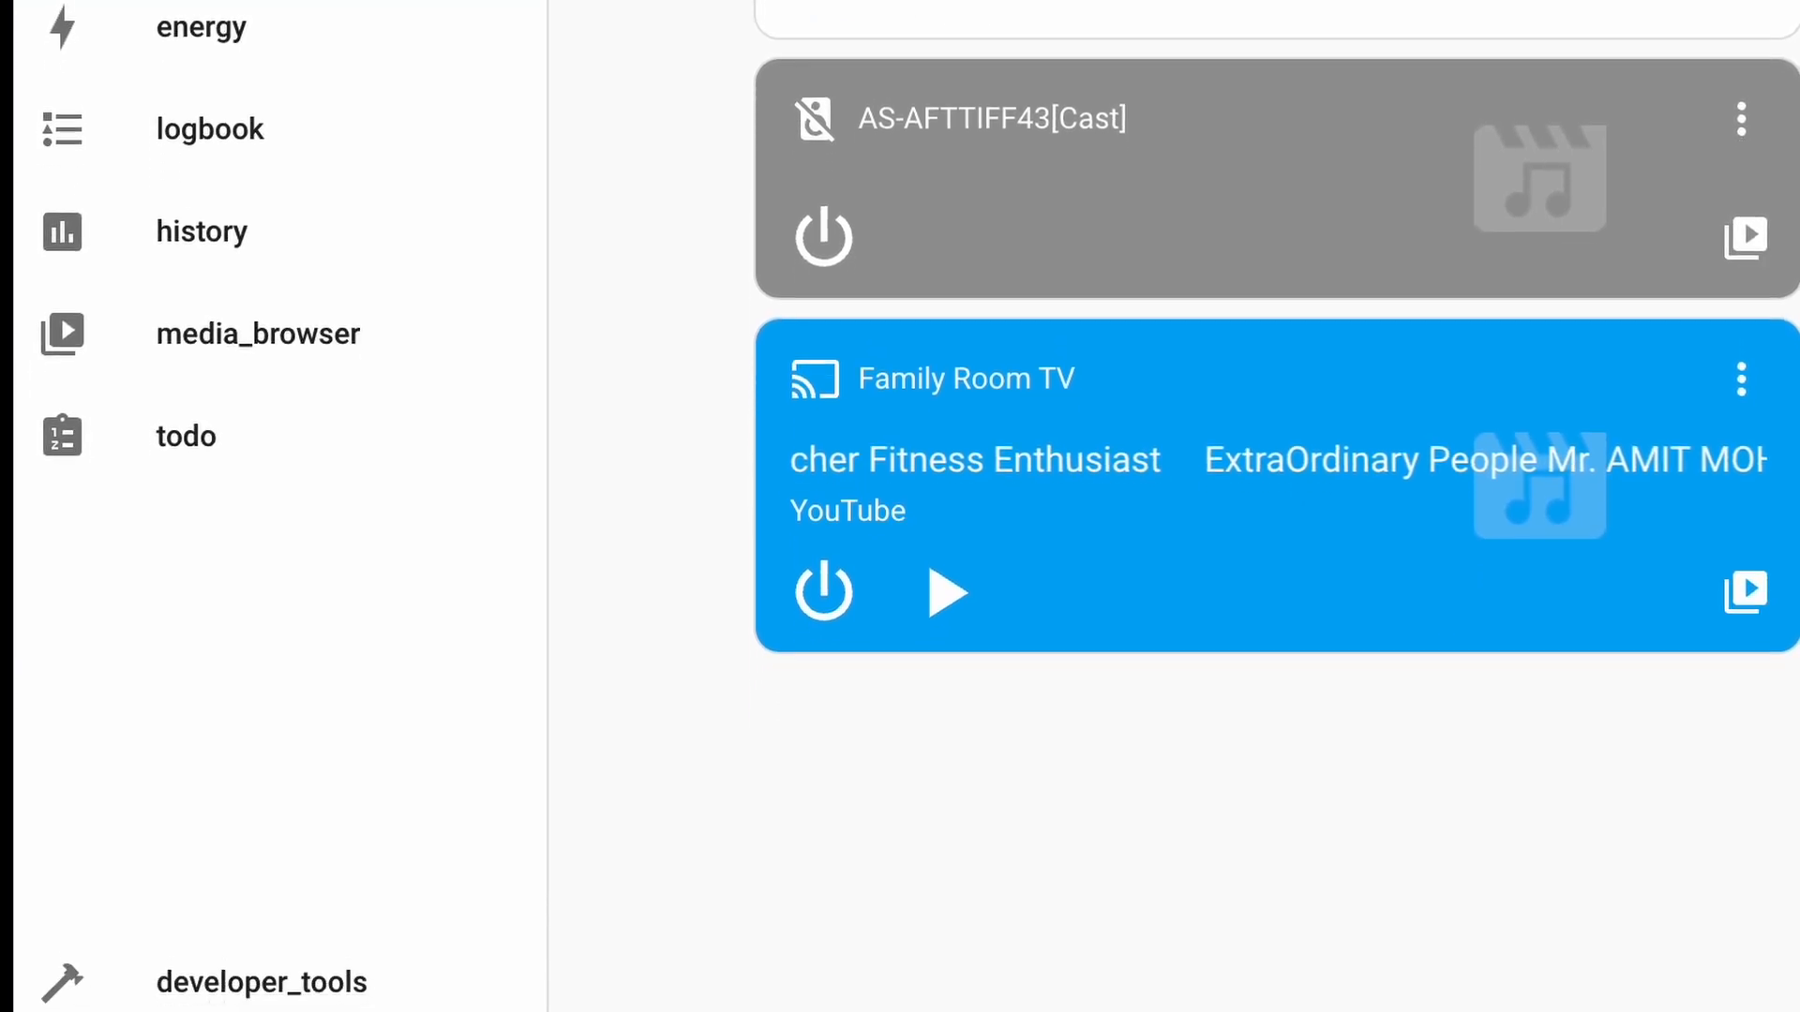
pyautogui.scroll(-3)
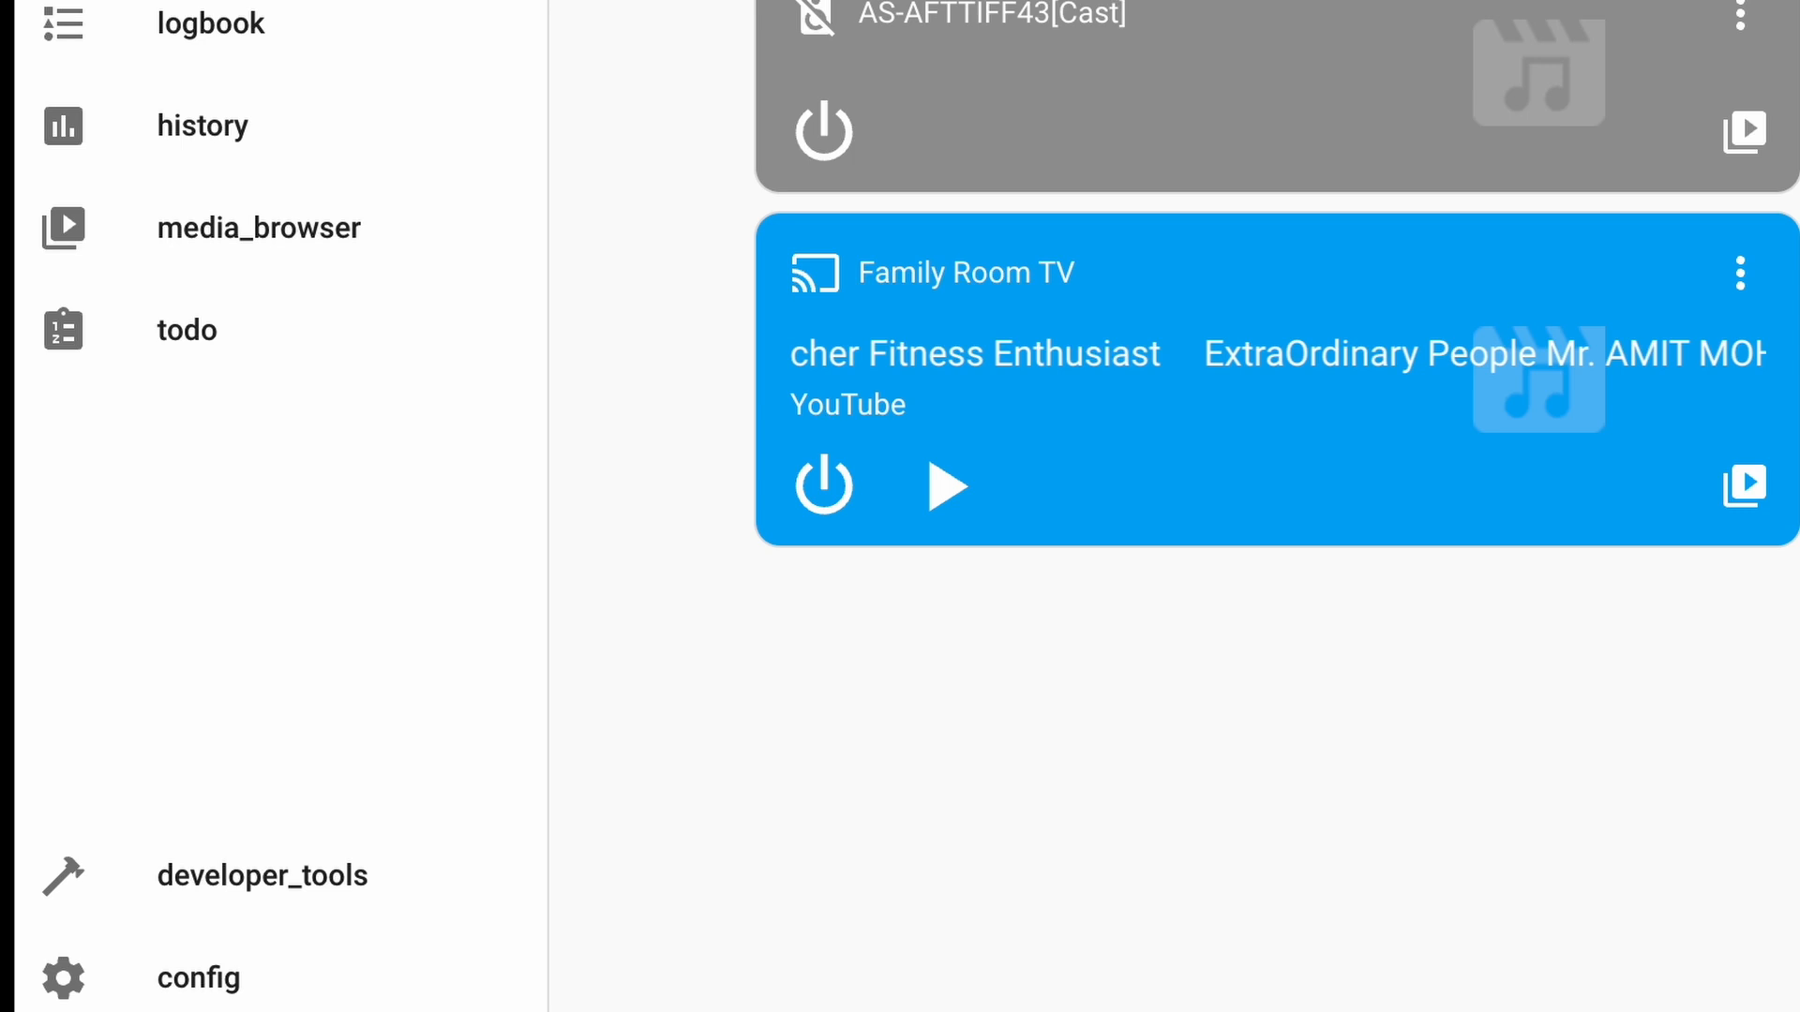
pyautogui.scroll(-3)
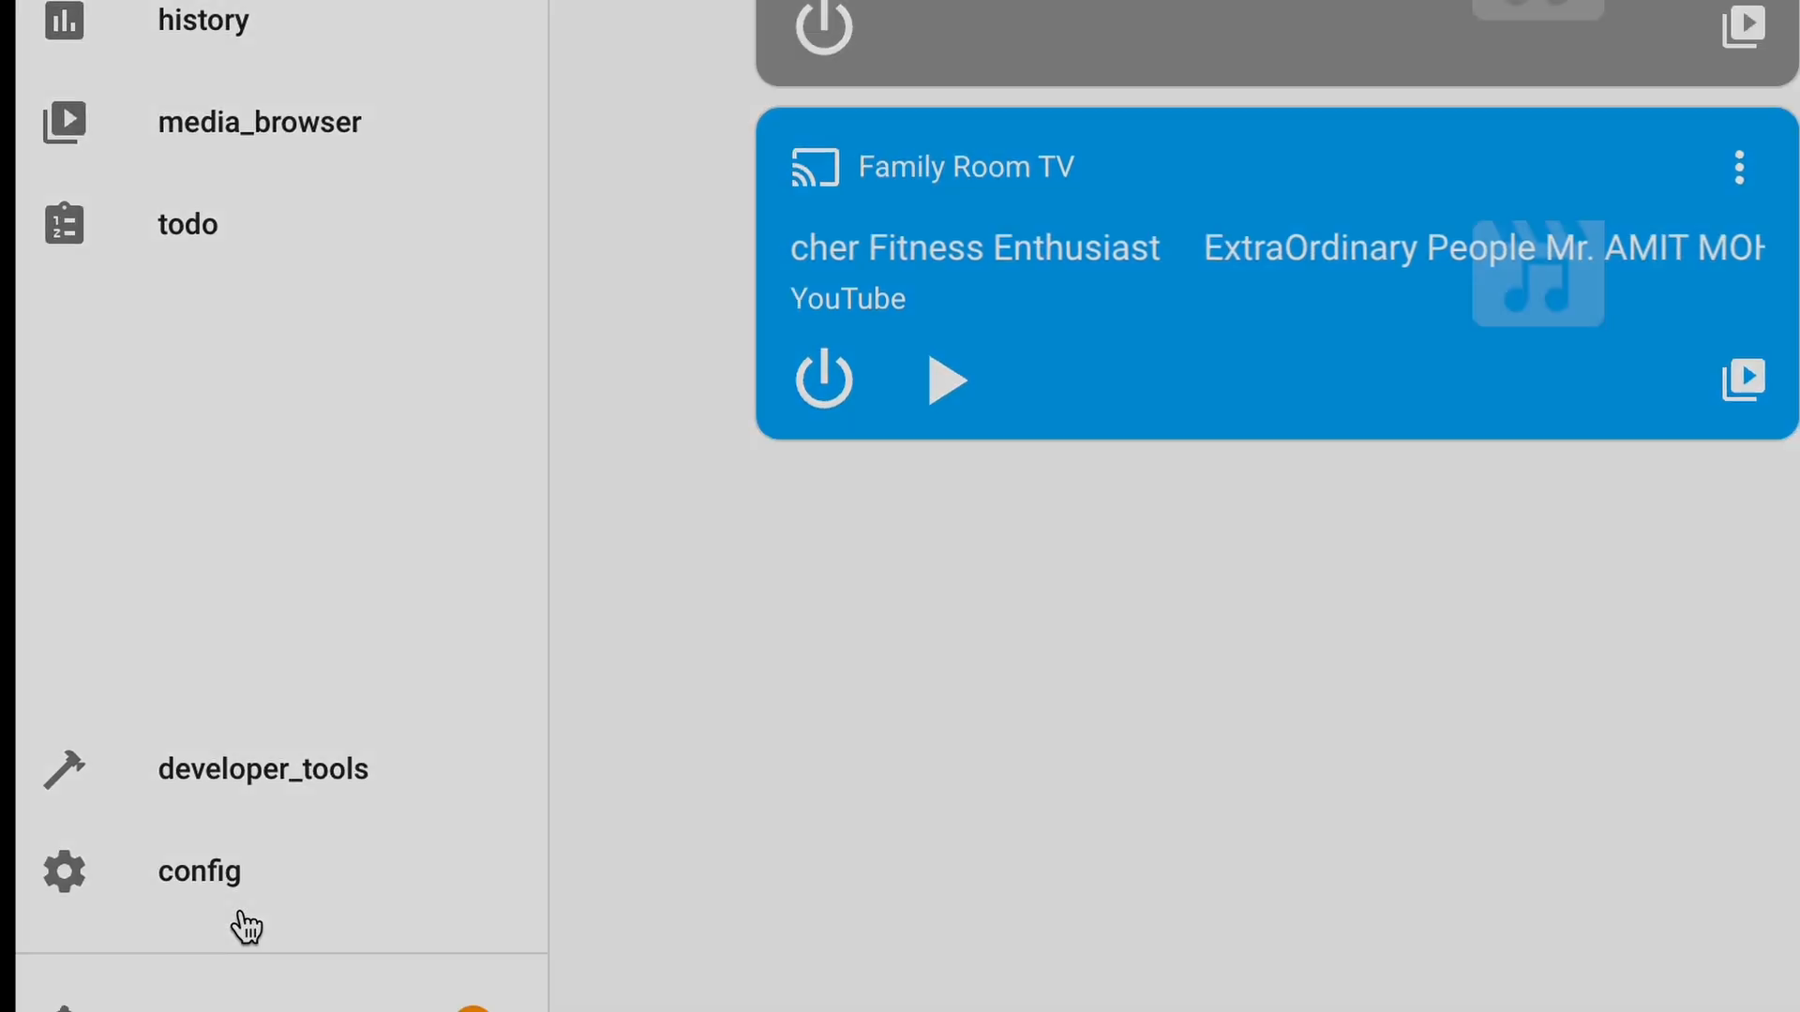
# - From the integrations page, start setting up the discovered AirGradient I-9PSL monitor
pyautogui.click(199, 871)
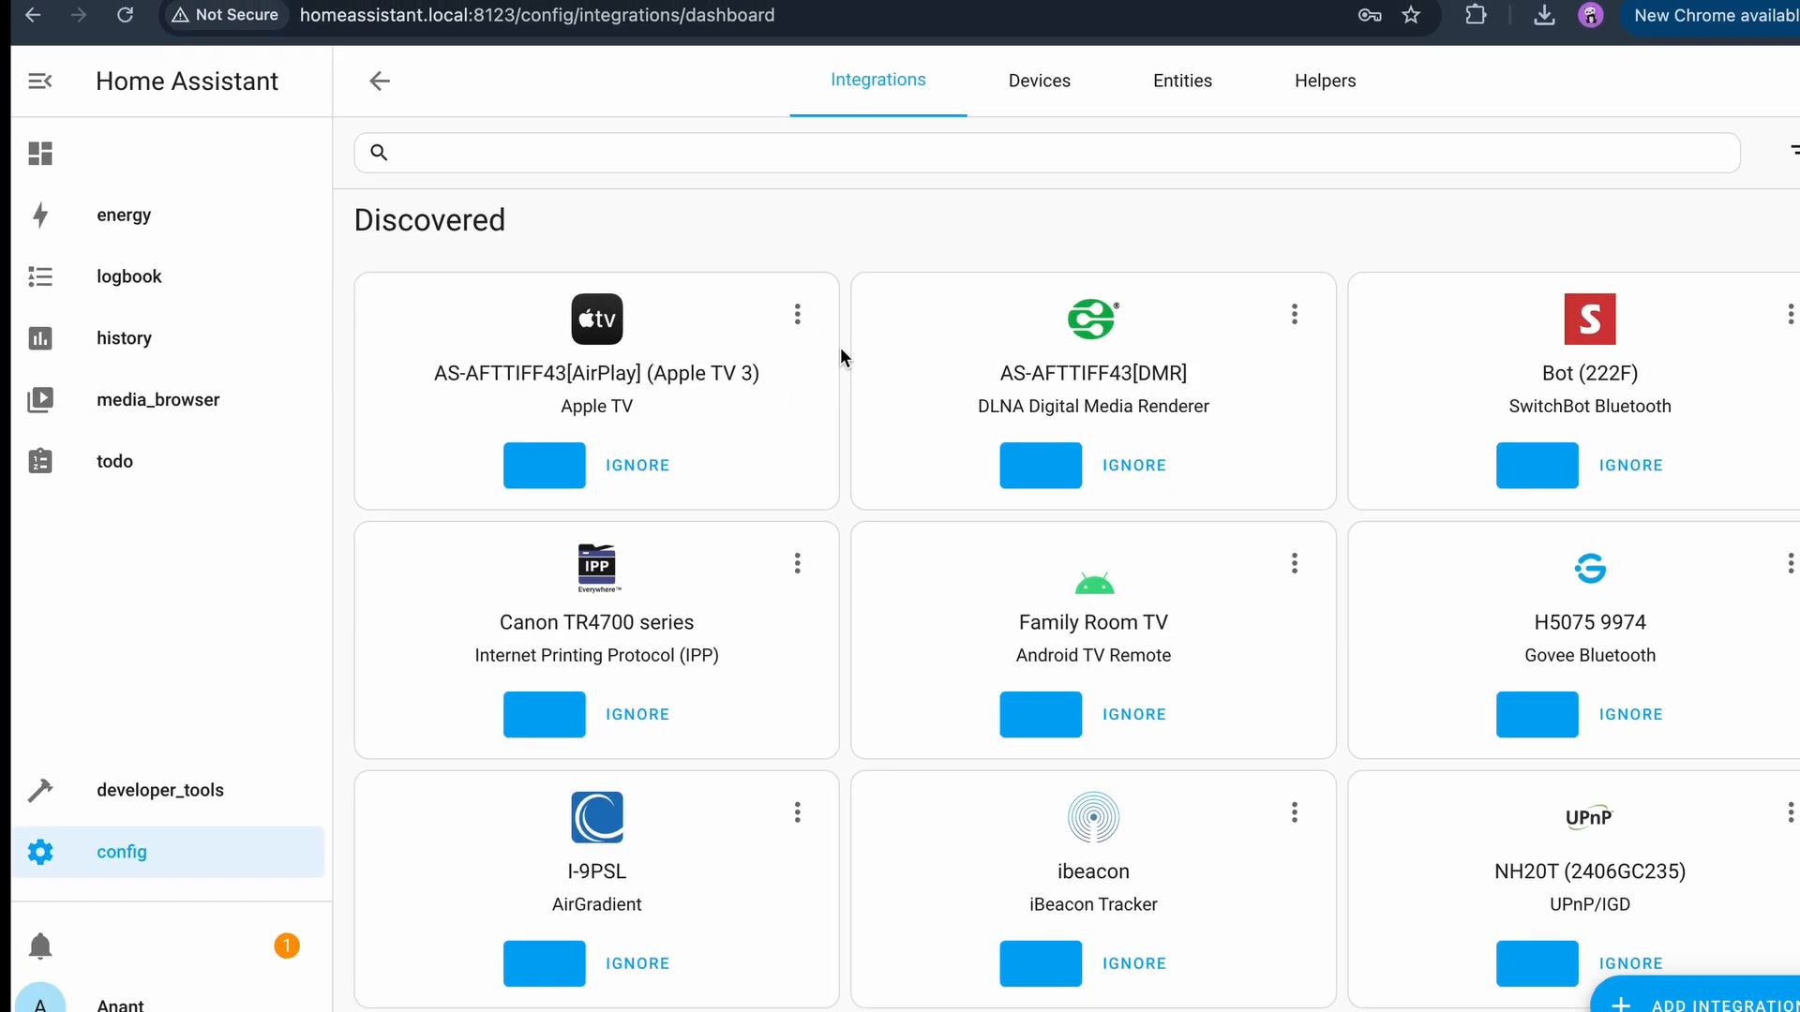
pyautogui.click(379, 81)
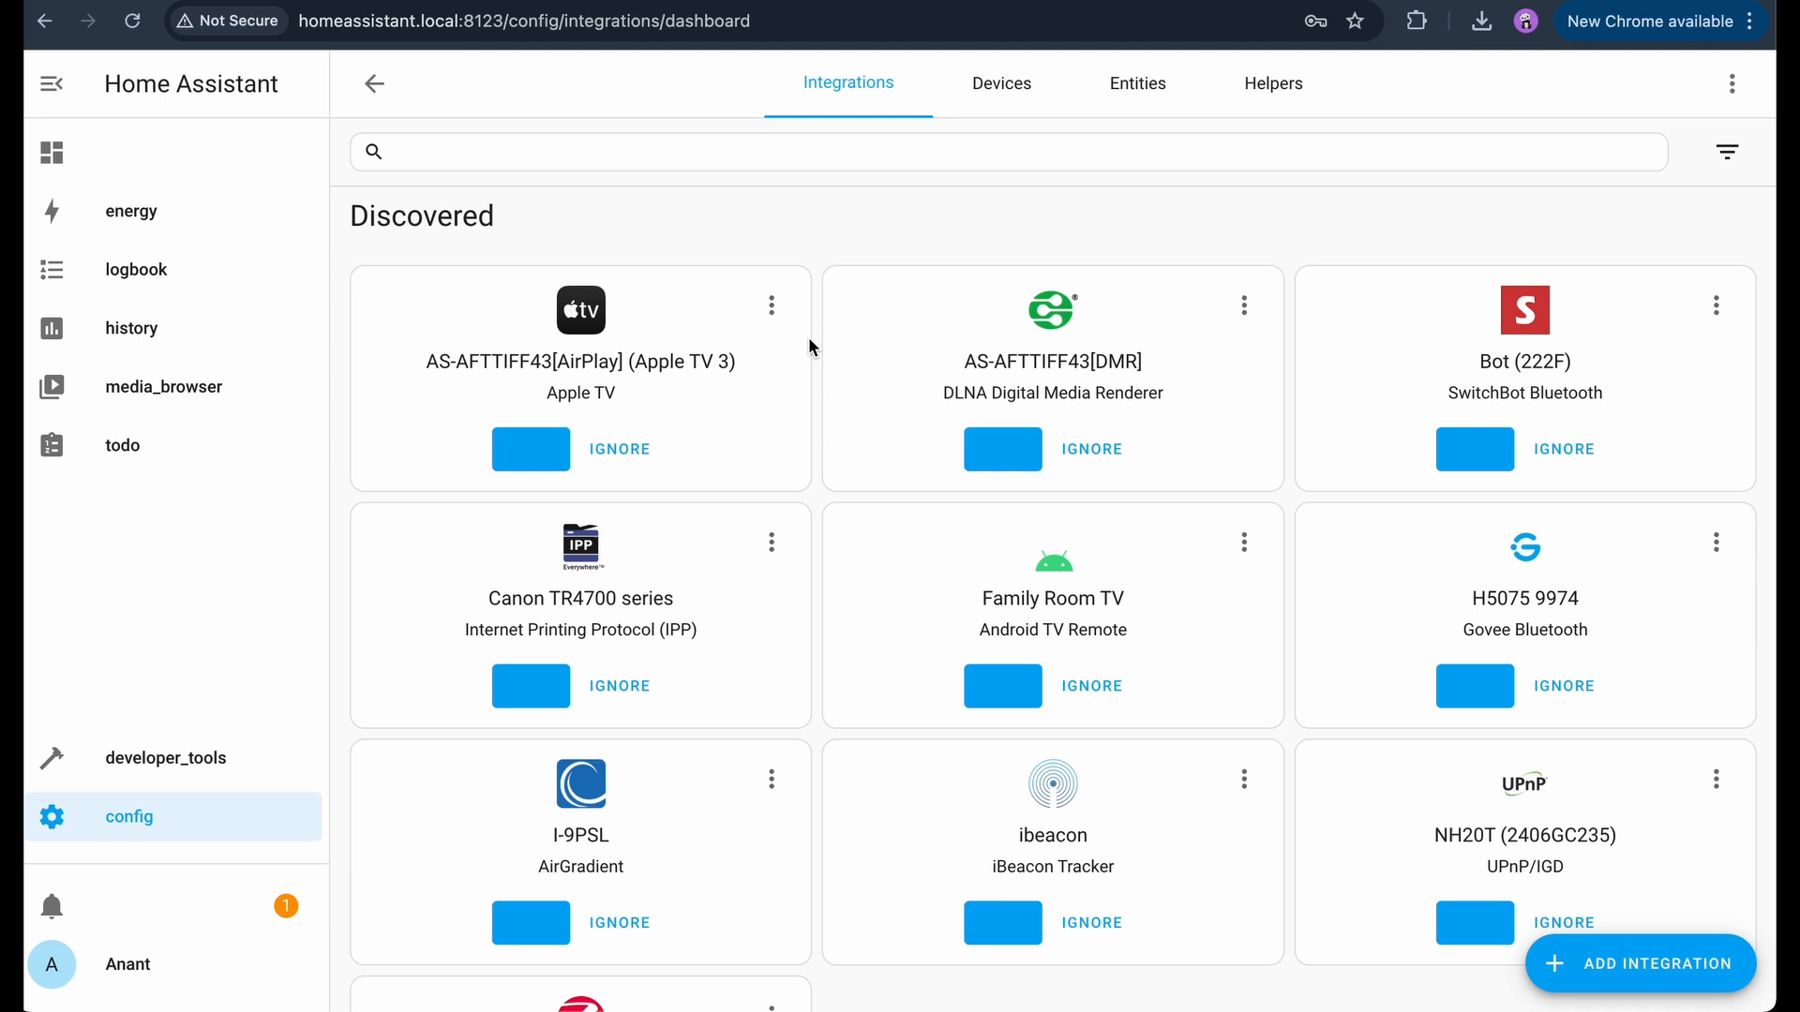
pyautogui.scroll(-3)
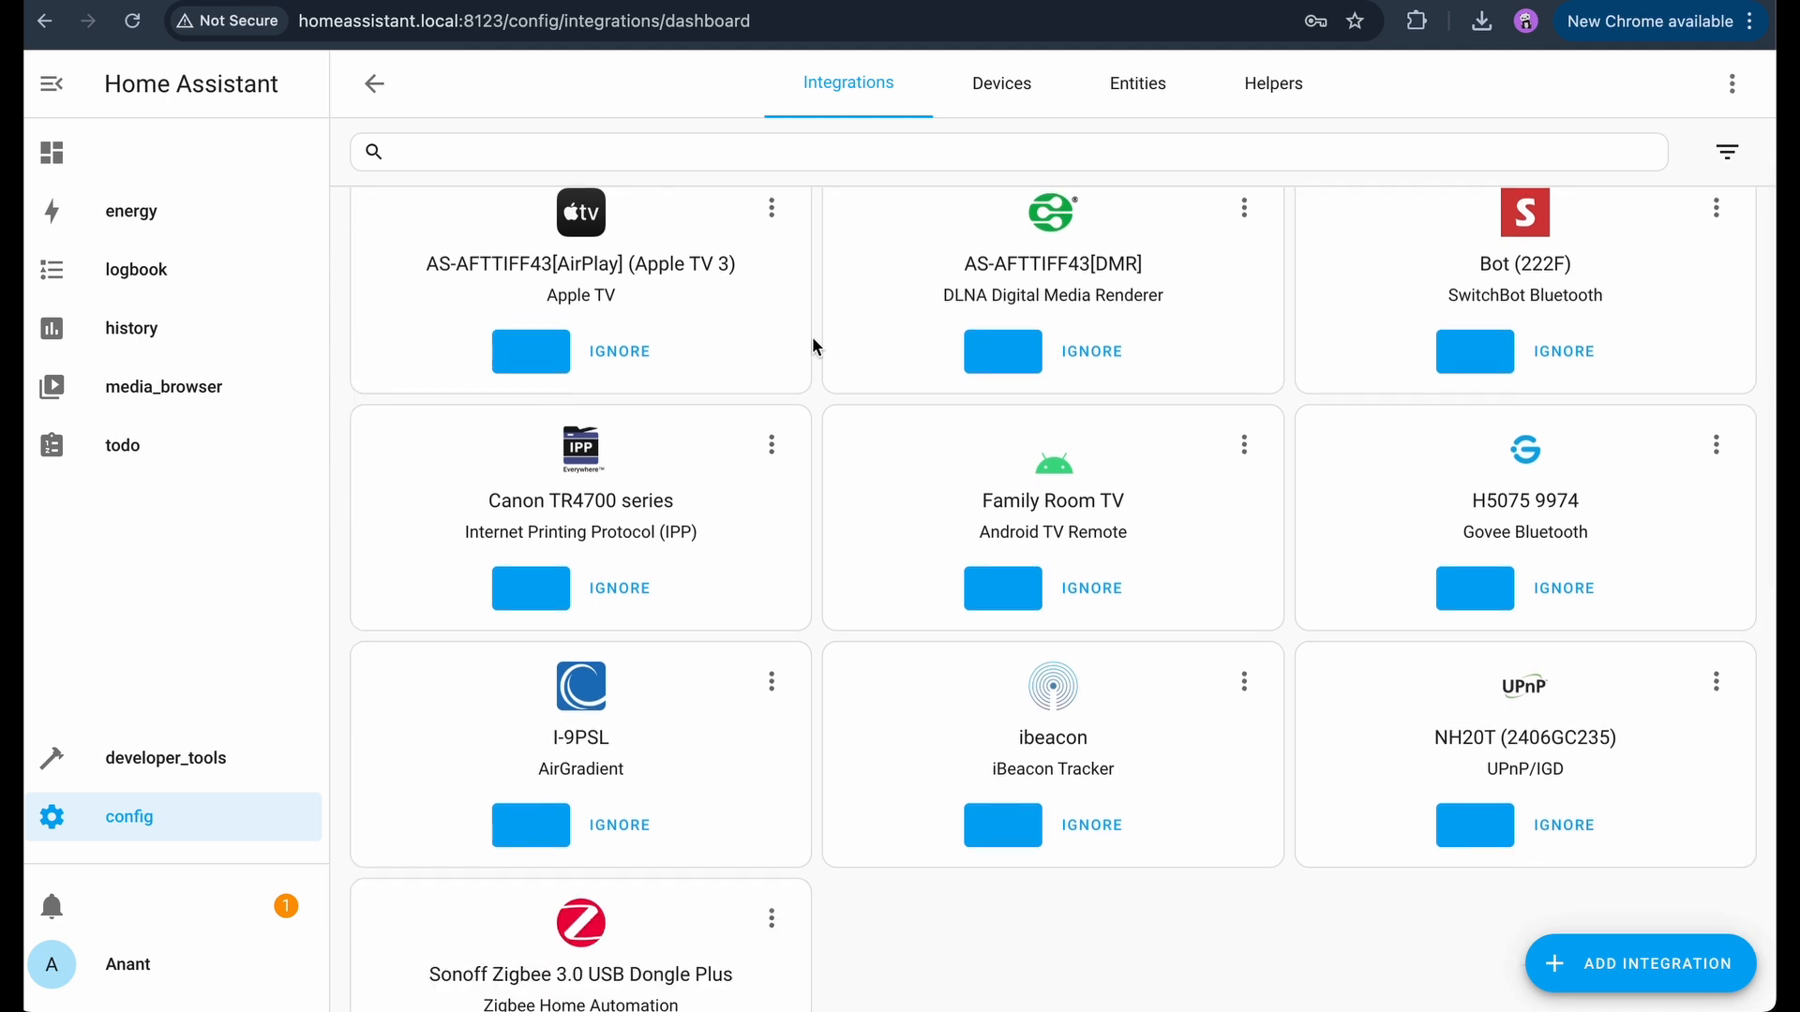
pyautogui.scroll(-3)
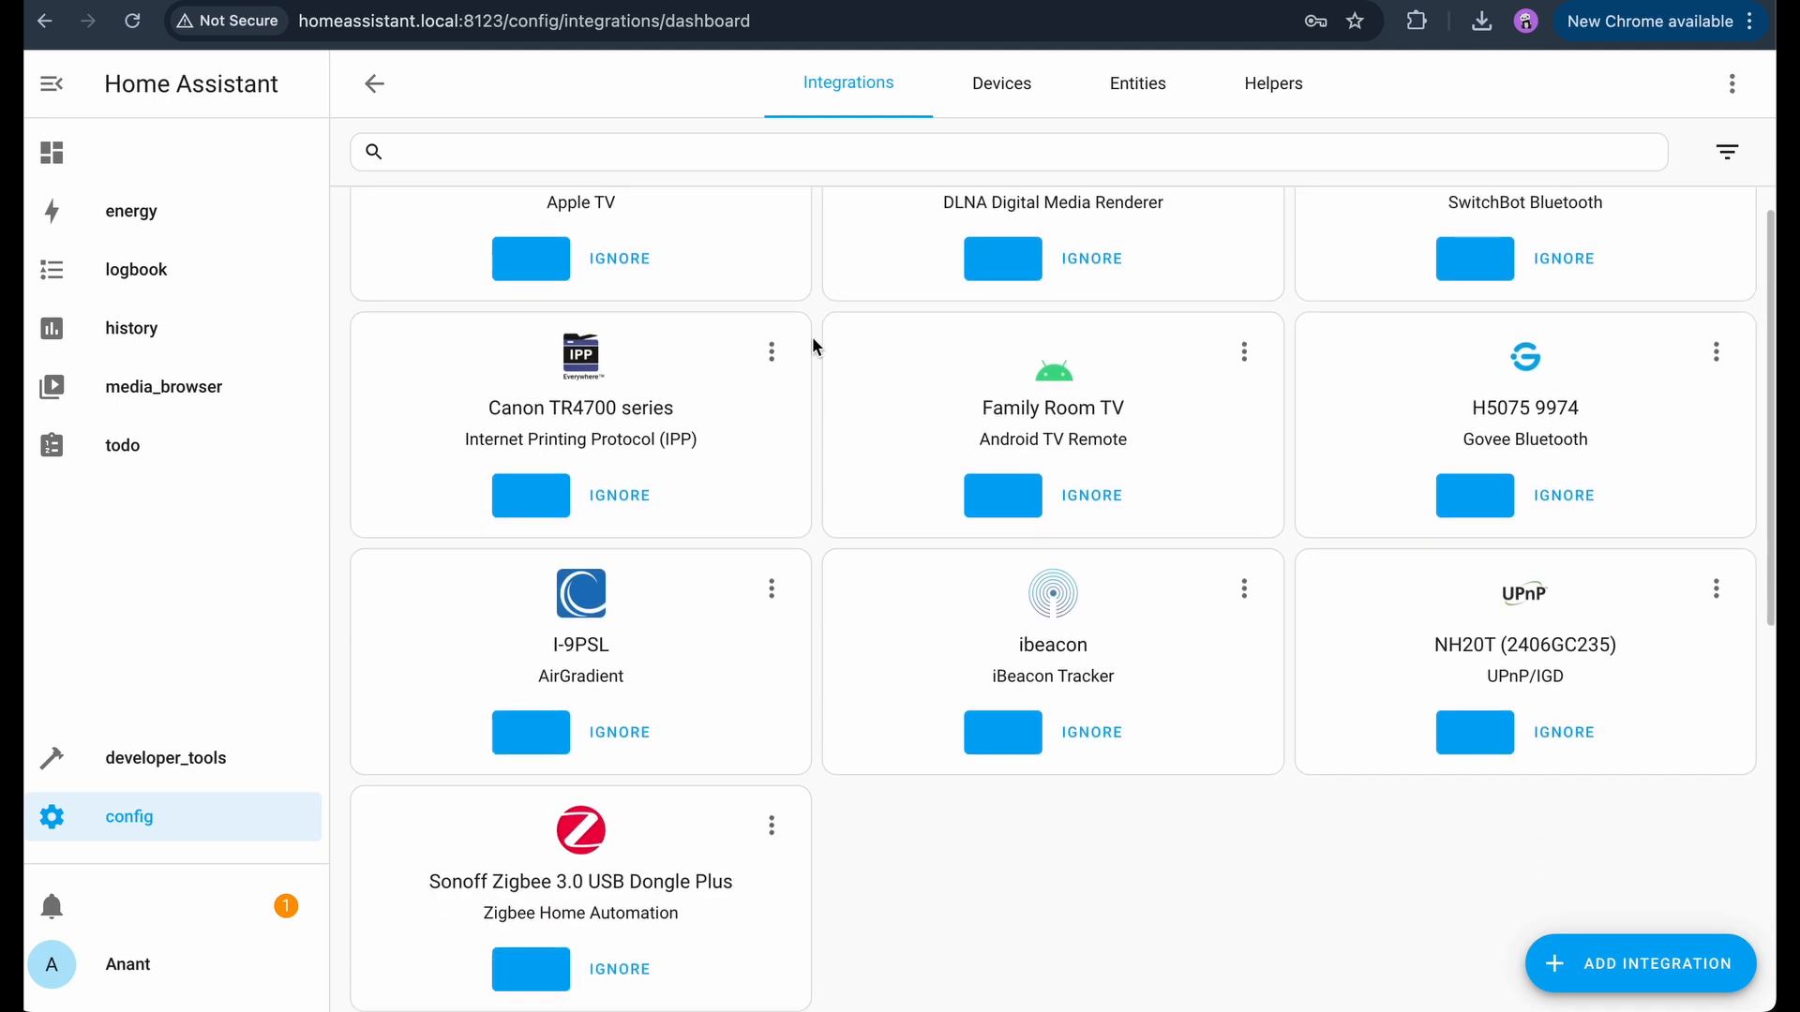
pyautogui.scroll(-3)
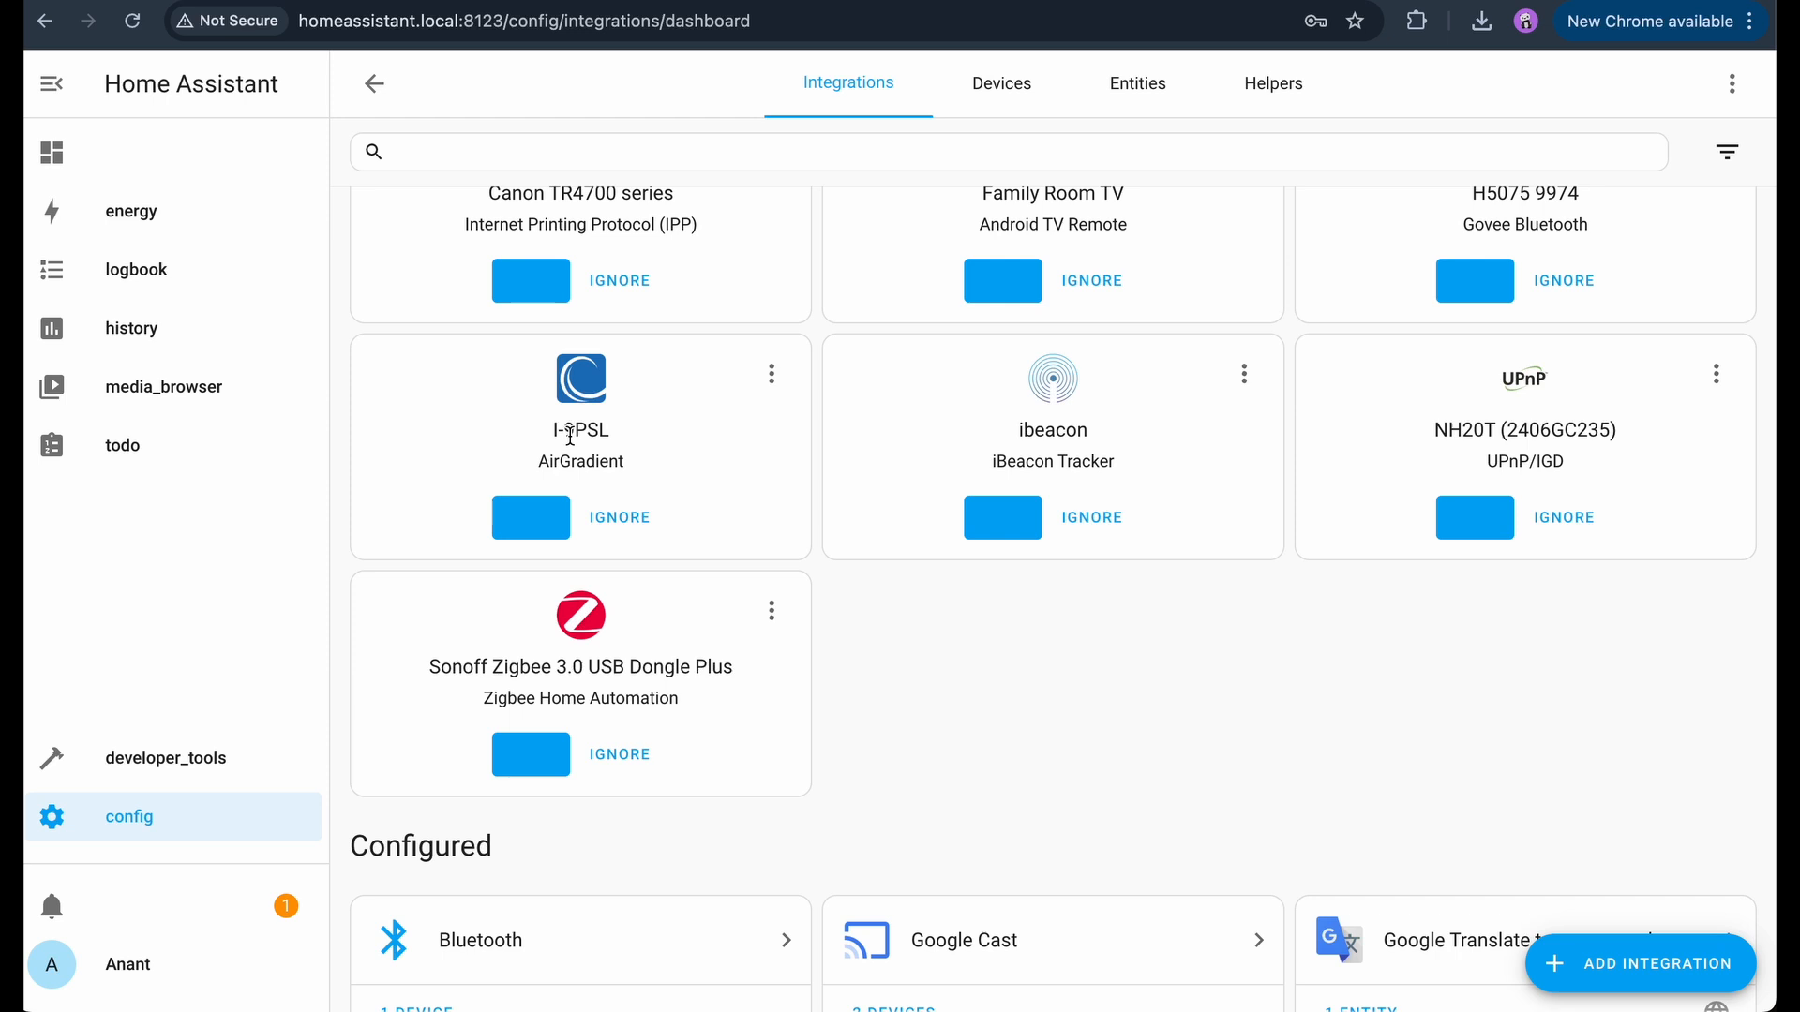
pyautogui.click(528, 518)
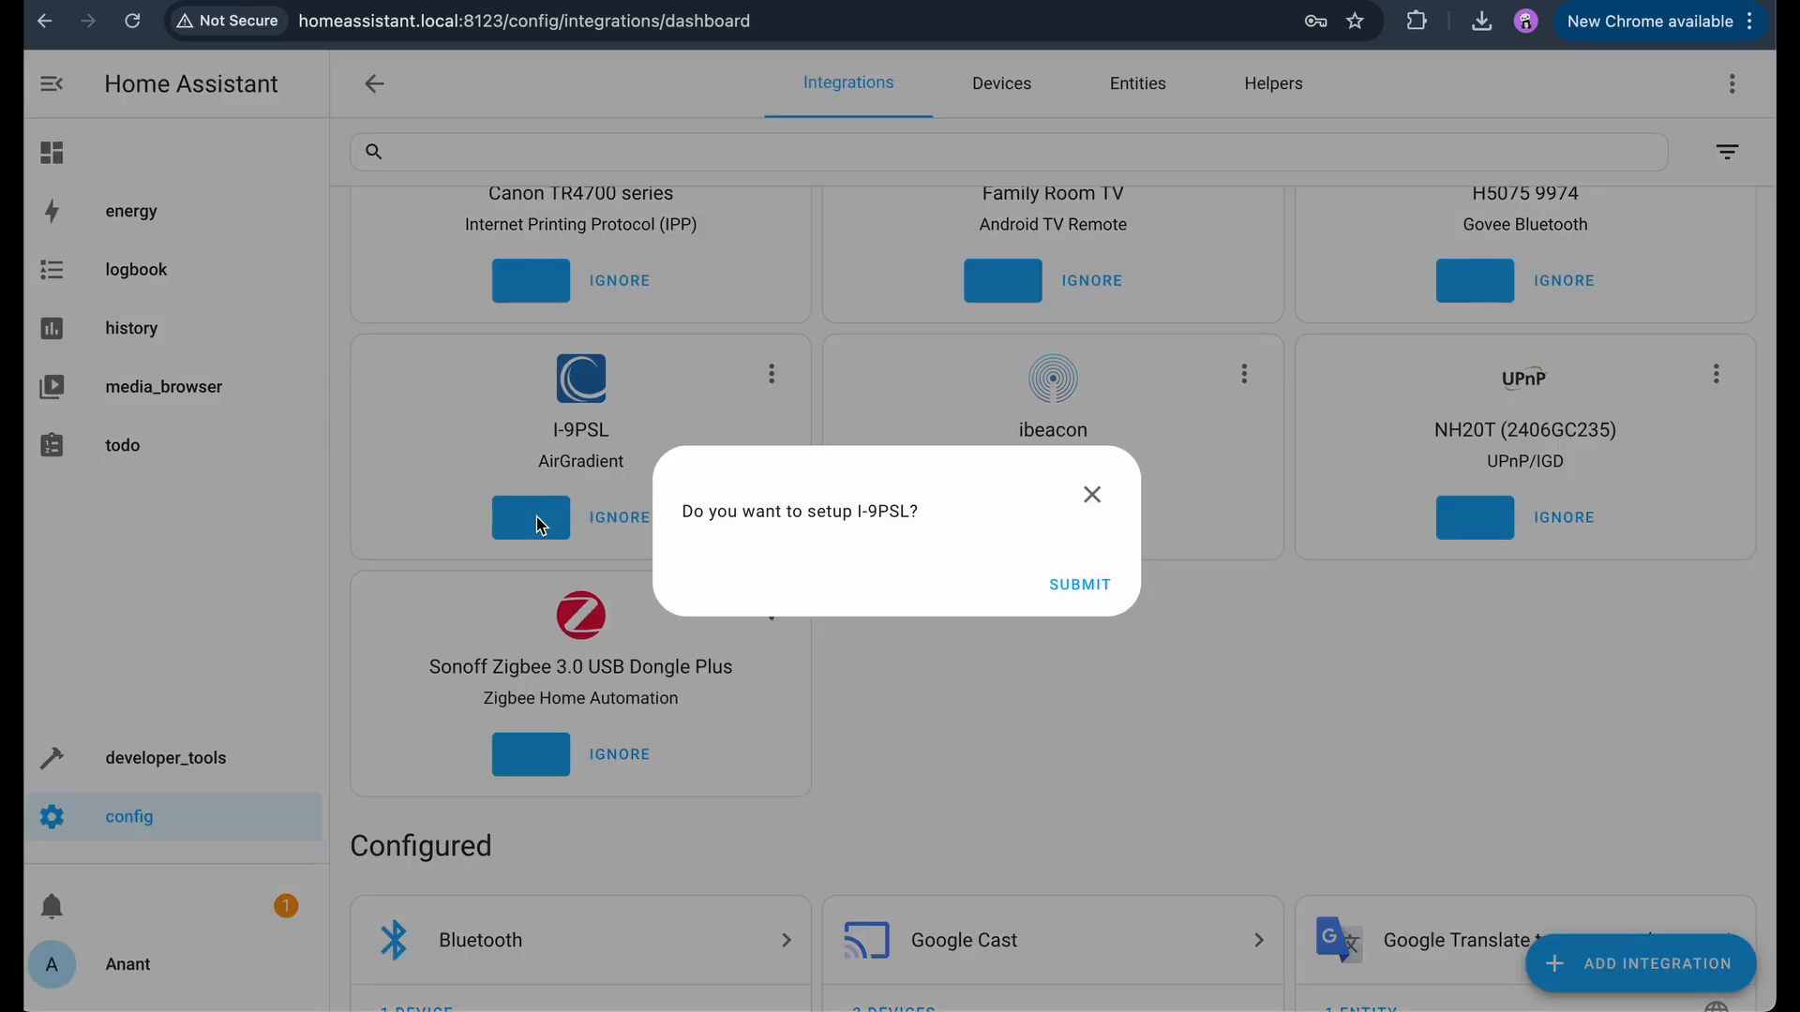
pyautogui.click(1076, 585)
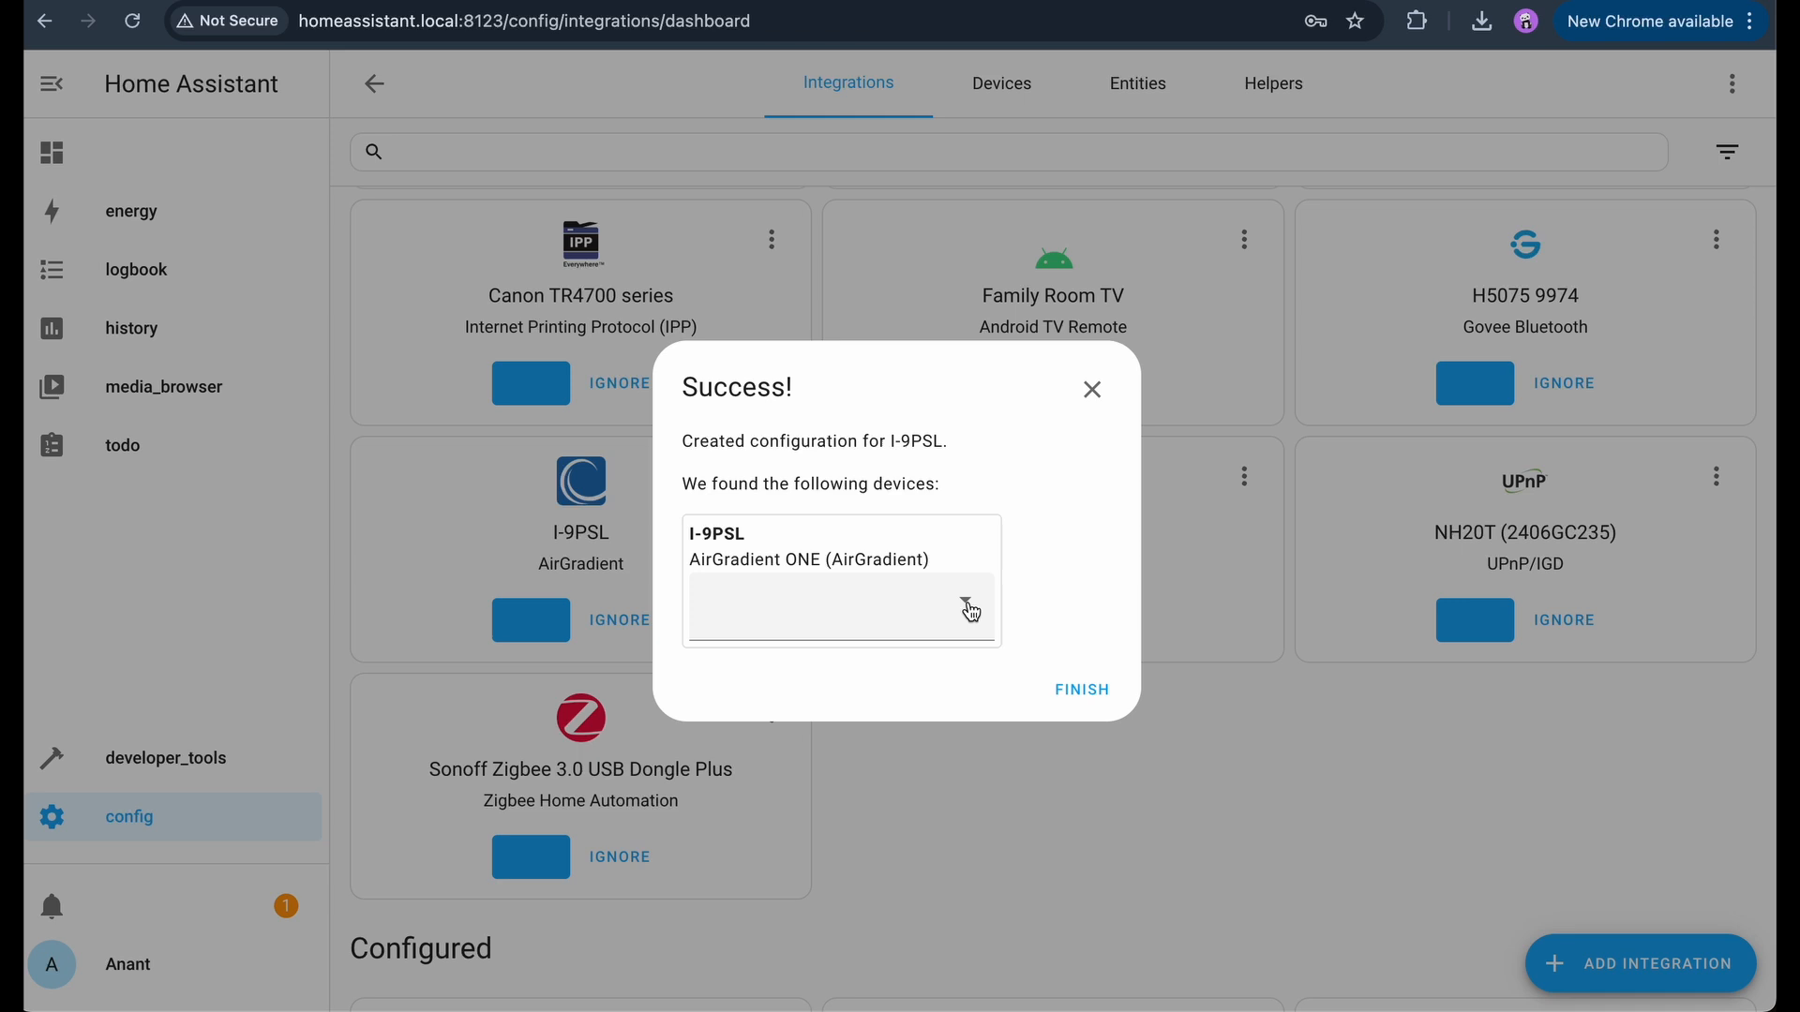
# - Assign the I-9PSL to the Bedroom area, finish setup and view its device page of sensor readings
pyautogui.write('Bedroom')
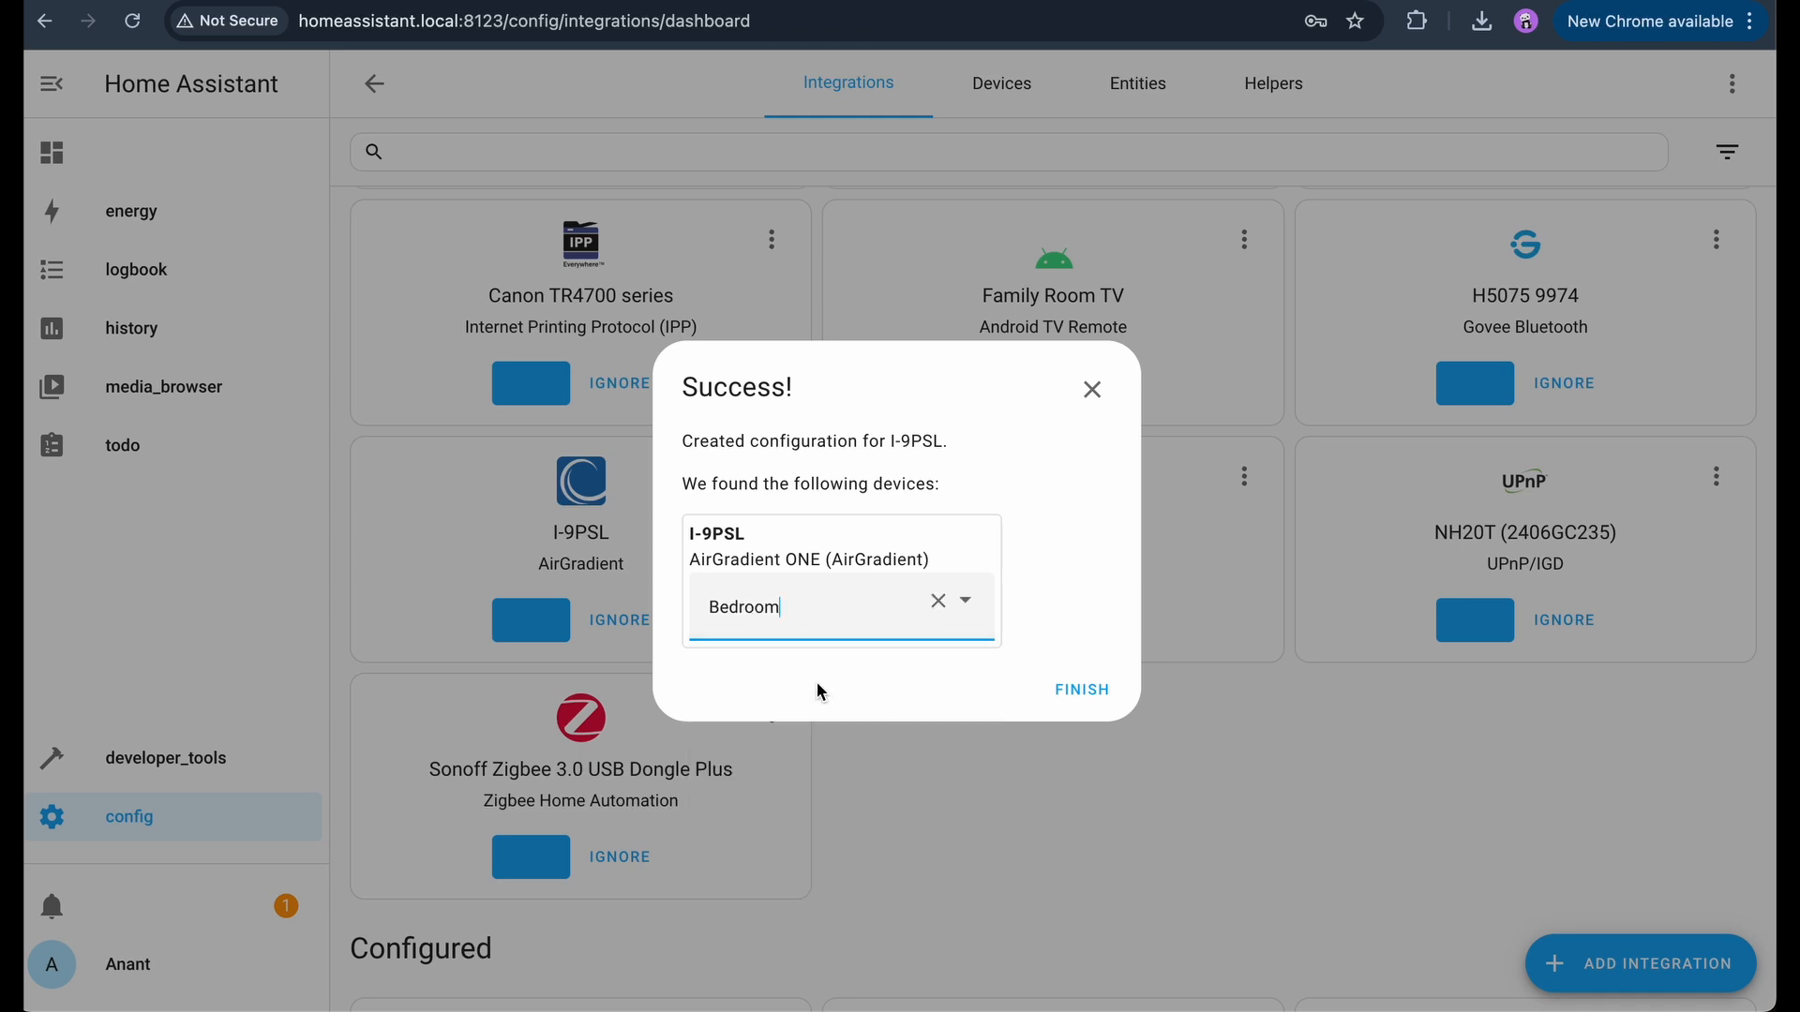
pyautogui.click(1078, 690)
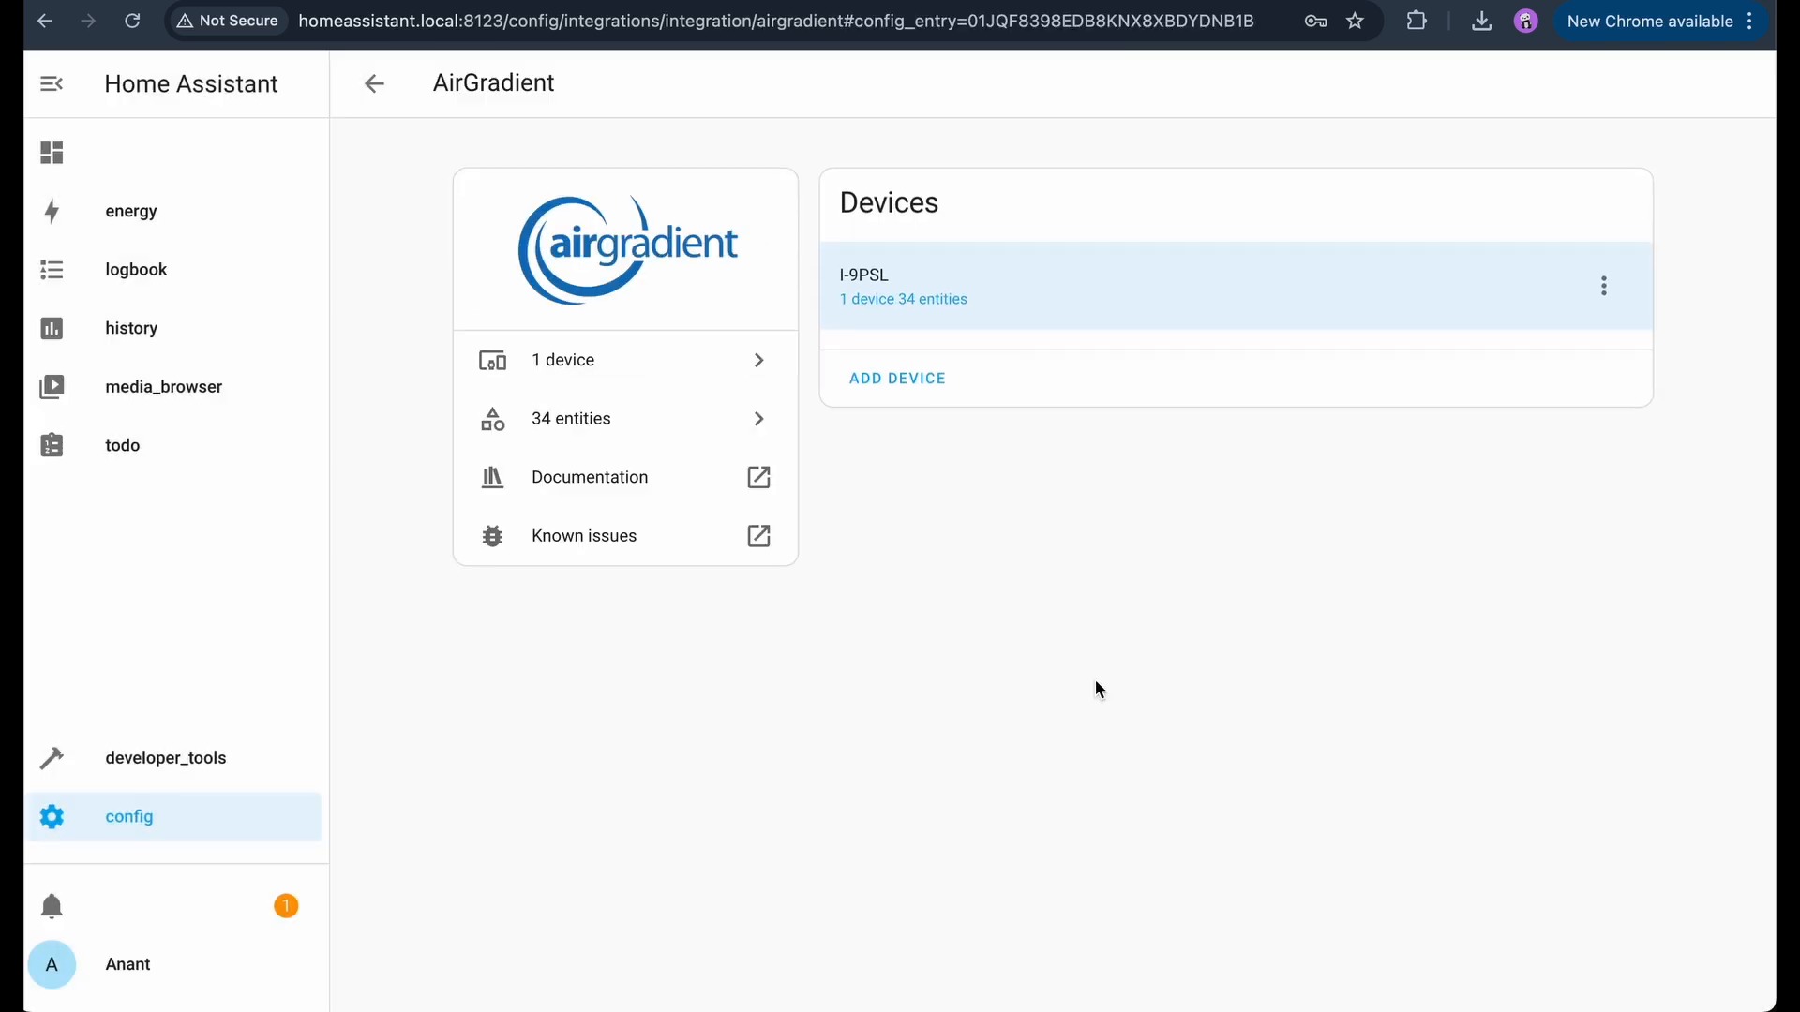
pyautogui.moveTo(861, 249)
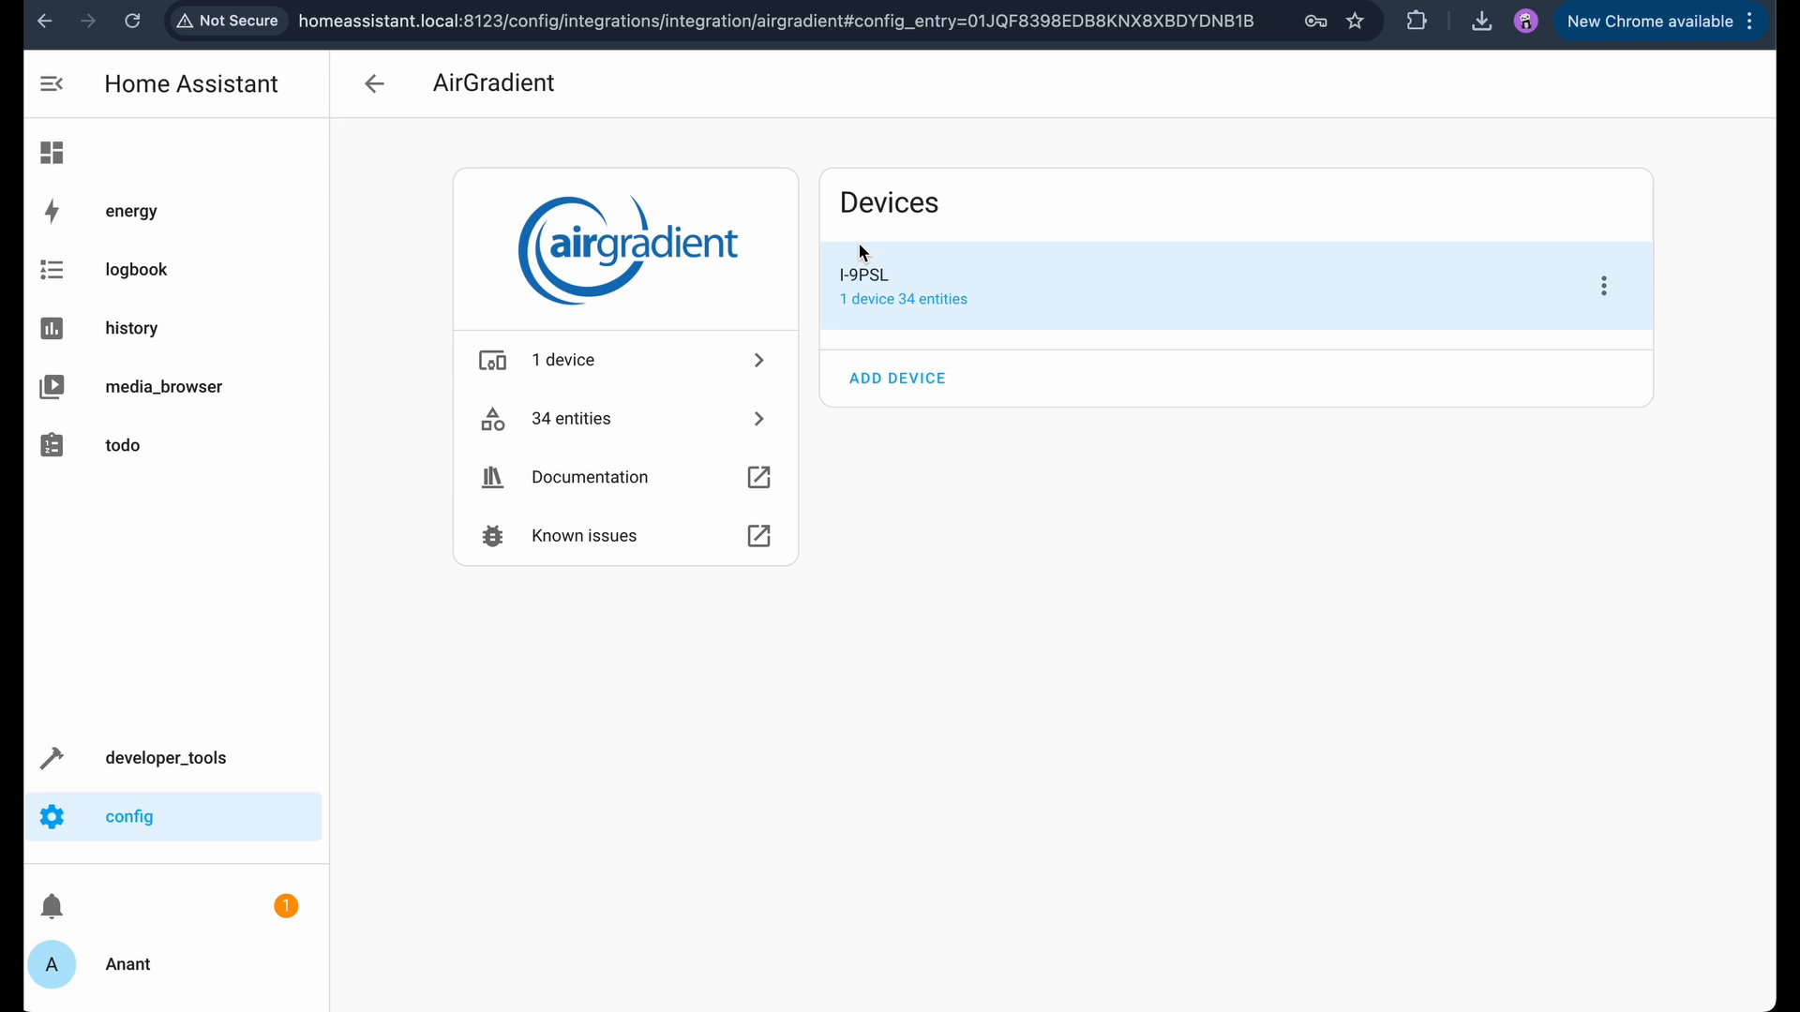
pyautogui.click(902, 285)
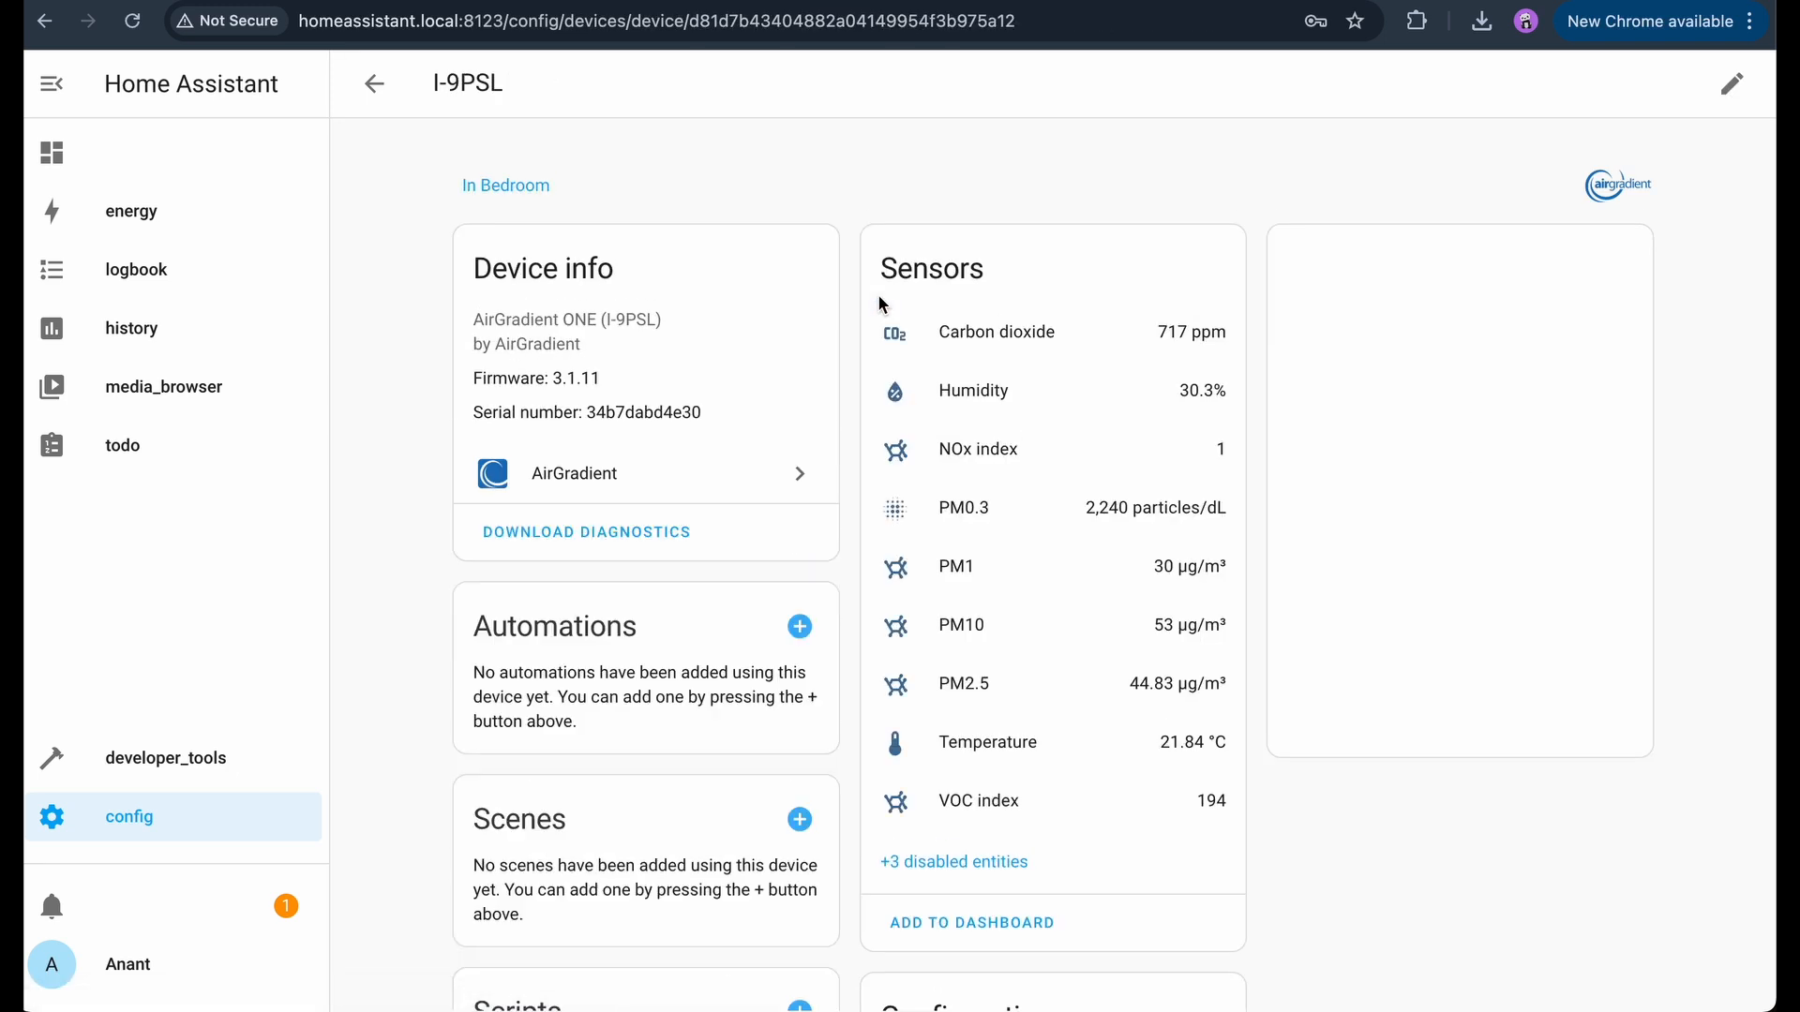
pyautogui.moveTo(1091, 408)
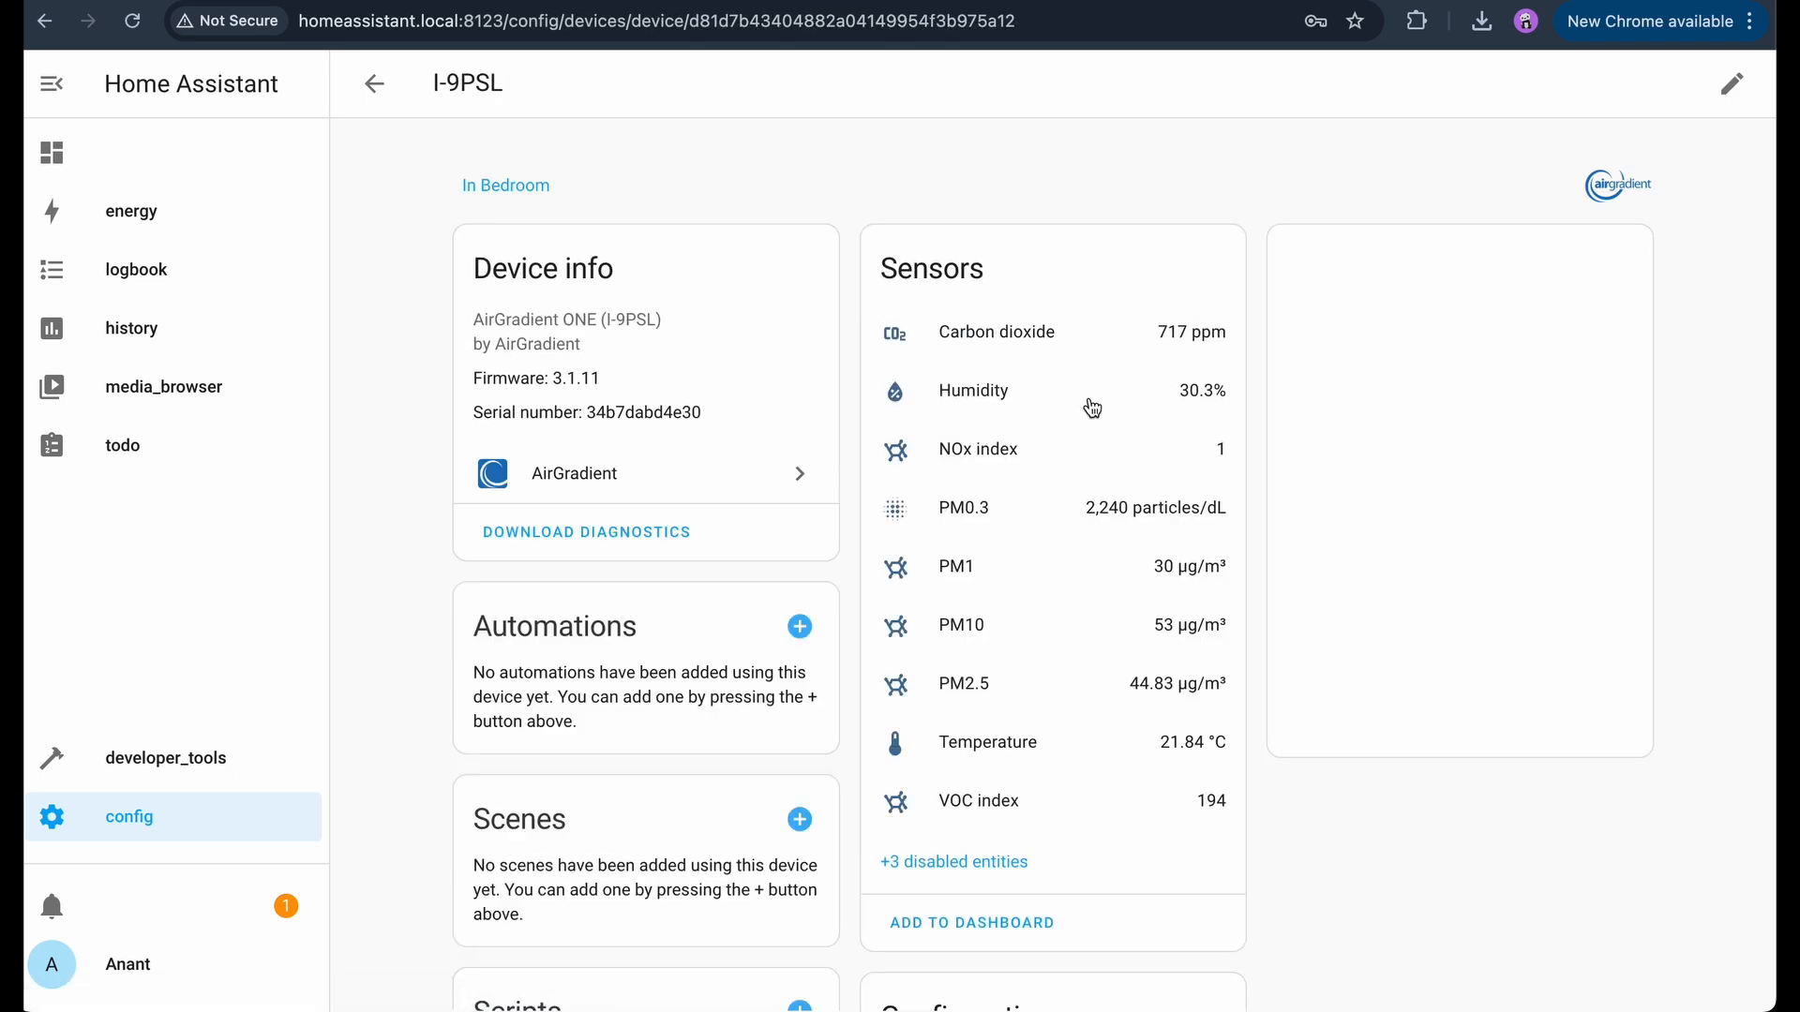
pyautogui.moveTo(1208, 345)
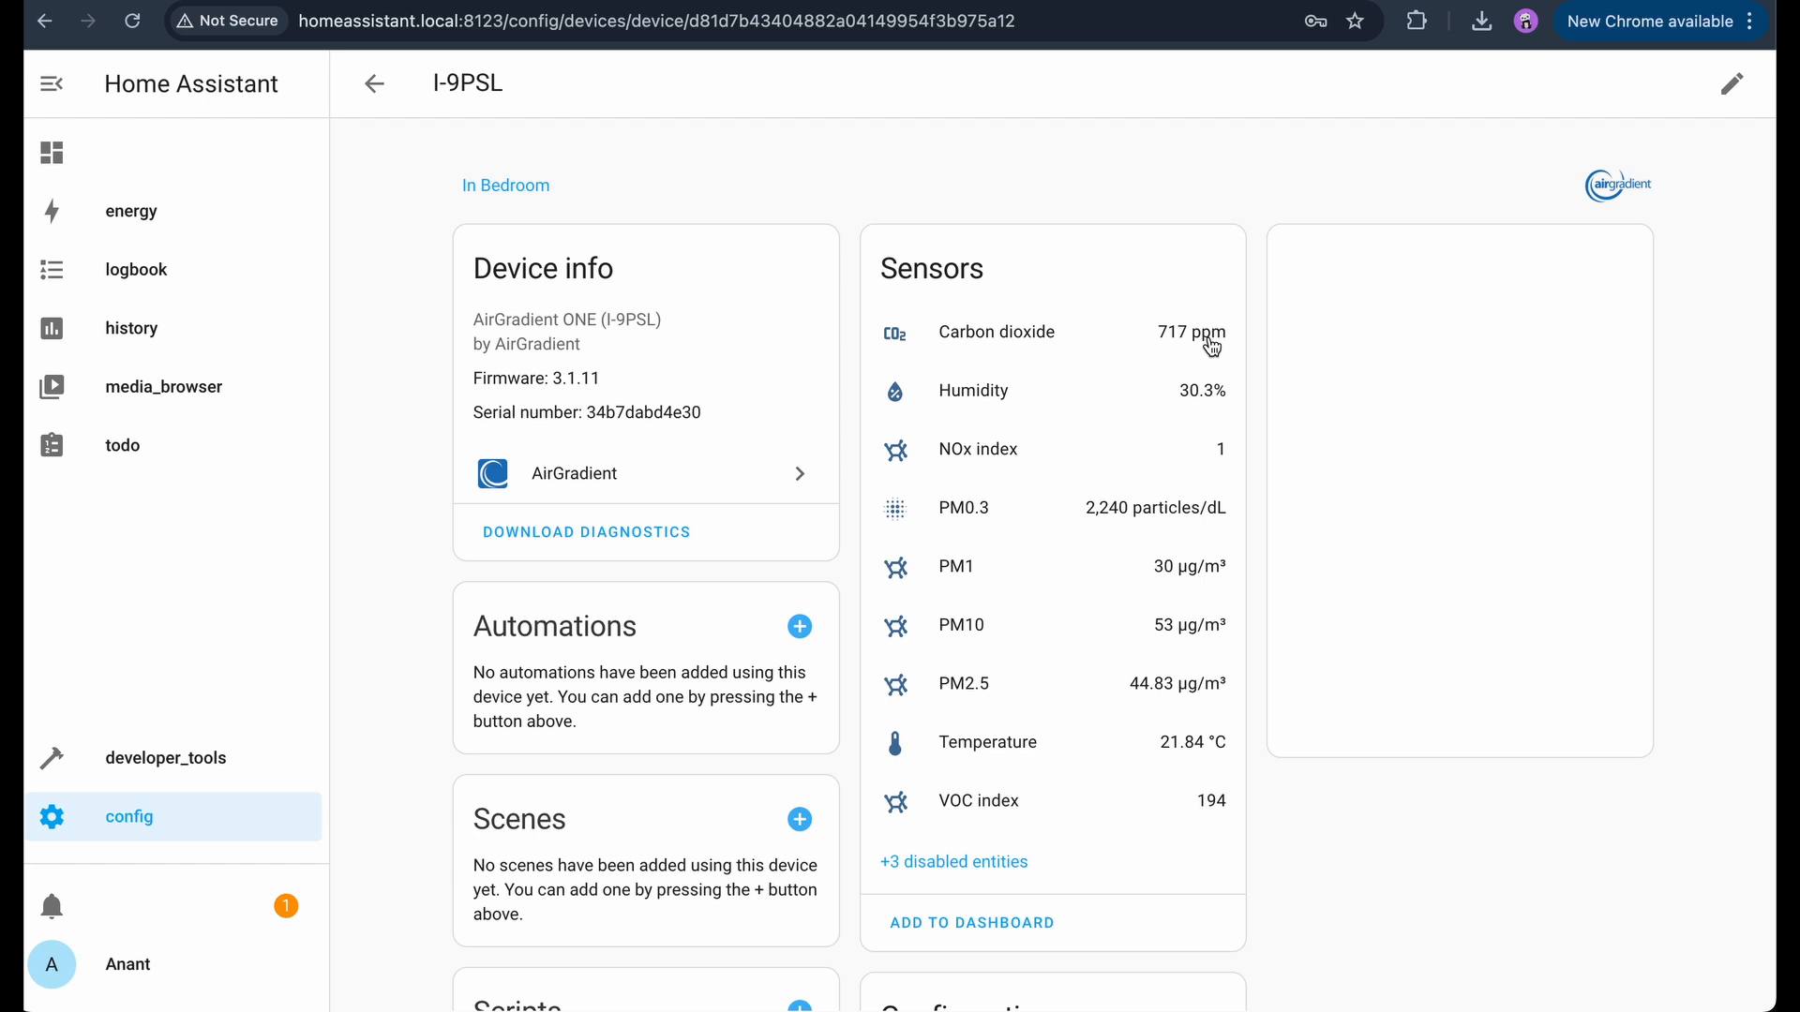
pyautogui.moveTo(1185, 428)
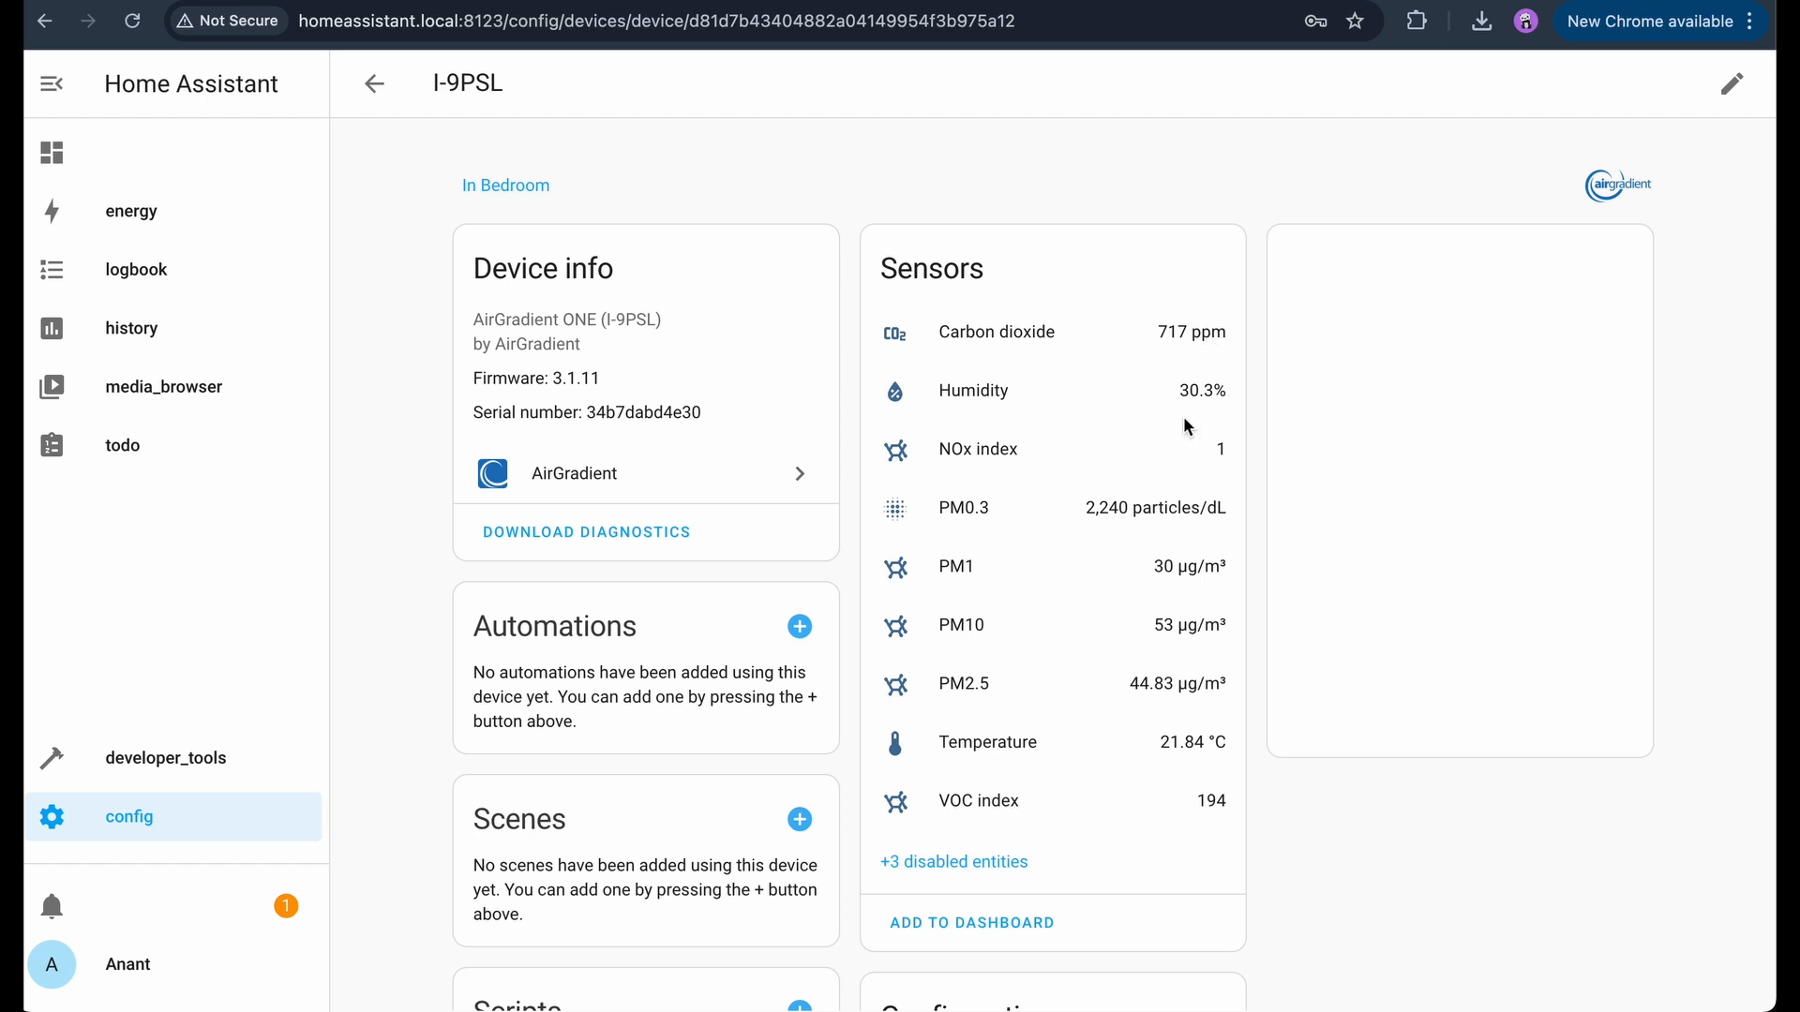
pyautogui.moveTo(1230, 459)
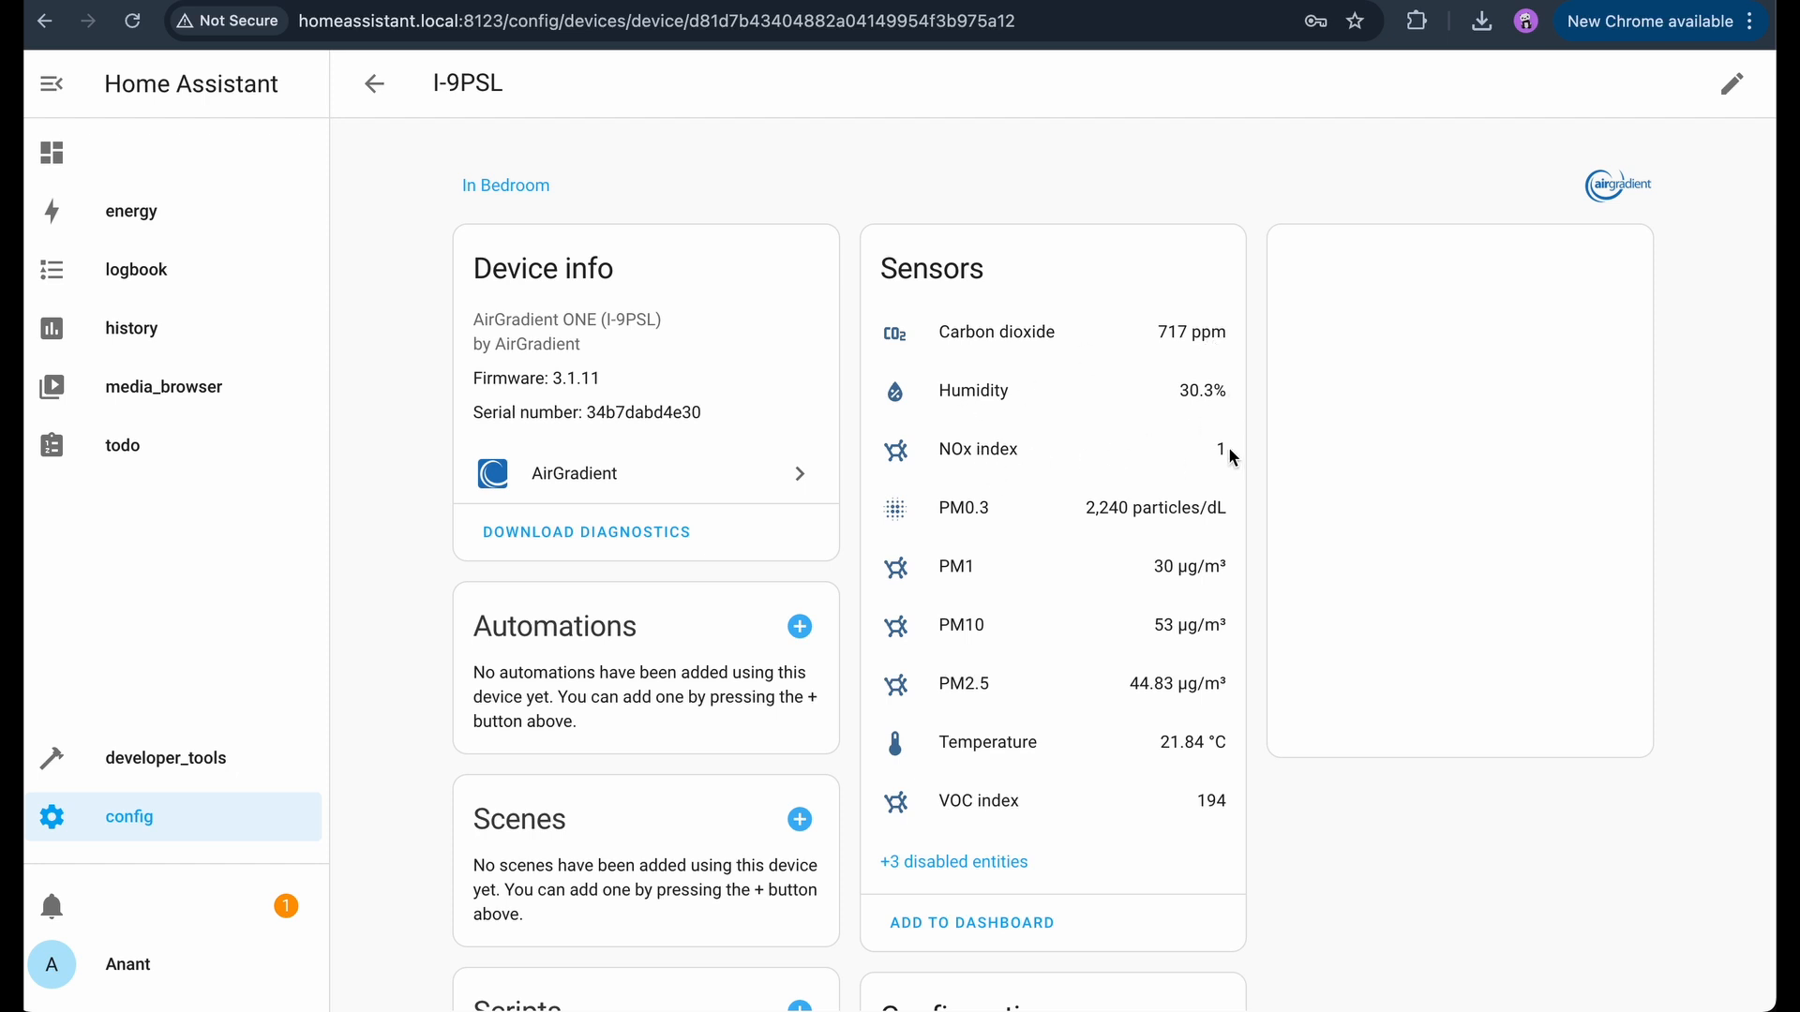
pyautogui.moveTo(1170, 665)
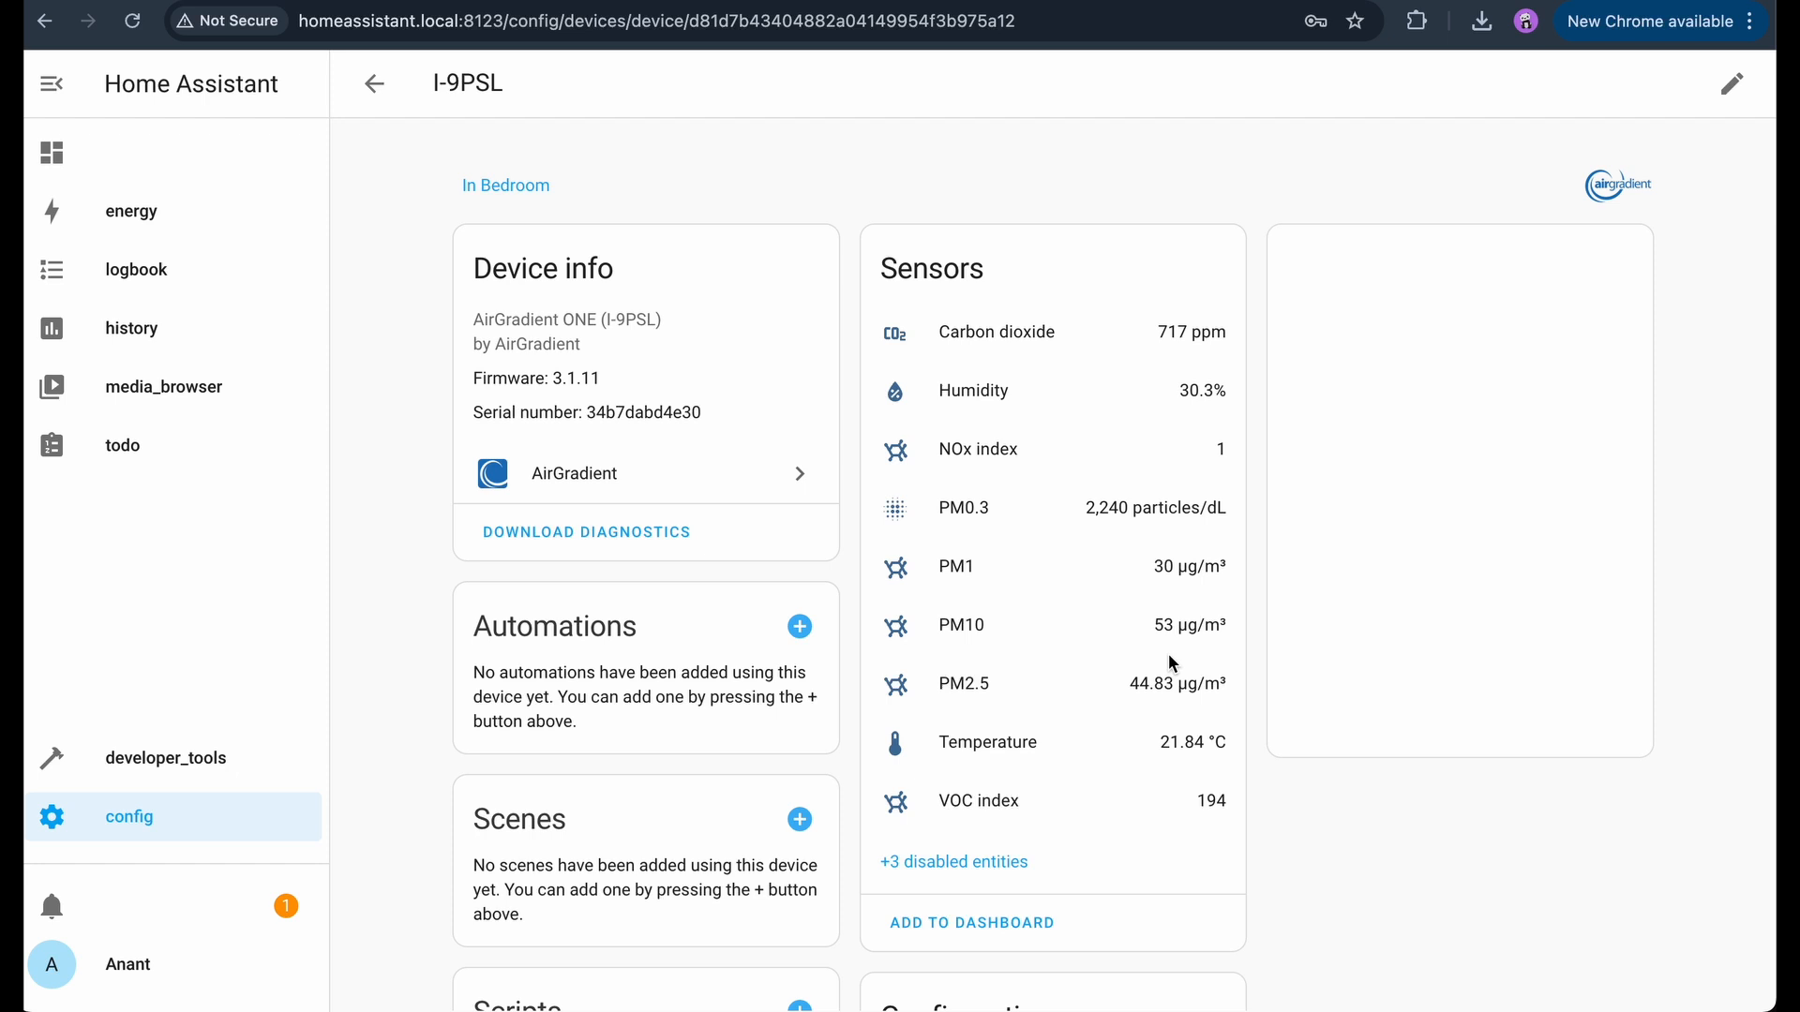
pyautogui.moveTo(1181, 759)
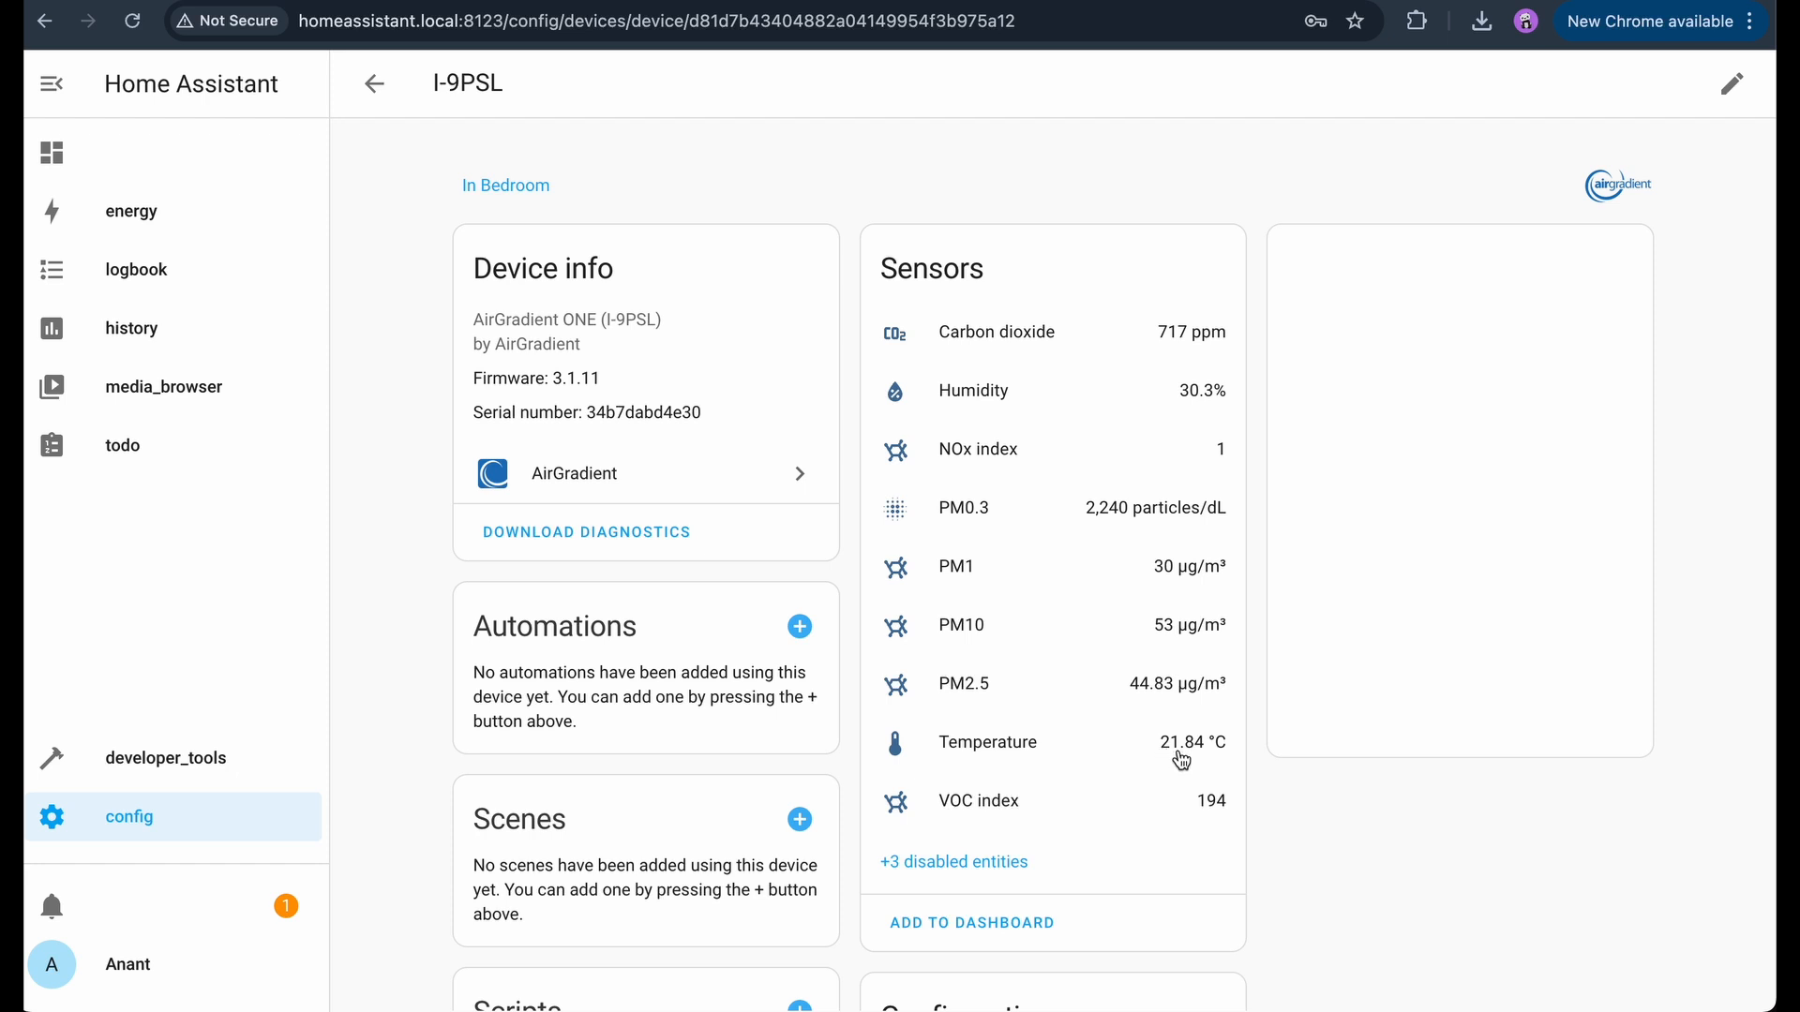
pyautogui.moveTo(1235, 754)
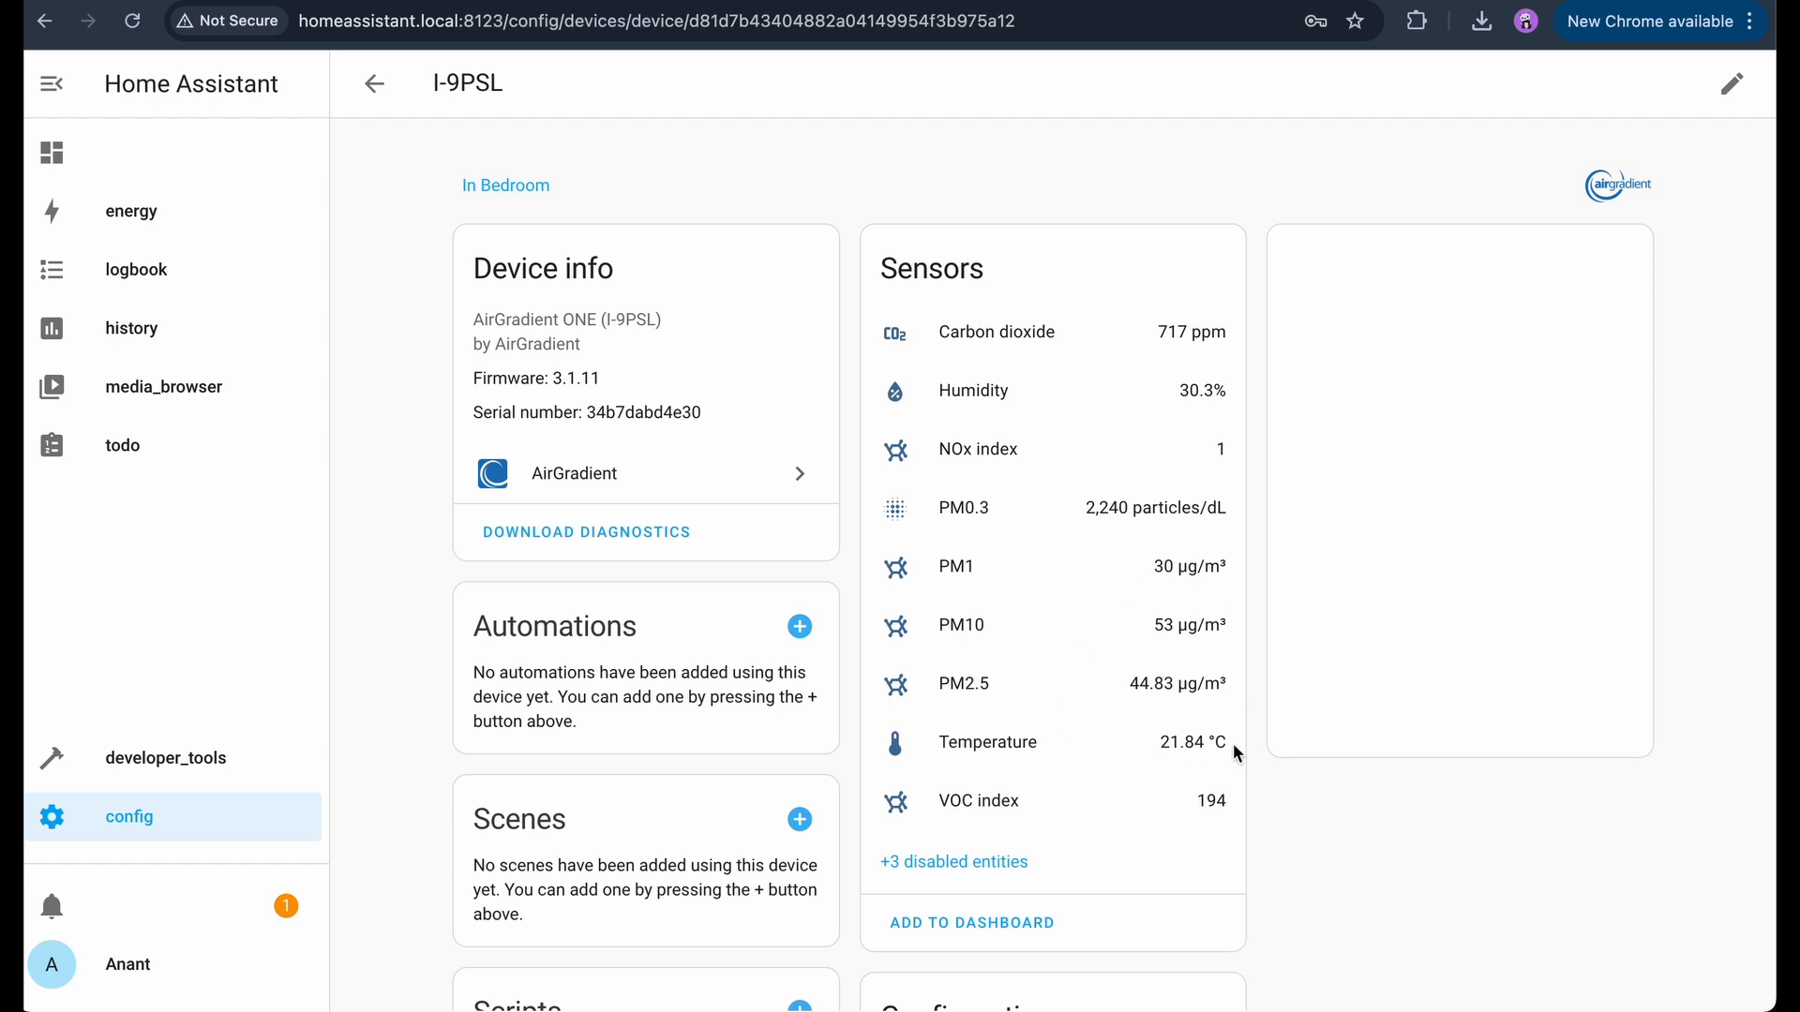
# - Add the Govee integration for the discovered H5075 9974 sensor, placed in the Living Room area
pyautogui.click(1638, 964)
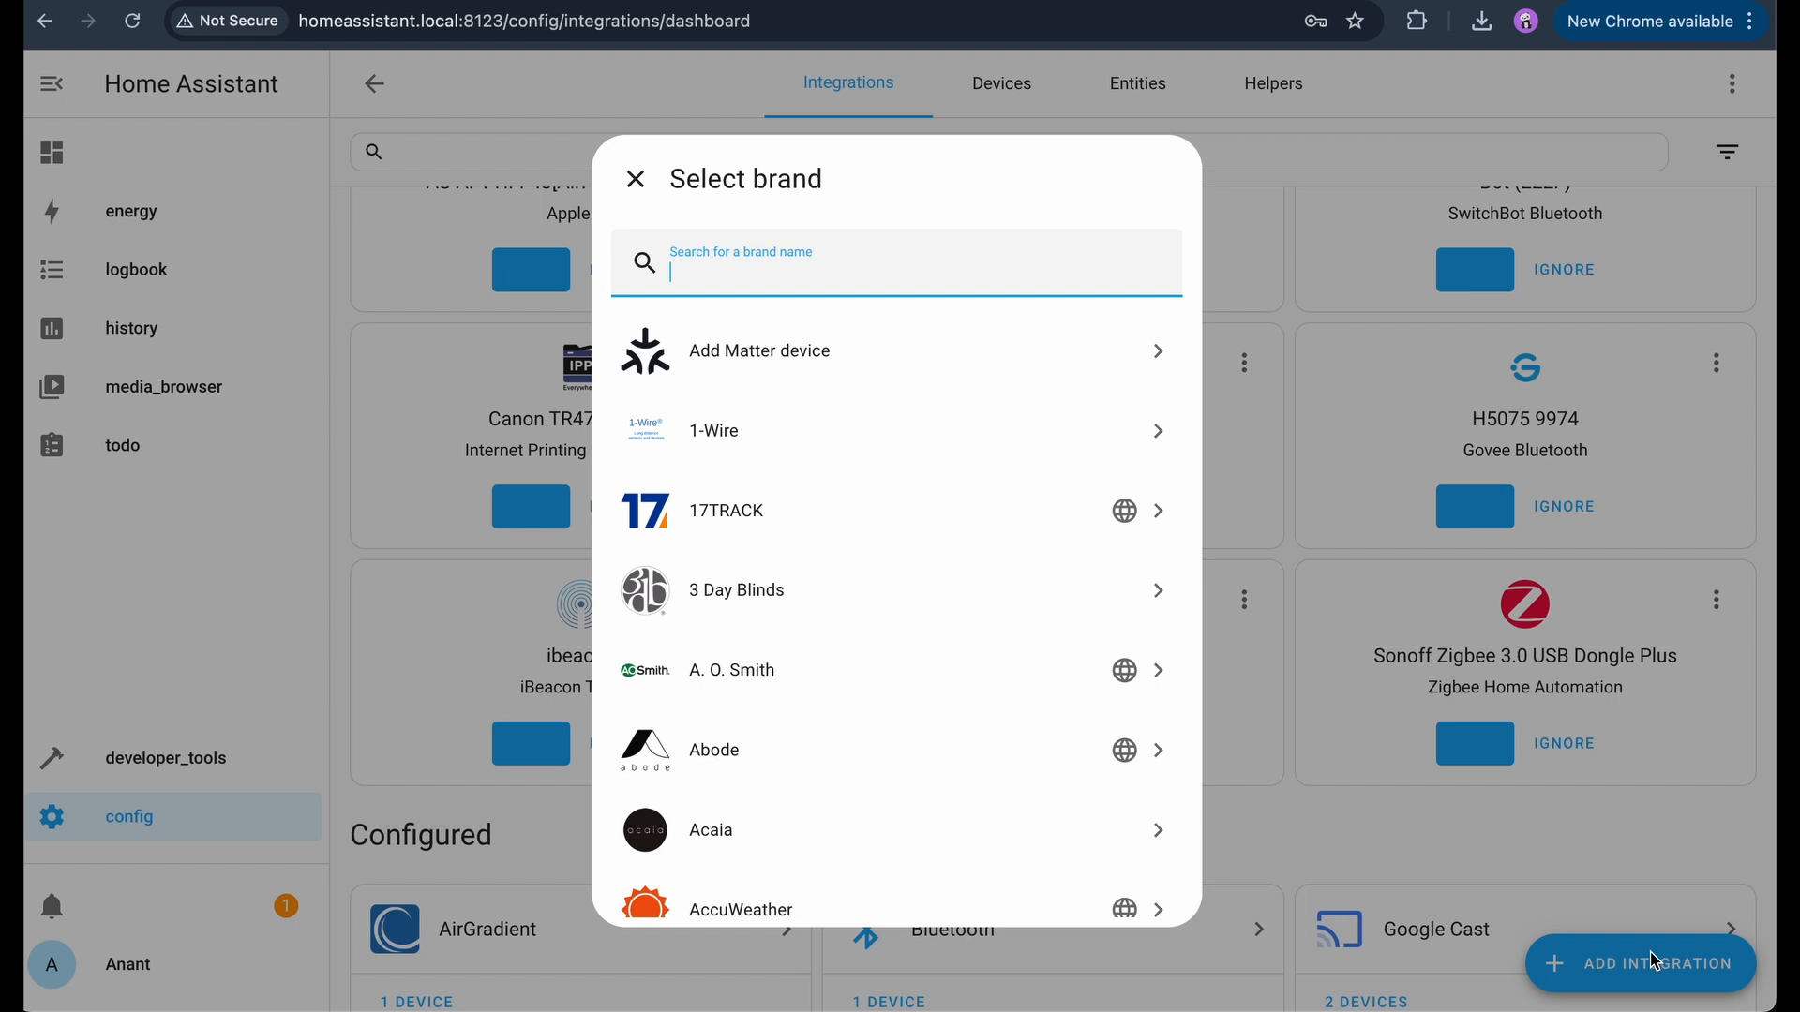
pyautogui.scroll(-3)
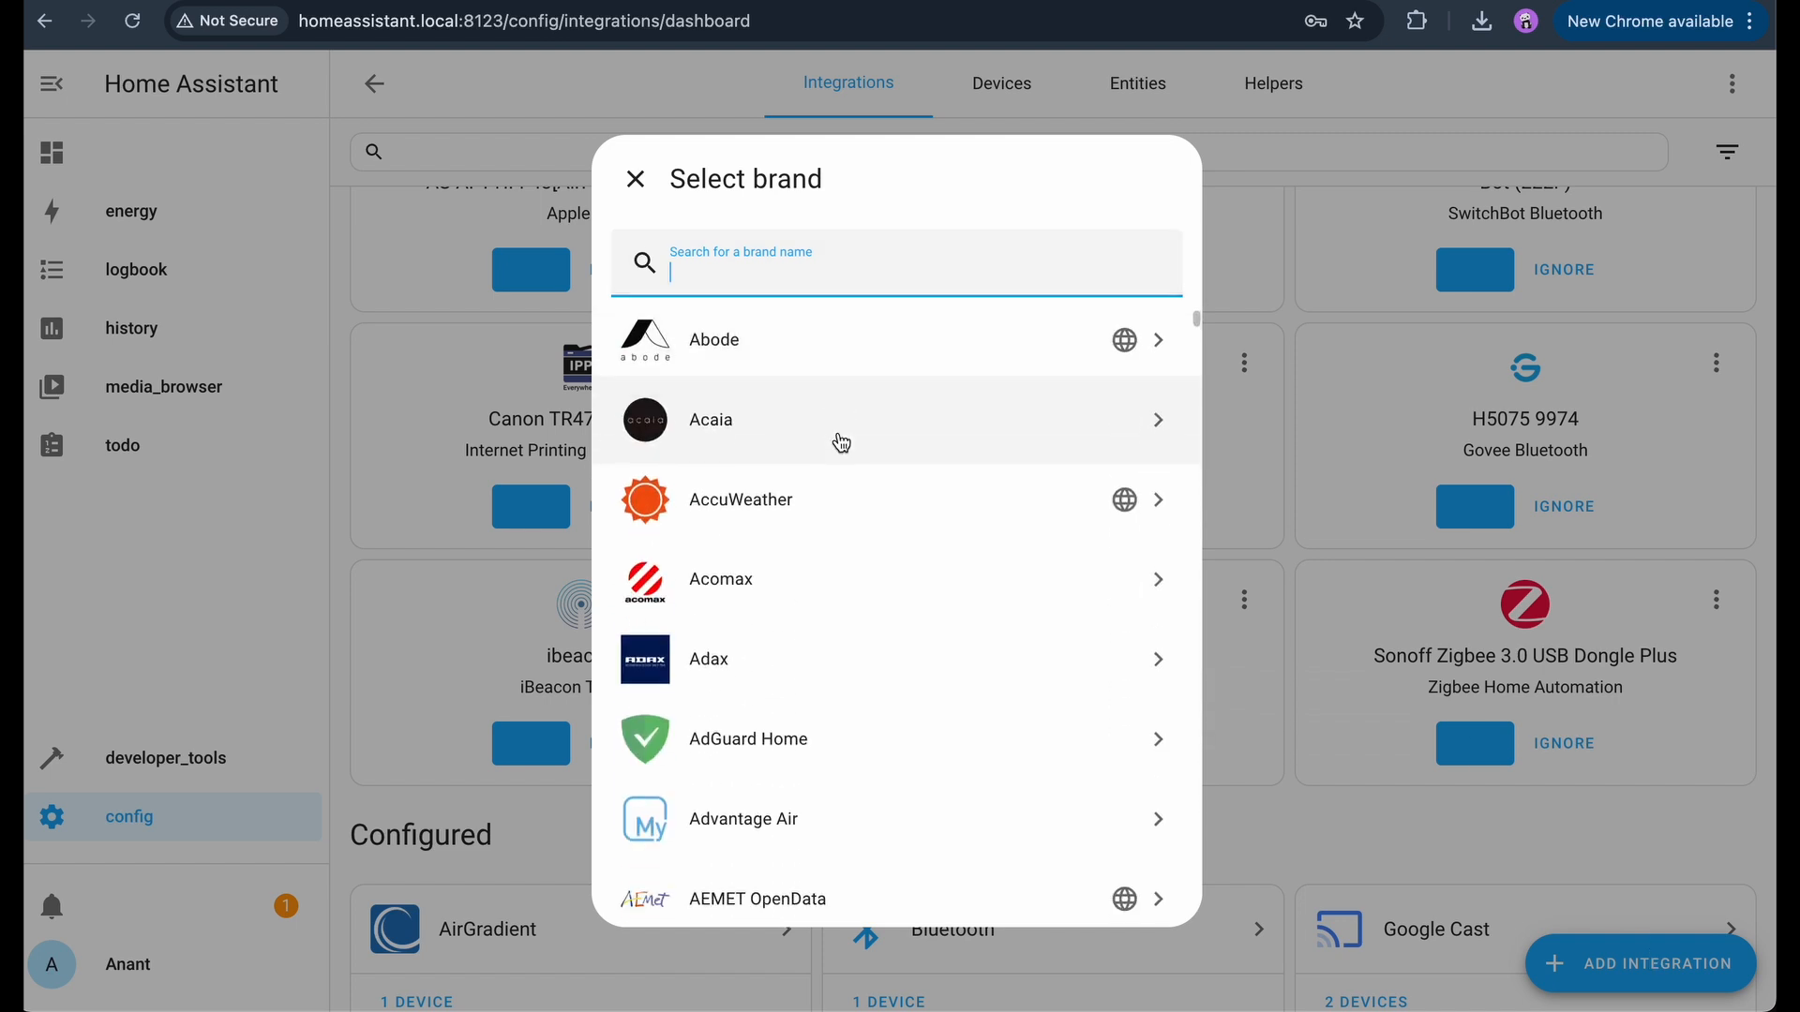
pyautogui.write('gov')
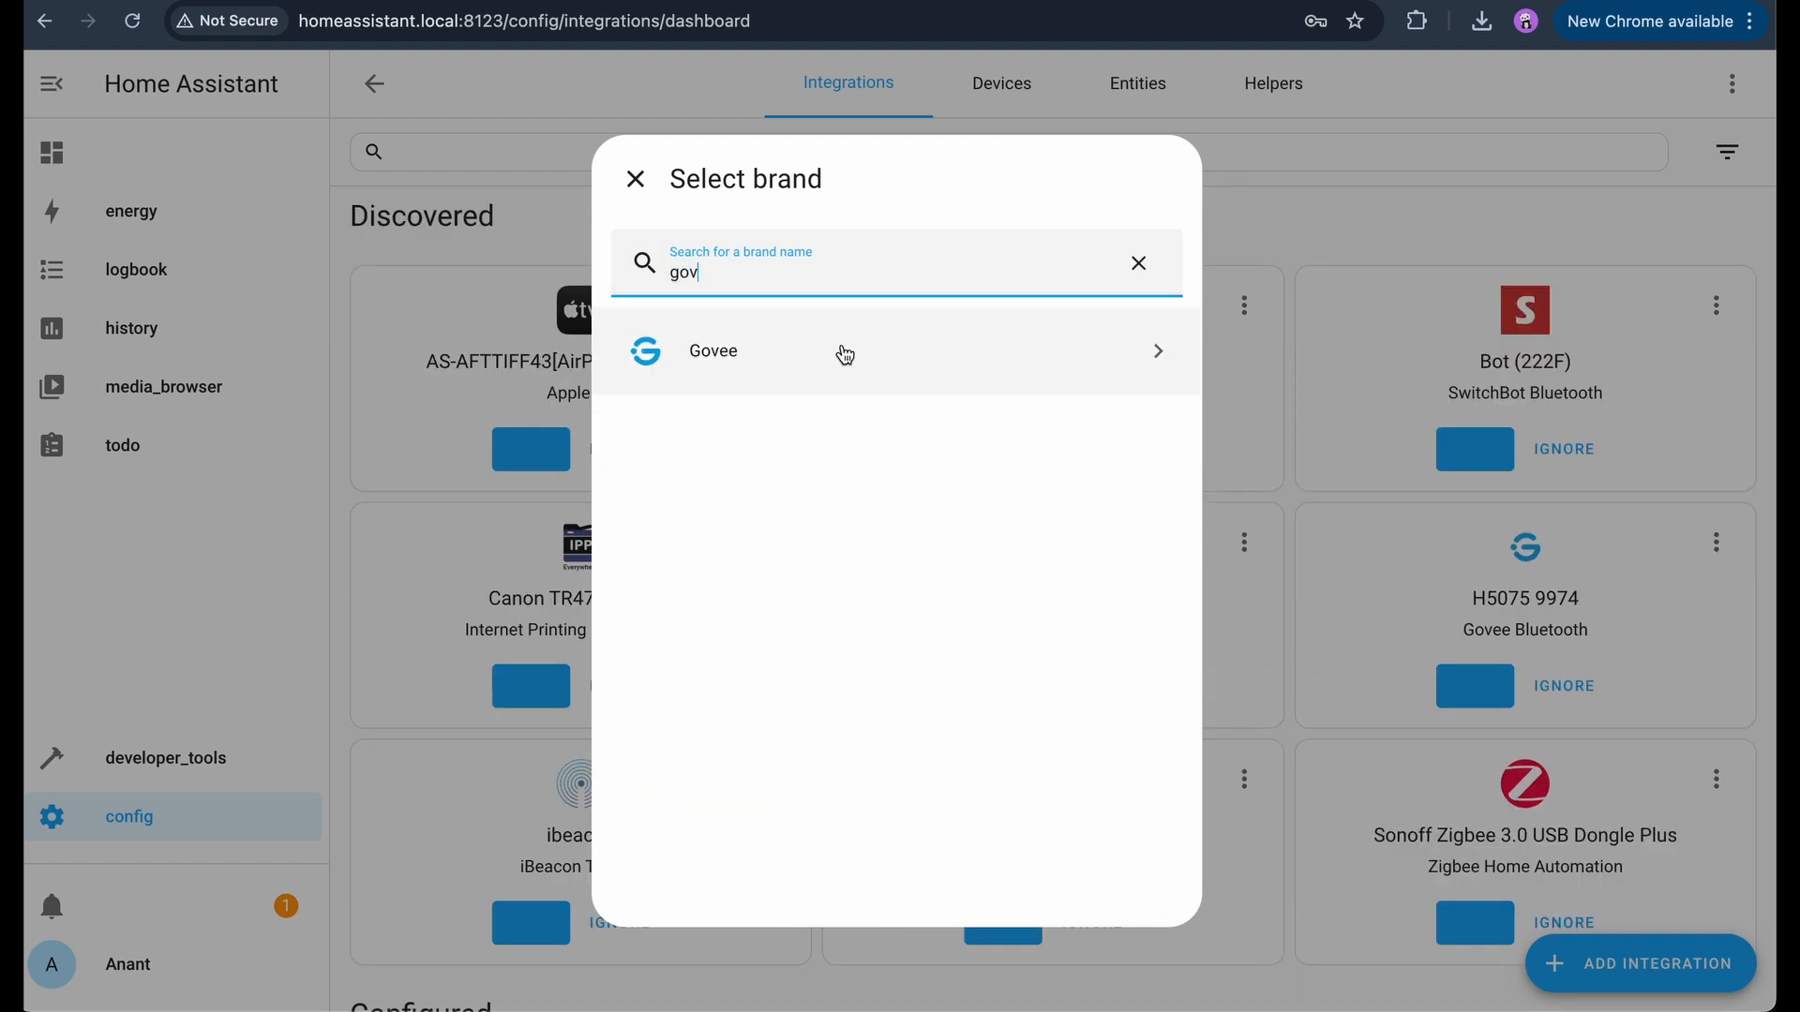
pyautogui.click(712, 351)
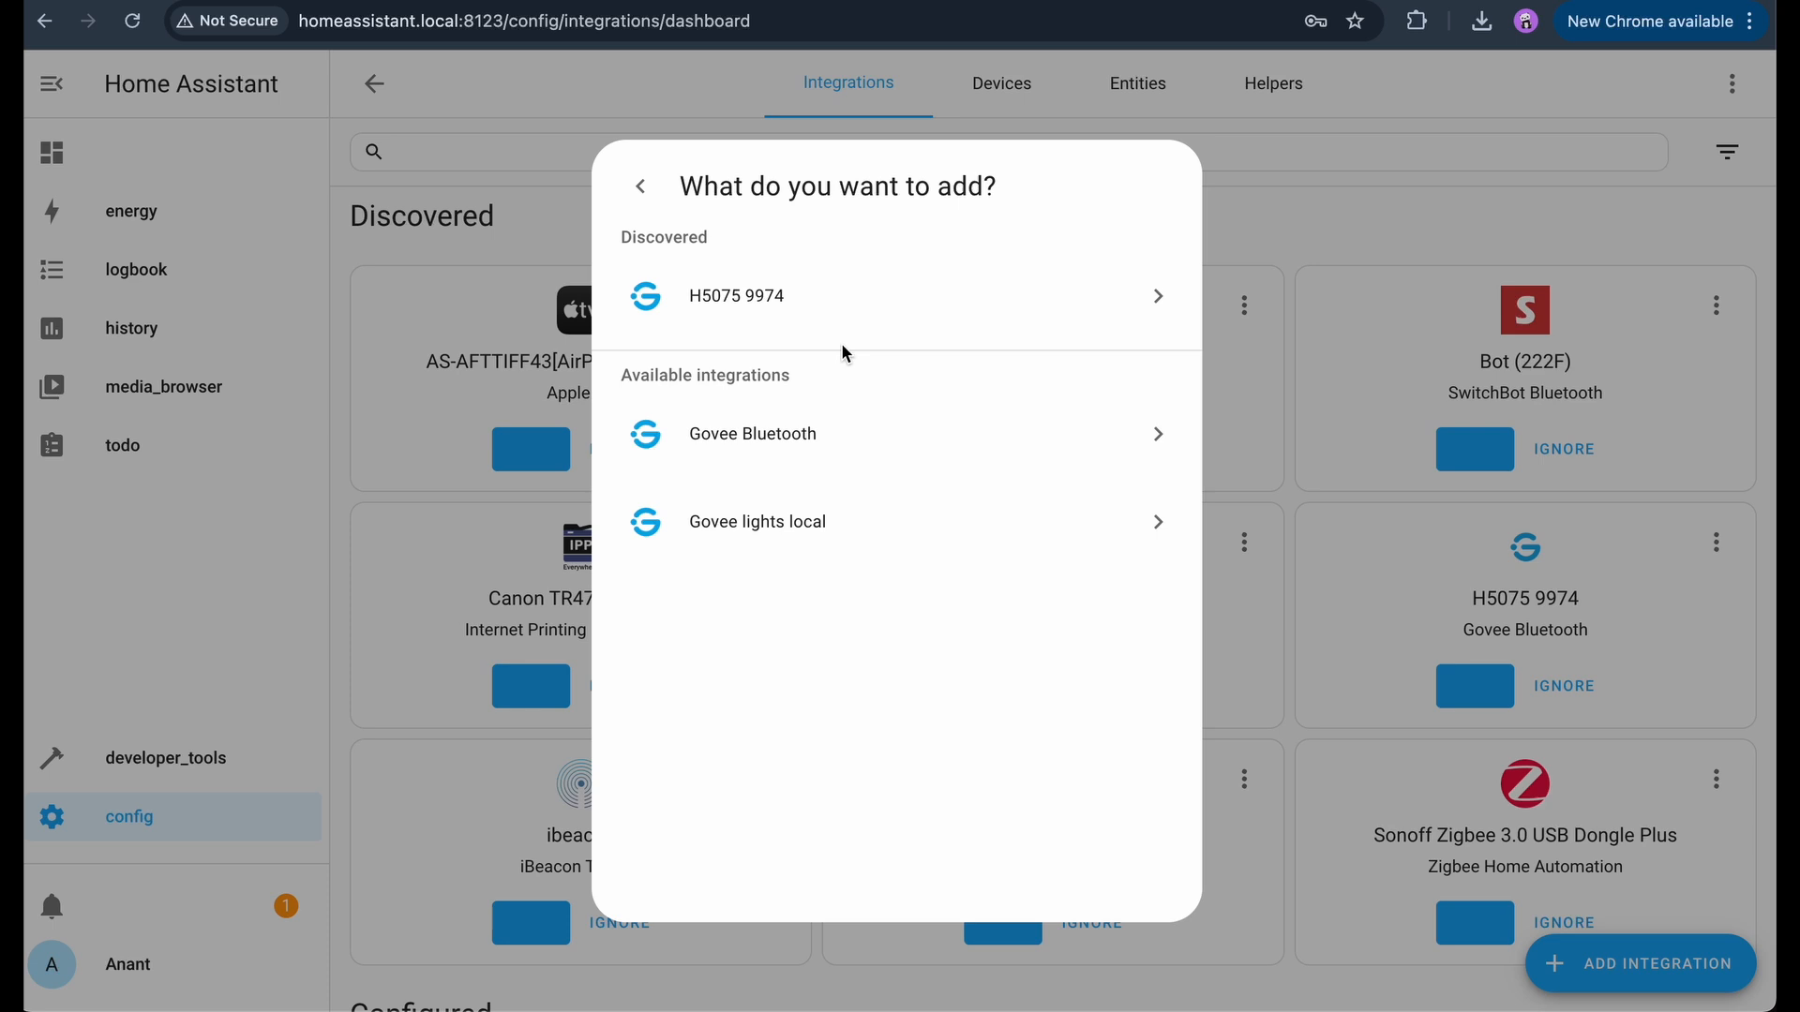
pyautogui.click(735, 294)
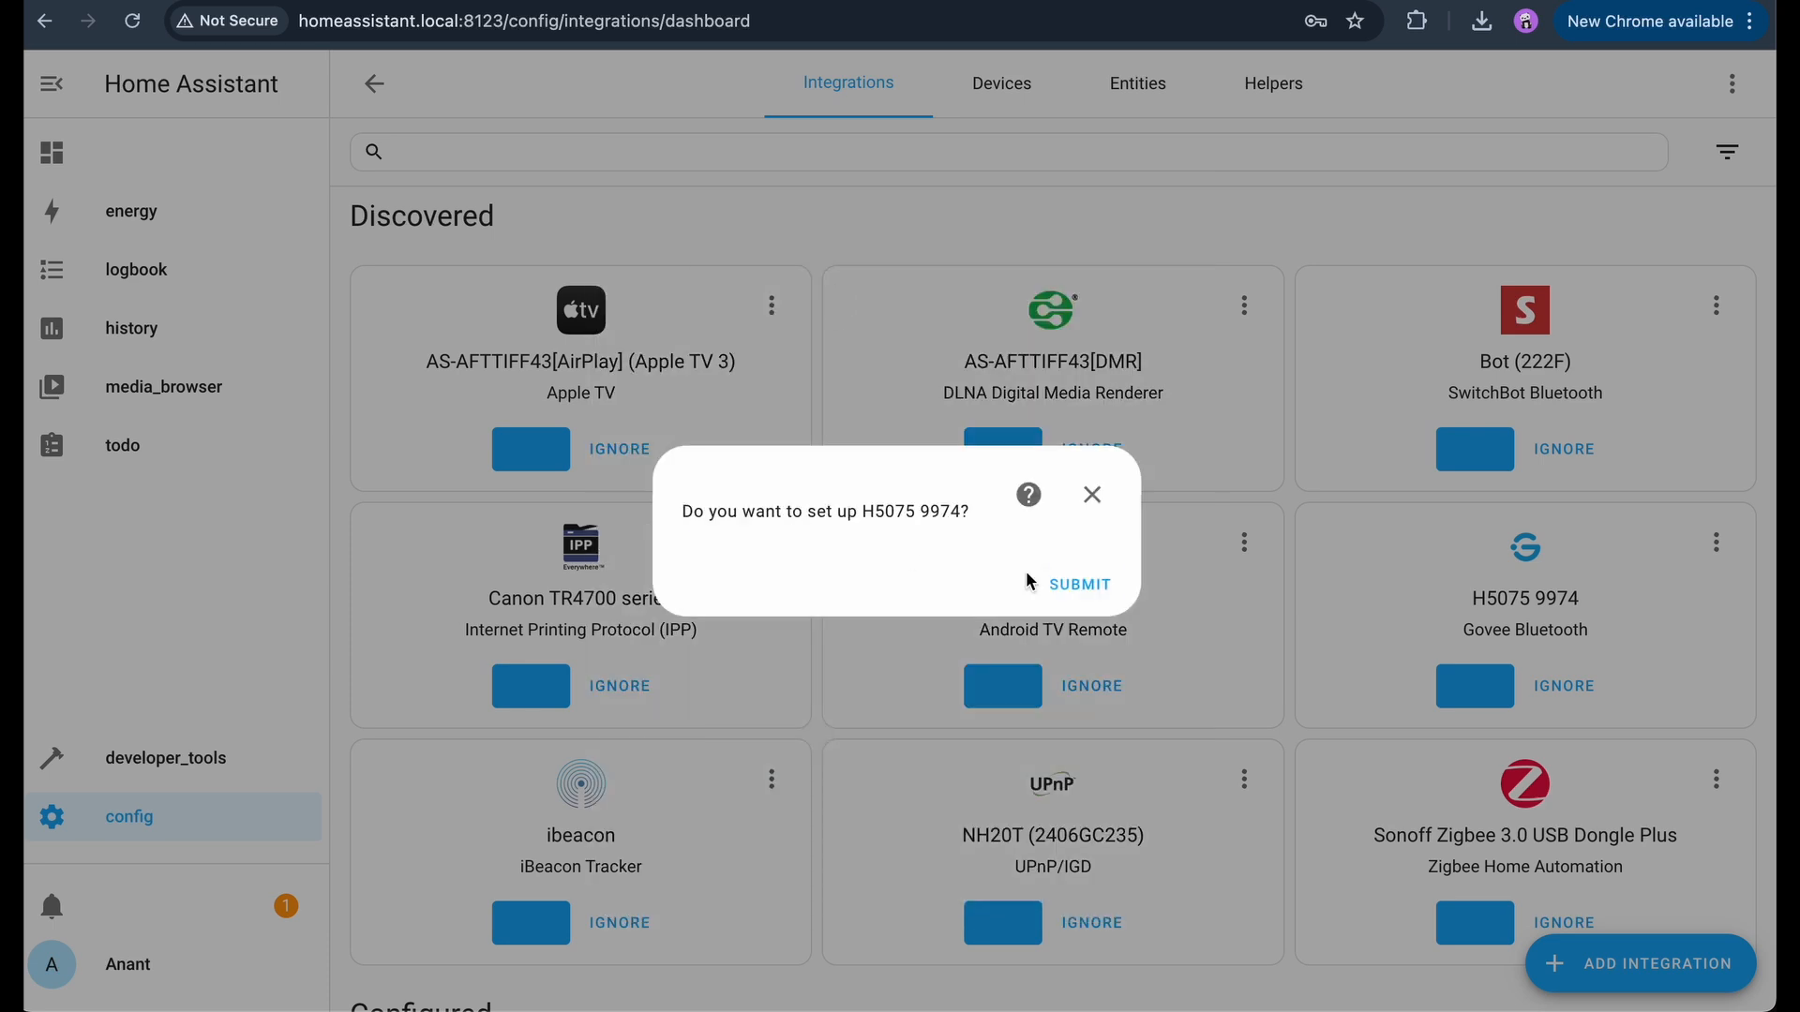
pyautogui.click(1076, 583)
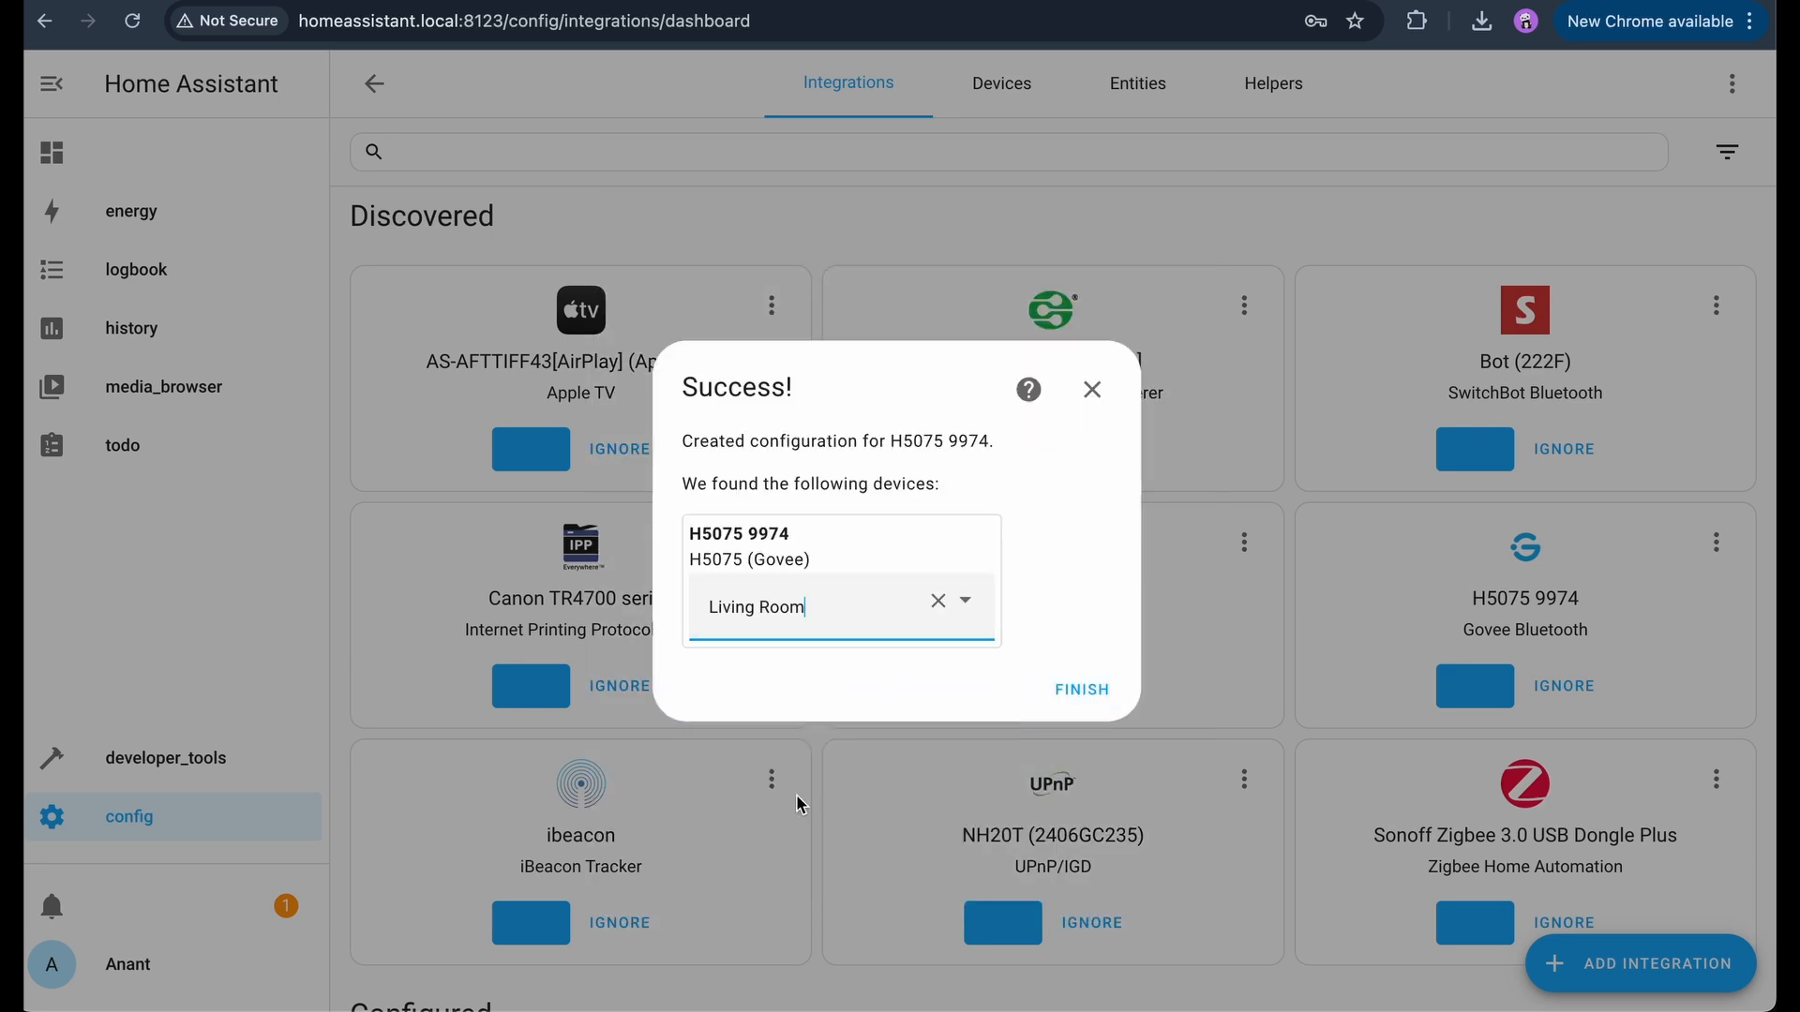
pyautogui.click(1080, 688)
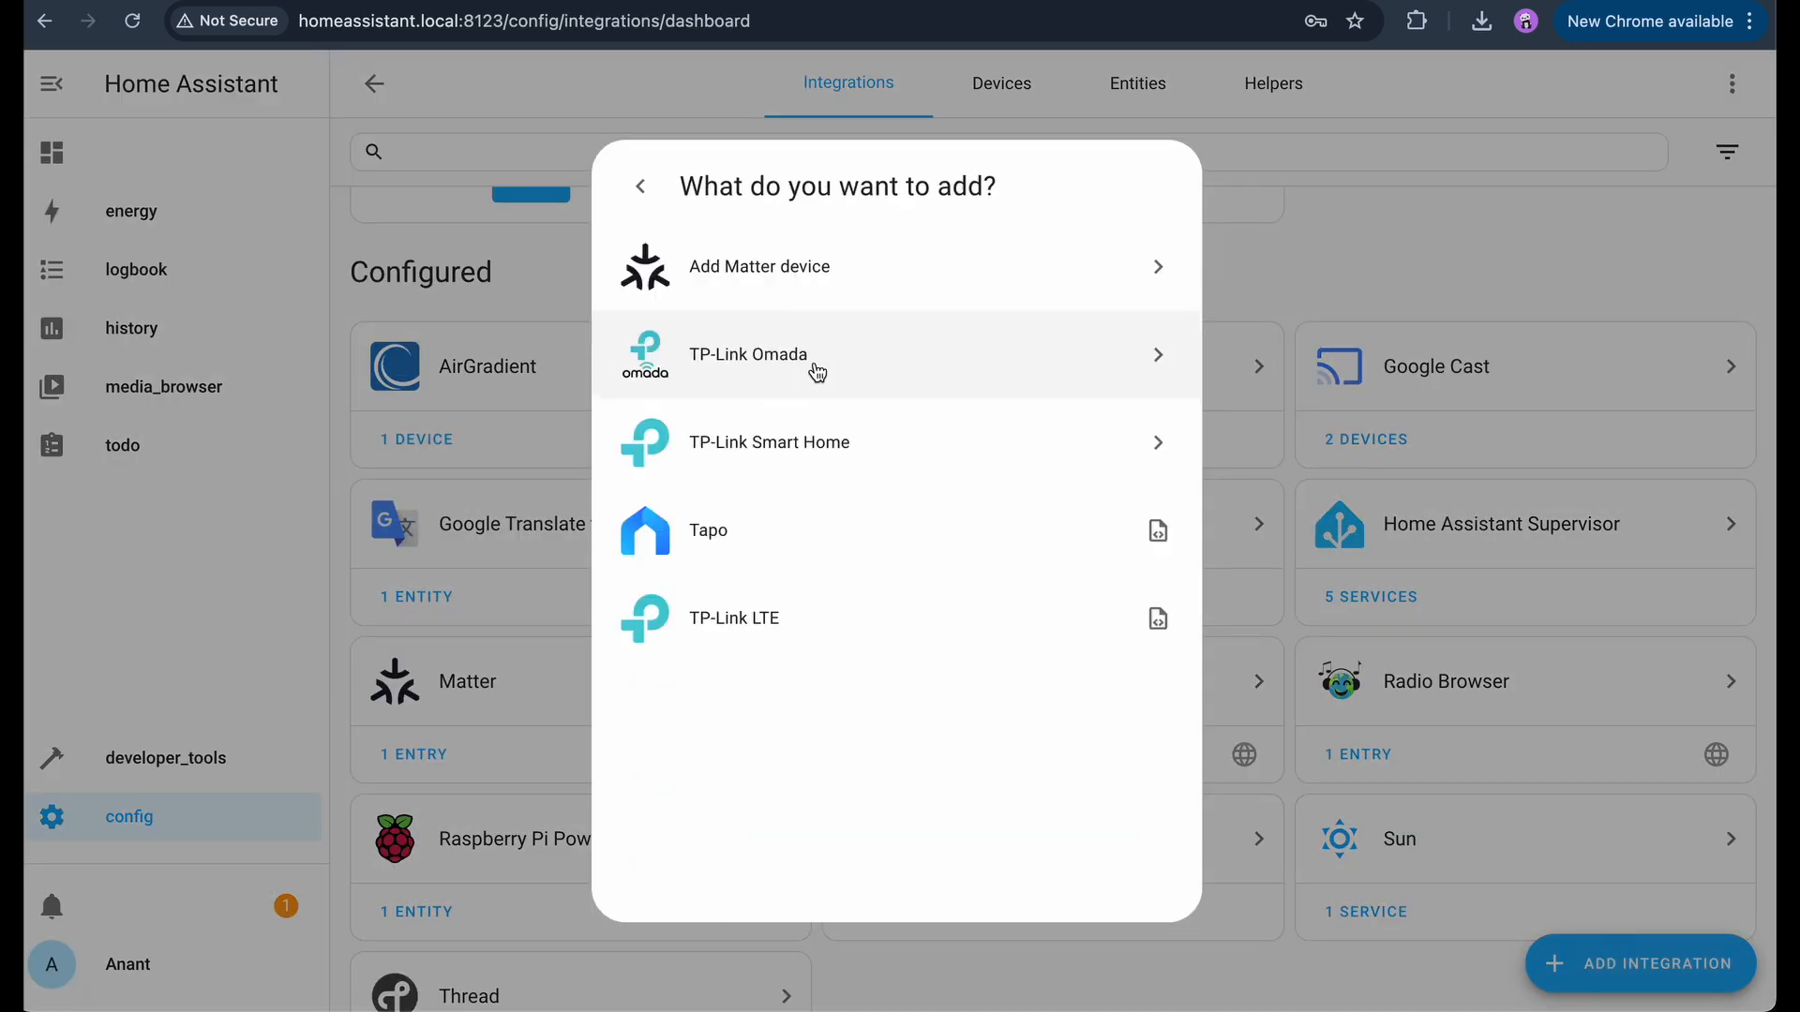
# - Add TP-Link Smart Home via discovery with the Dressing lights HS103 plug, then return to the overview
pyautogui.click(768, 442)
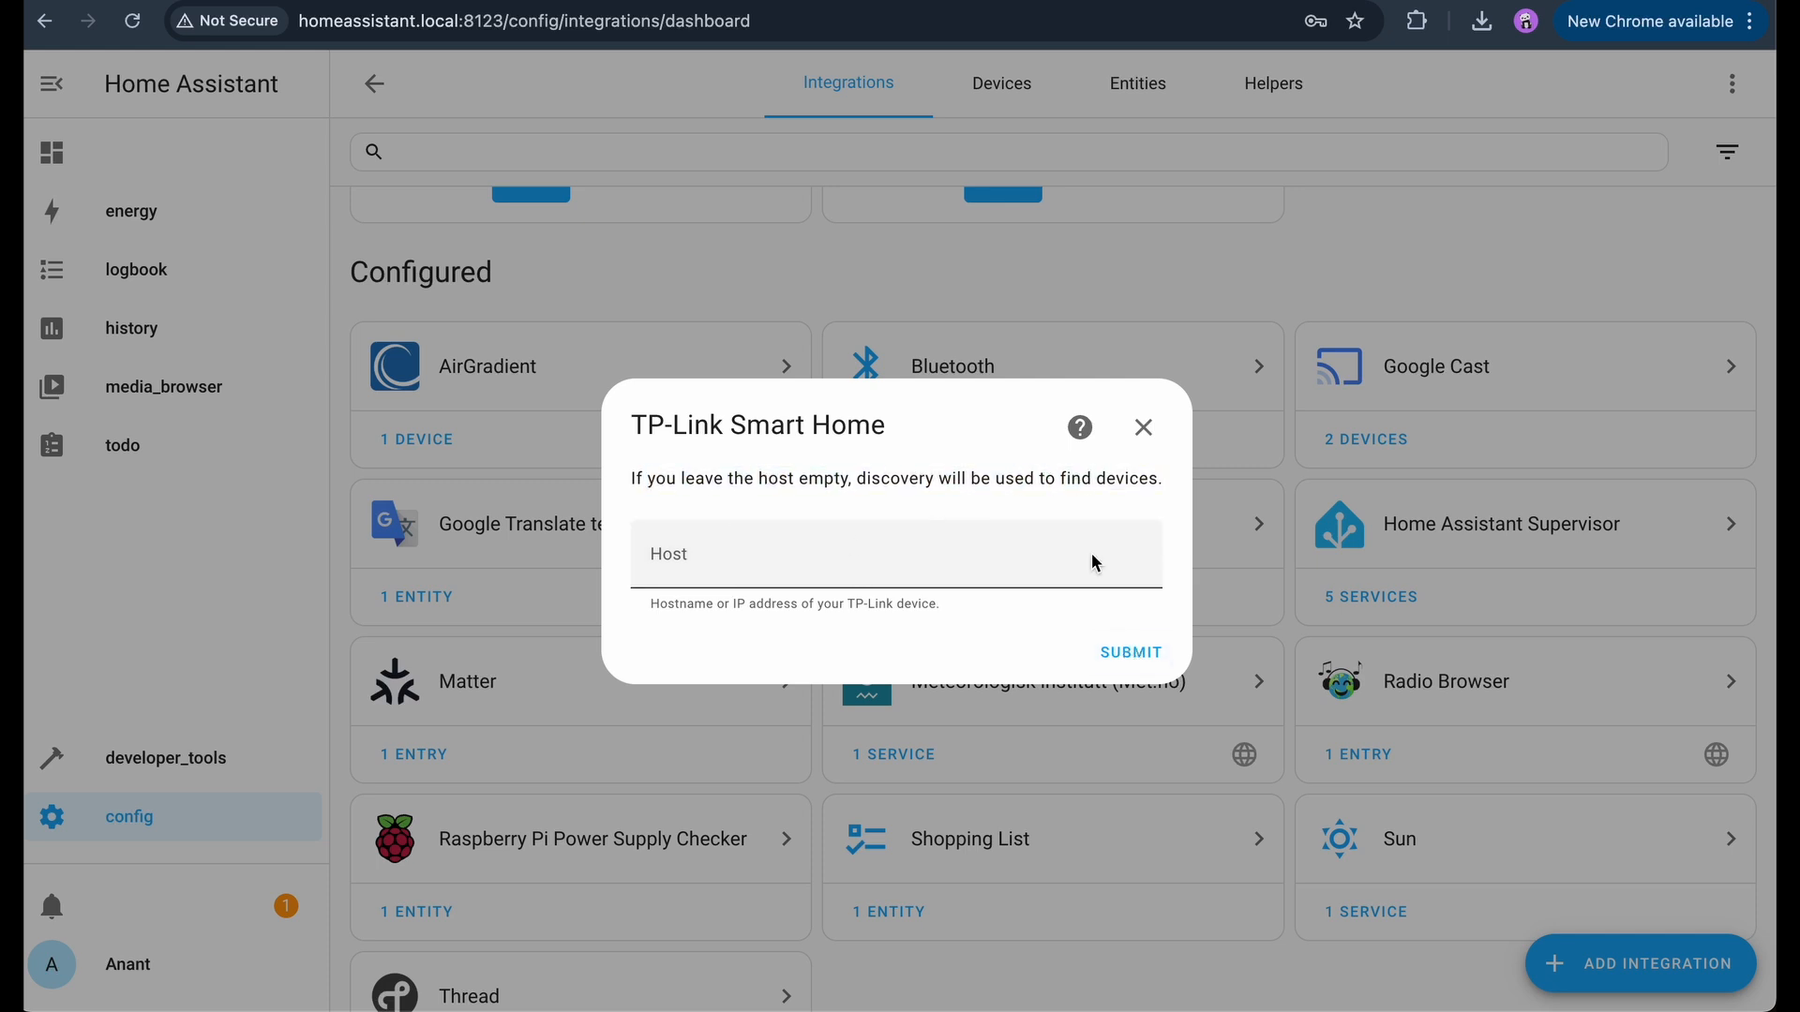
pyautogui.click(1128, 652)
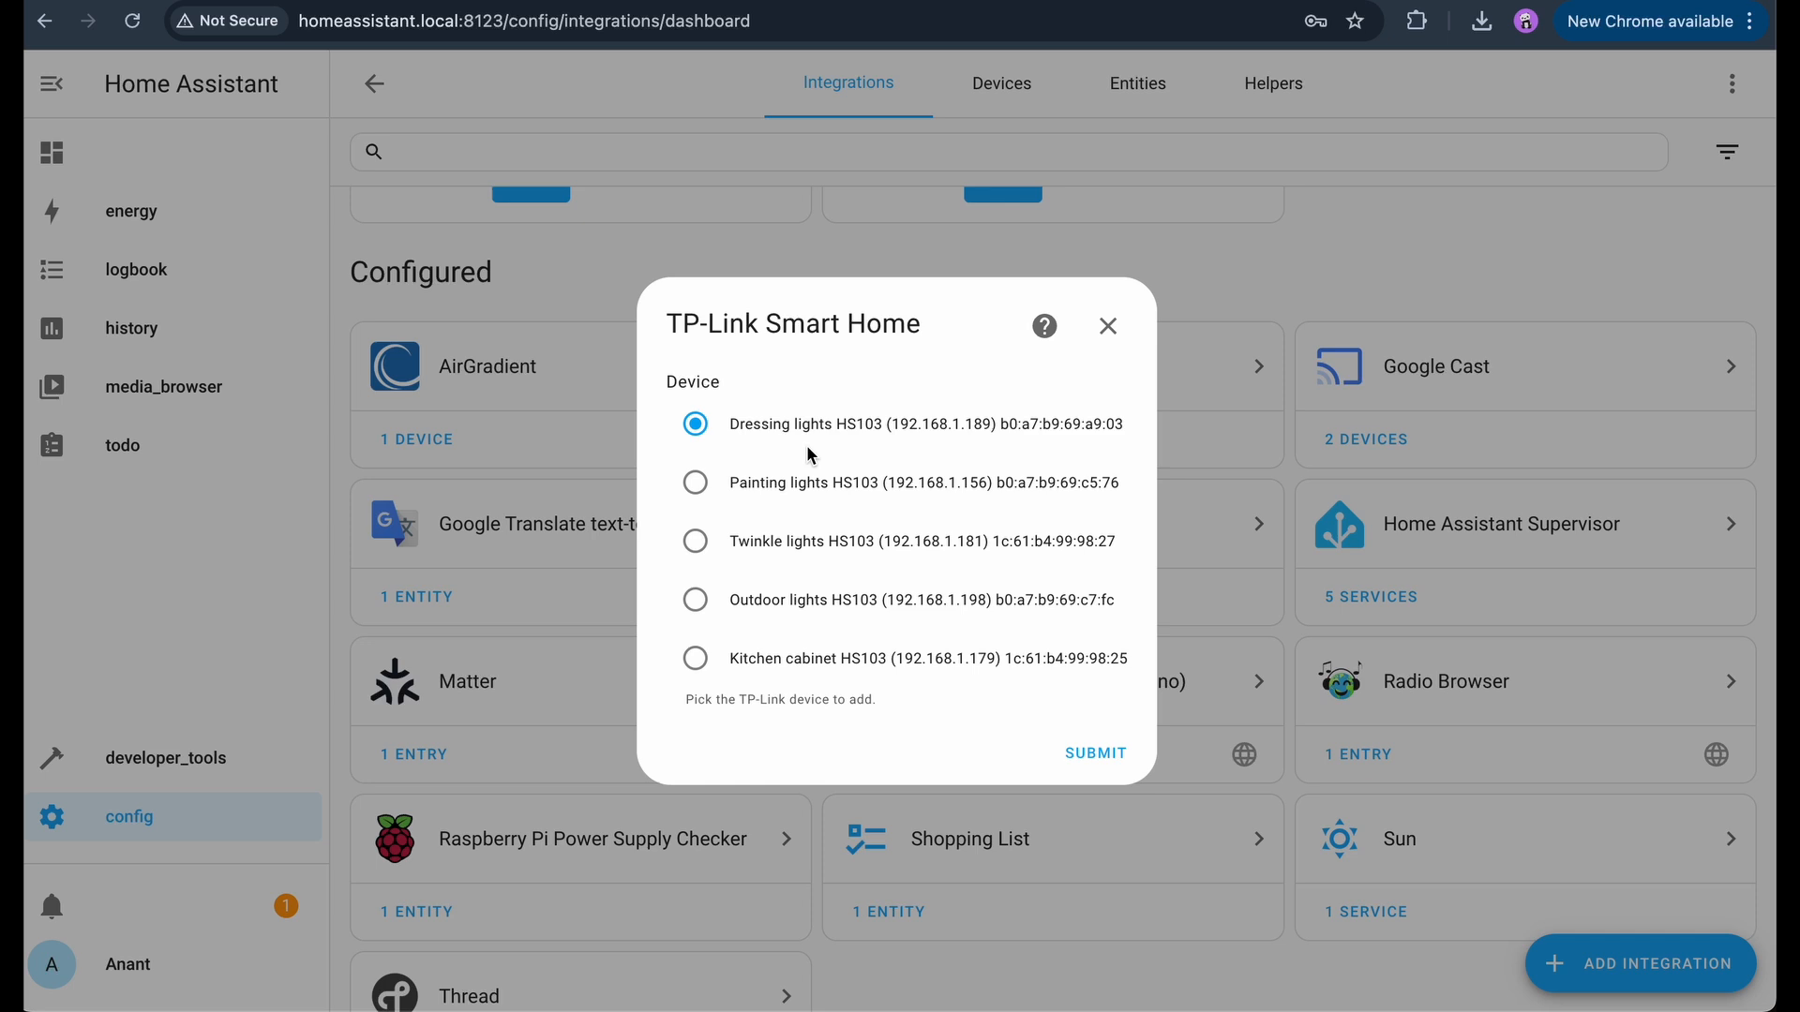
pyautogui.click(1091, 754)
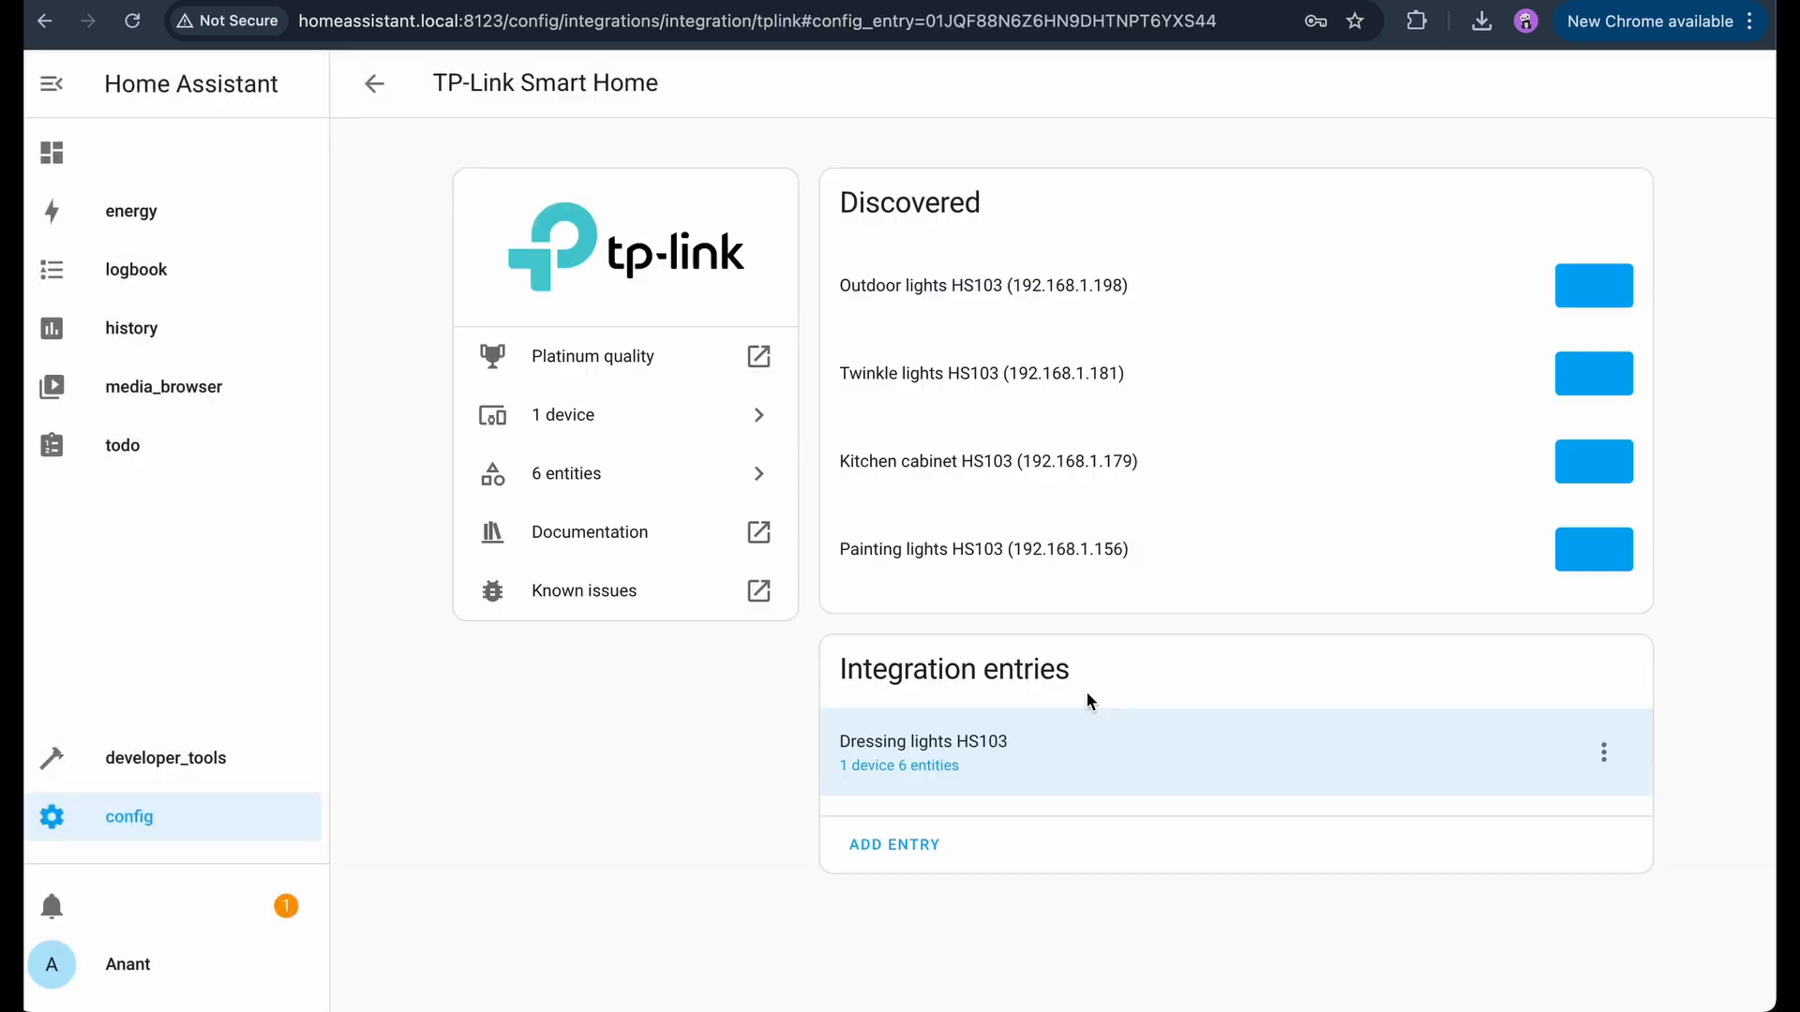
pyautogui.click(52, 150)
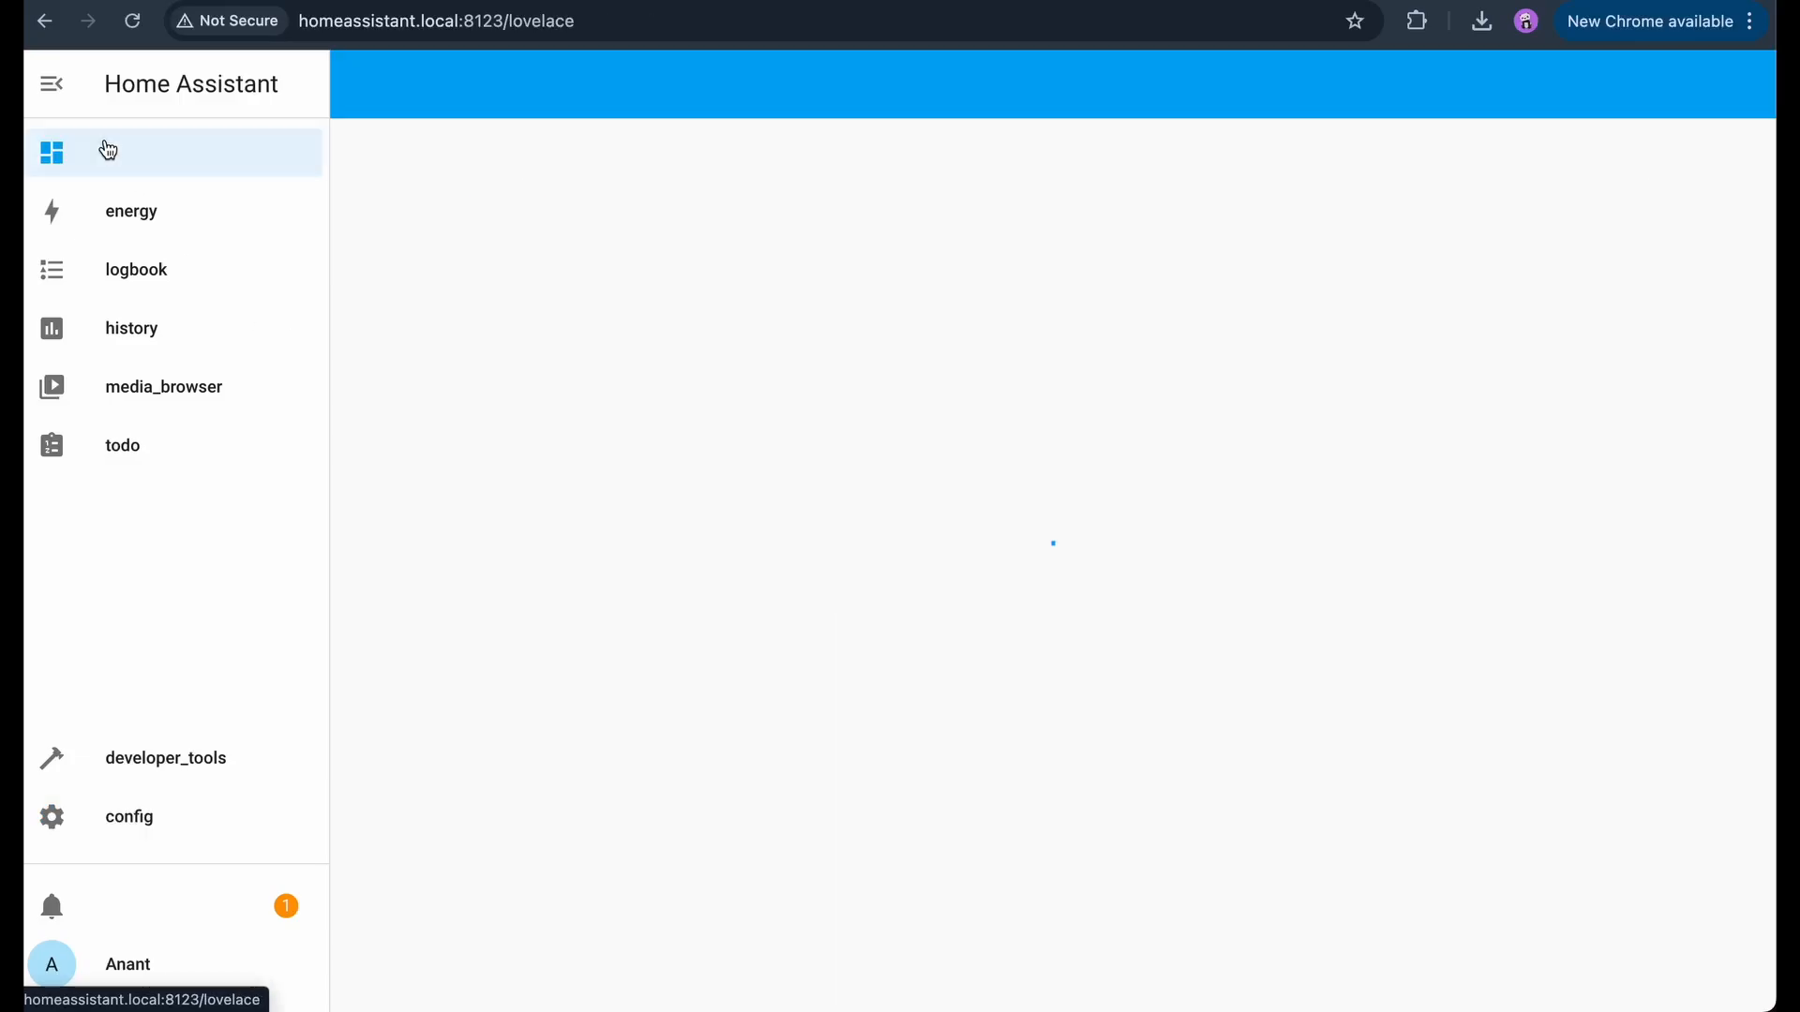
pyautogui.click(52, 150)
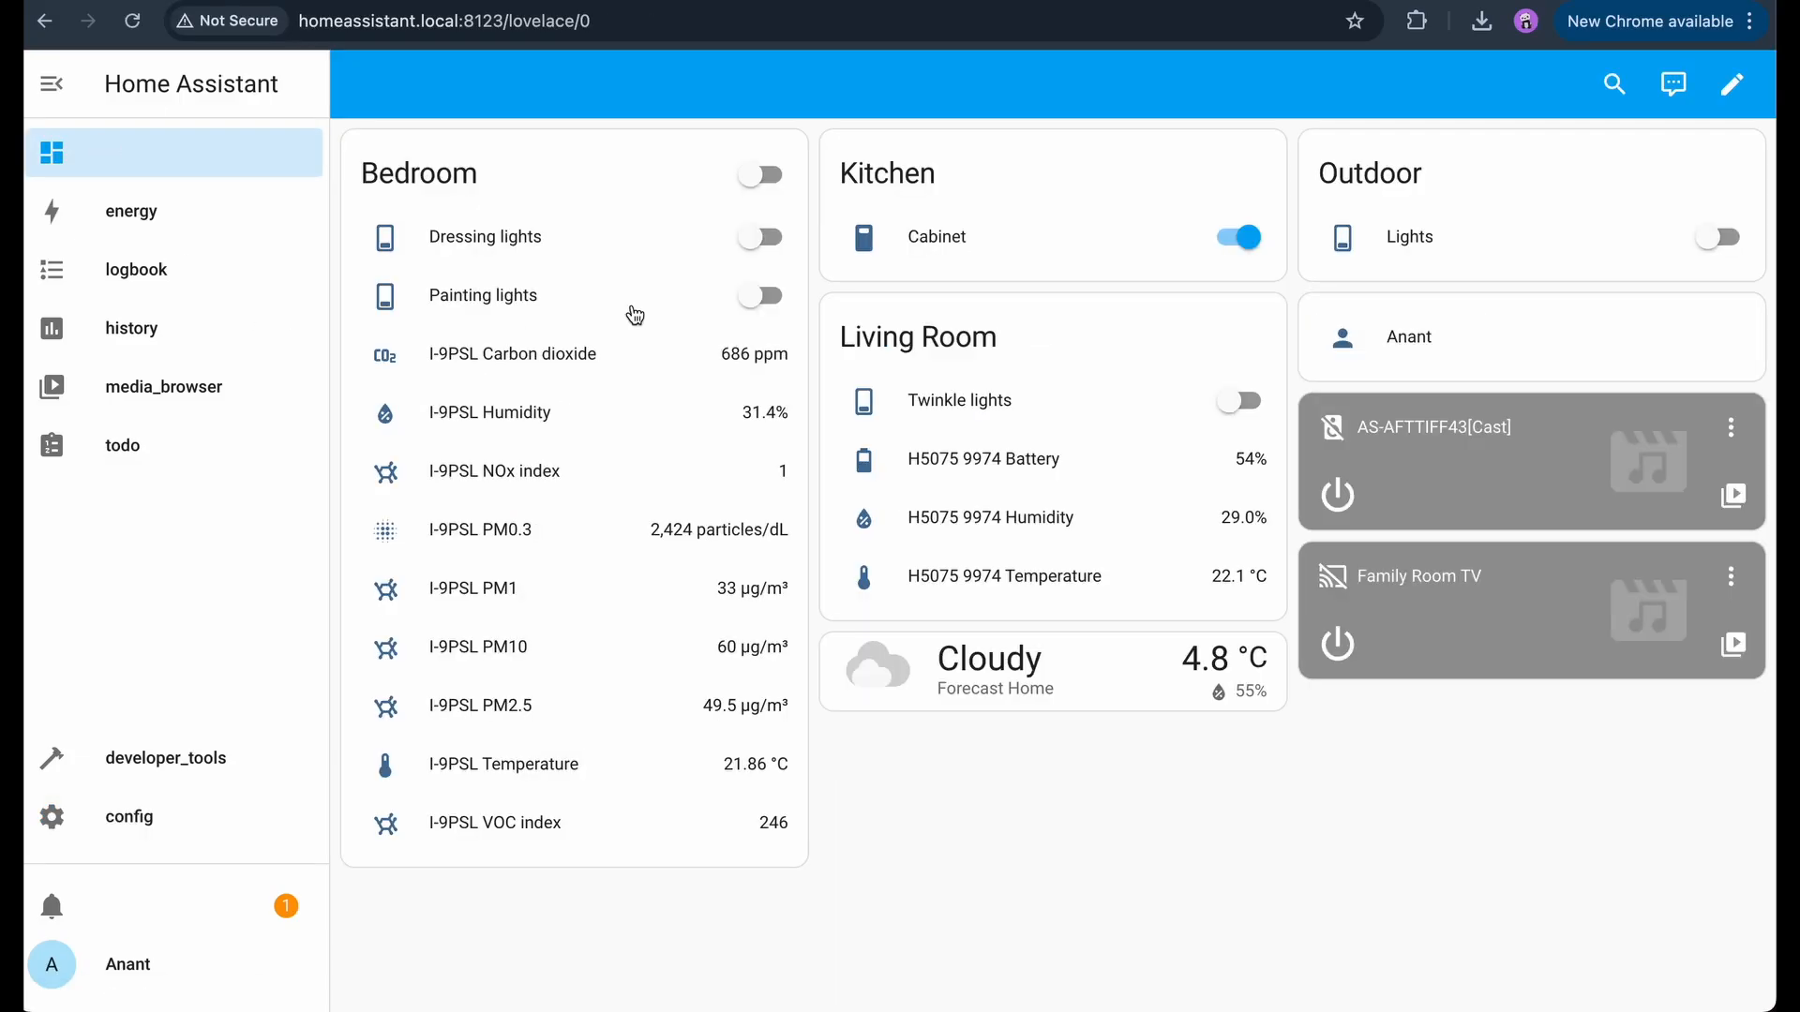
pyautogui.moveTo(1080, 889)
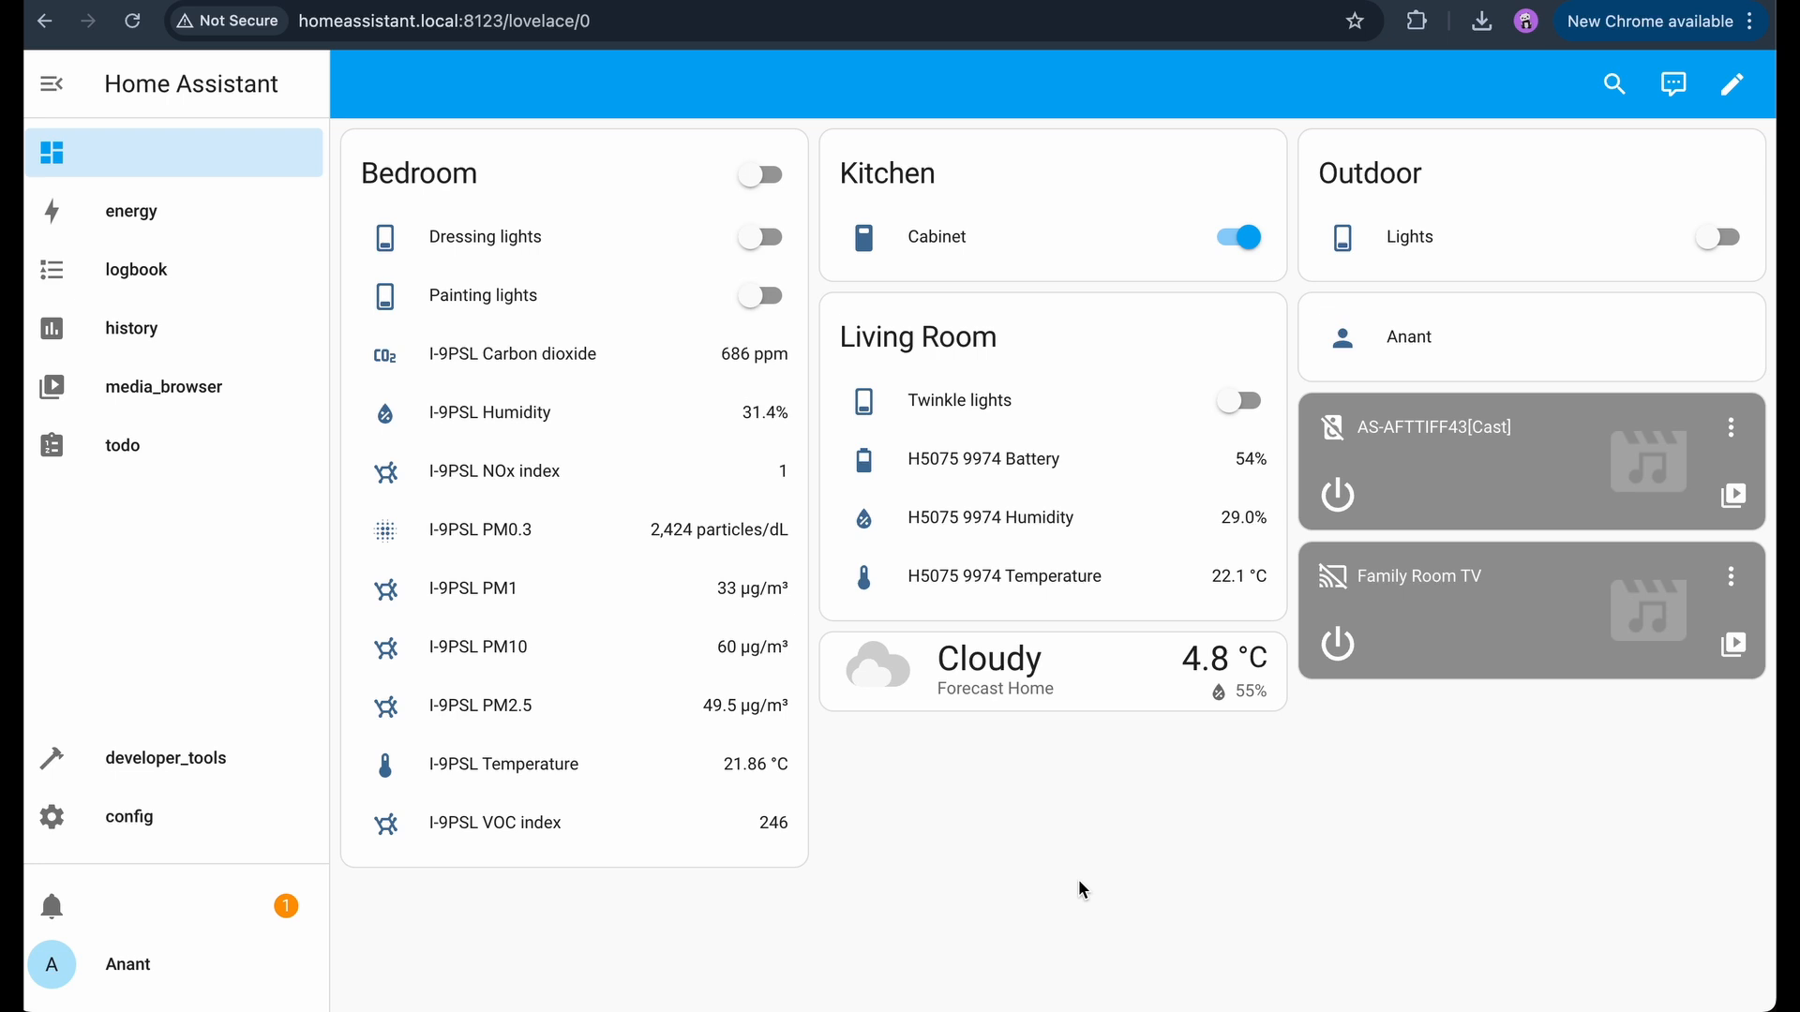
pyautogui.moveTo(776, 422)
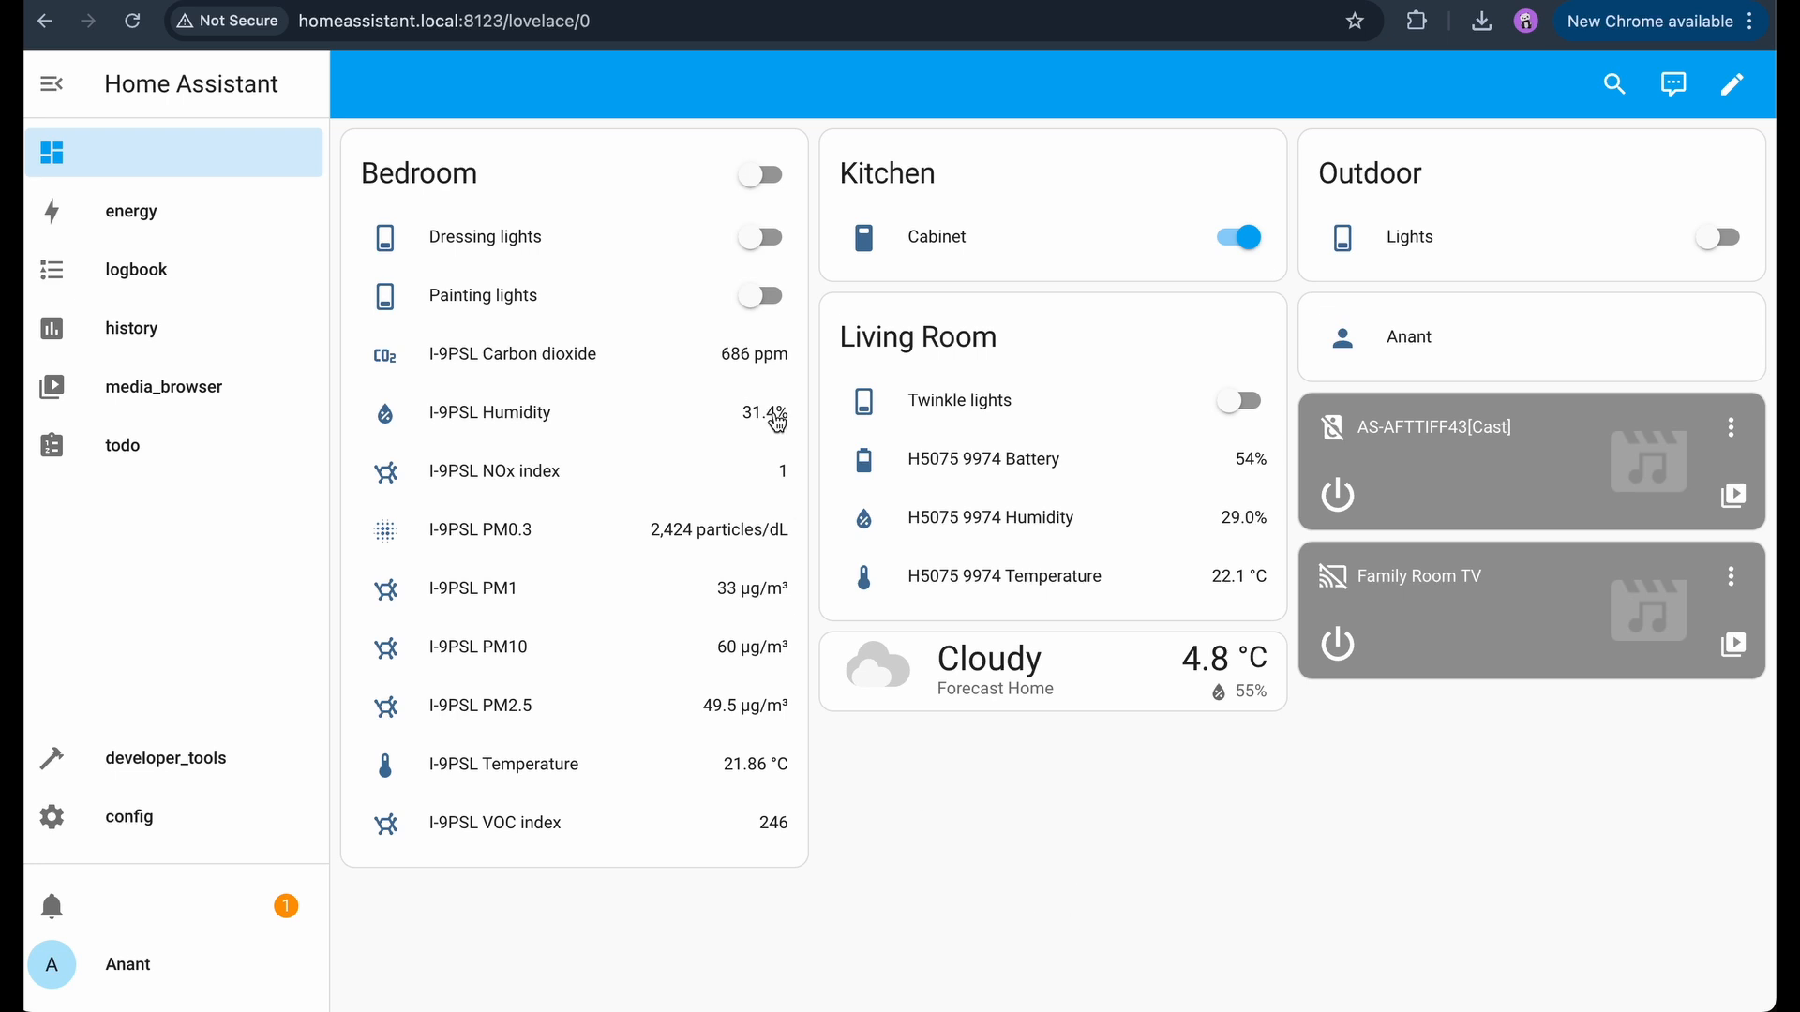
pyautogui.moveTo(565, 186)
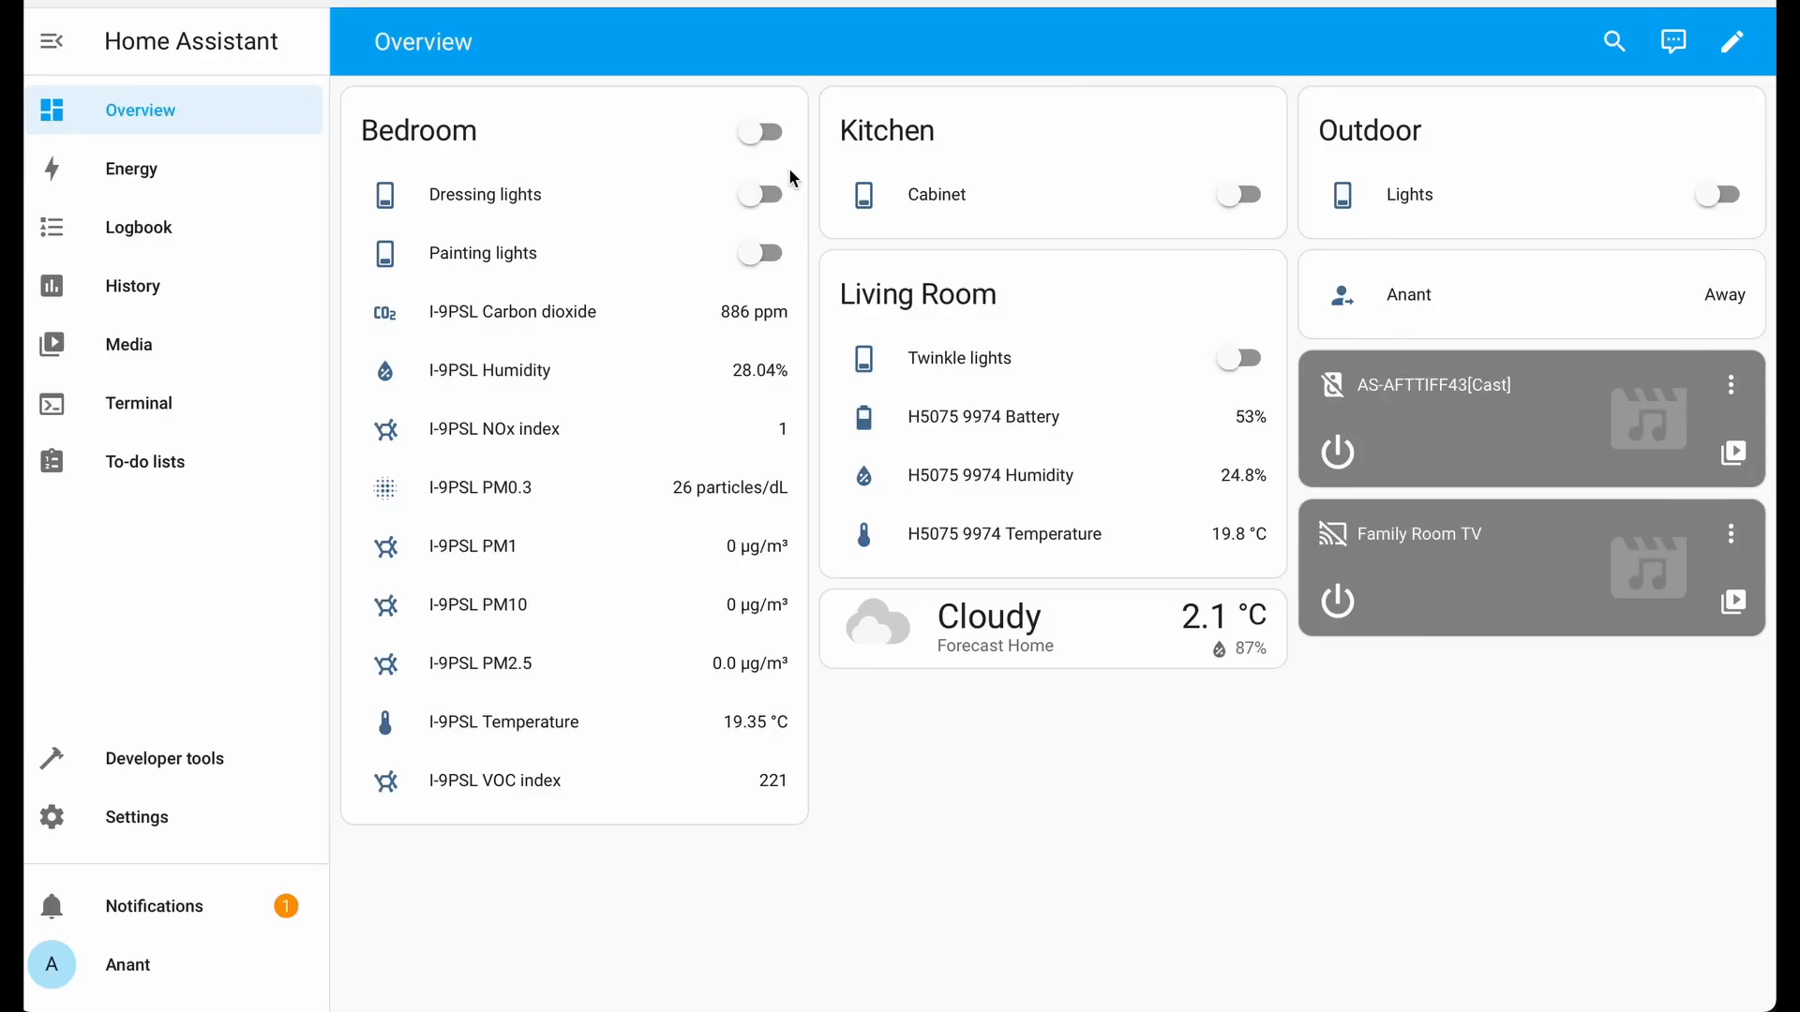
pyautogui.click(760, 253)
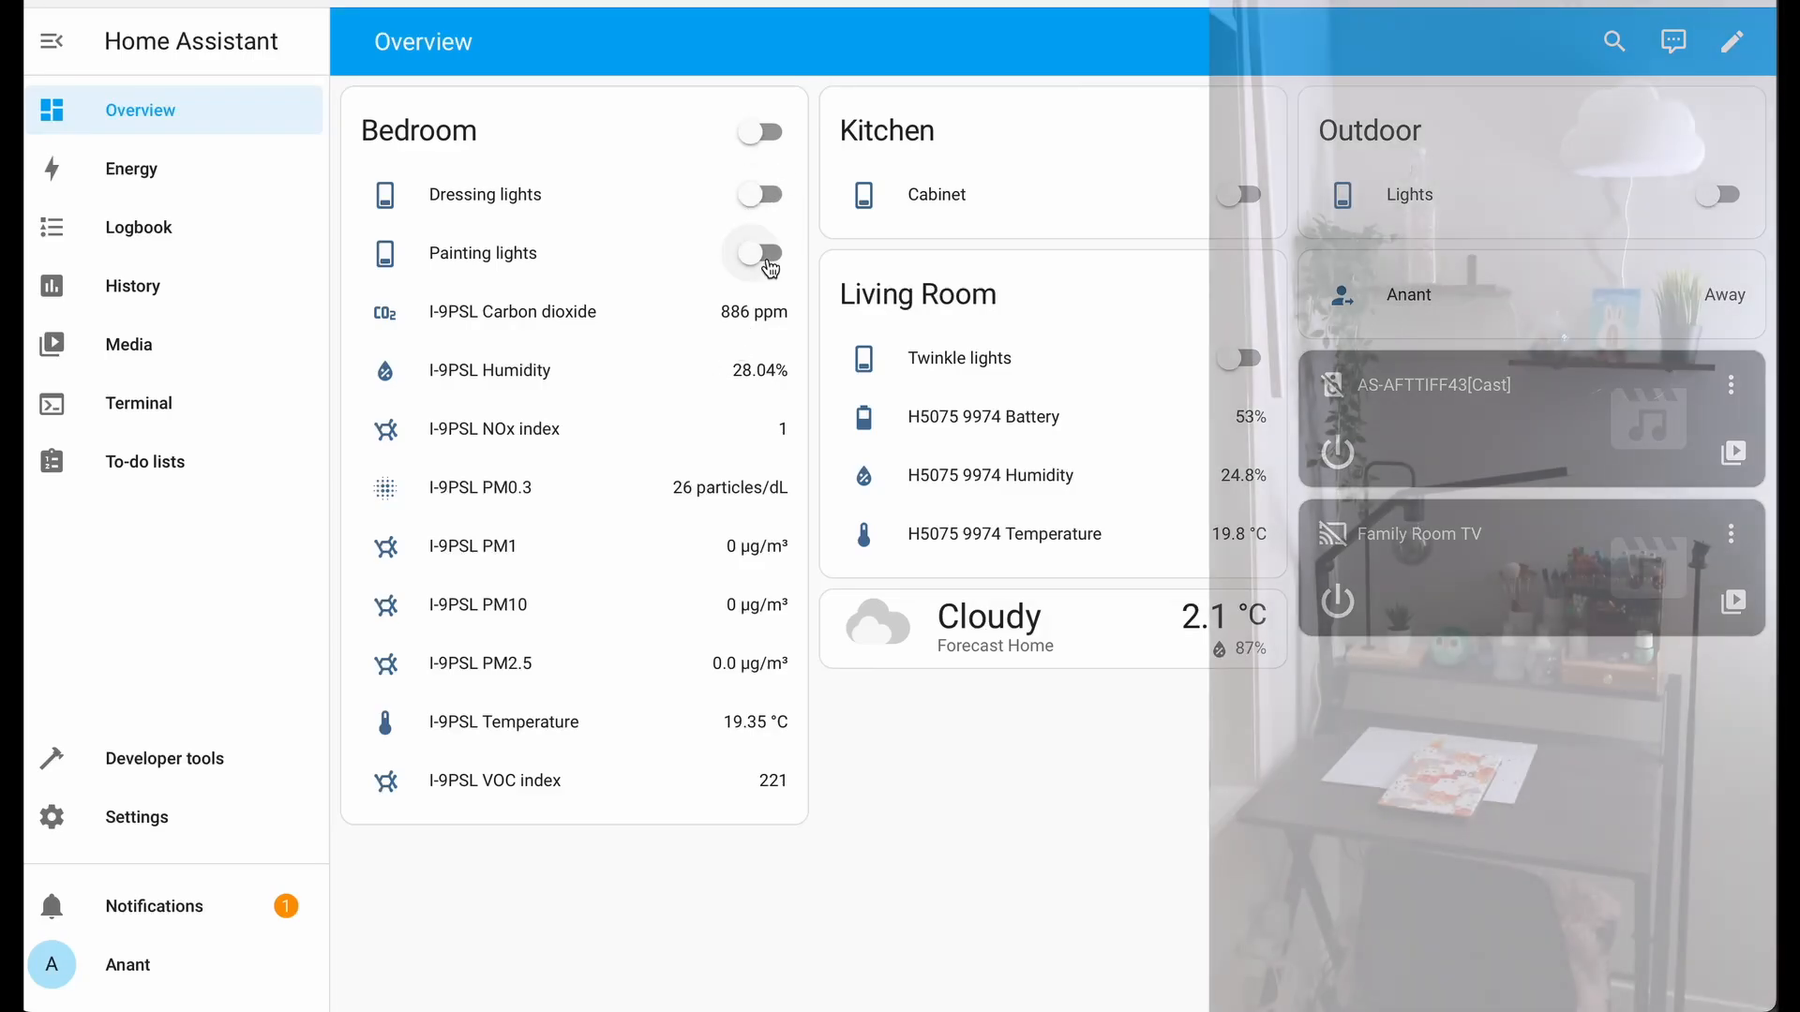
pyautogui.click(756, 253)
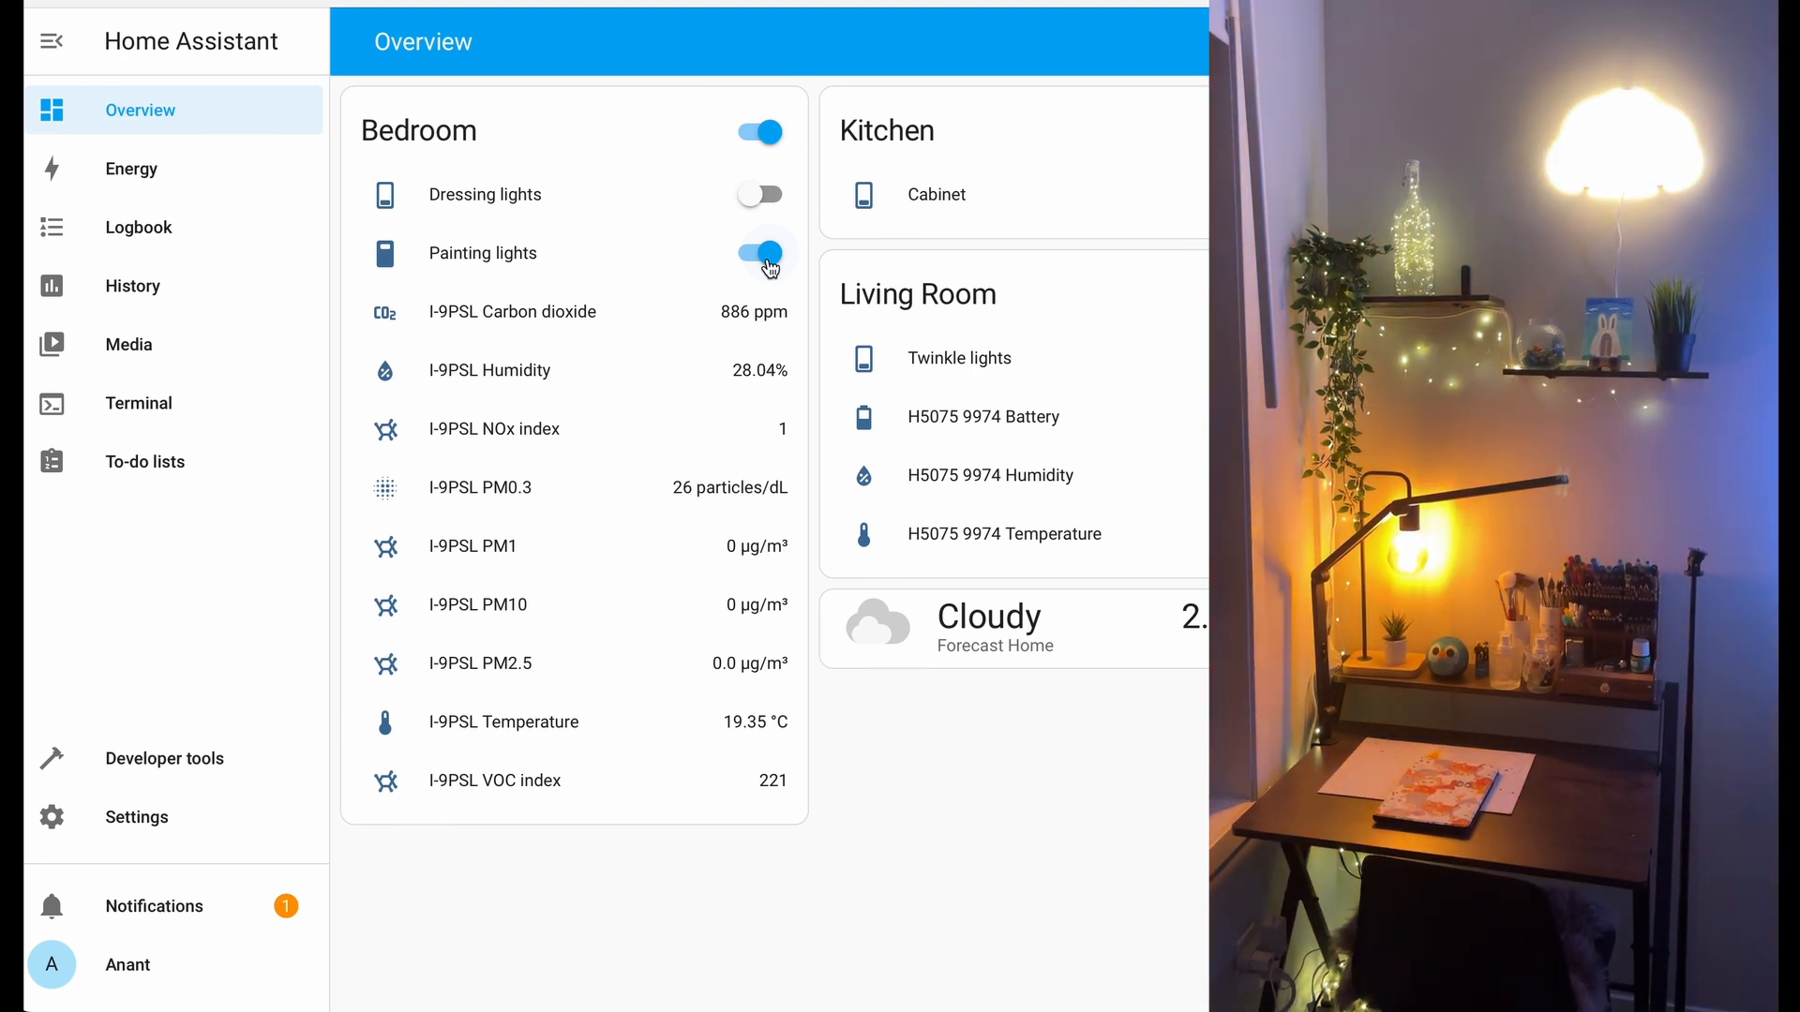
pyautogui.click(759, 253)
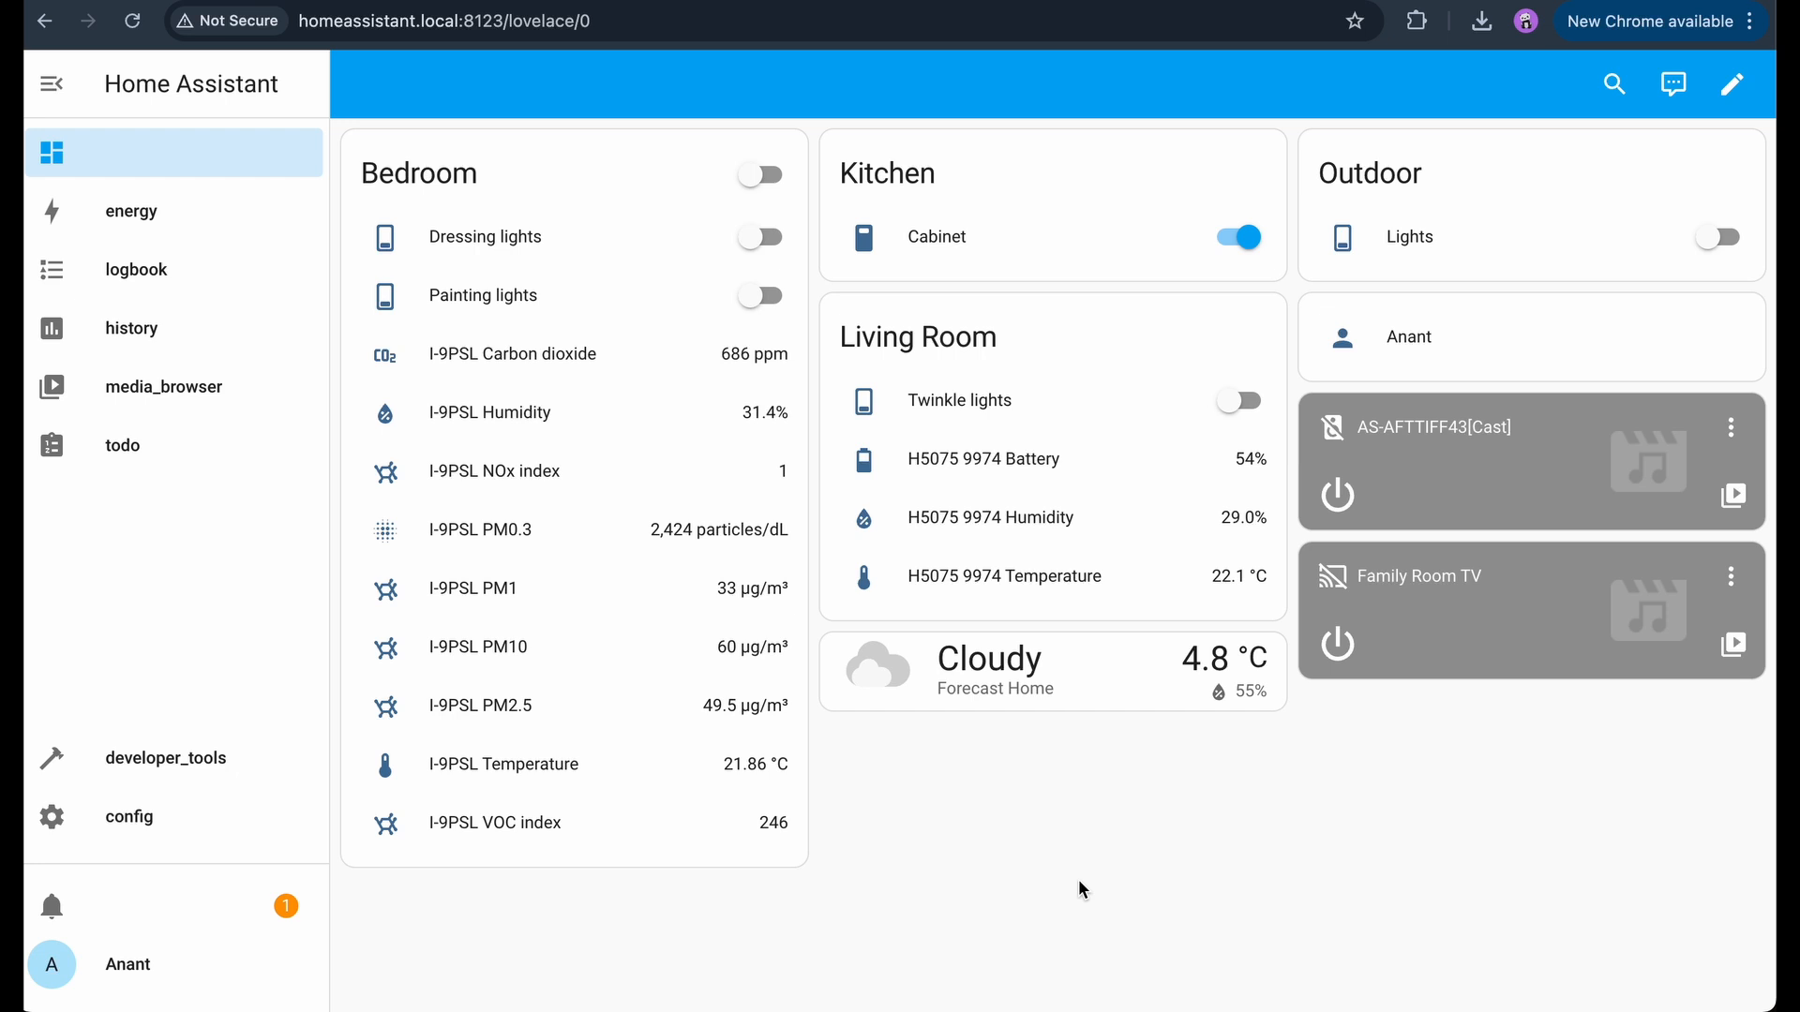
# - From Settings > Automations & scenes, create a new automation from scratch
pyautogui.click(128, 815)
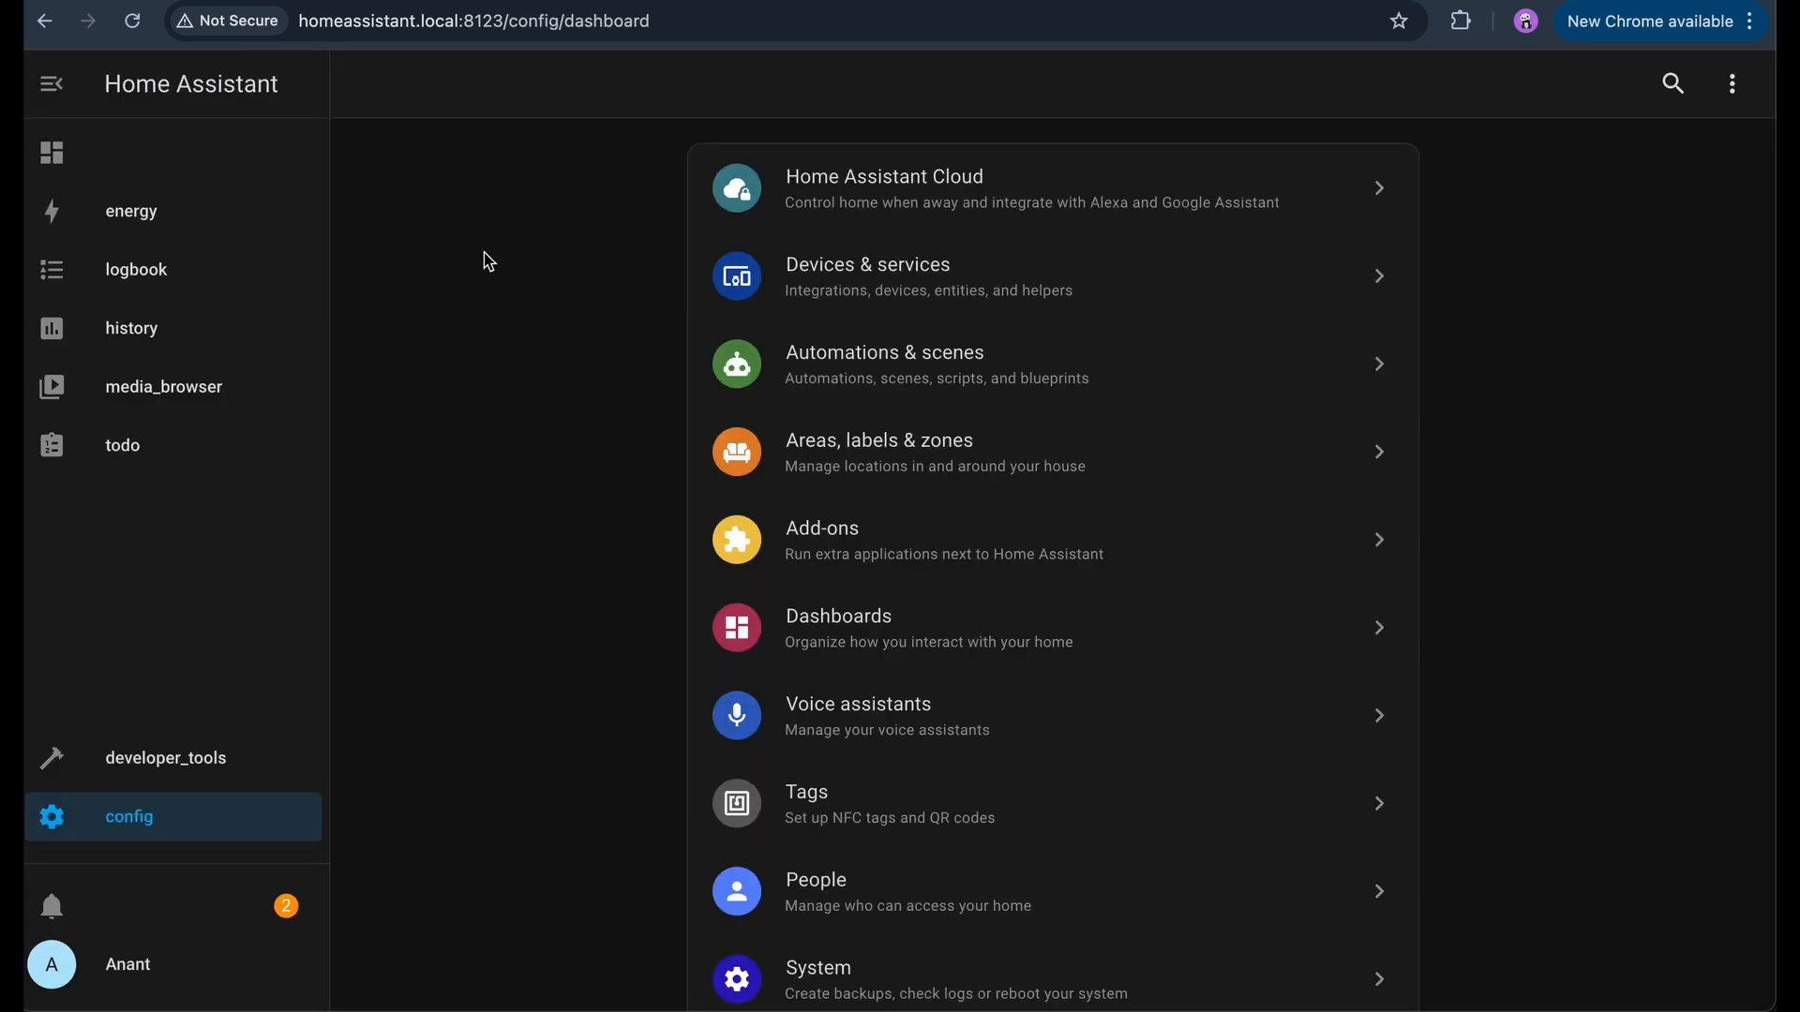
pyautogui.moveTo(156, 839)
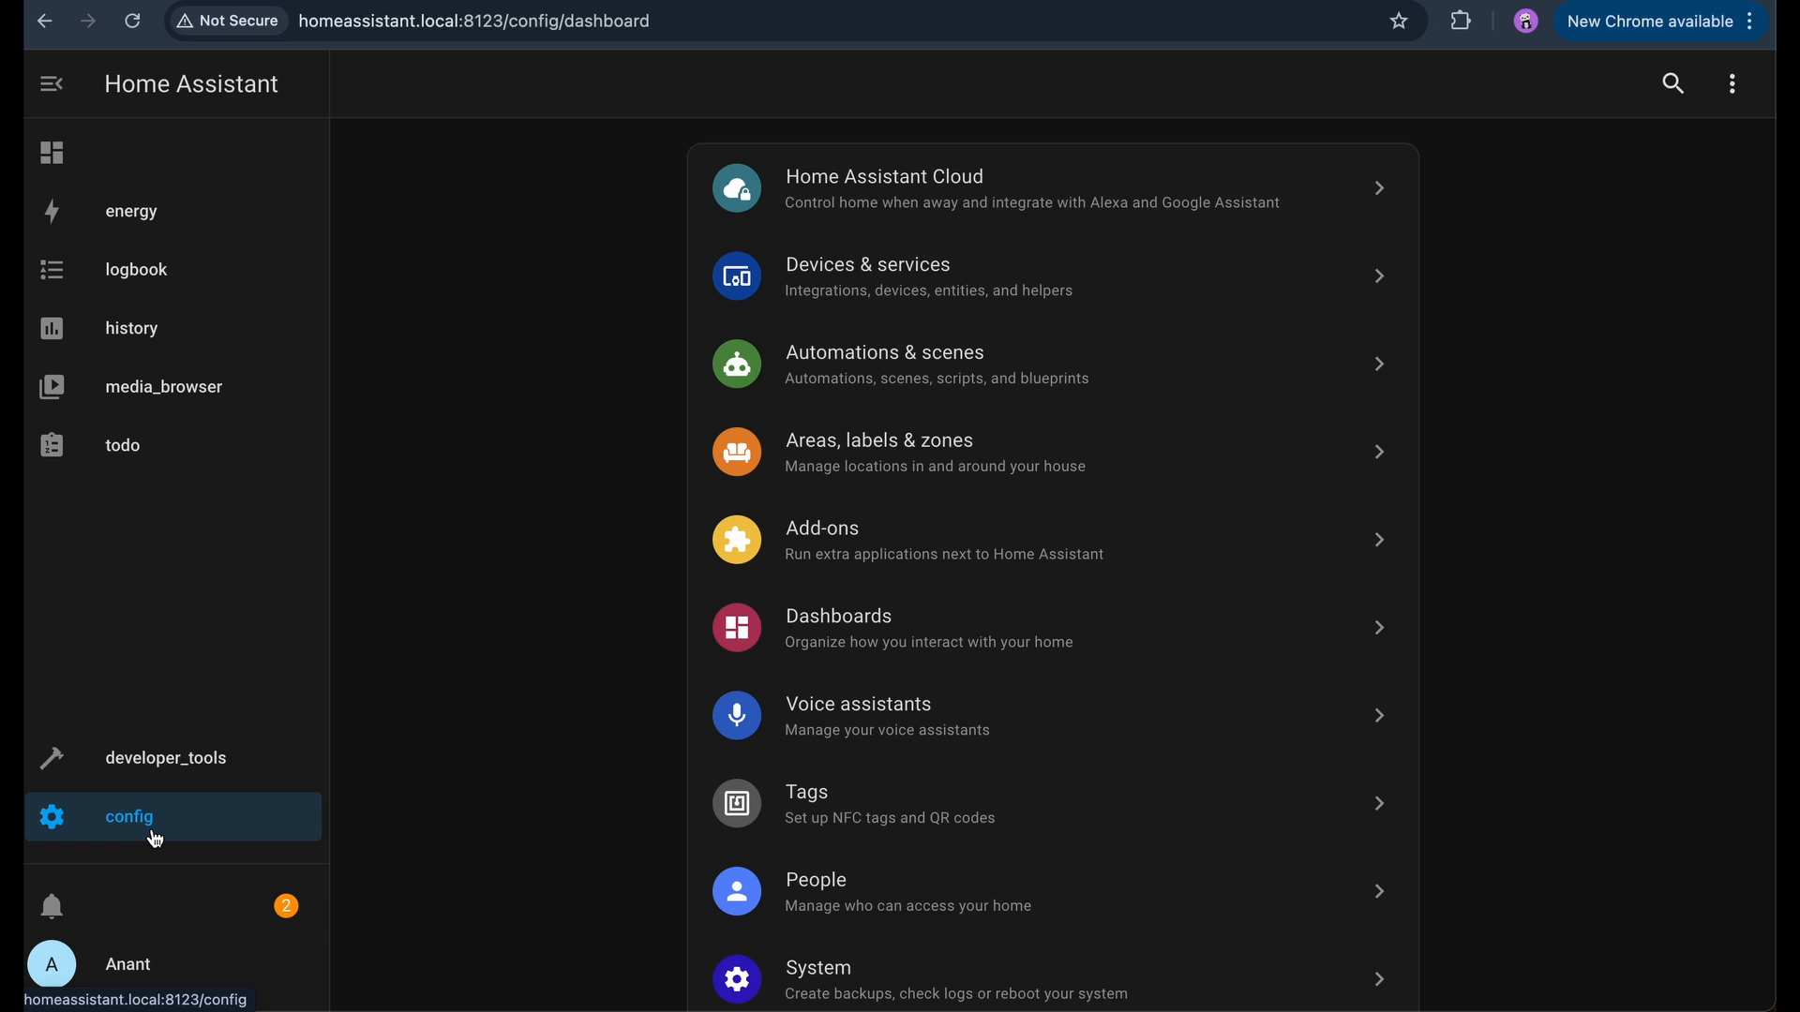
pyautogui.click(883, 364)
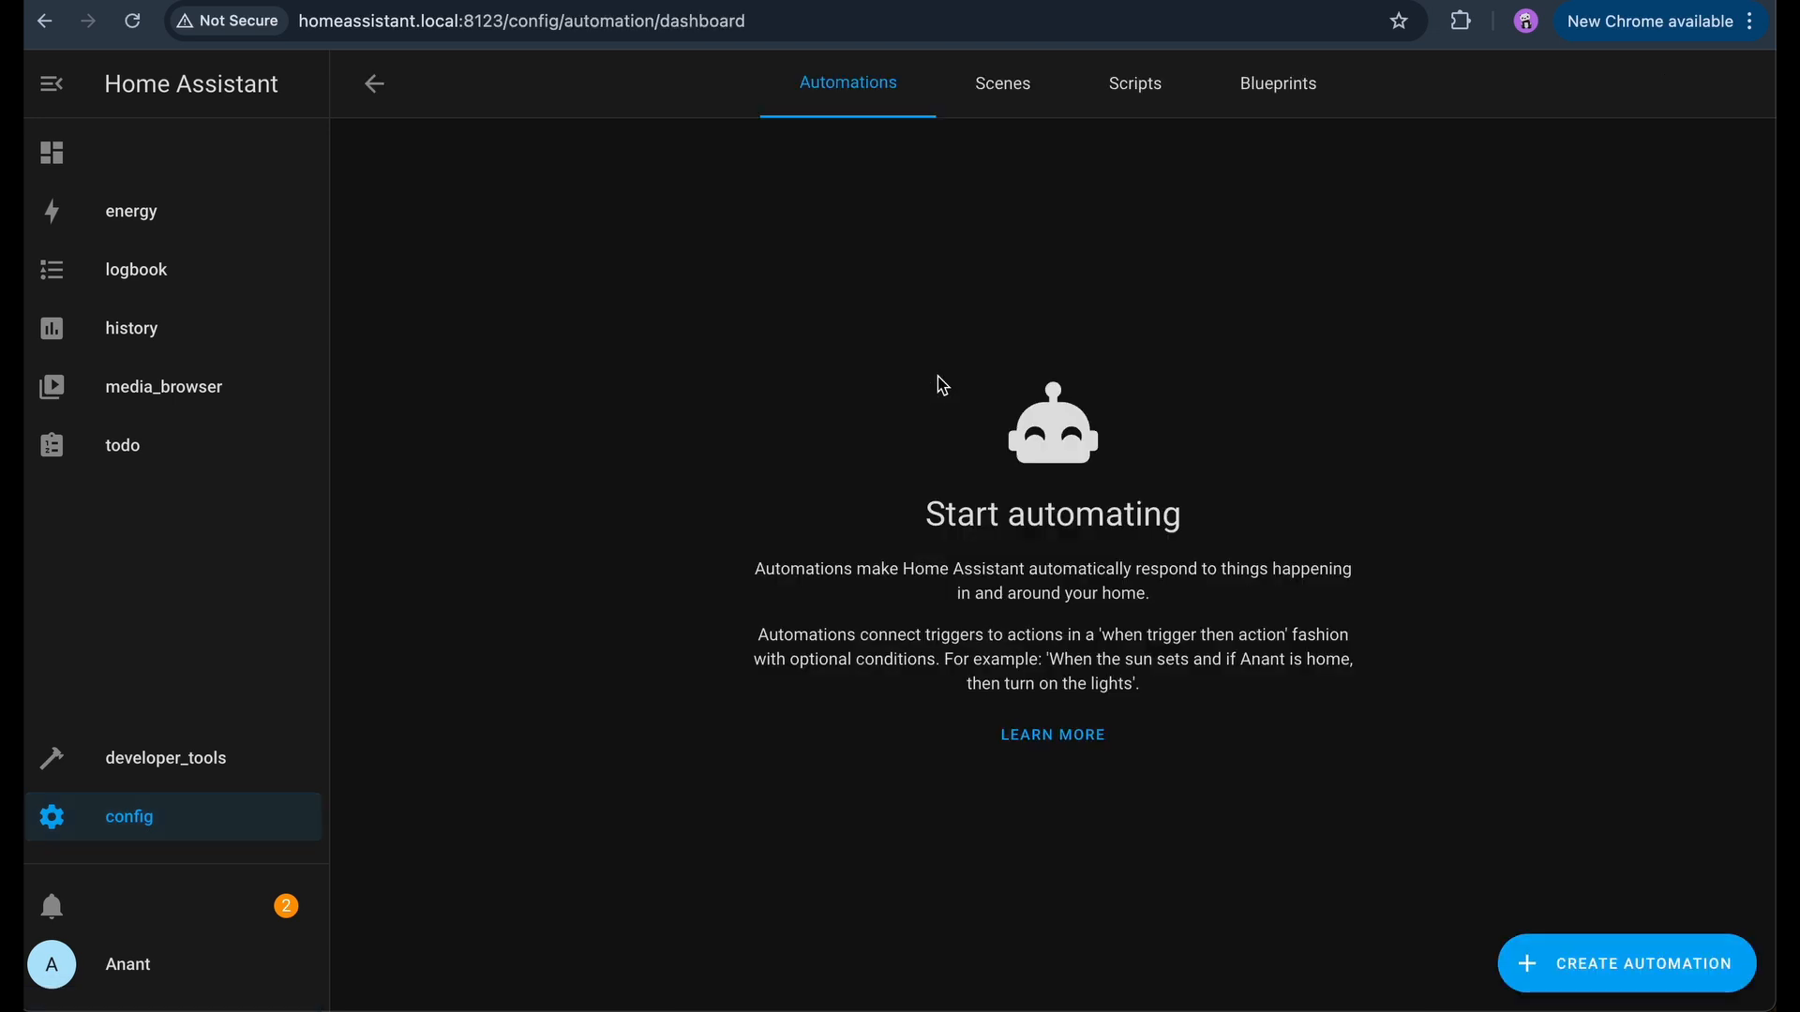
pyautogui.click(1626, 964)
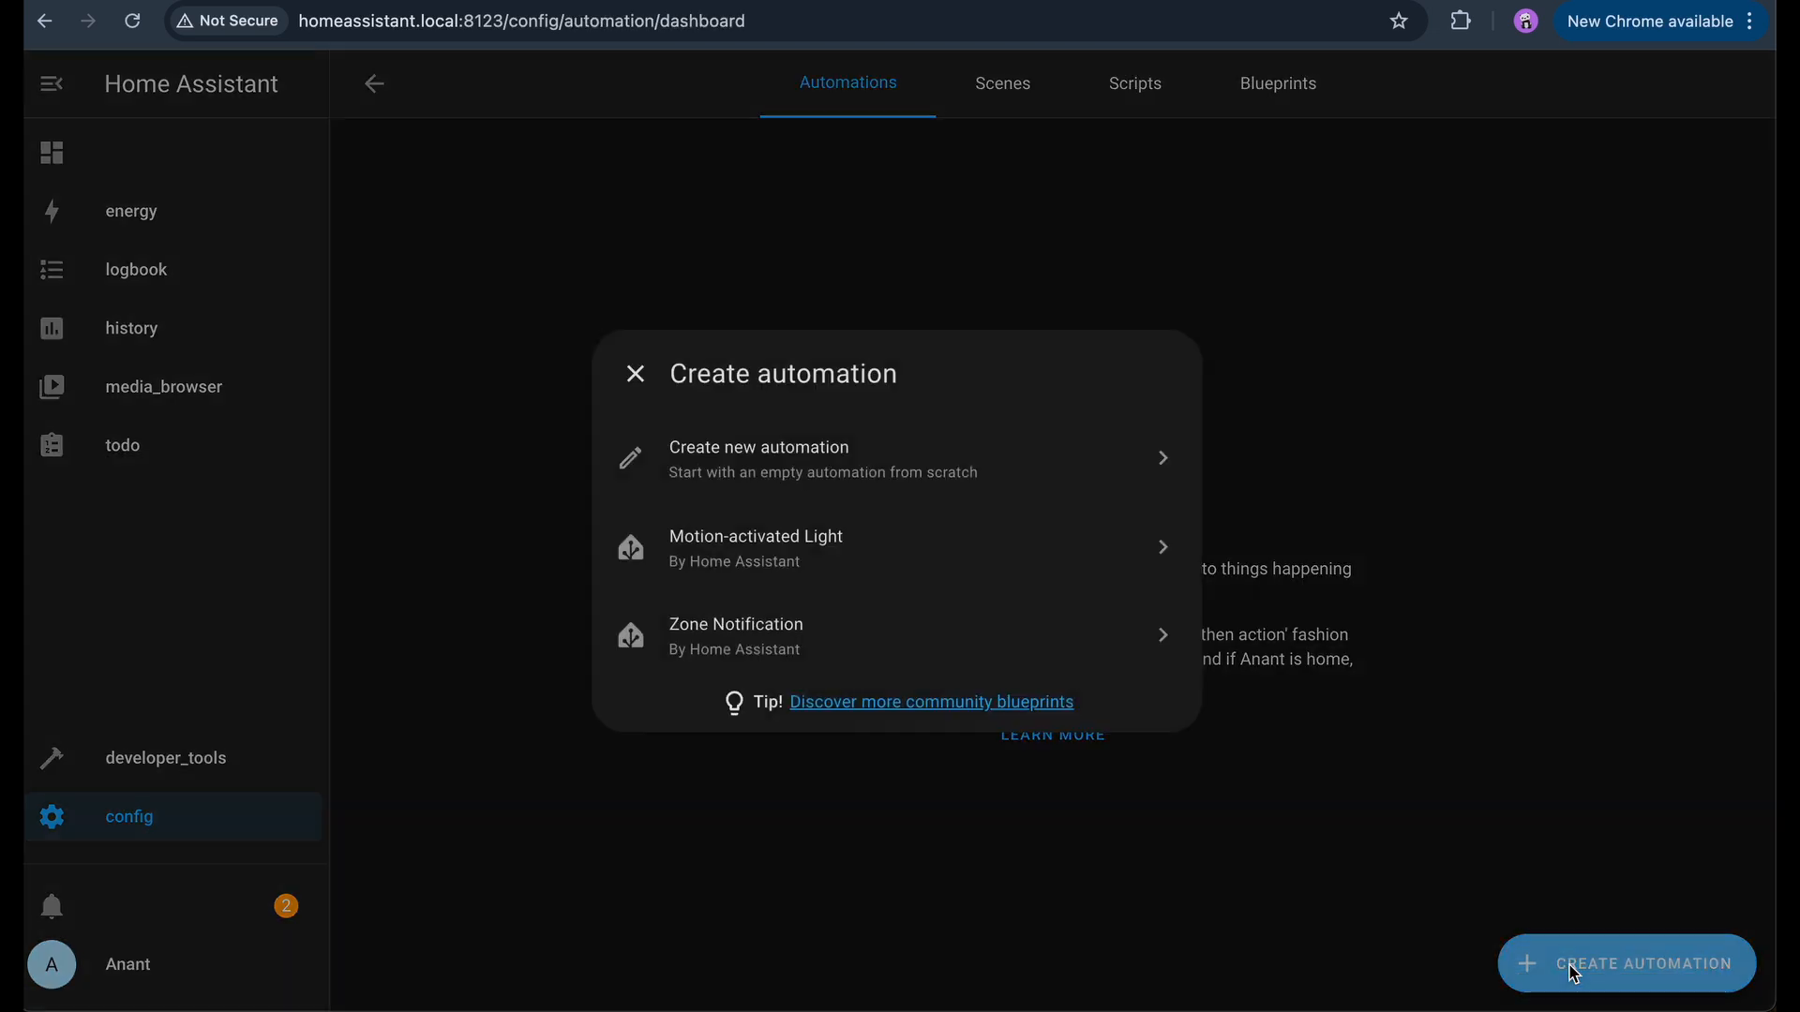
pyautogui.click(758, 459)
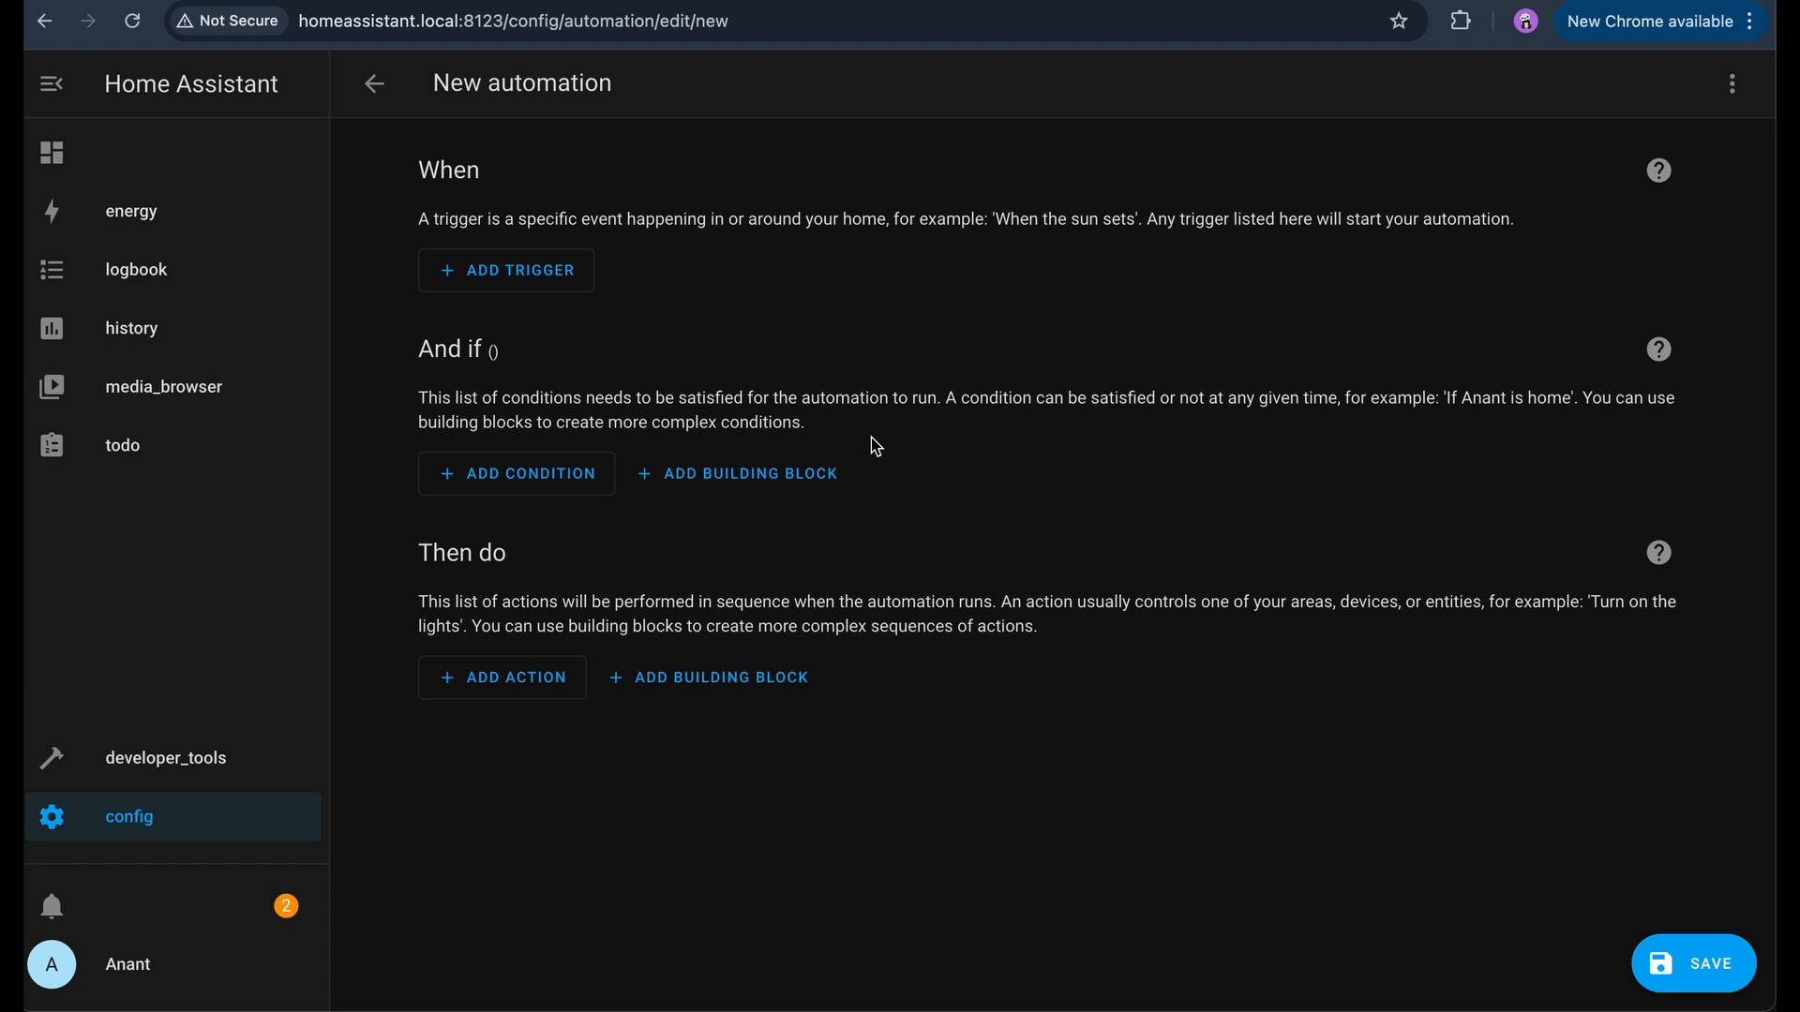
# - Add a Sun trigger that fires at sunset
pyautogui.click(506, 270)
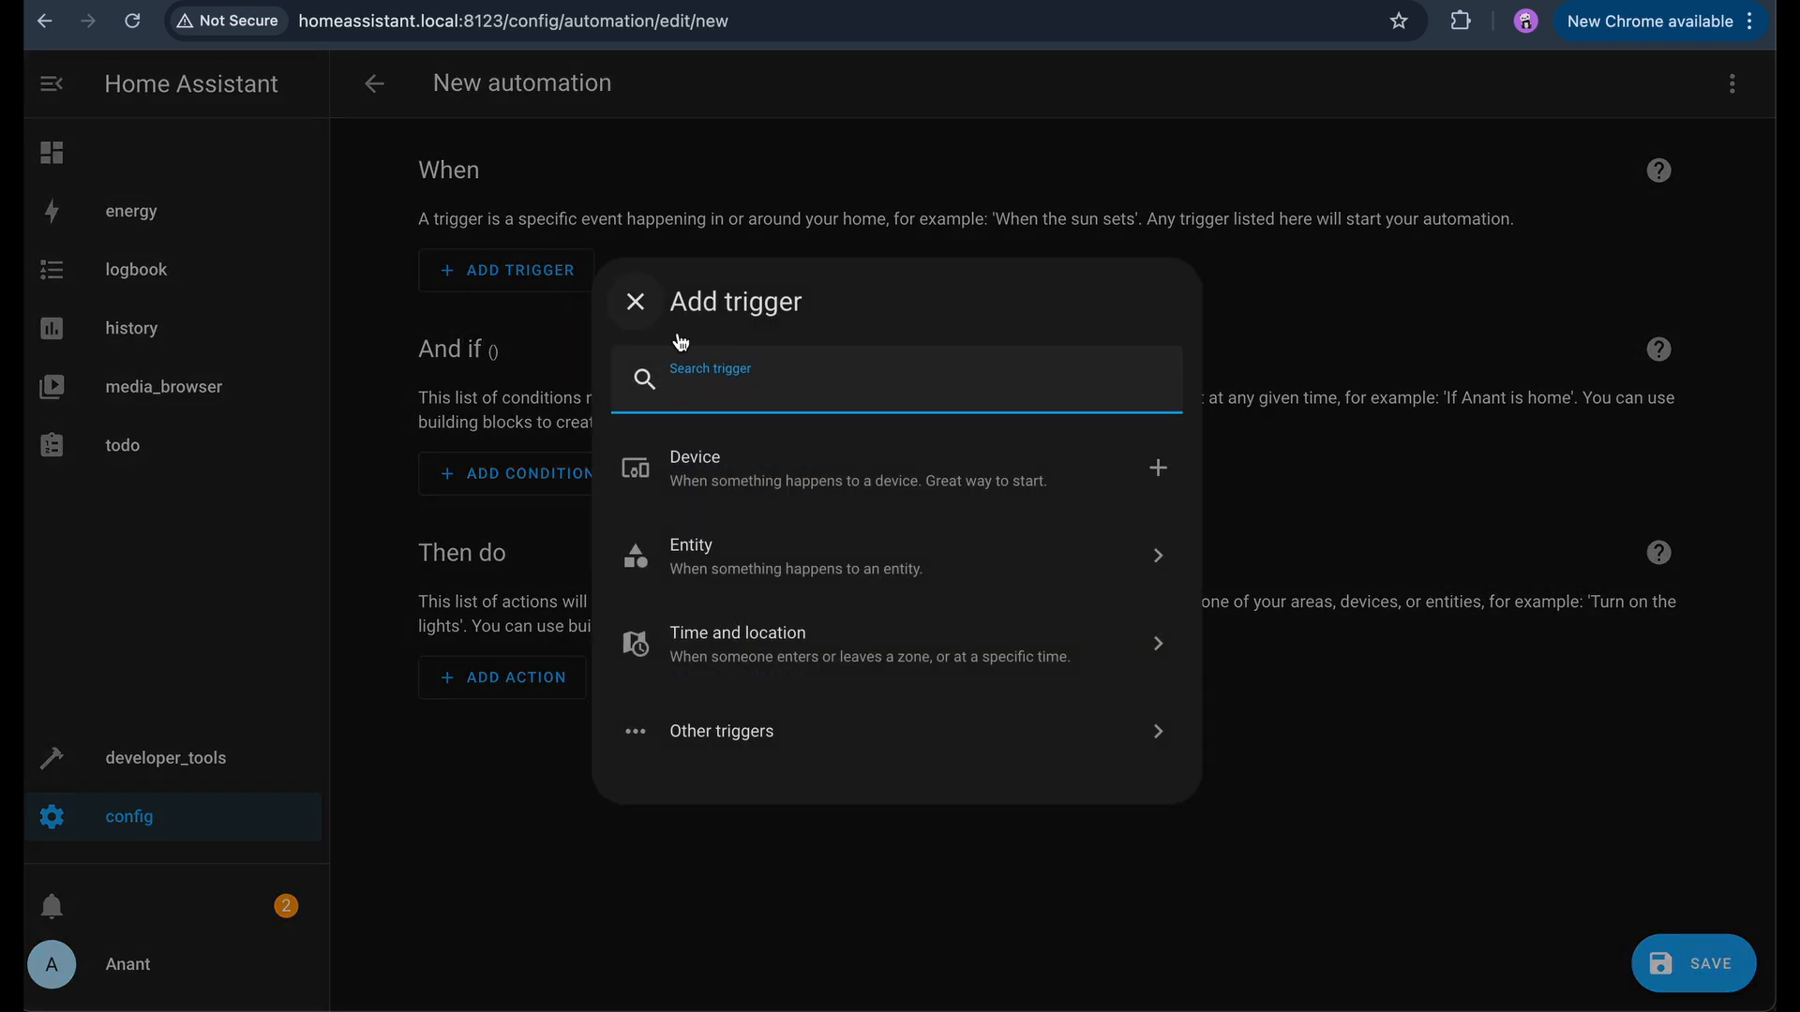
pyautogui.moveTo(776, 555)
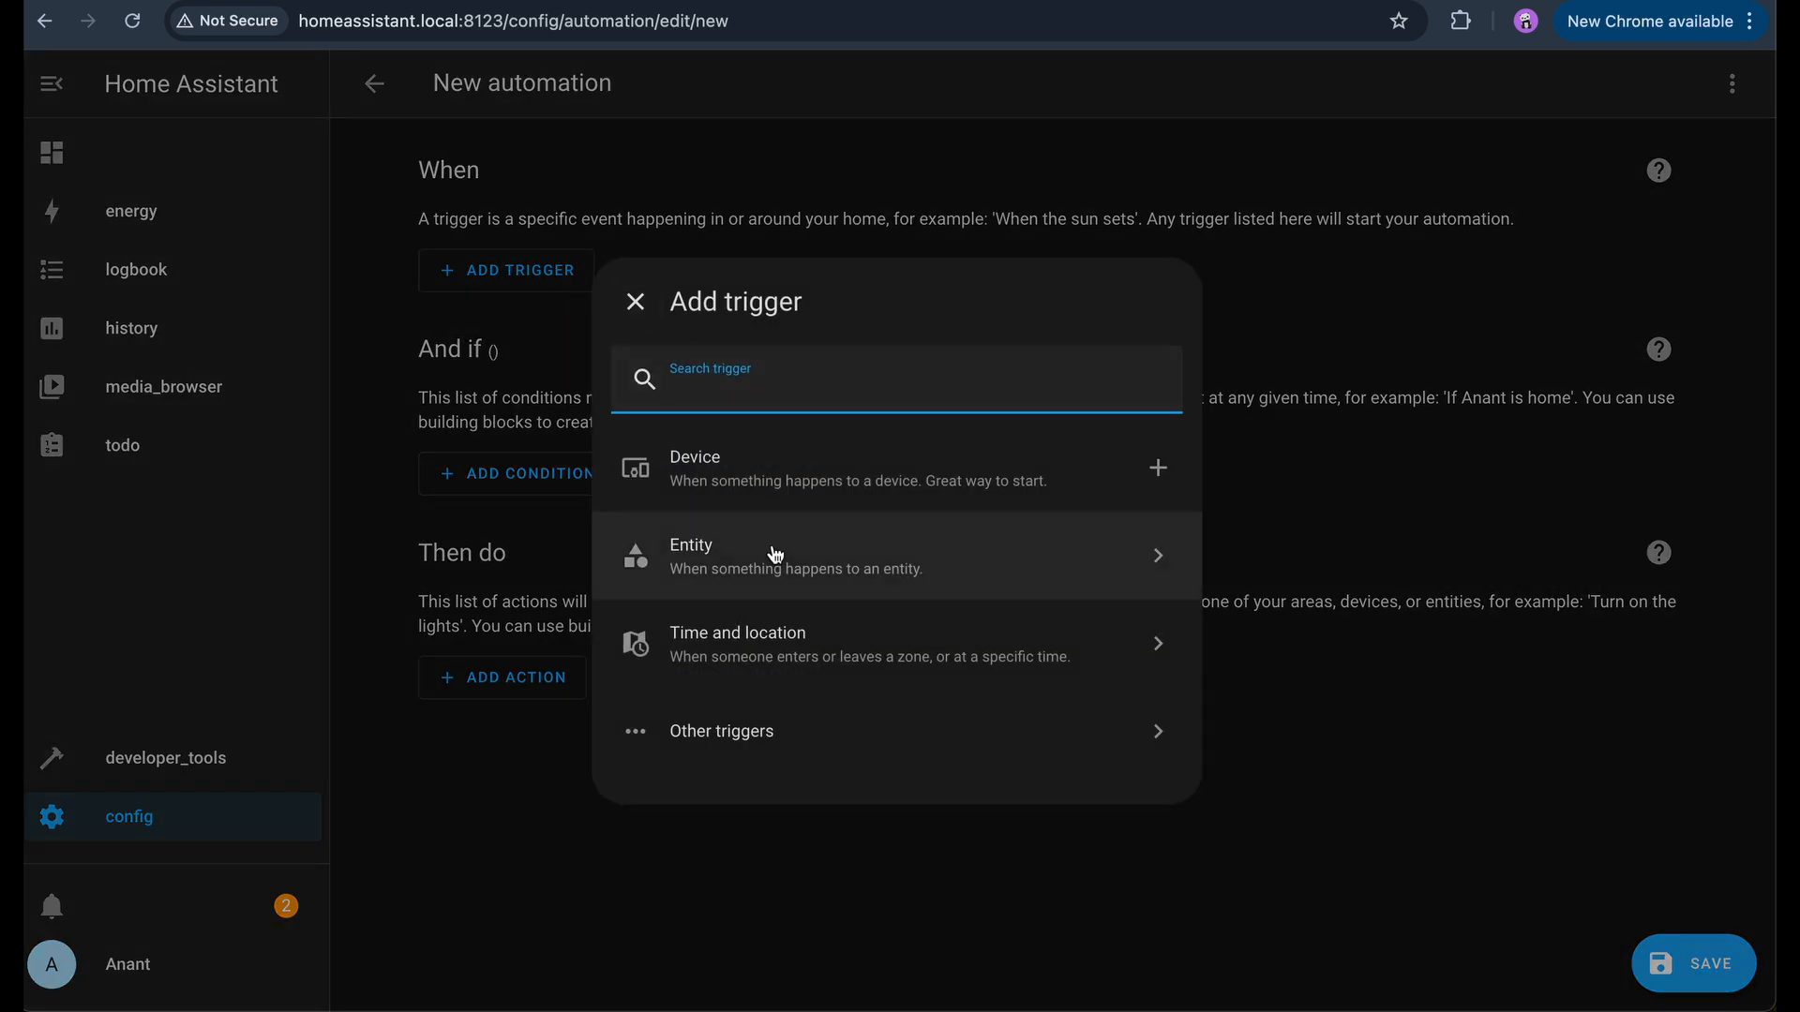
pyautogui.write('sun')
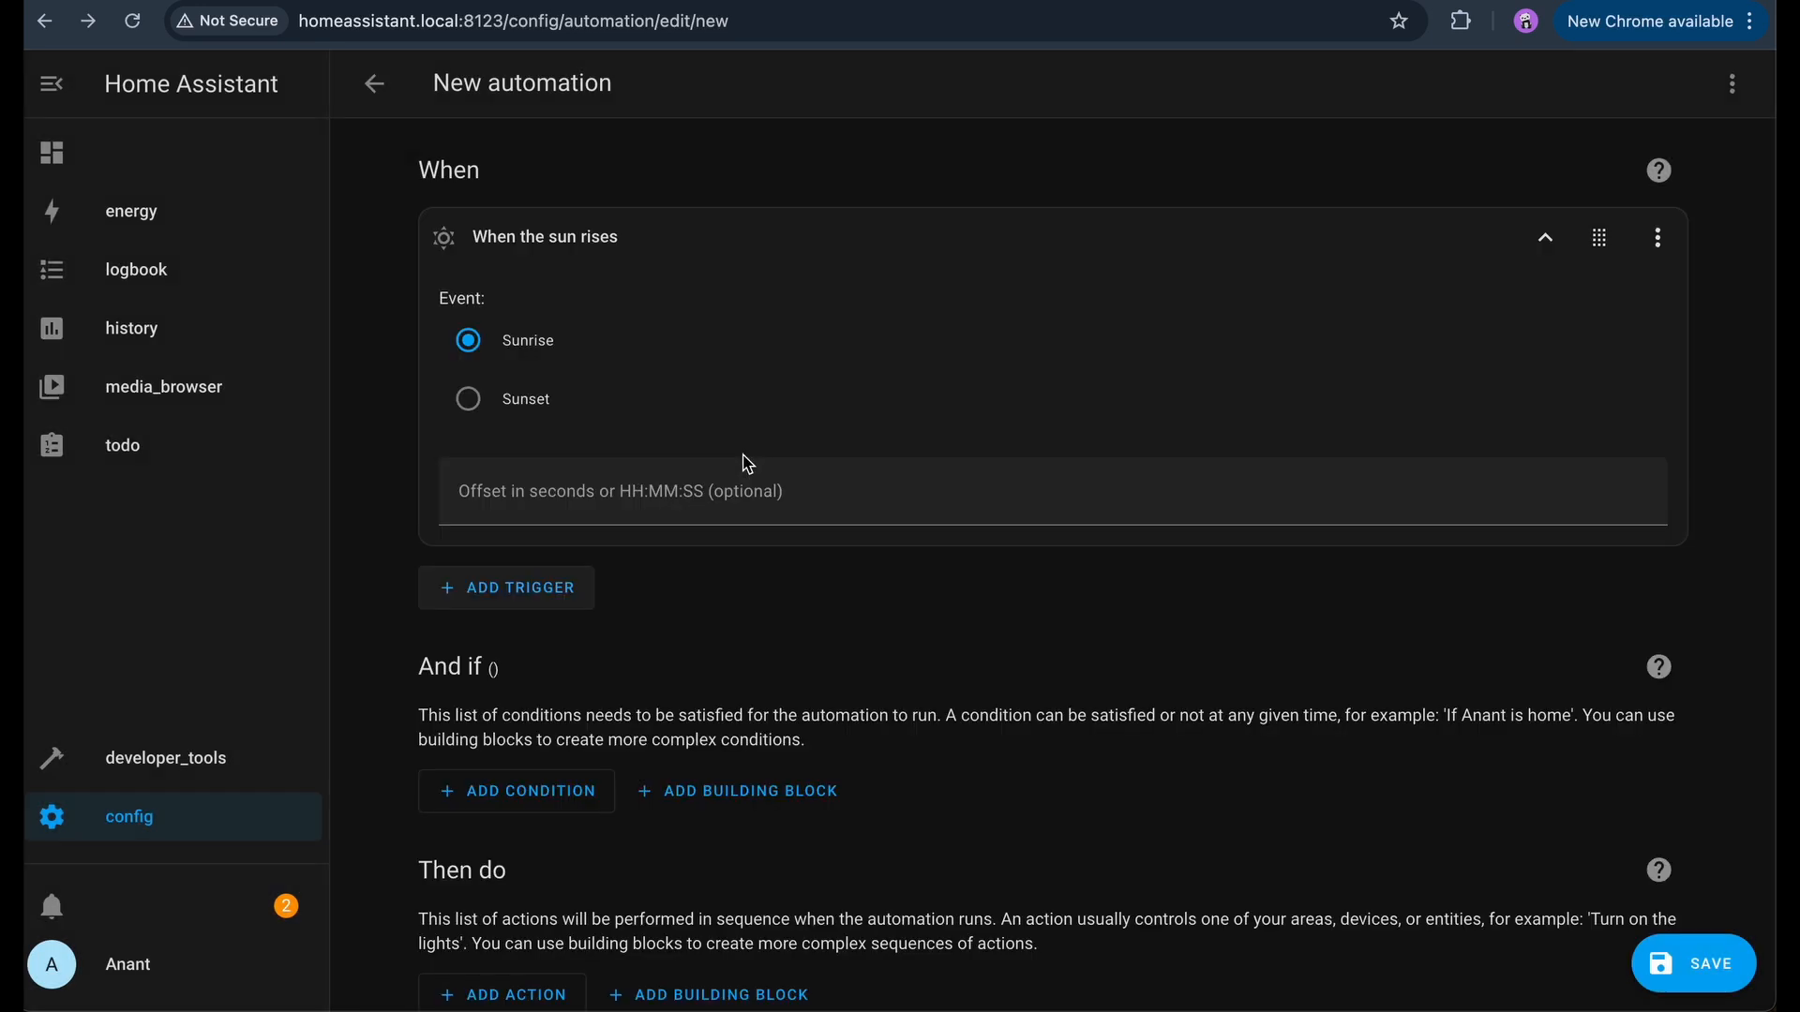
pyautogui.click(467, 398)
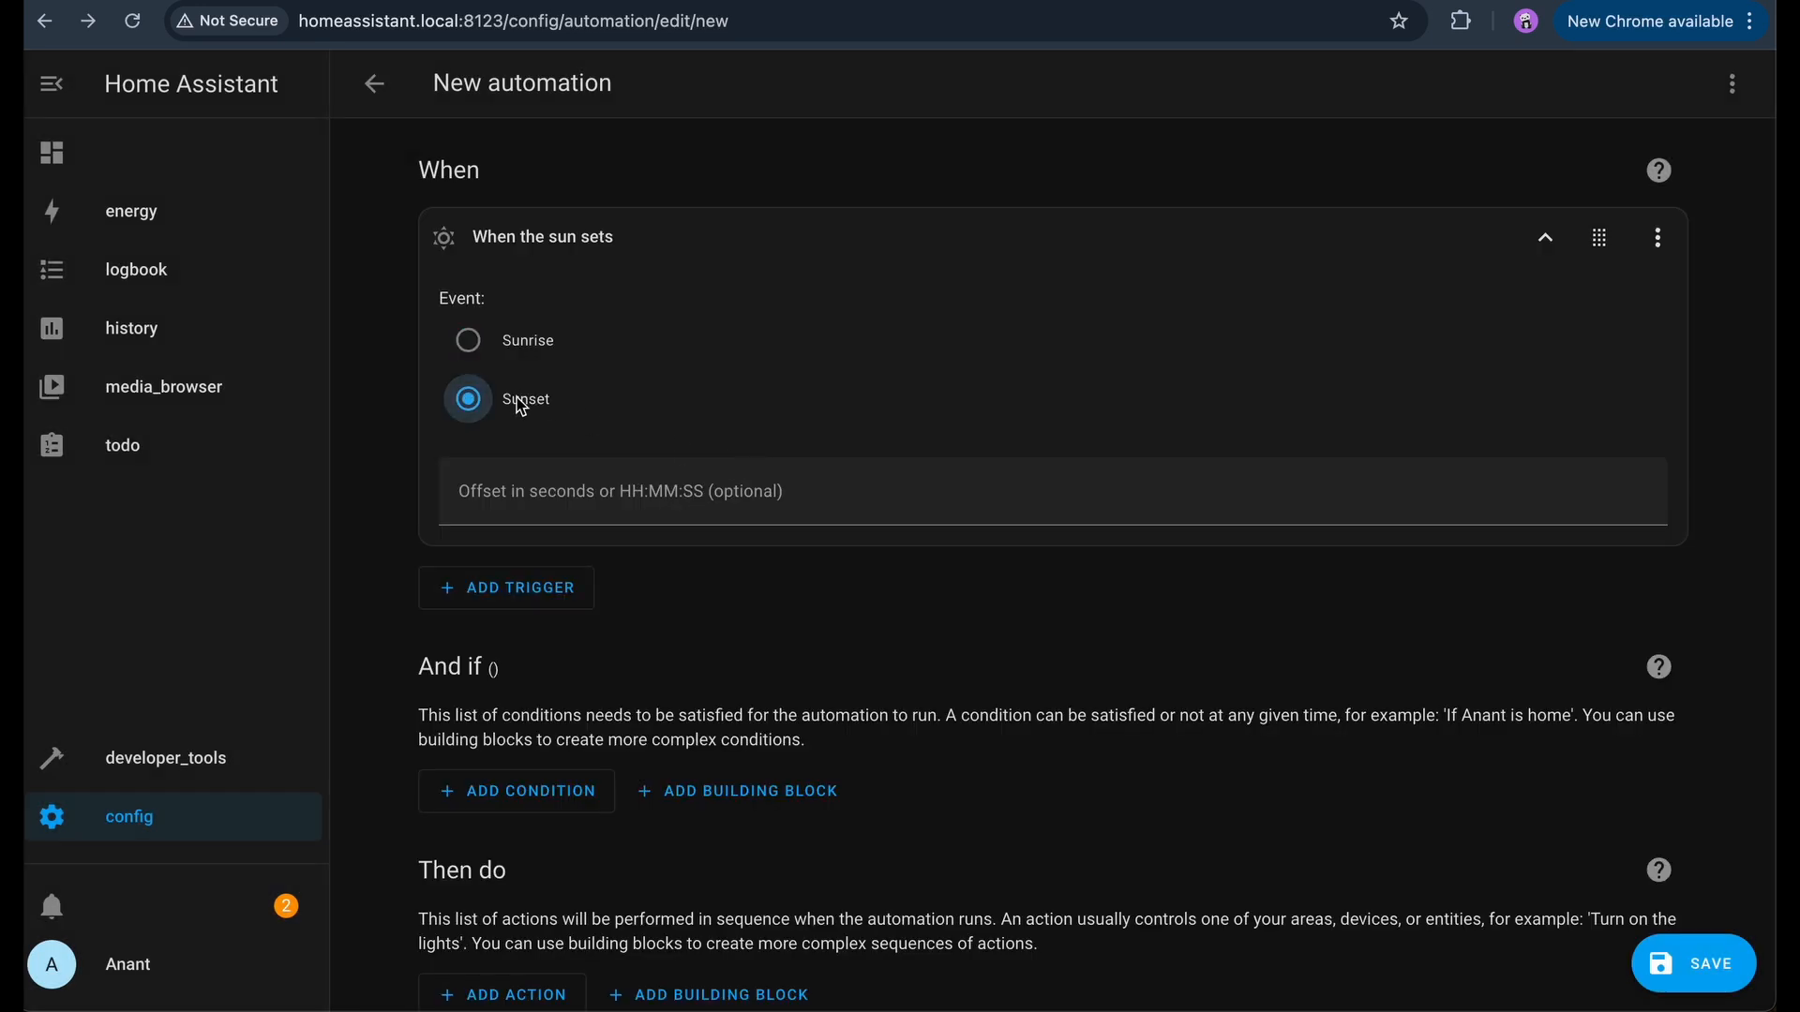
pyautogui.scroll(-3)
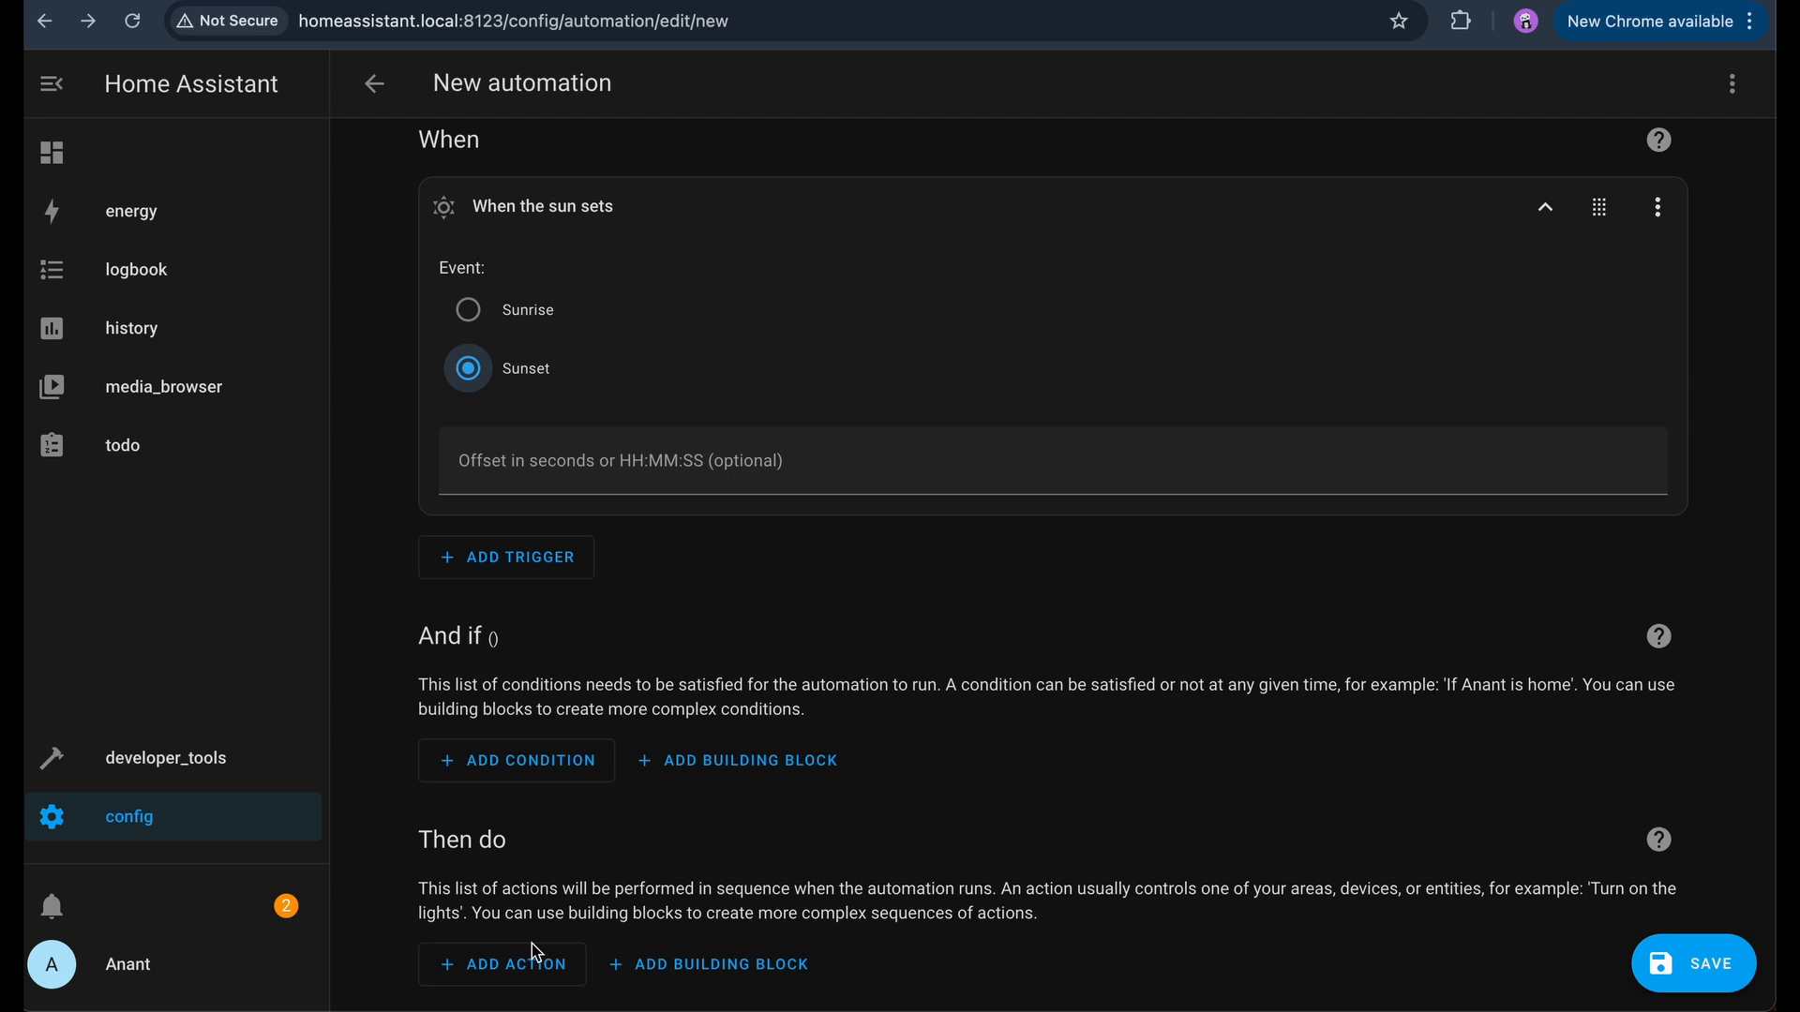
# - Add a 'Turn on Outdoor lights' device action to the automation
pyautogui.click(502, 963)
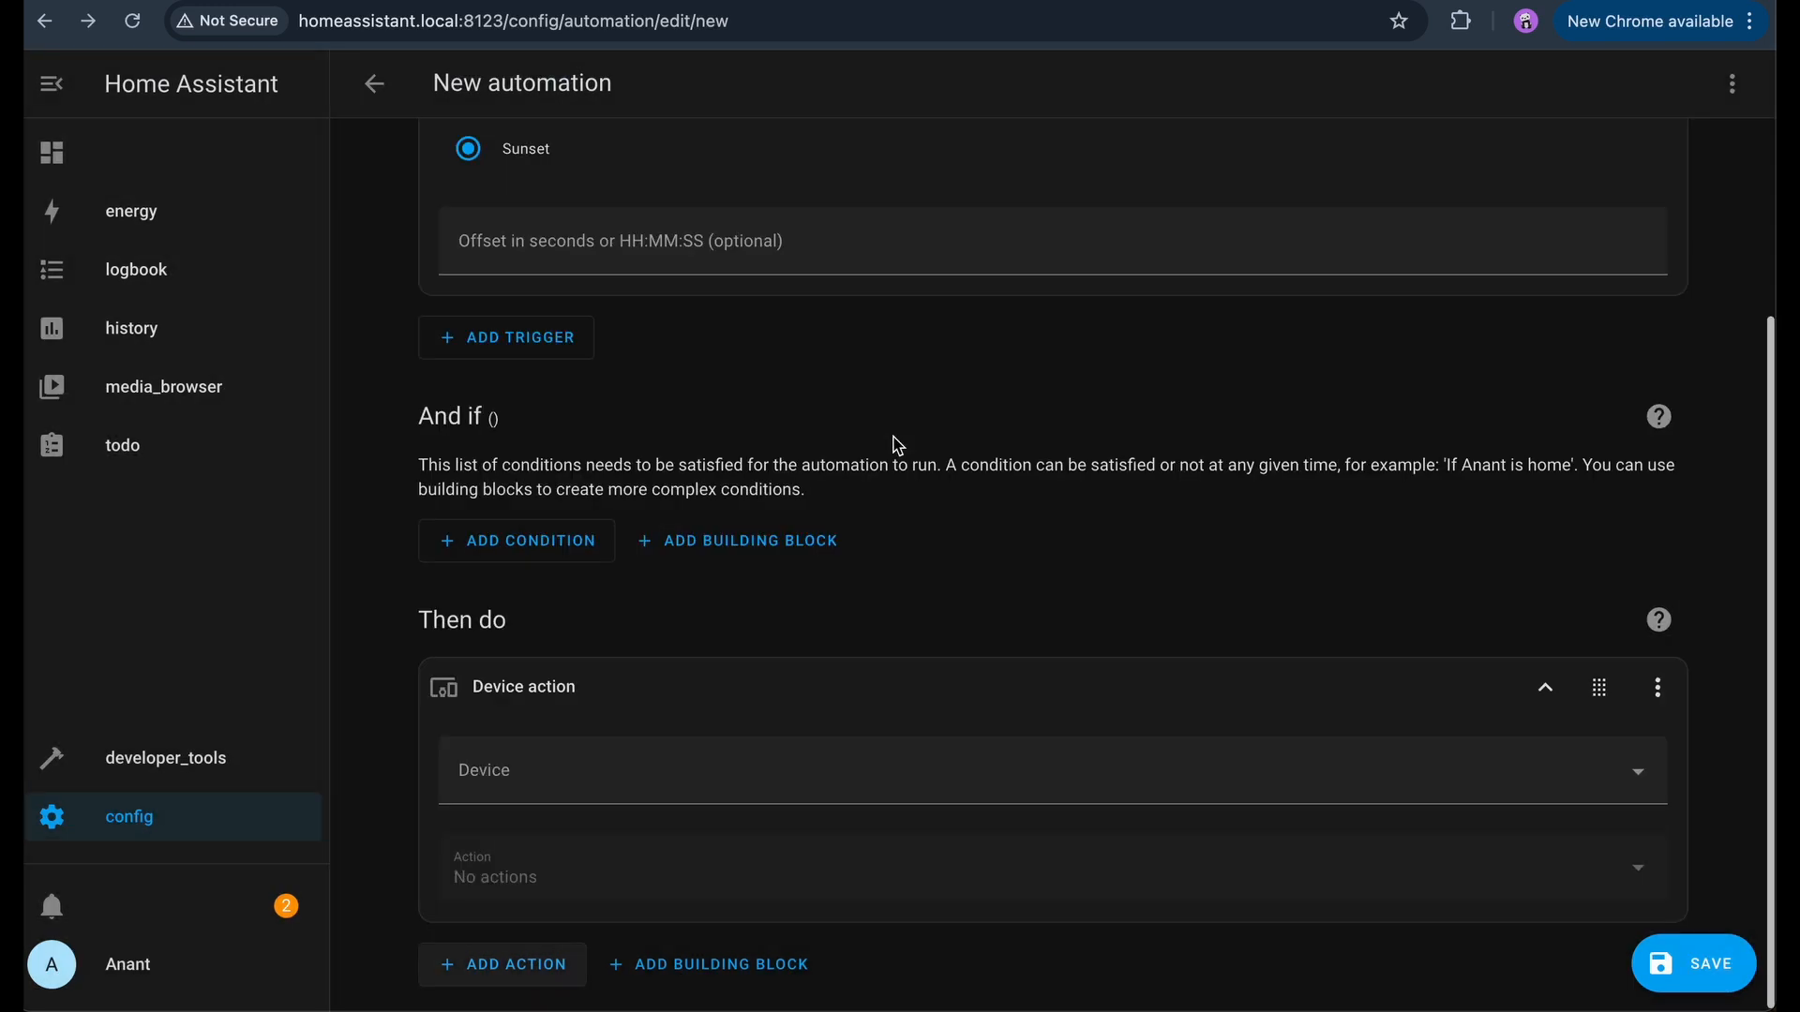
pyautogui.click(1044, 770)
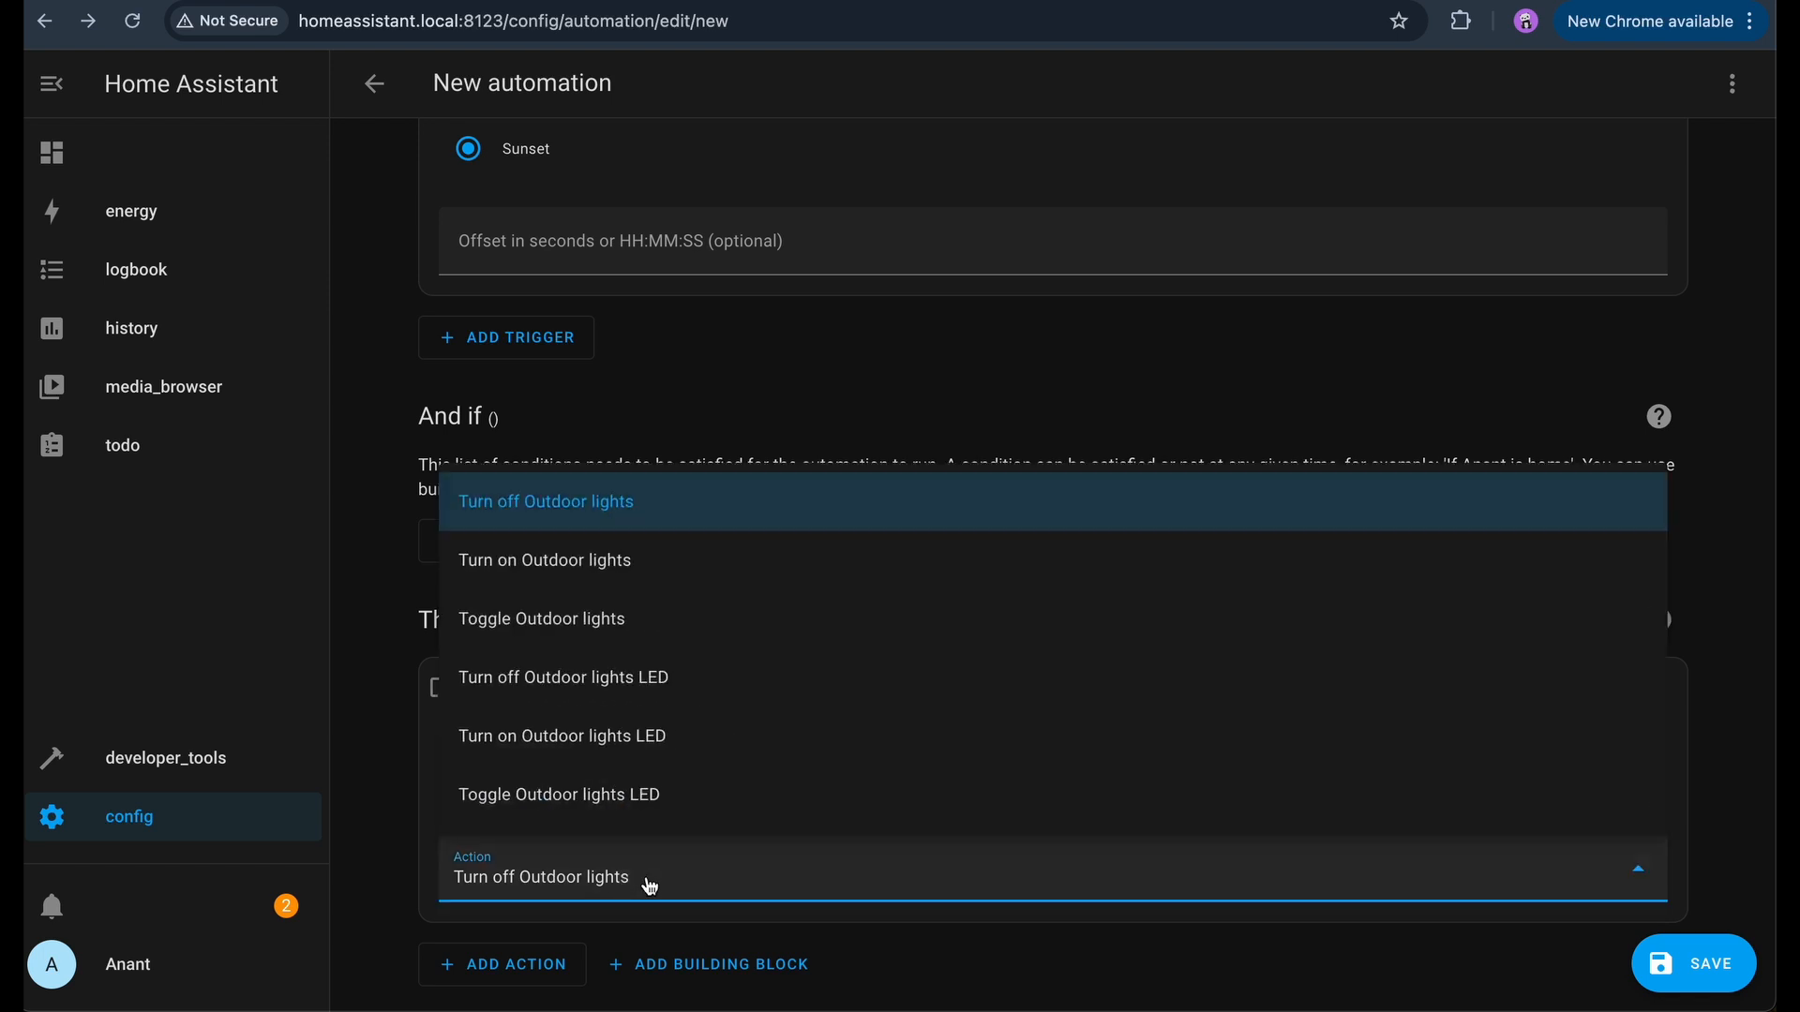
pyautogui.click(545, 561)
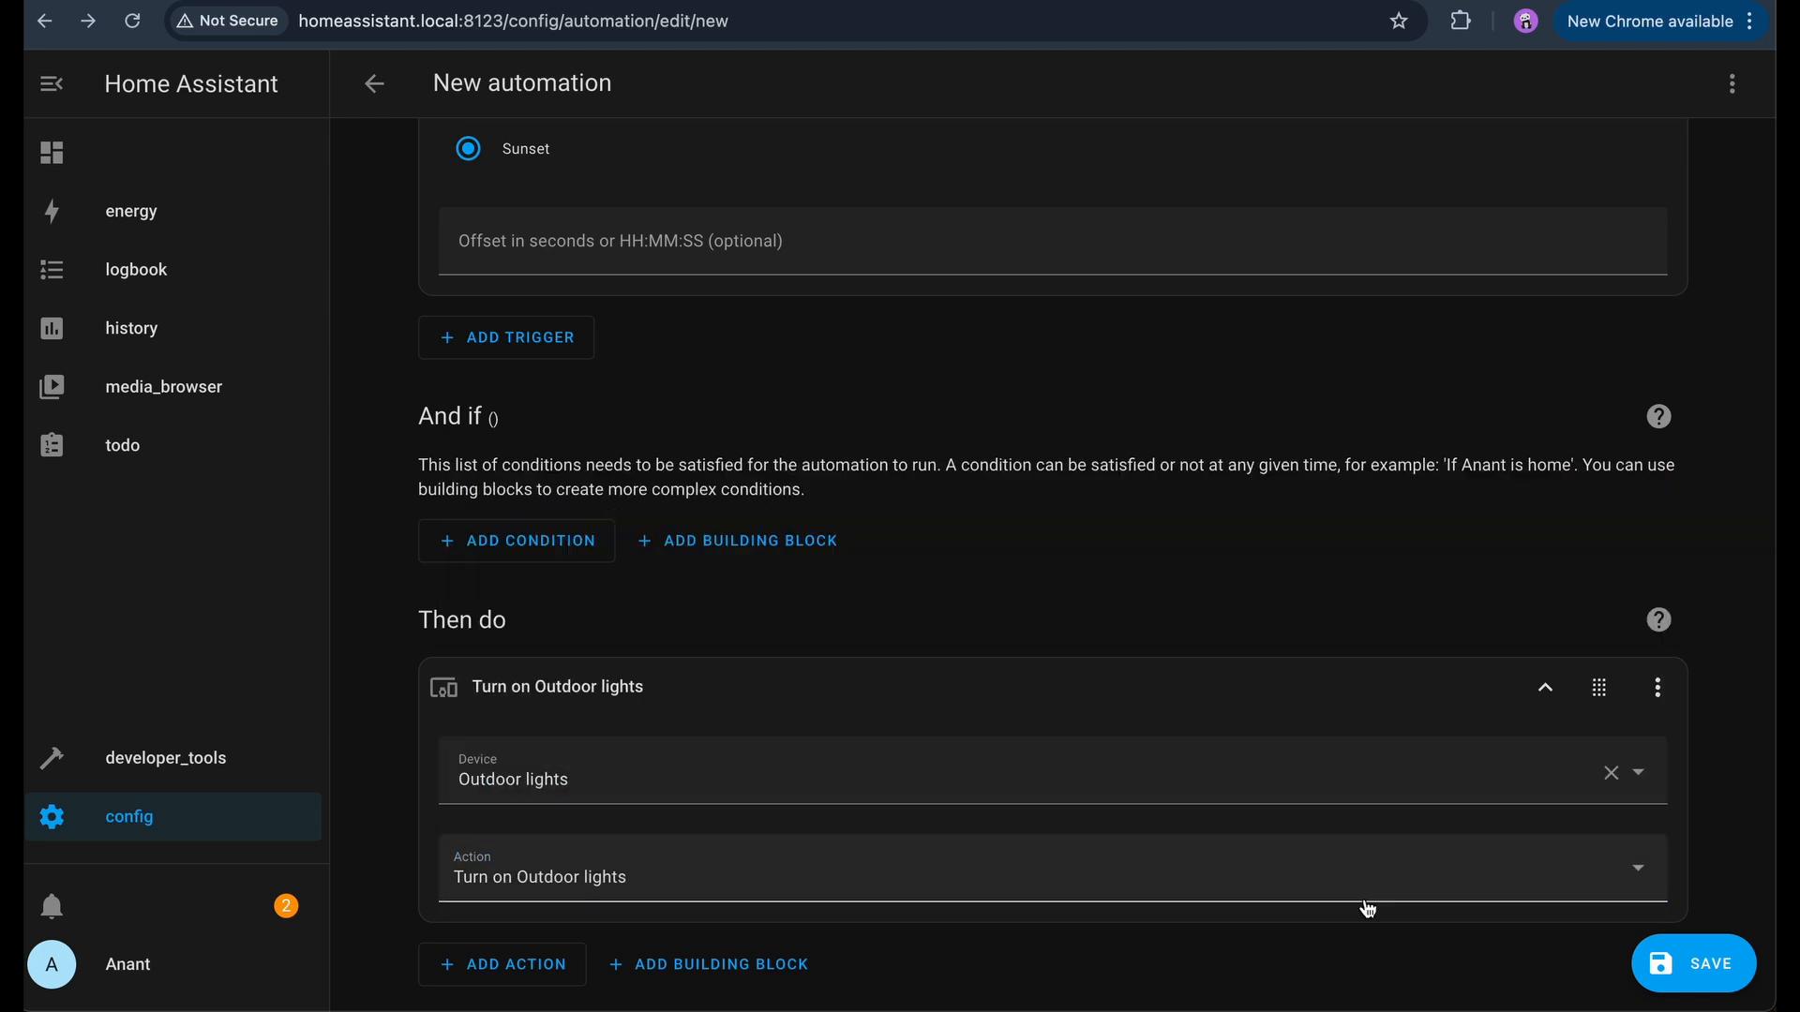
# - Save the automation under a name beginning 'Suns'
pyautogui.click(1691, 964)
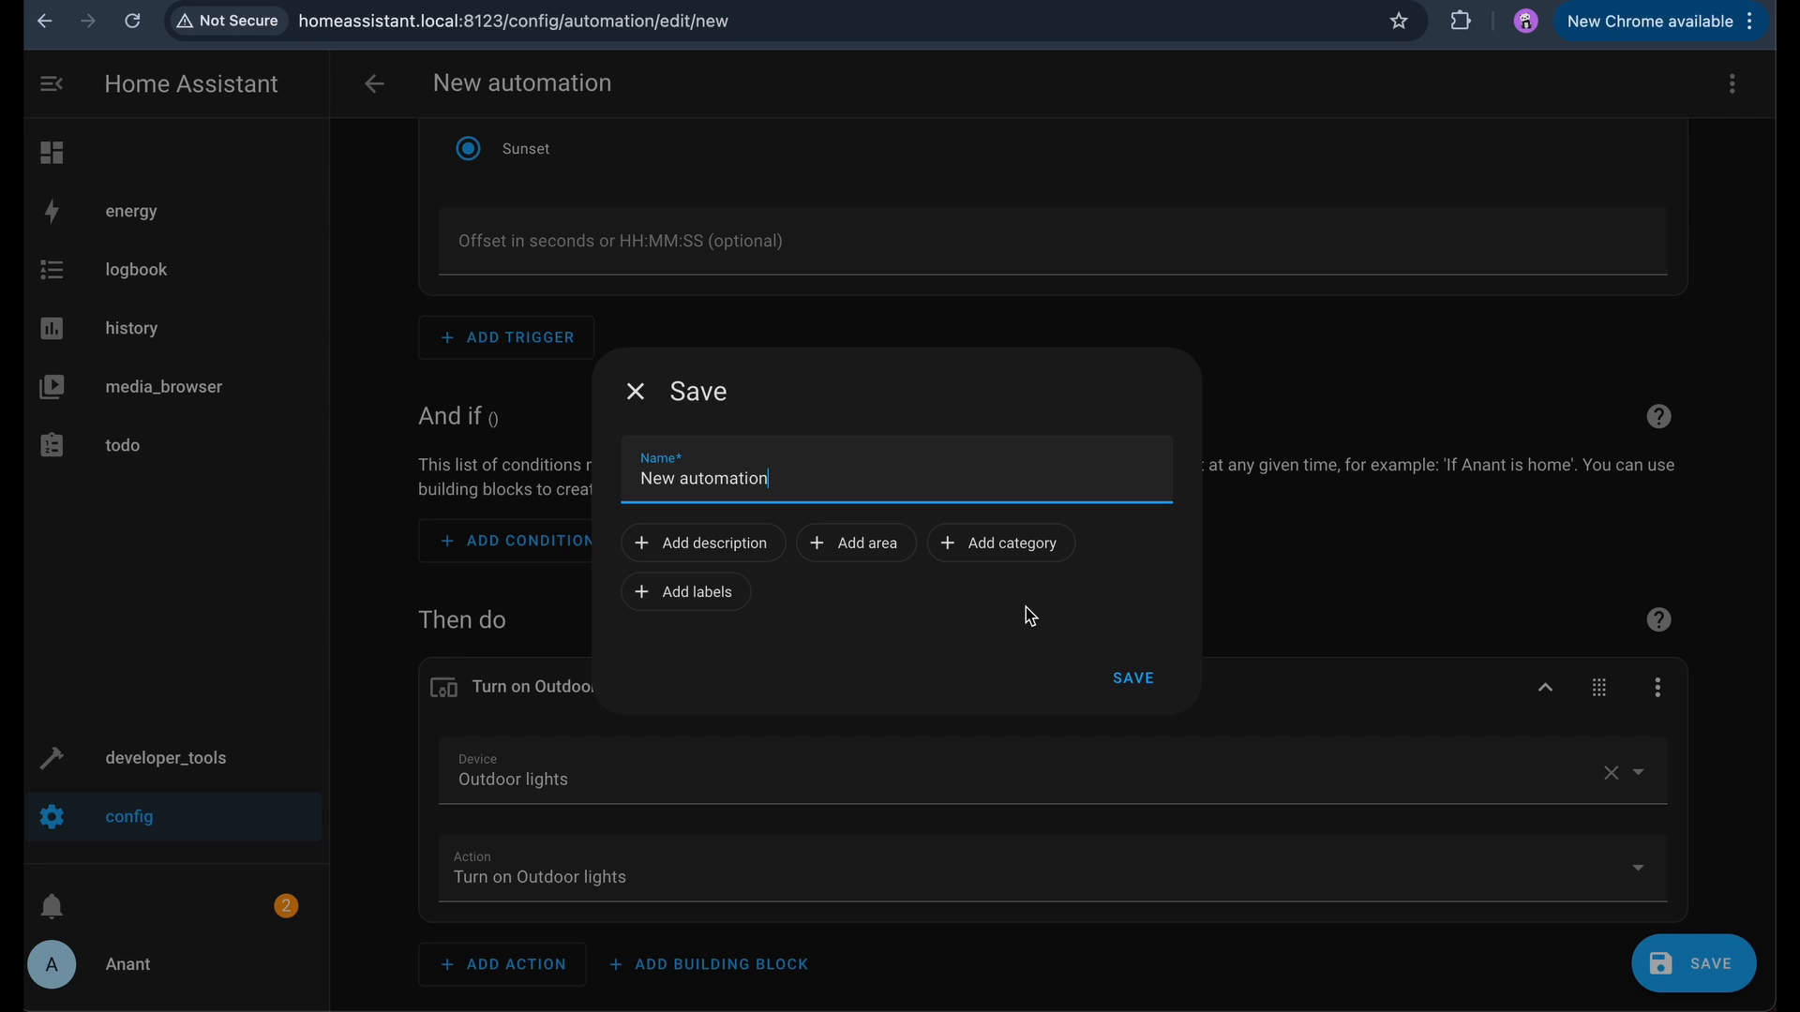
pyautogui.write('Suns')
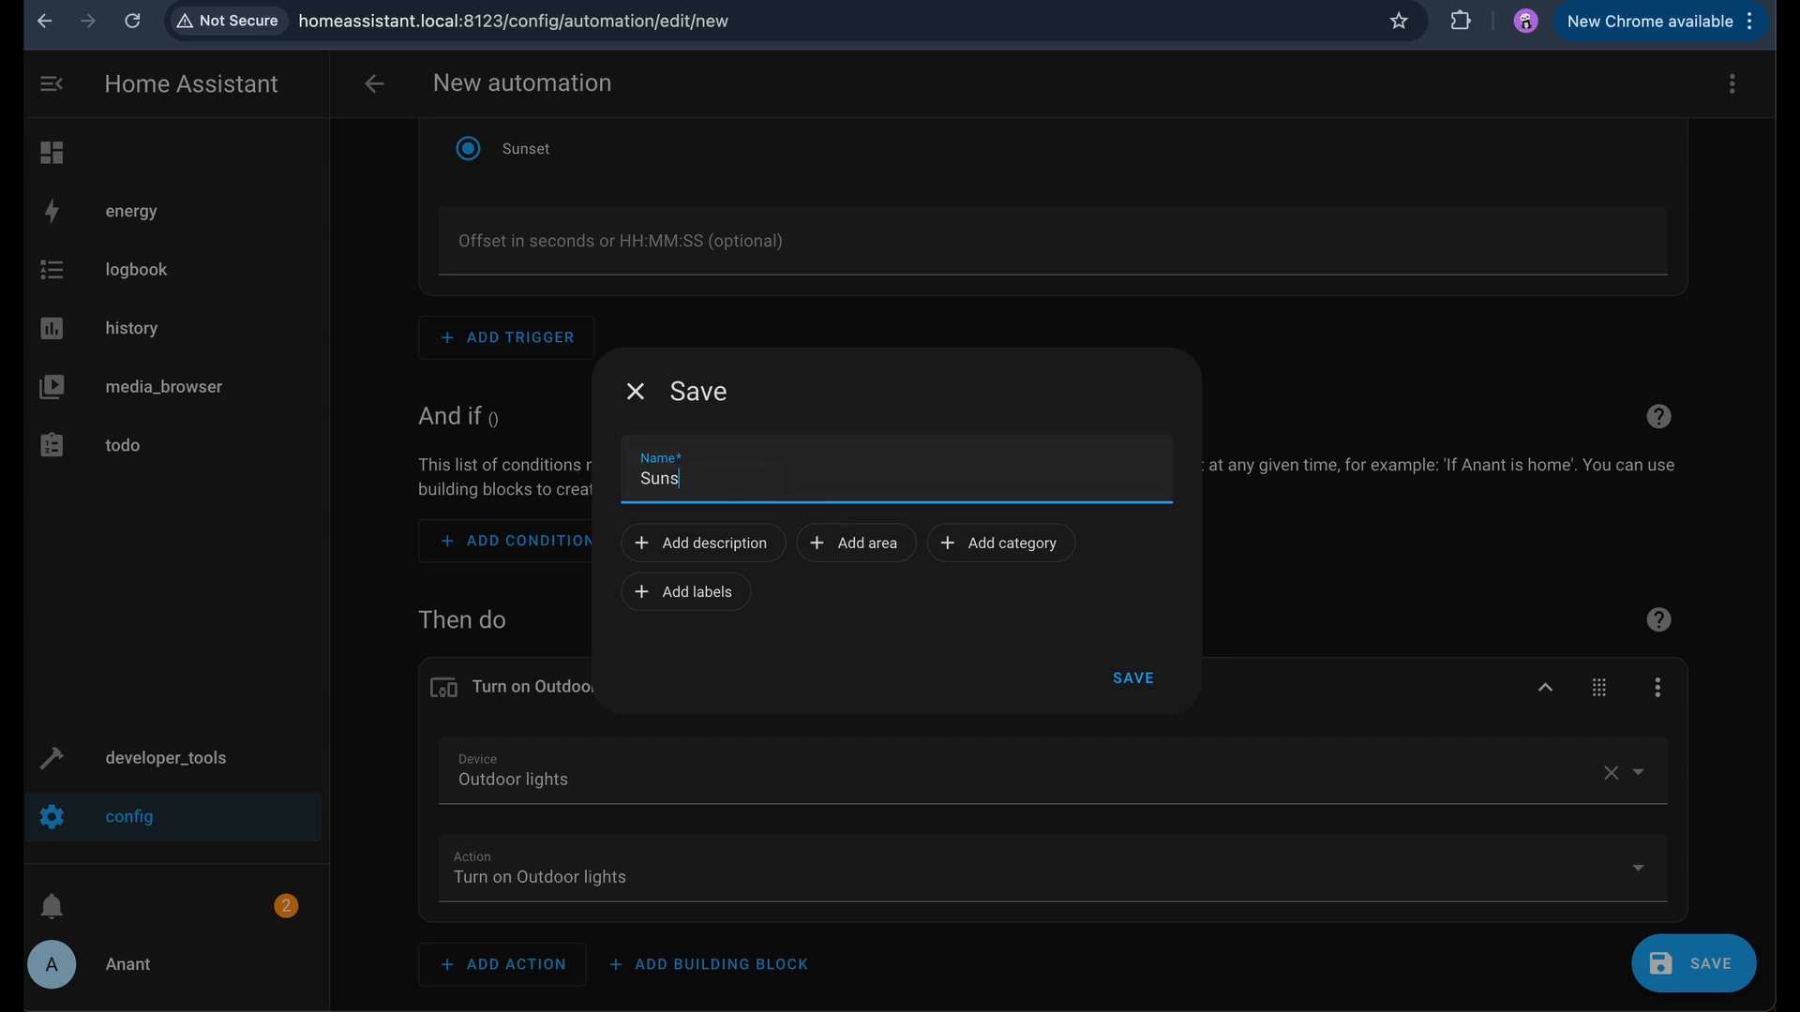
pyautogui.click(1130, 676)
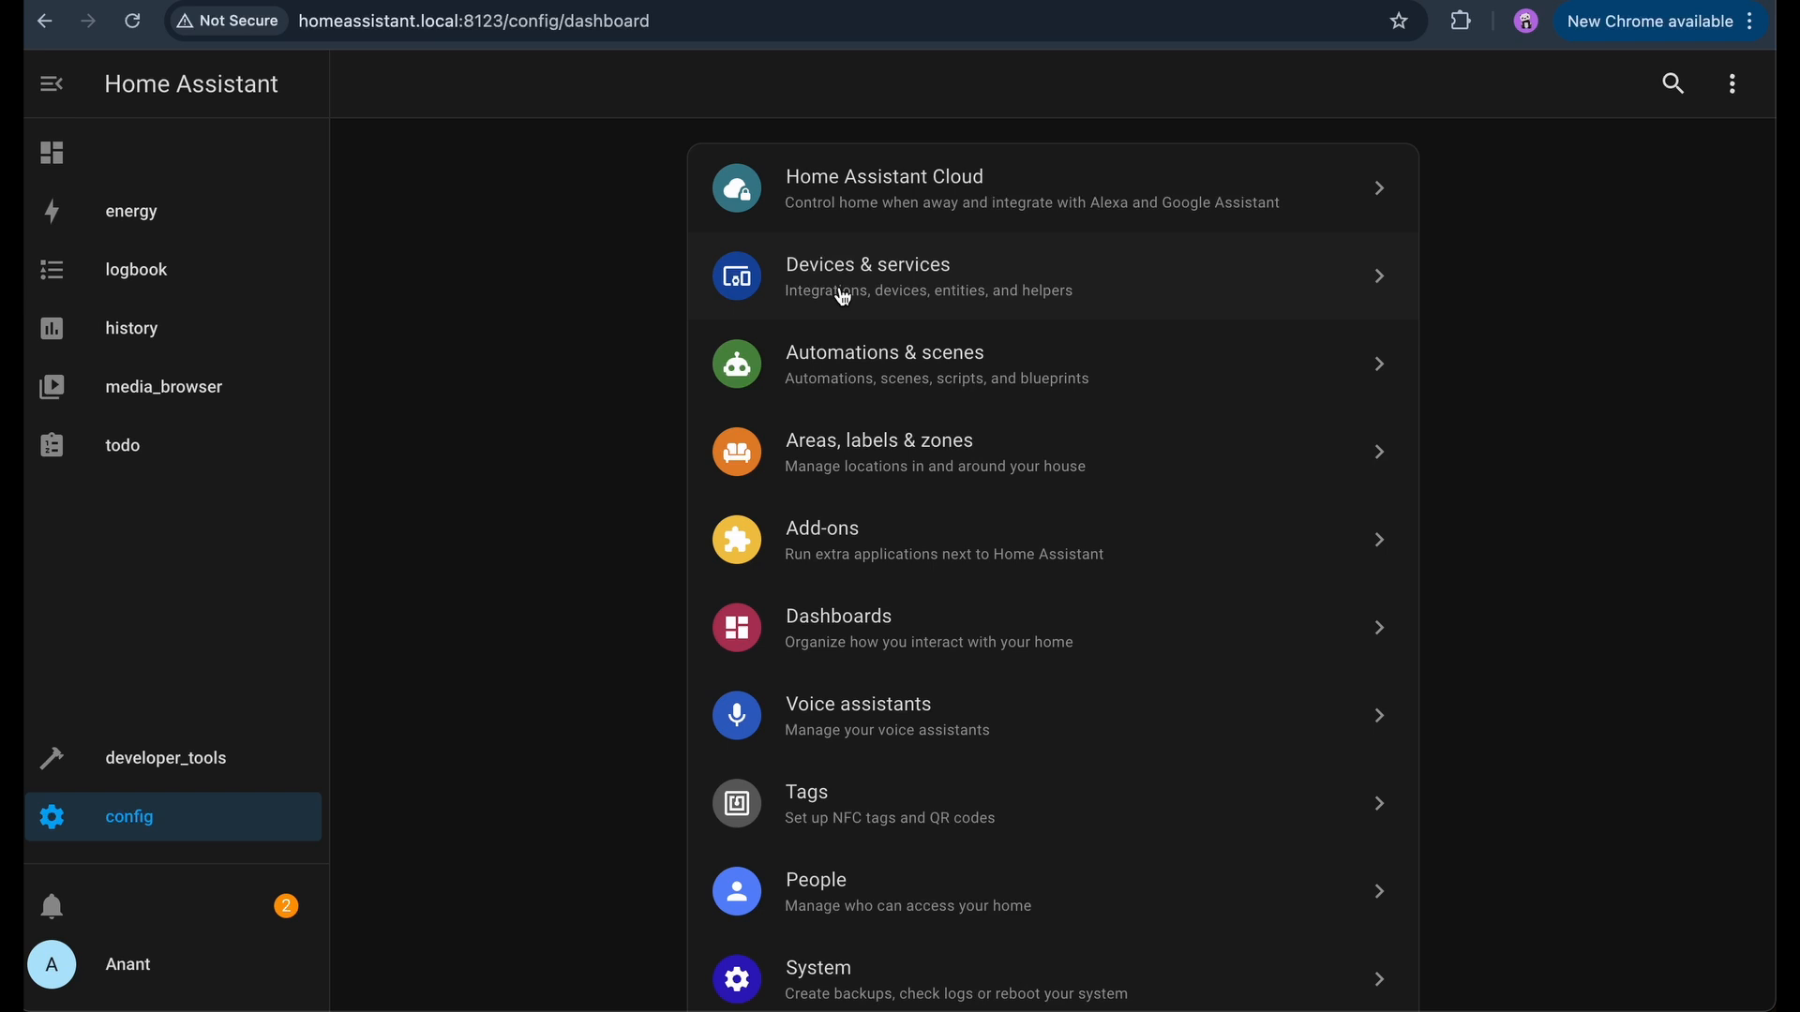
# - Add the Ollama integration with the server address 192.168.1.x
pyautogui.click(866, 276)
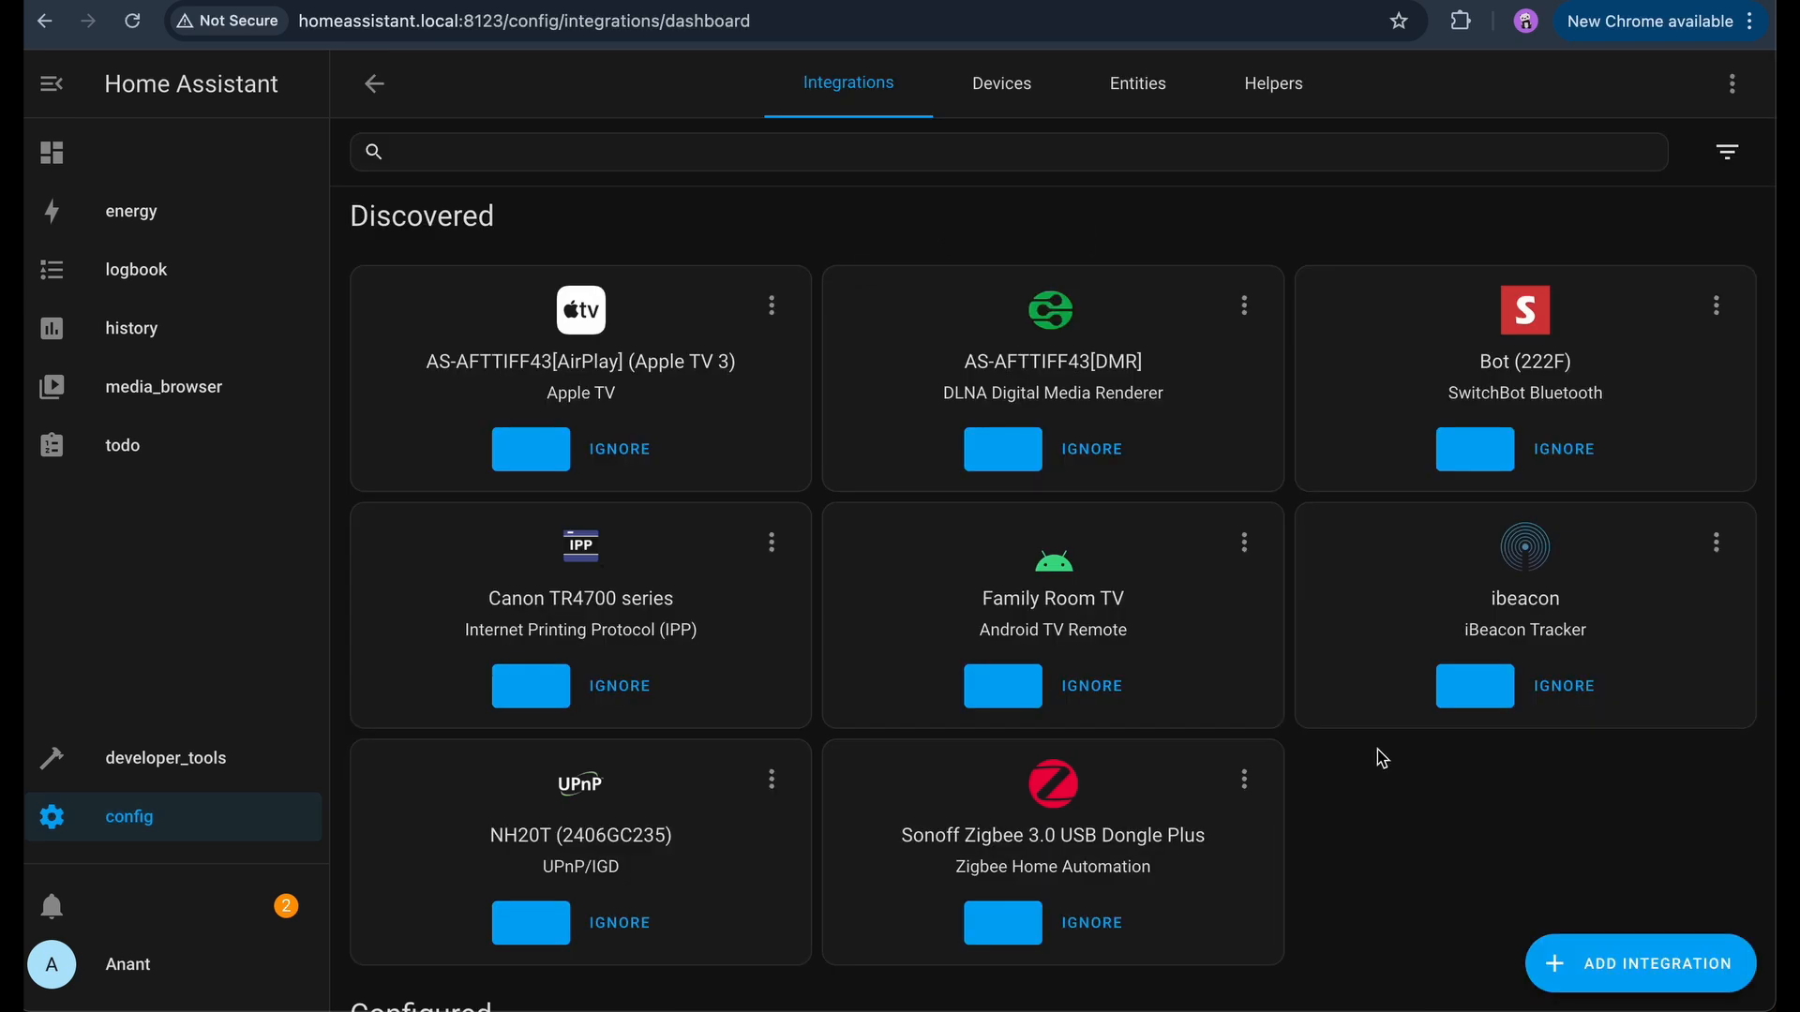
pyautogui.click(1638, 964)
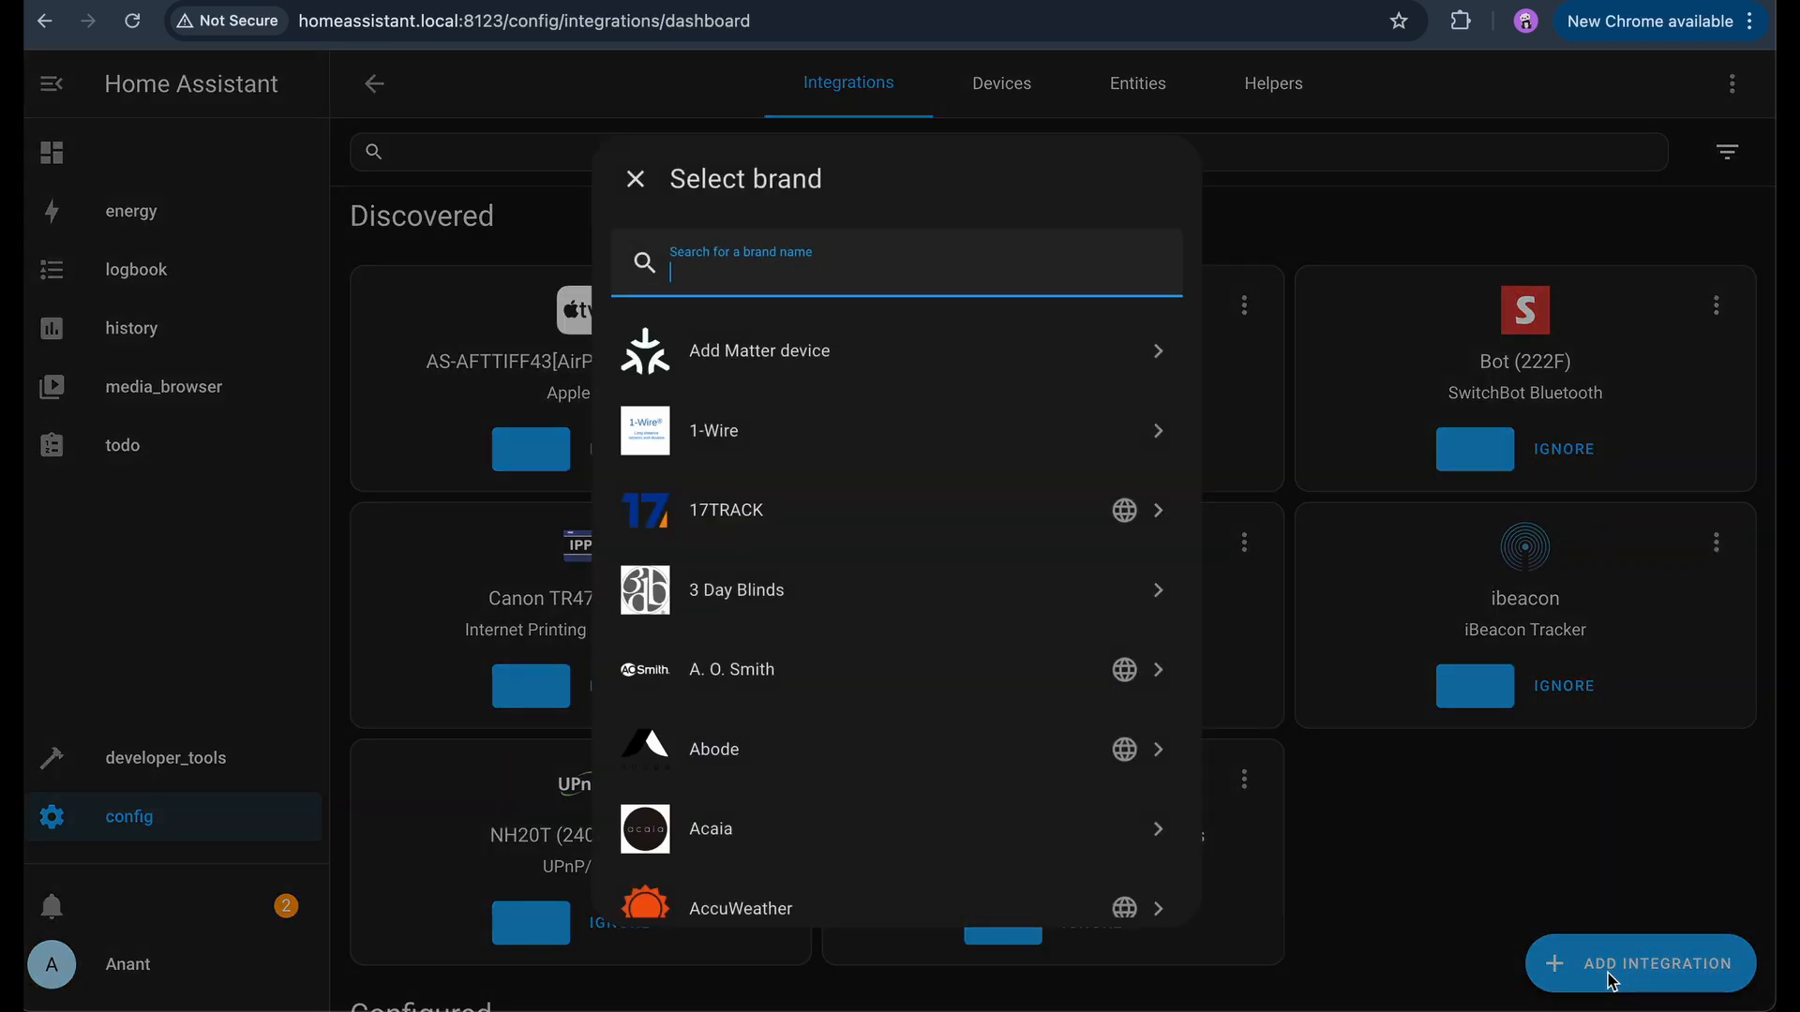
pyautogui.write('oll')
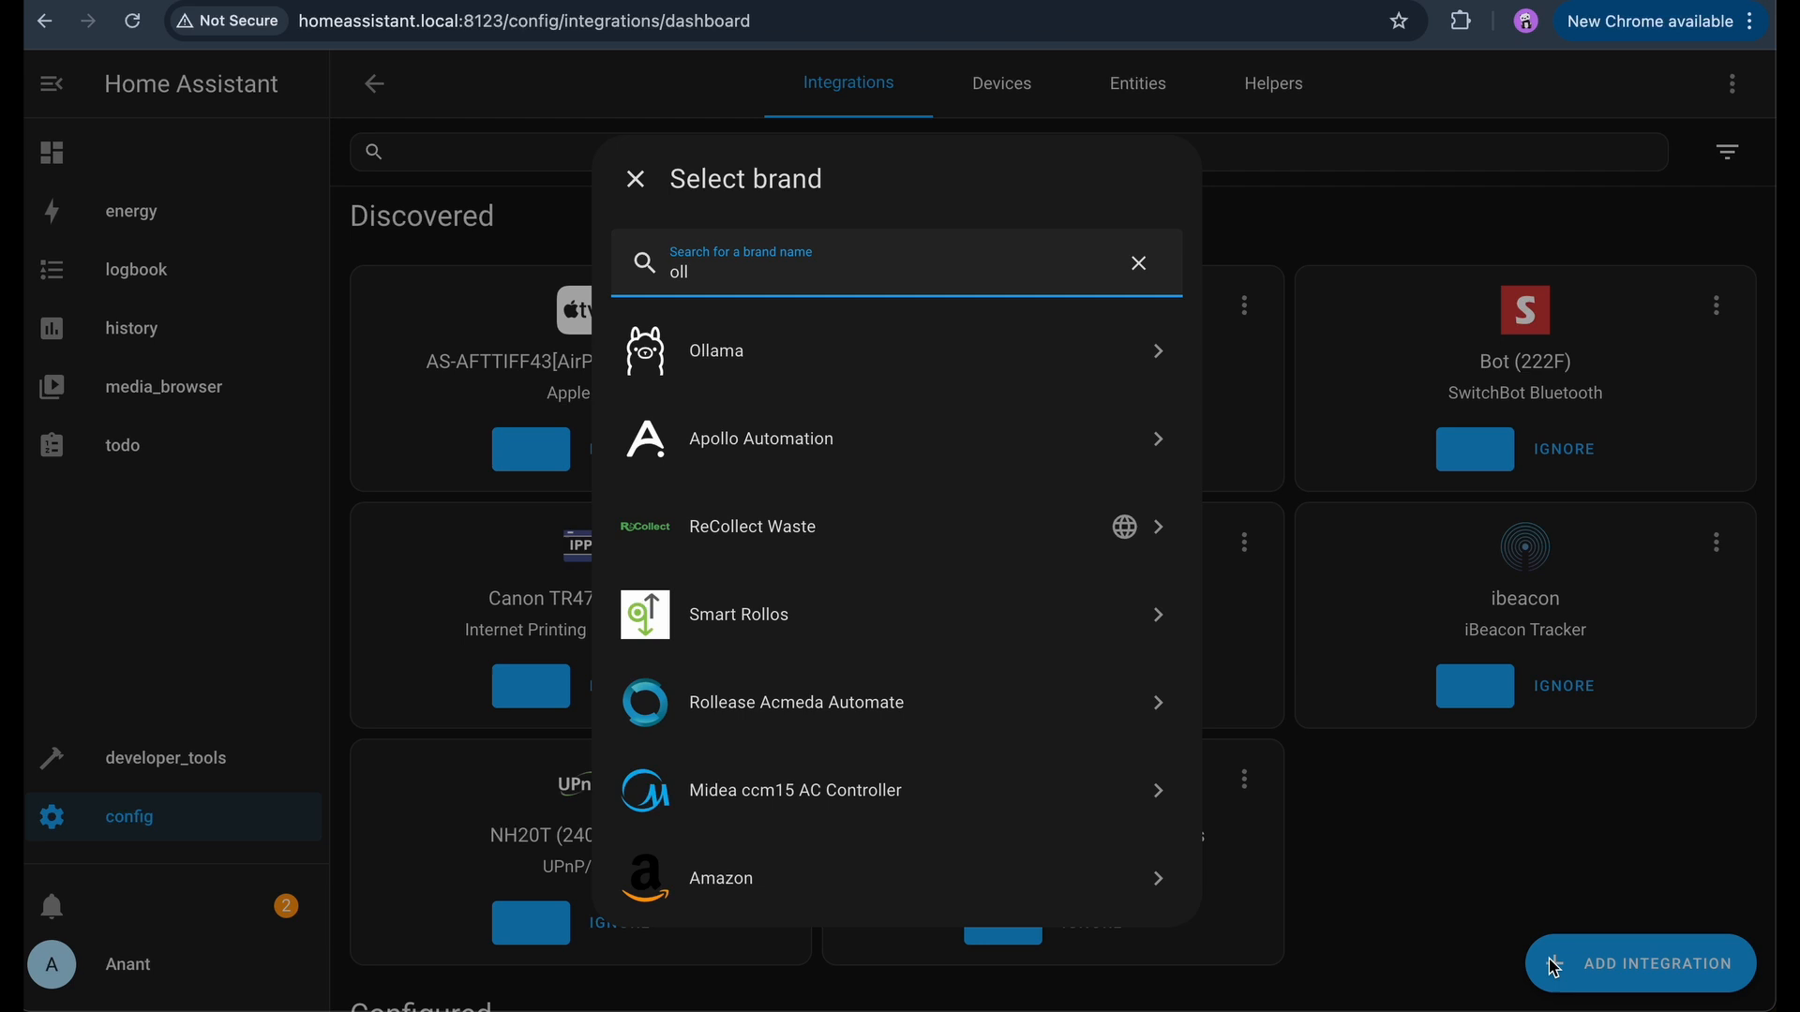
pyautogui.click(714, 350)
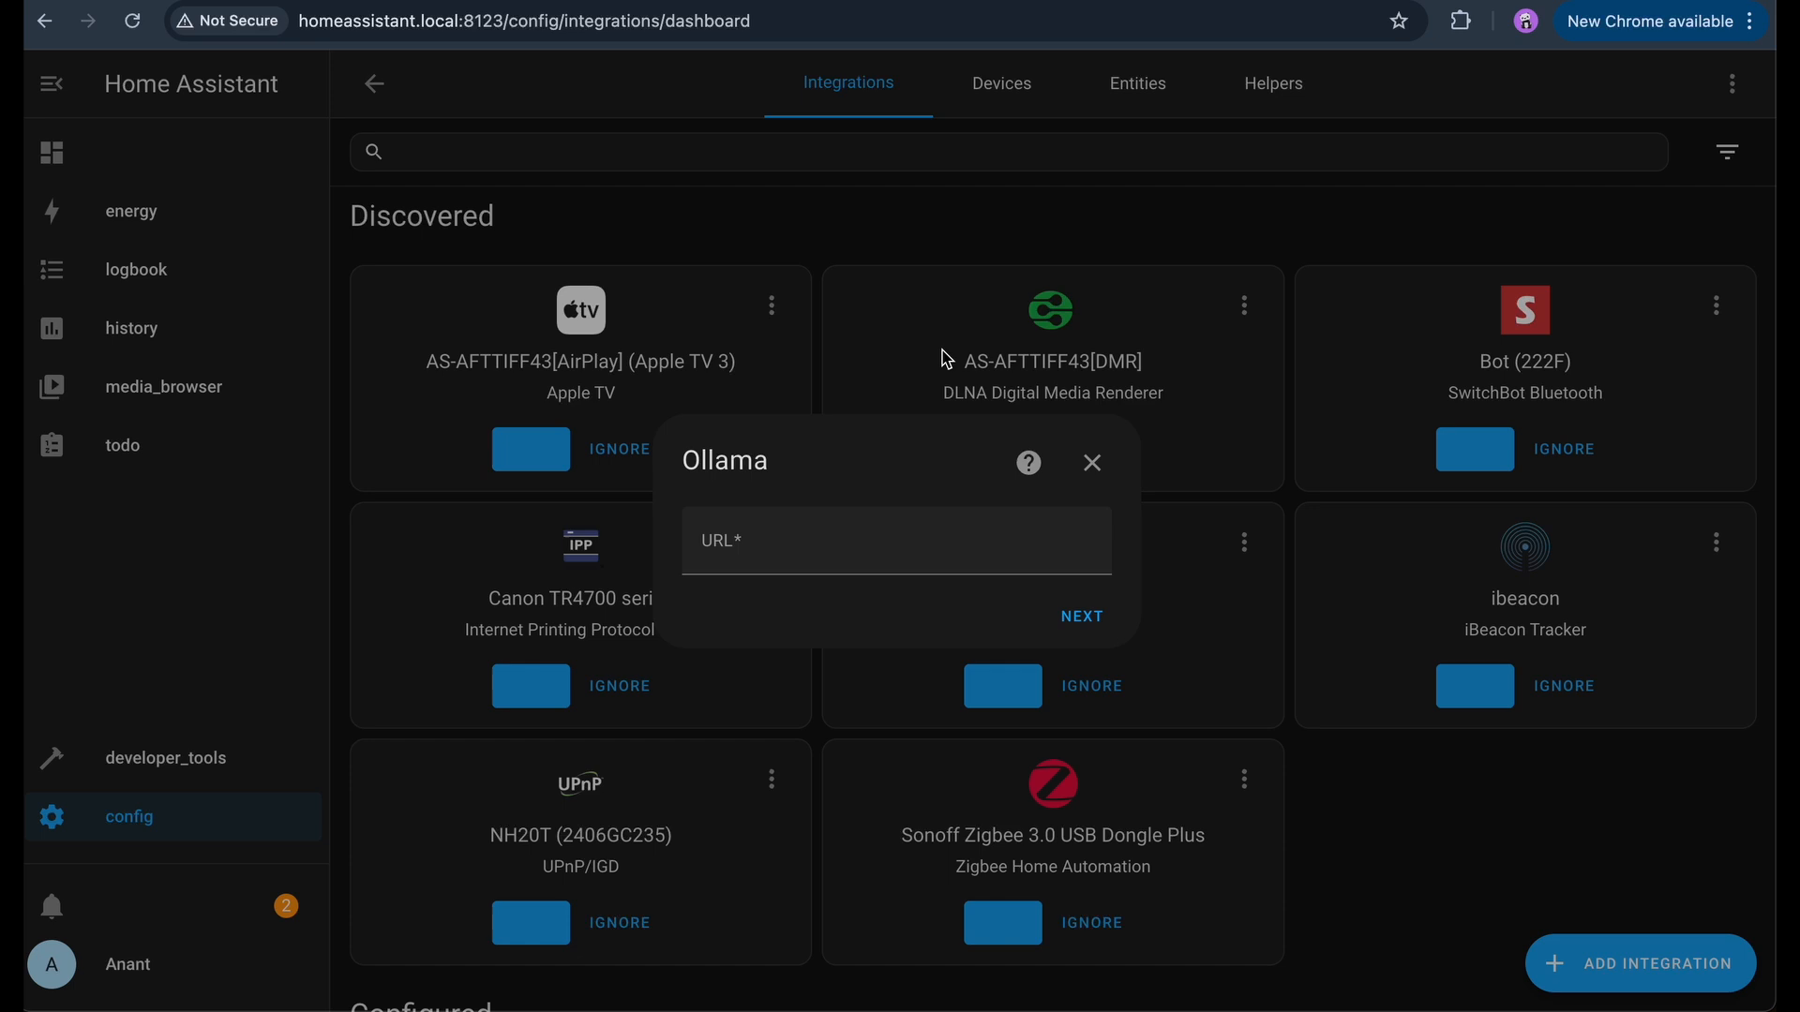
pyautogui.click(896, 540)
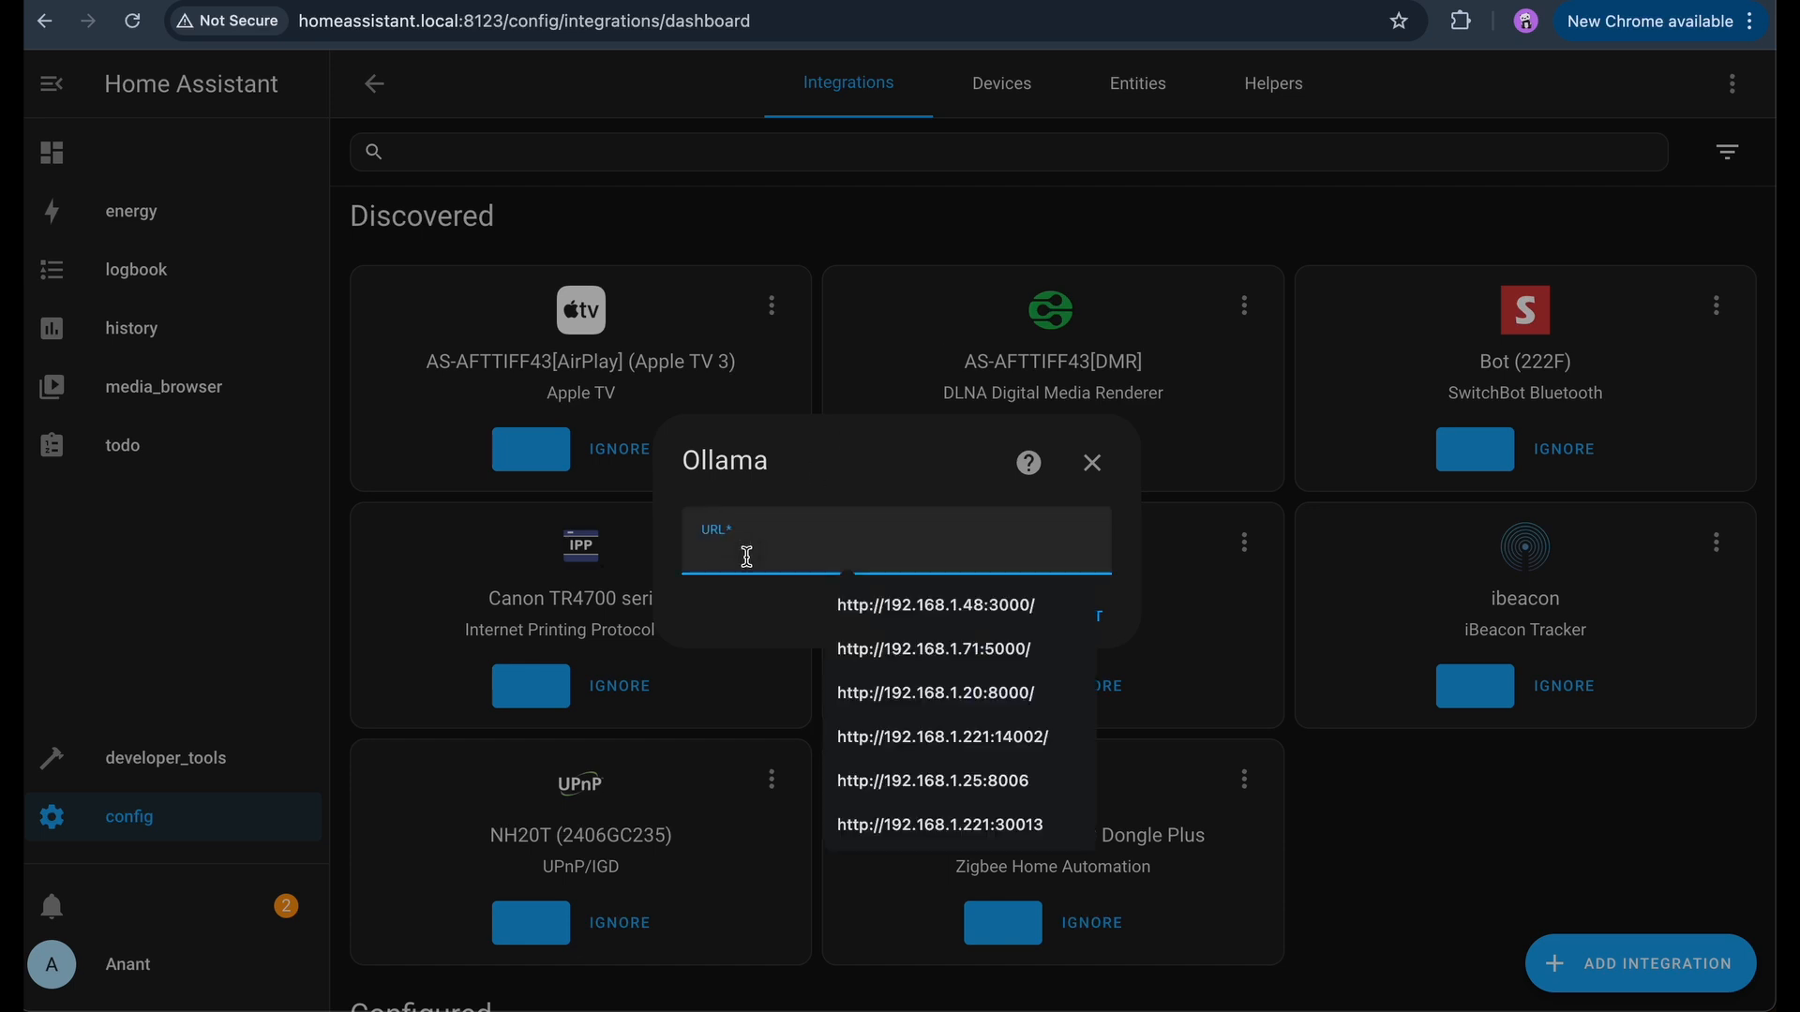
pyautogui.write('192.')
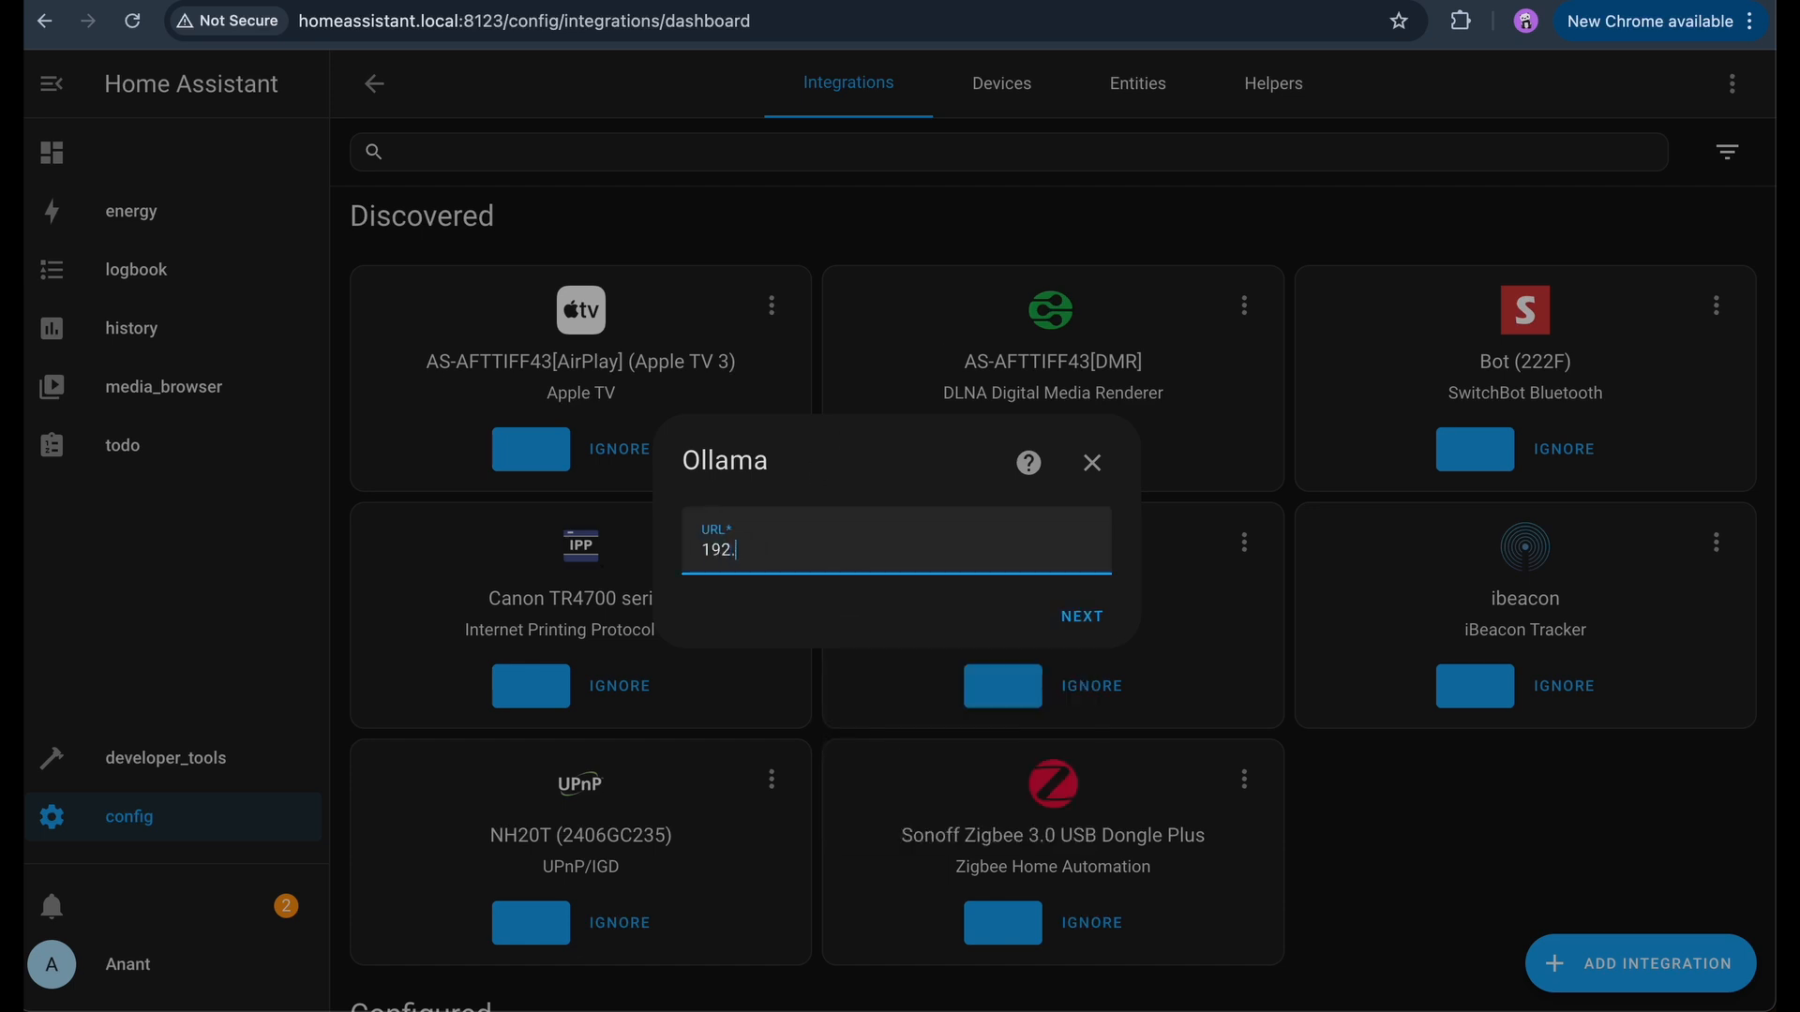
pyautogui.write('168.1.')
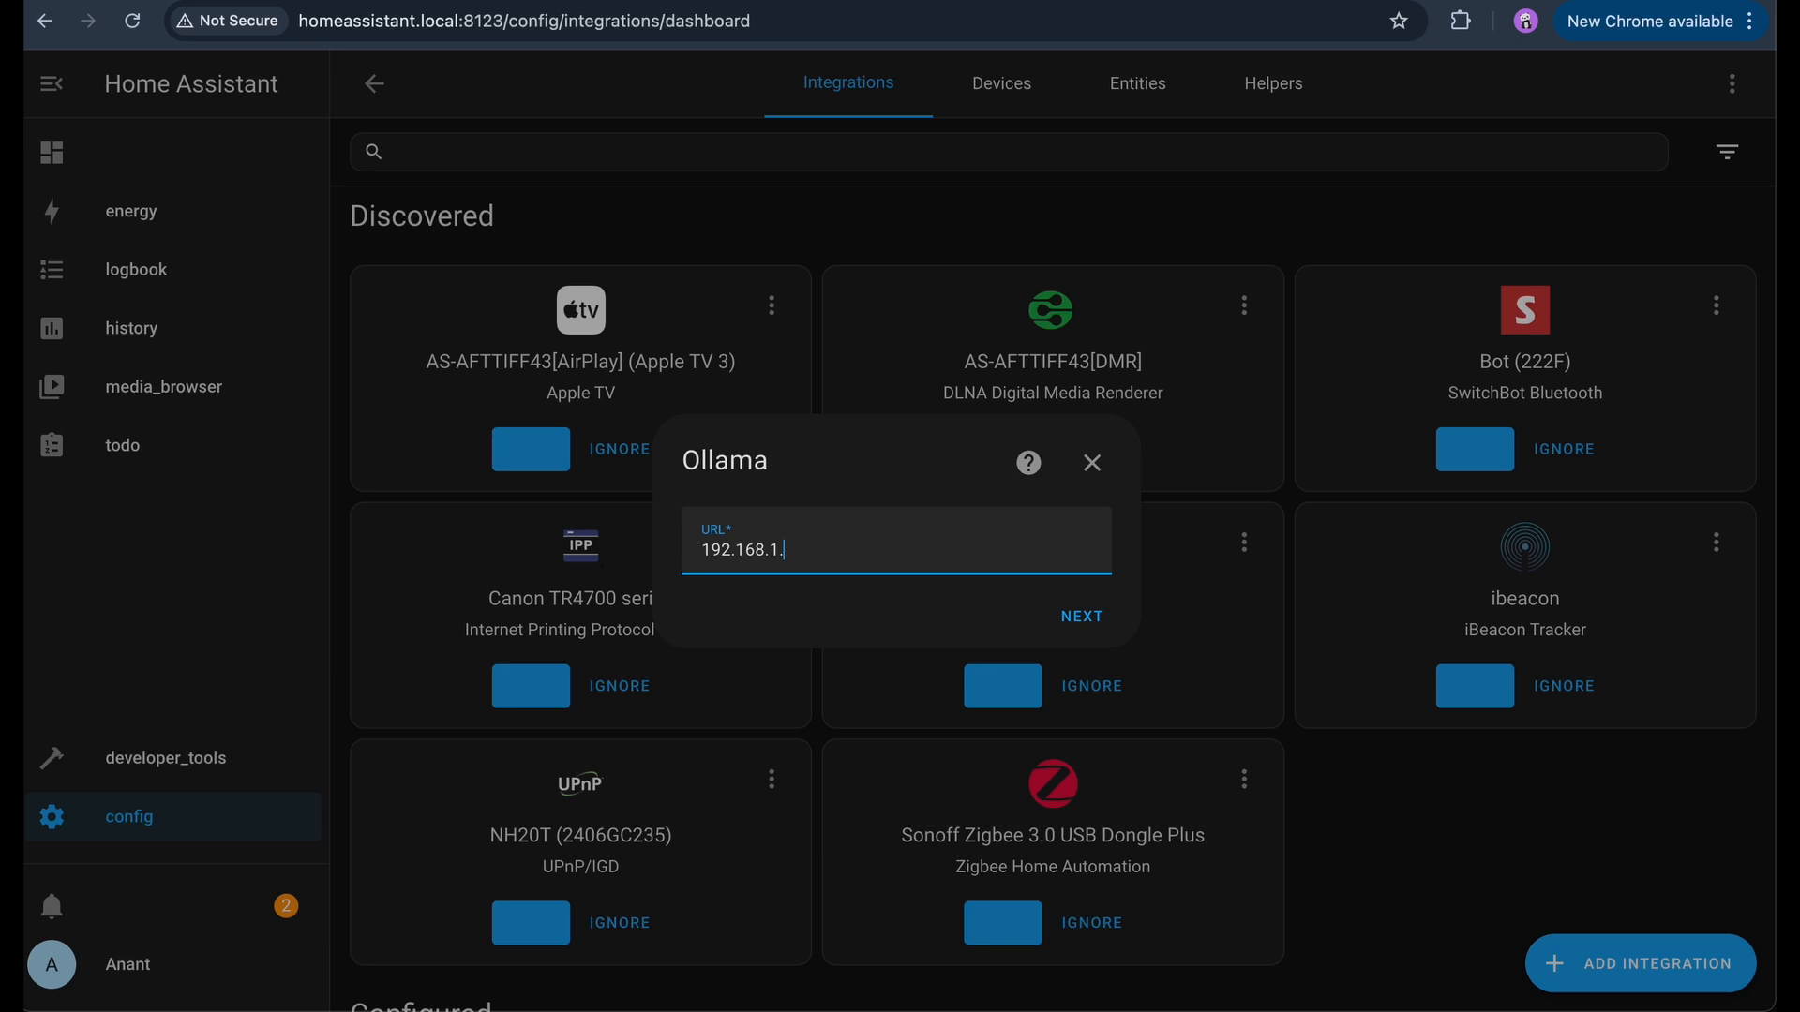
pyautogui.click(1080, 617)
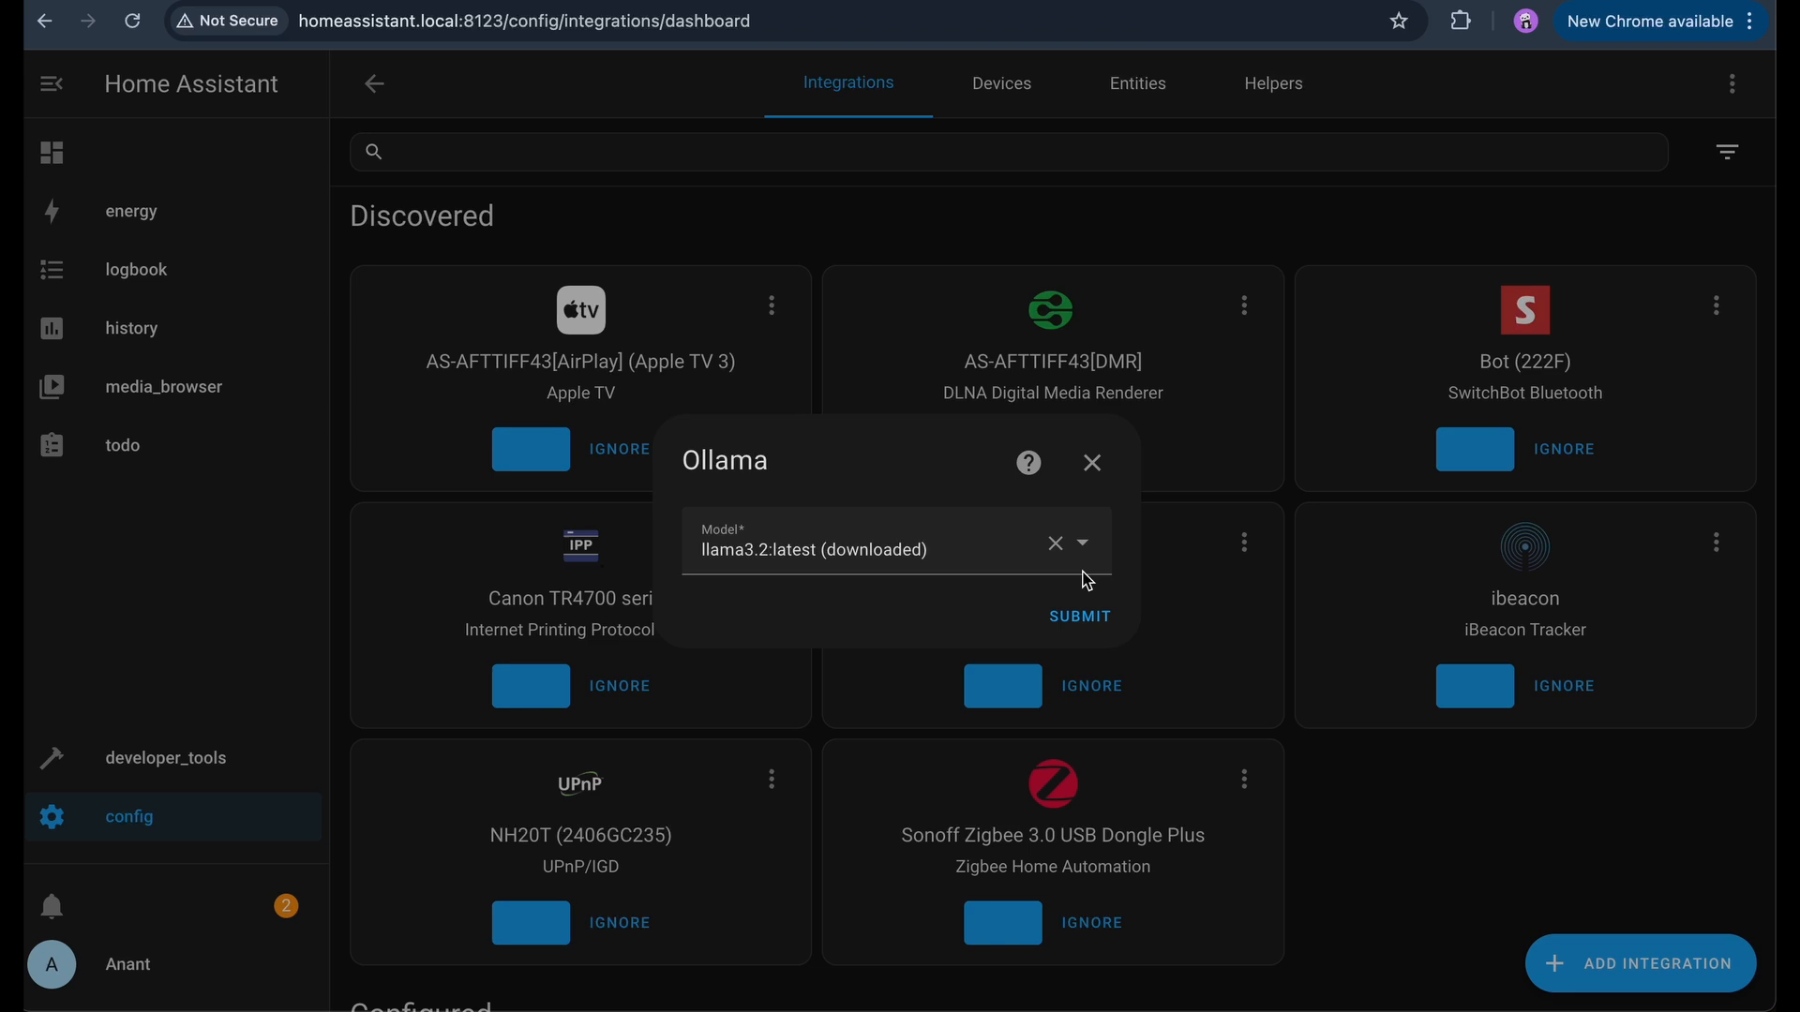
# - Choose the llama3.2 model and finish the Ollama setup
pyautogui.click(1080, 544)
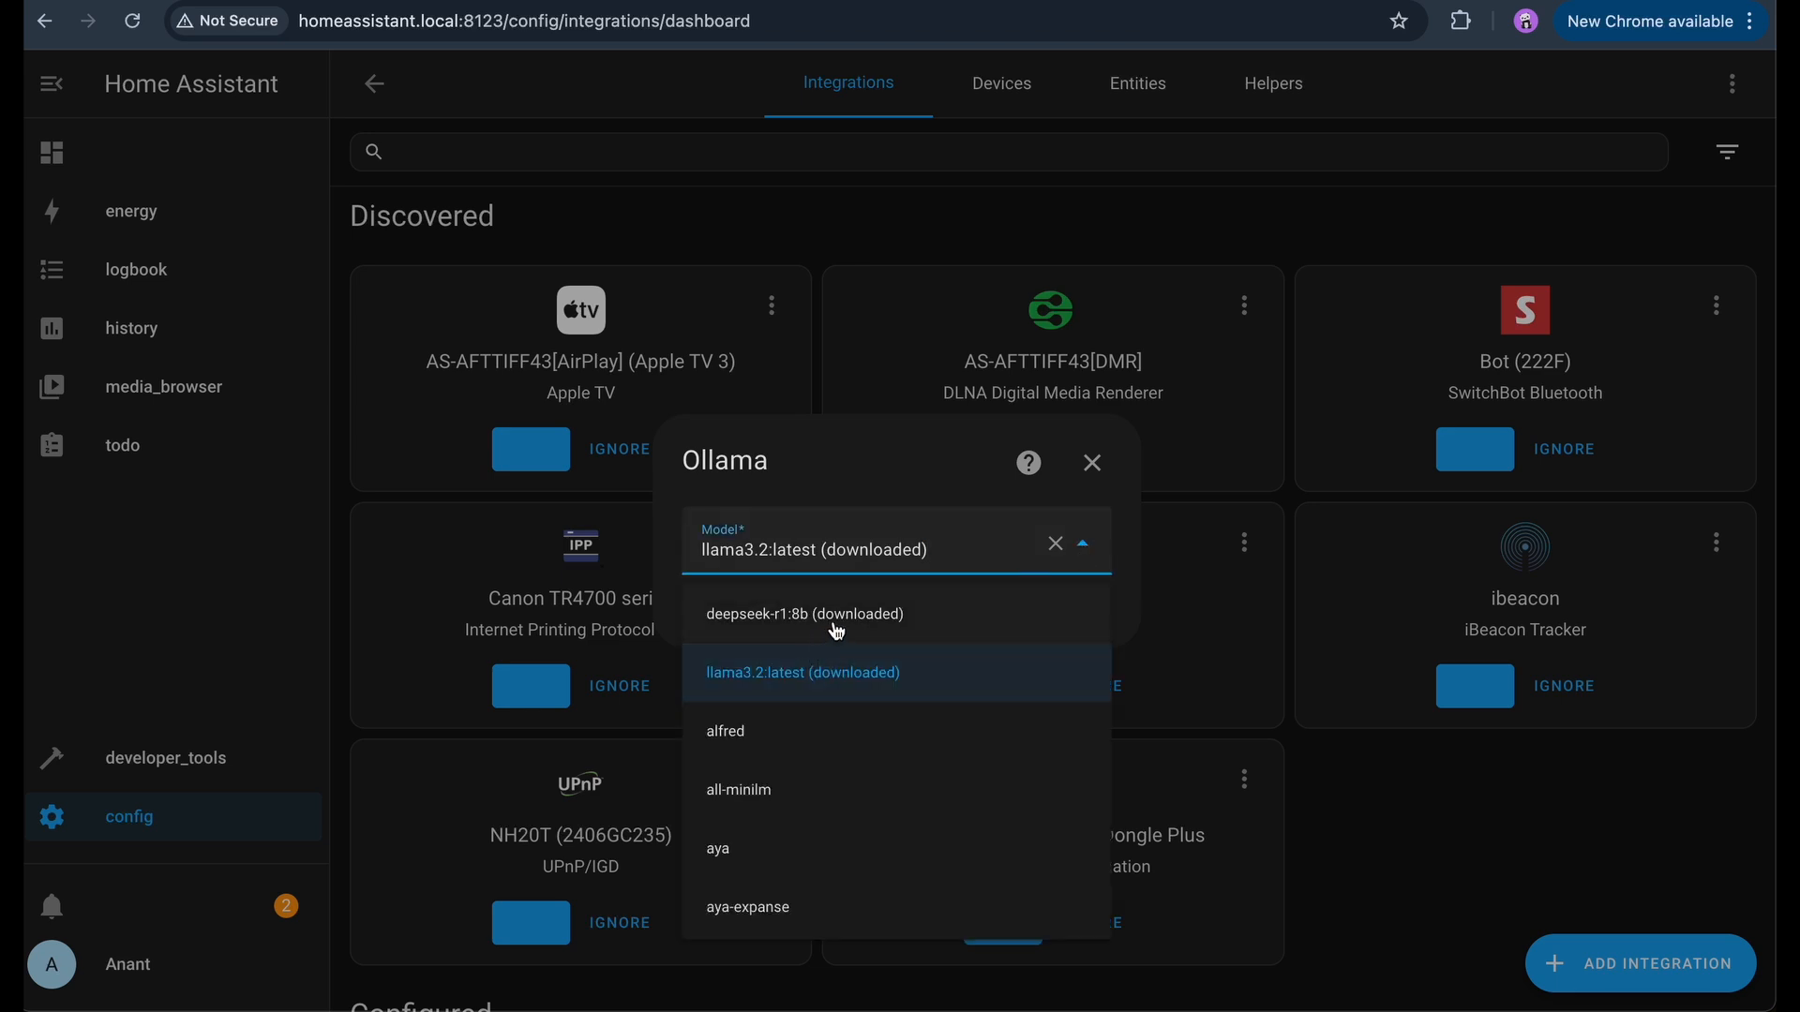
pyautogui.click(803, 673)
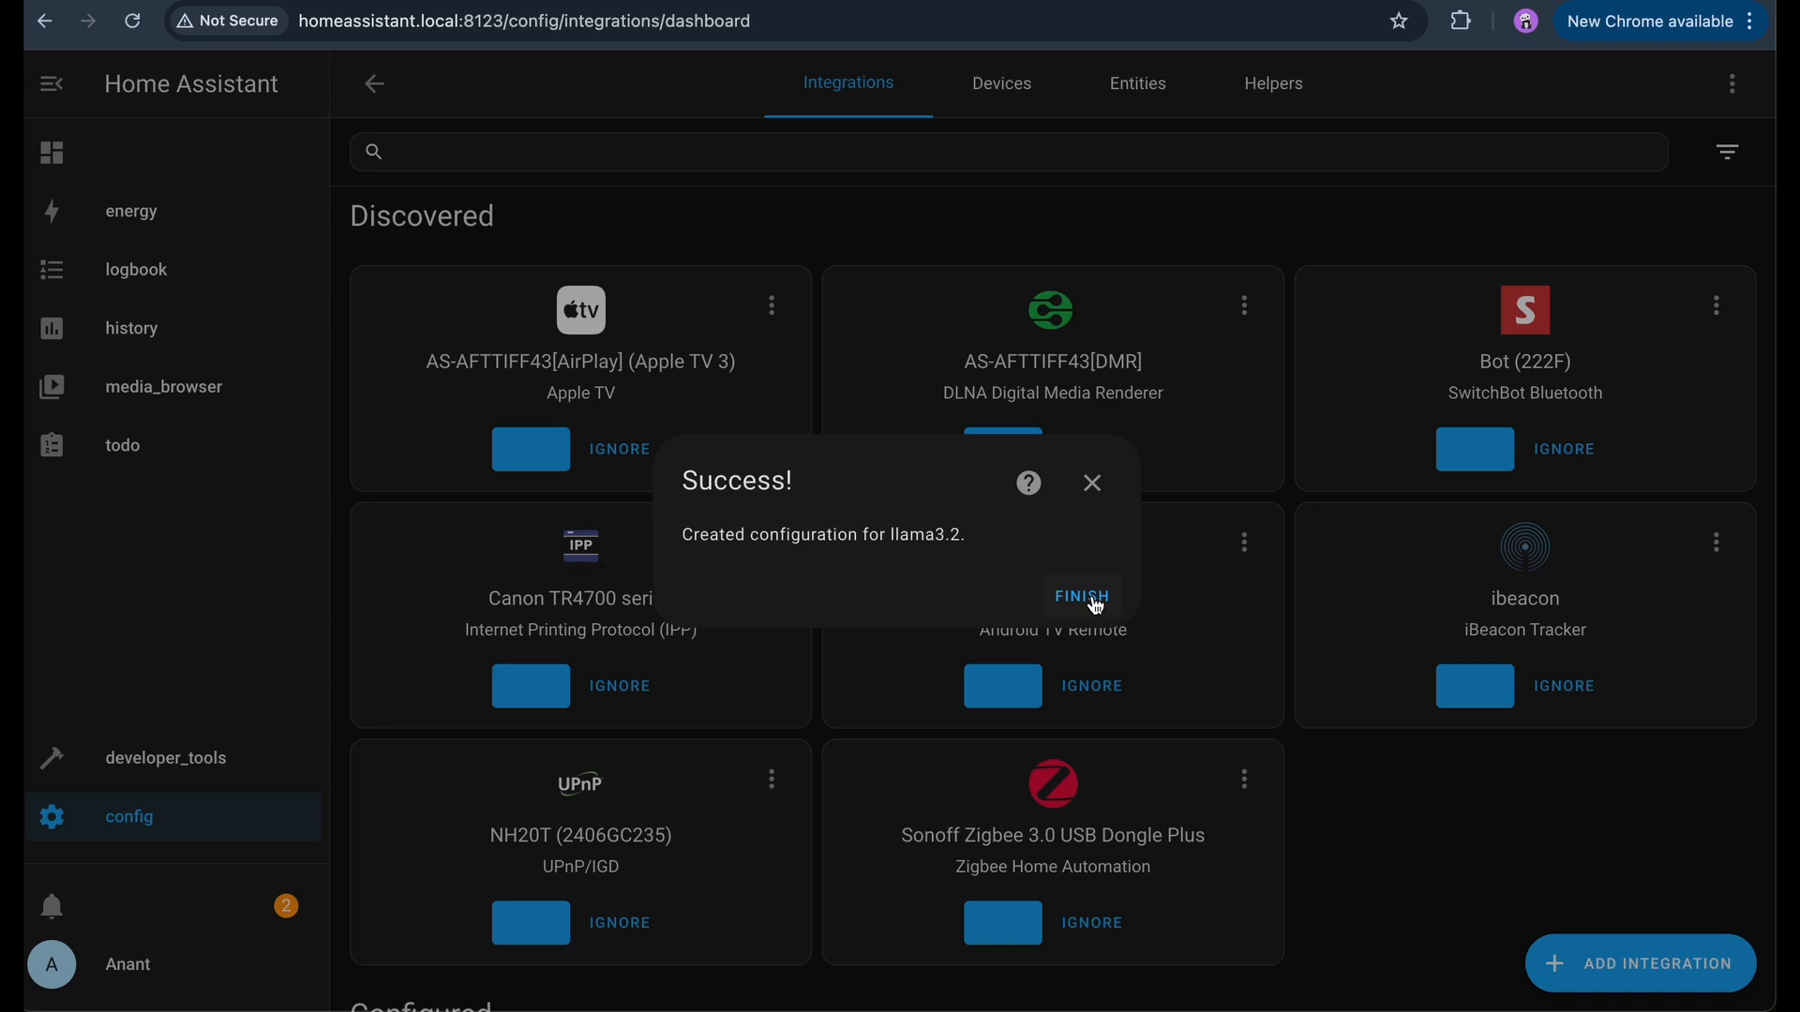
pyautogui.click(1078, 597)
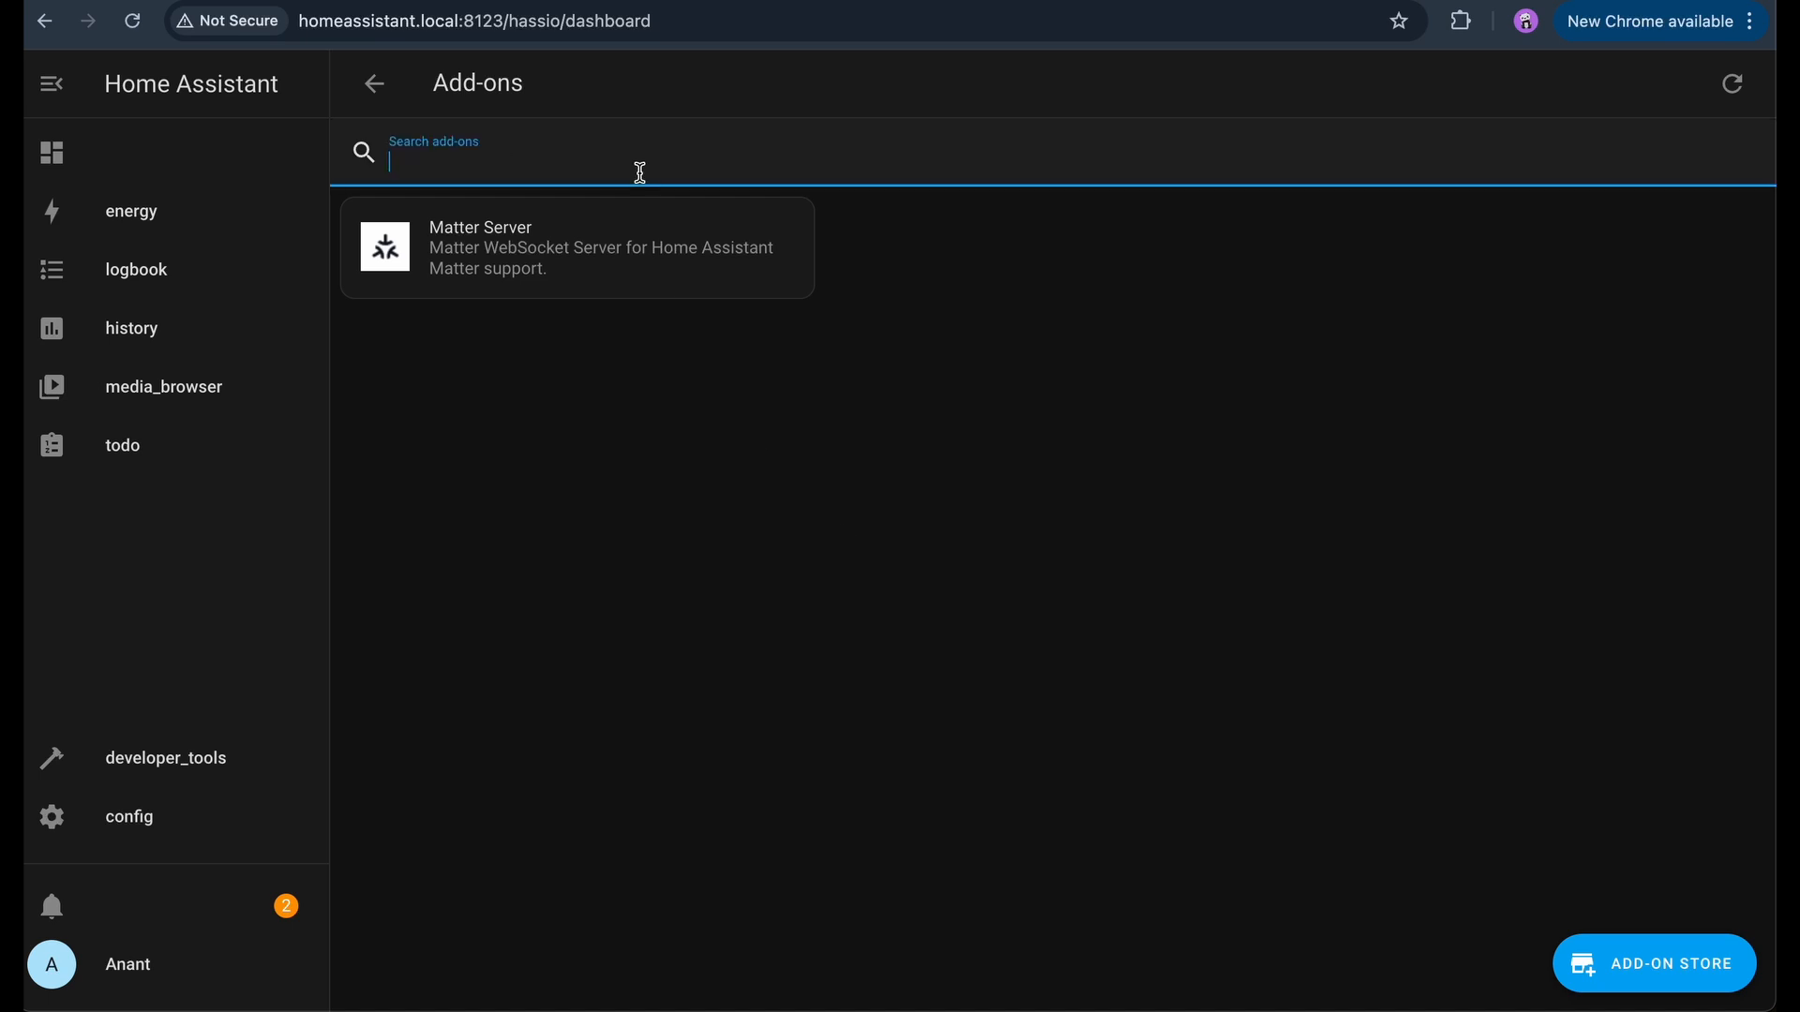
# - Find the Whisper add-on in the add-on store and view its details
pyautogui.click(1654, 963)
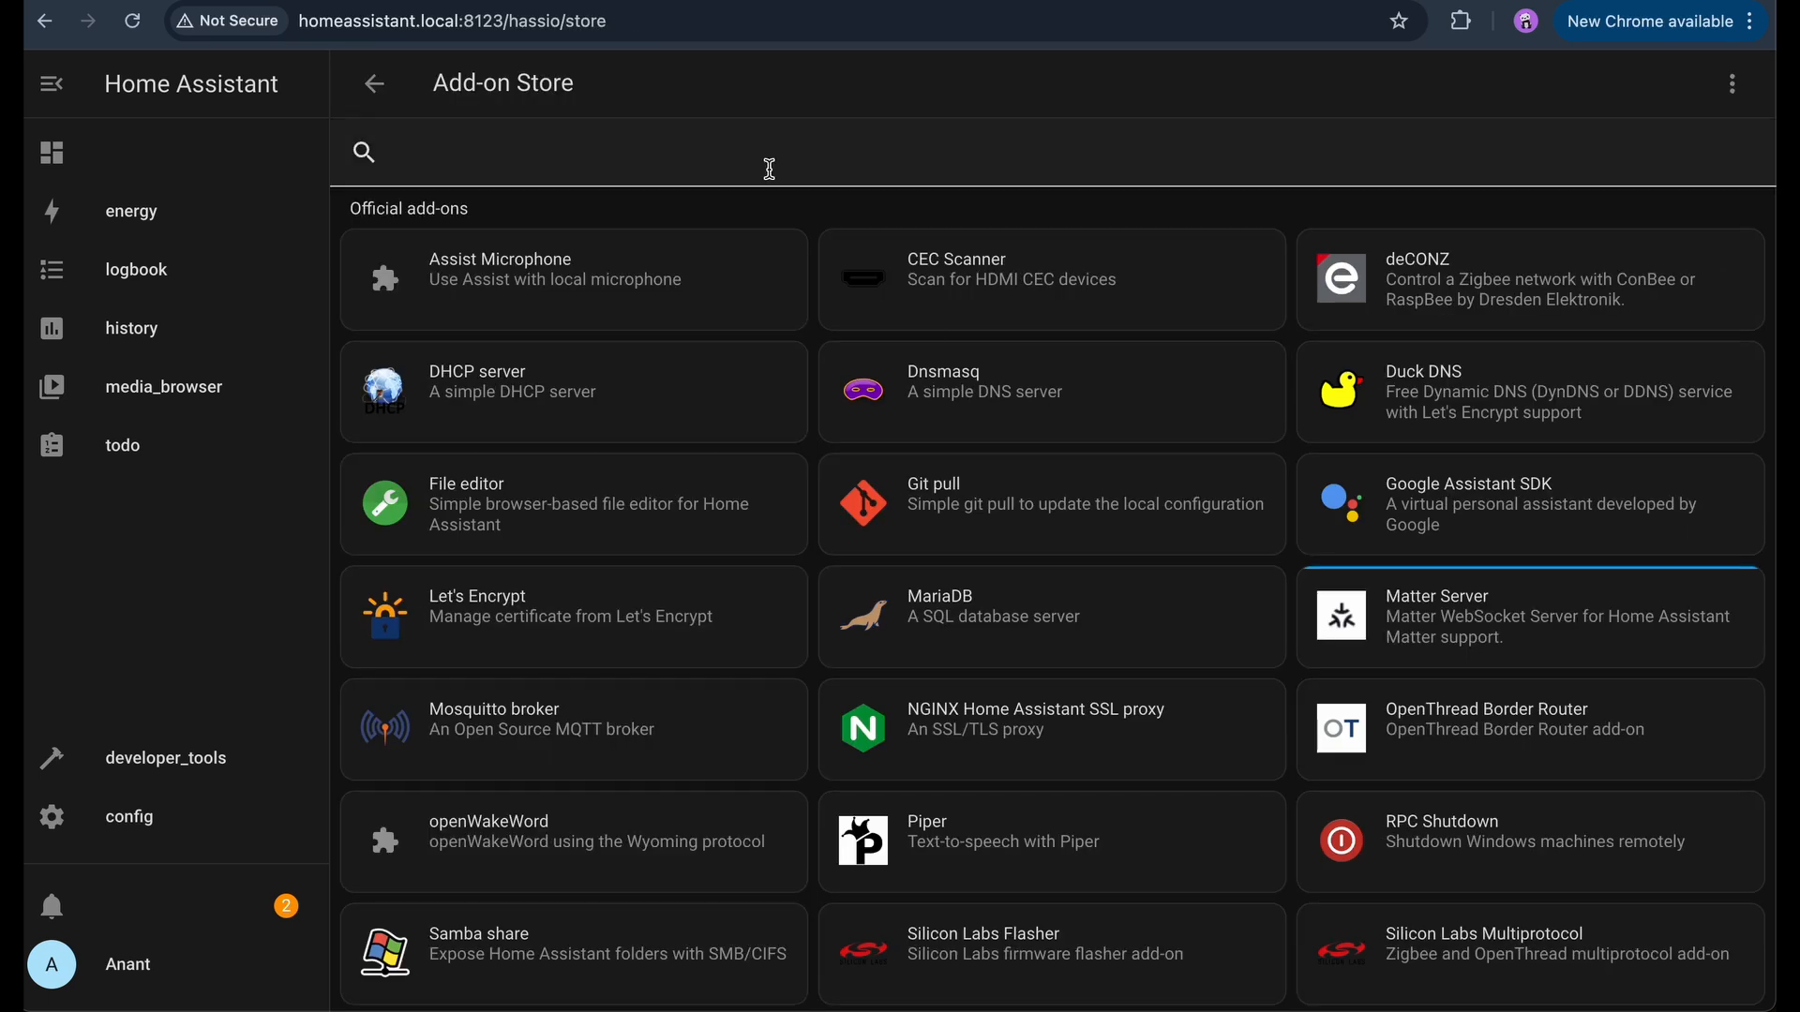
pyautogui.write('whisp')
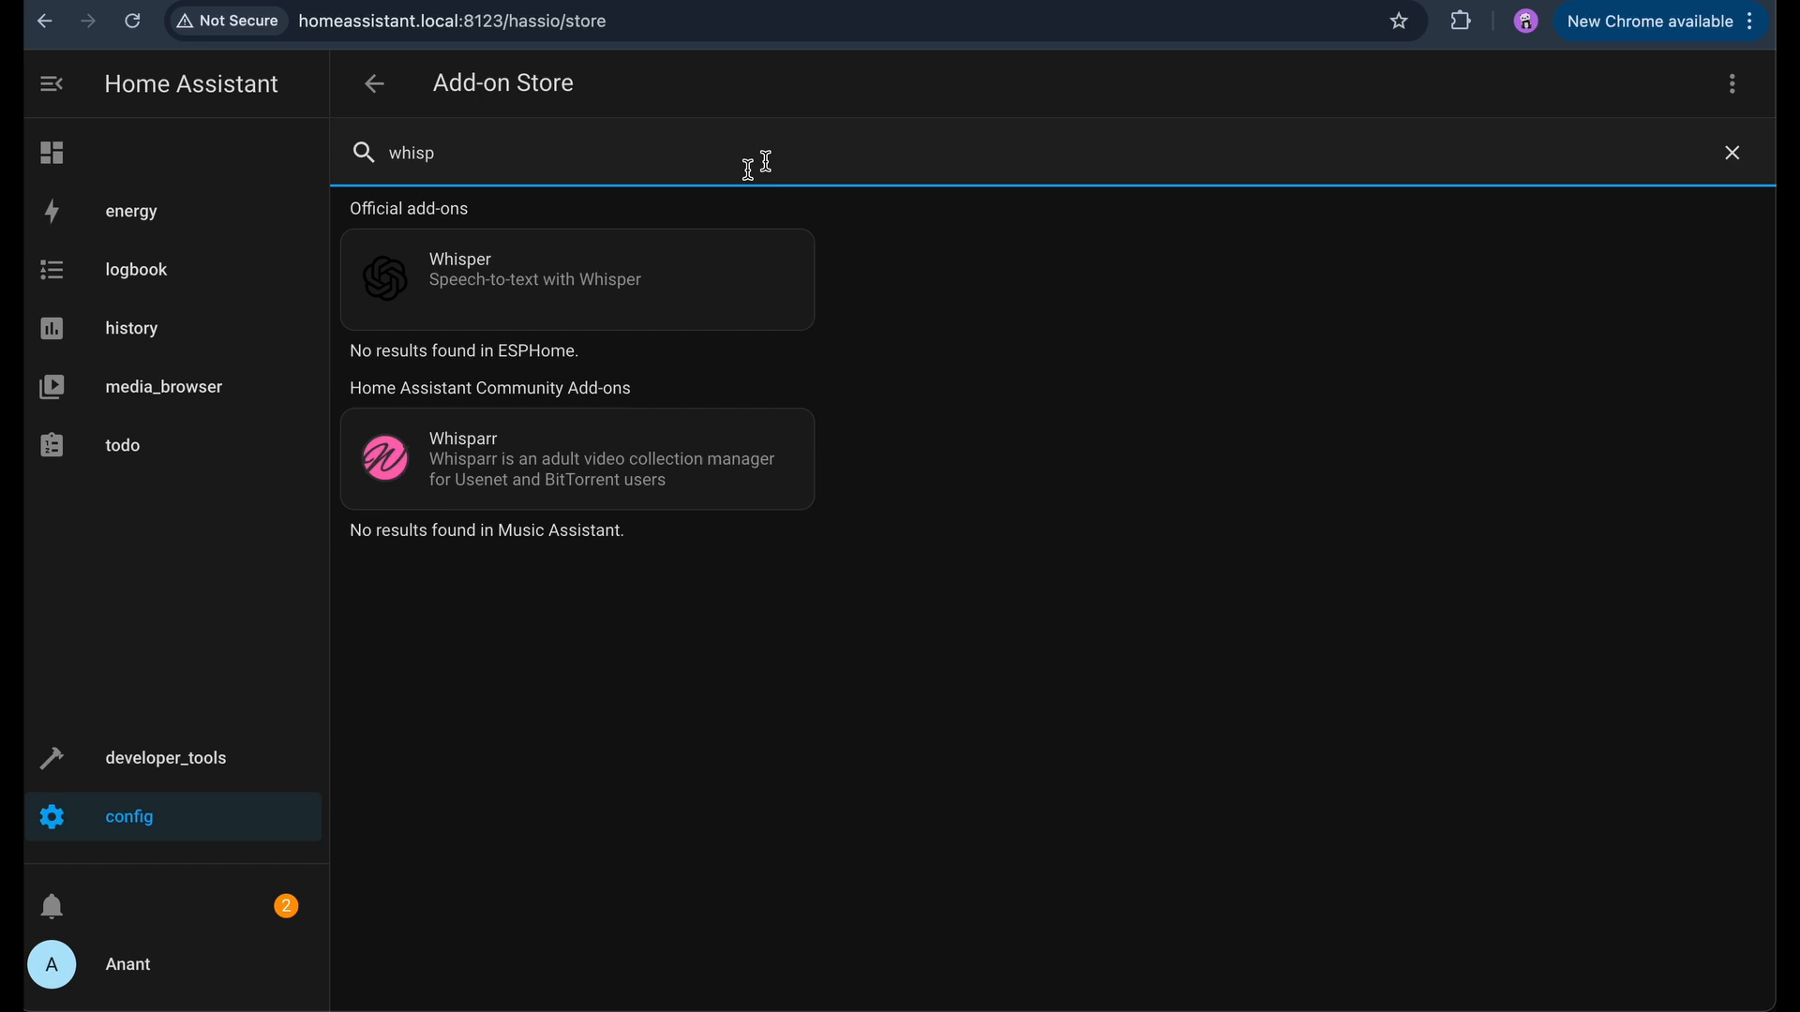
pyautogui.click(574, 277)
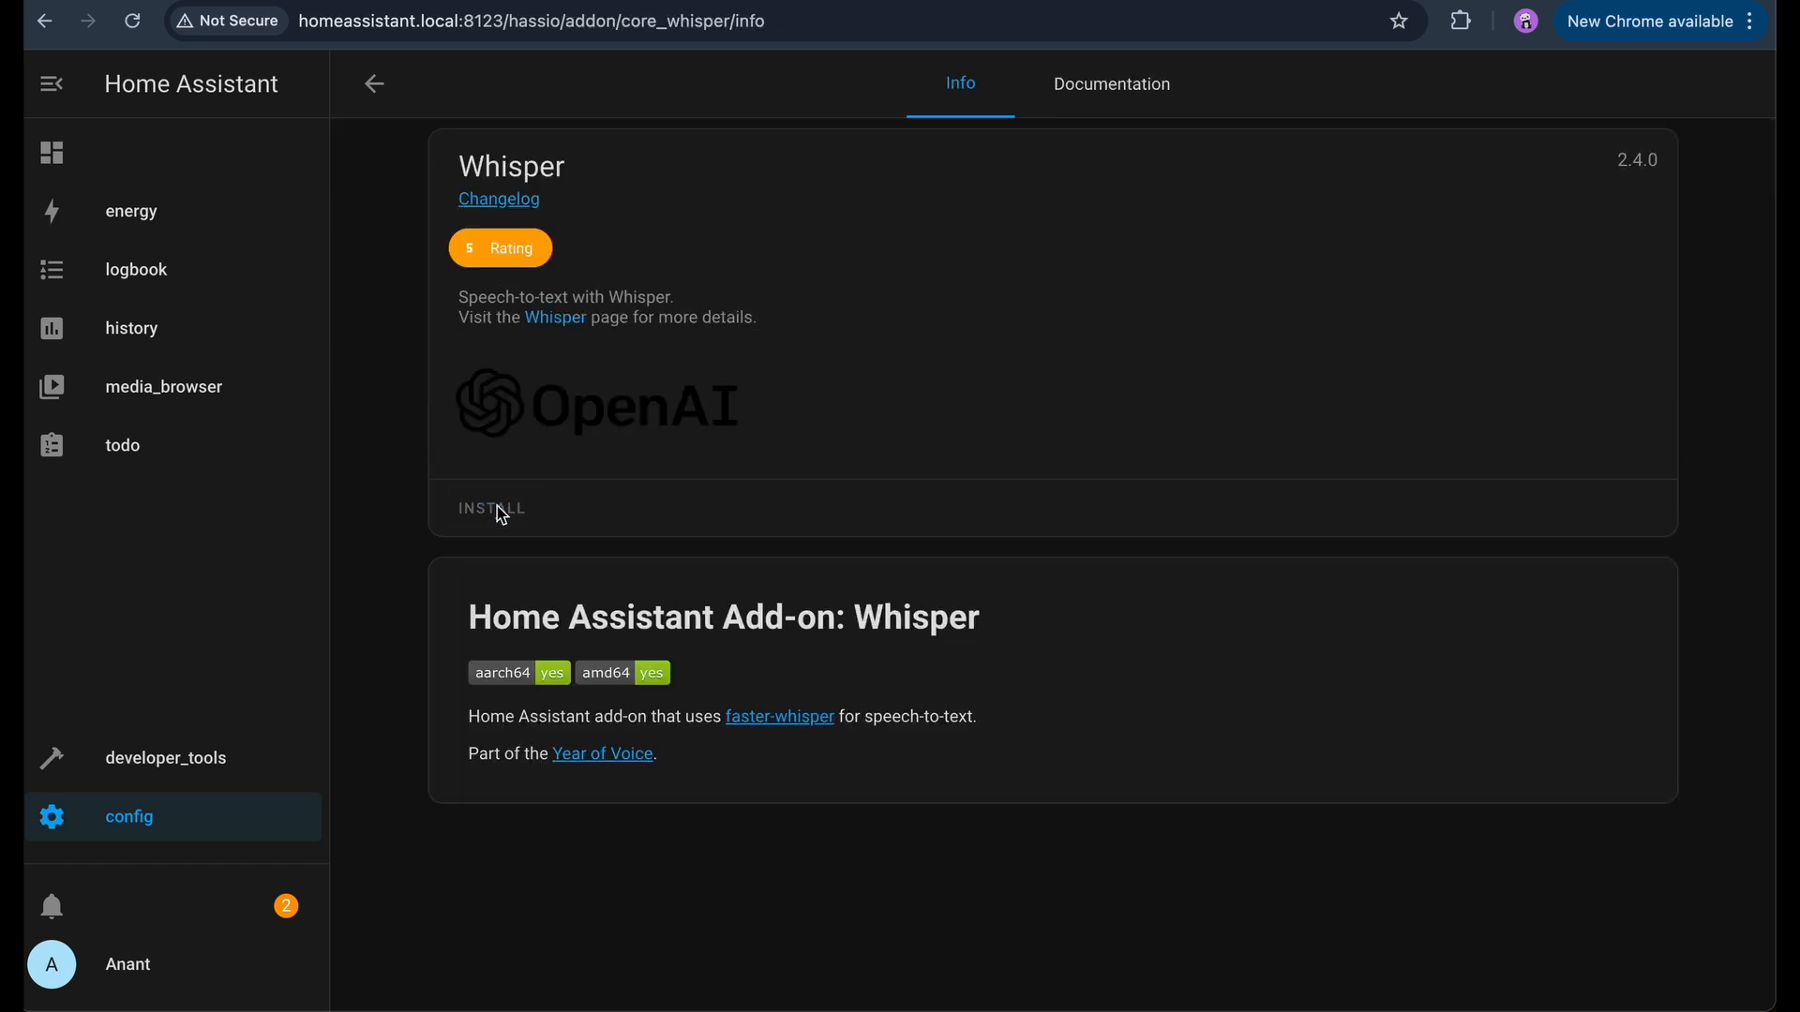
pyautogui.click(373, 82)
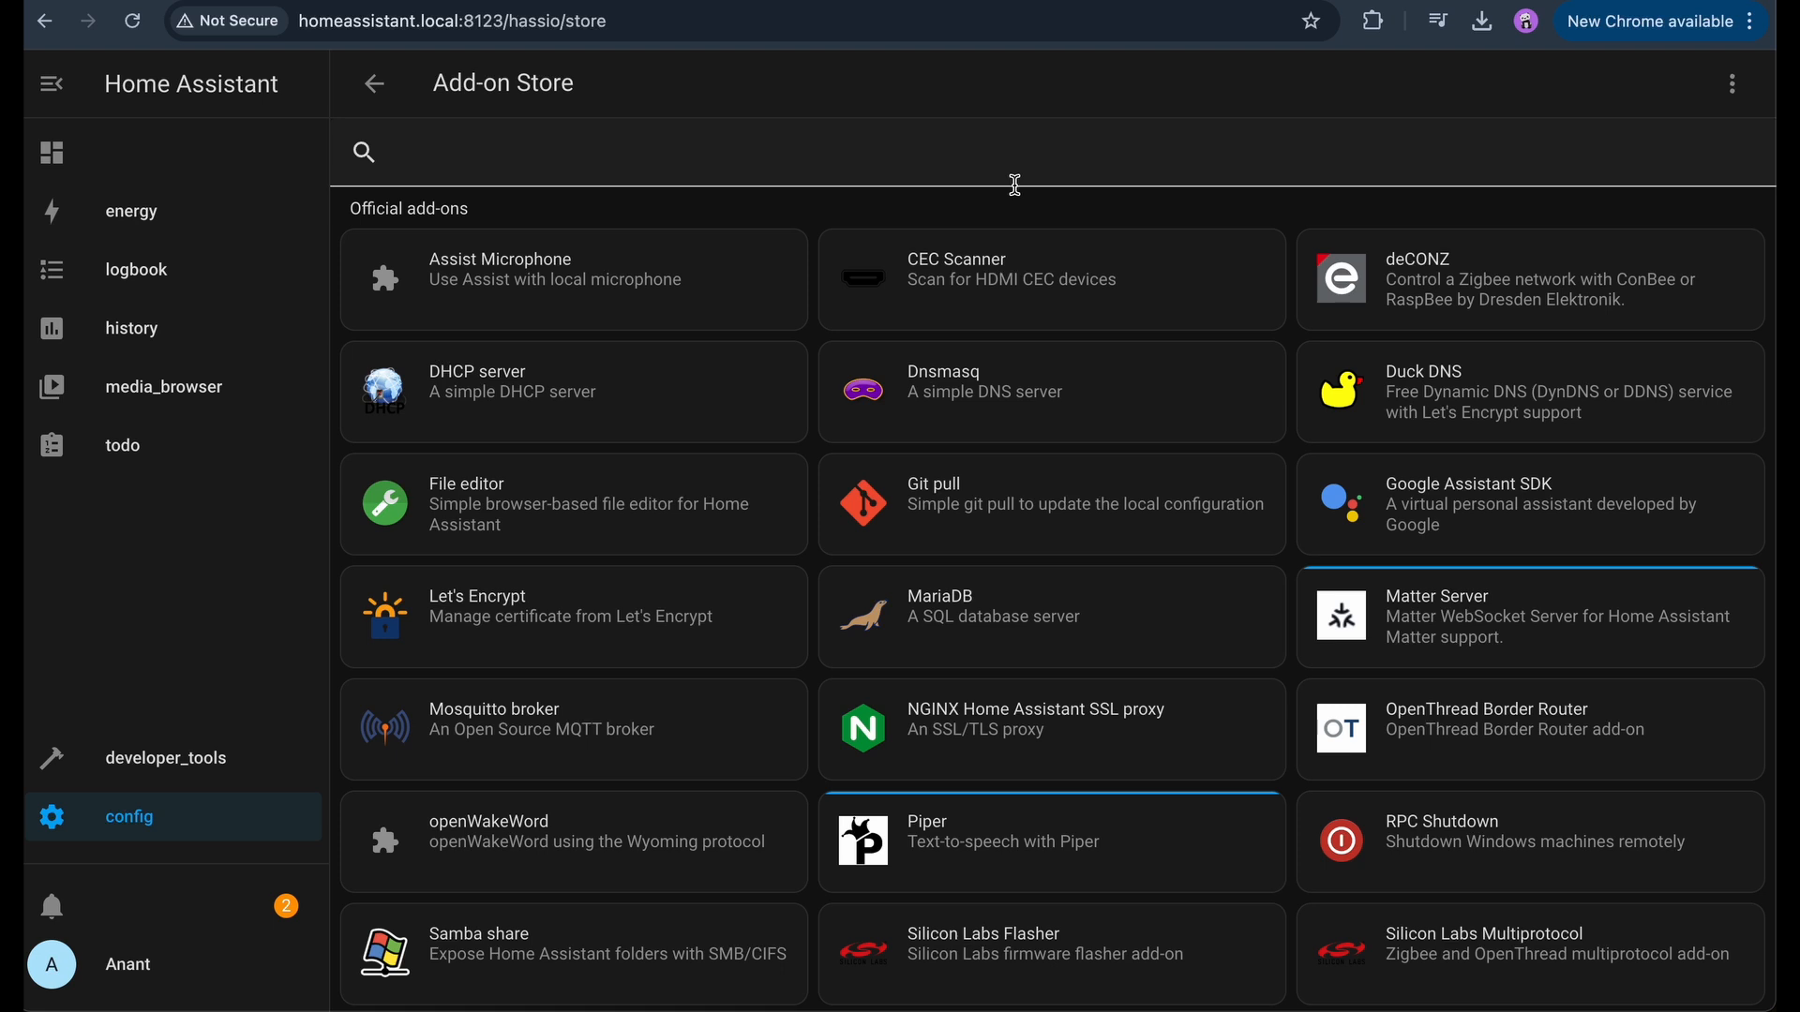
# - Install the openWakeWord and Piper add-ons from the store
pyautogui.write('op')
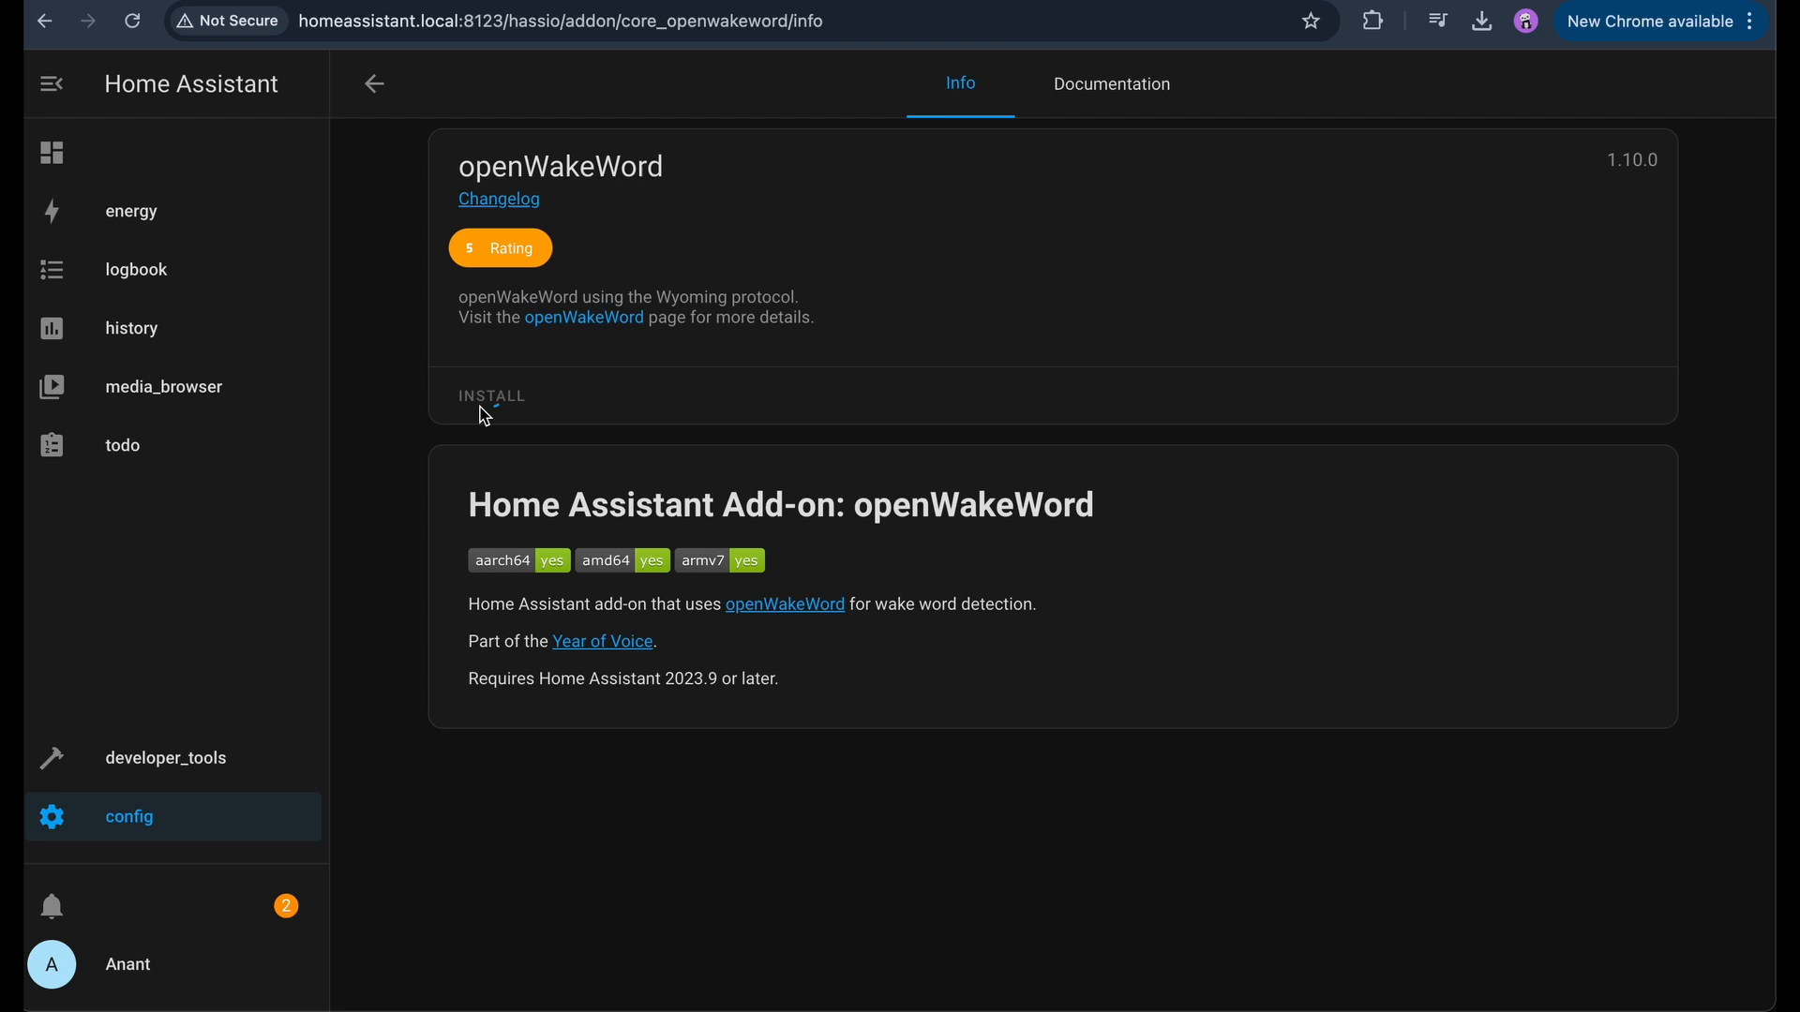
pyautogui.click(489, 396)
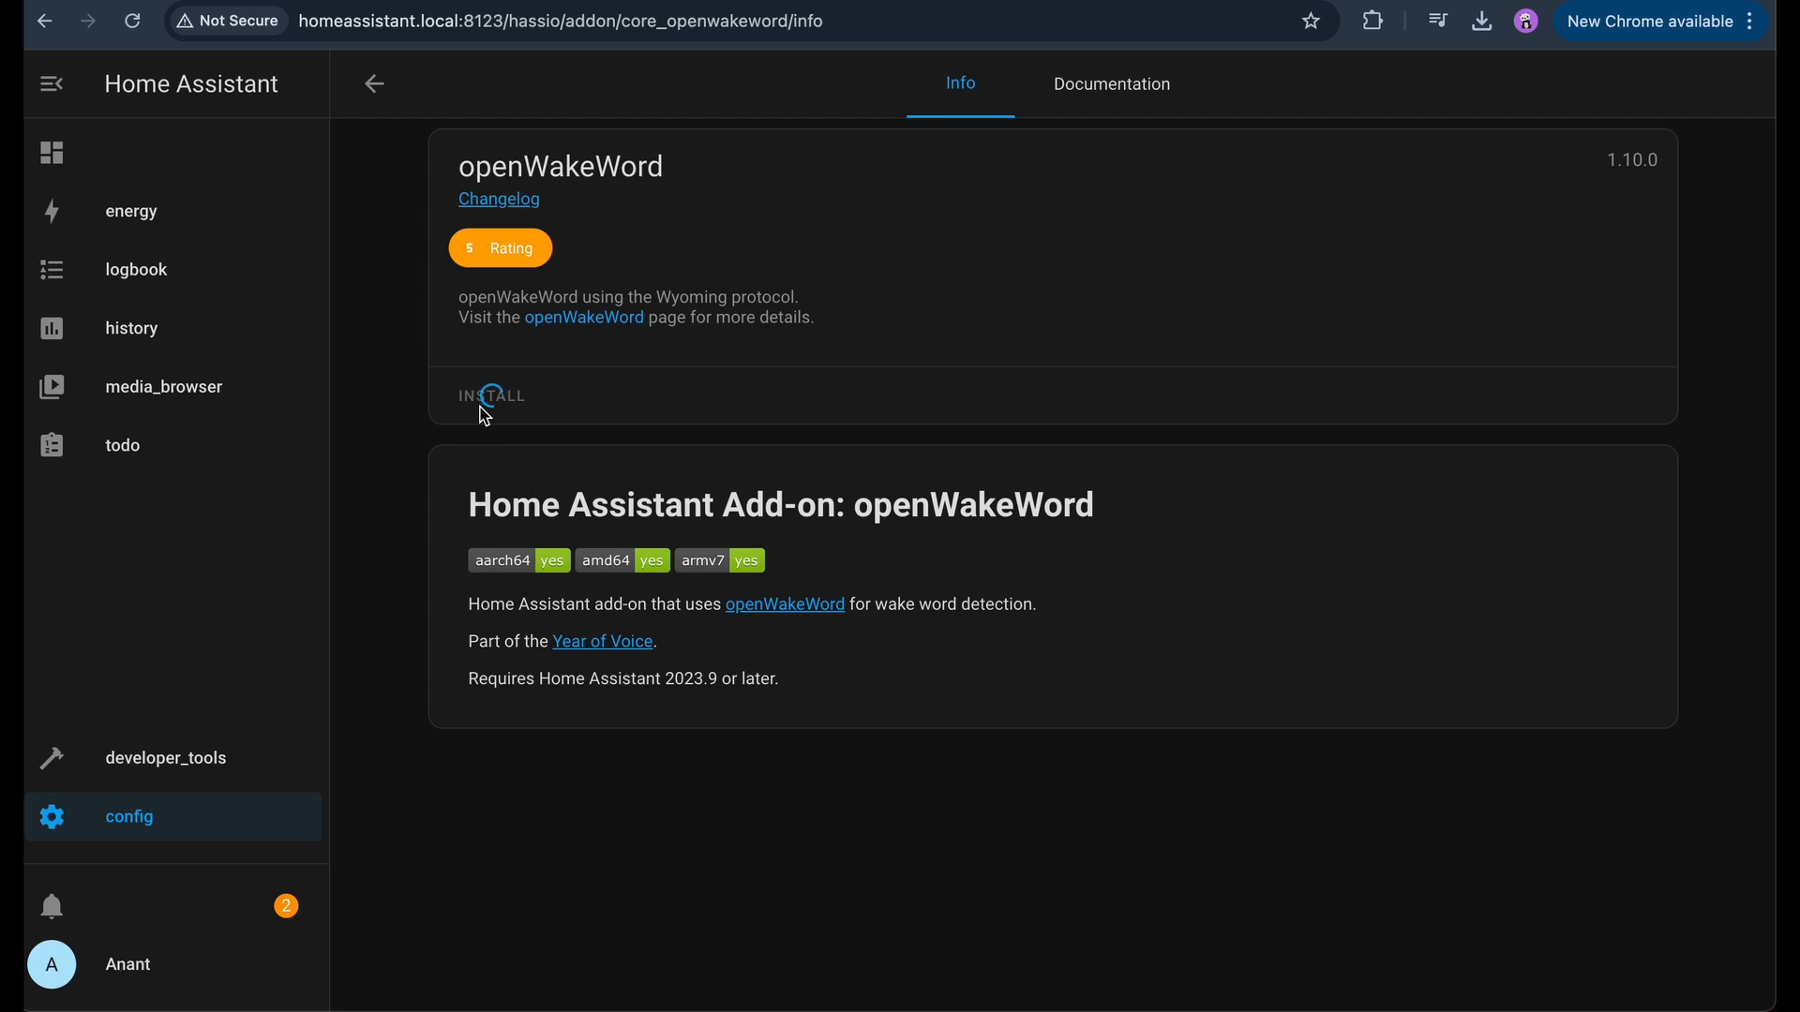
pyautogui.click(489, 396)
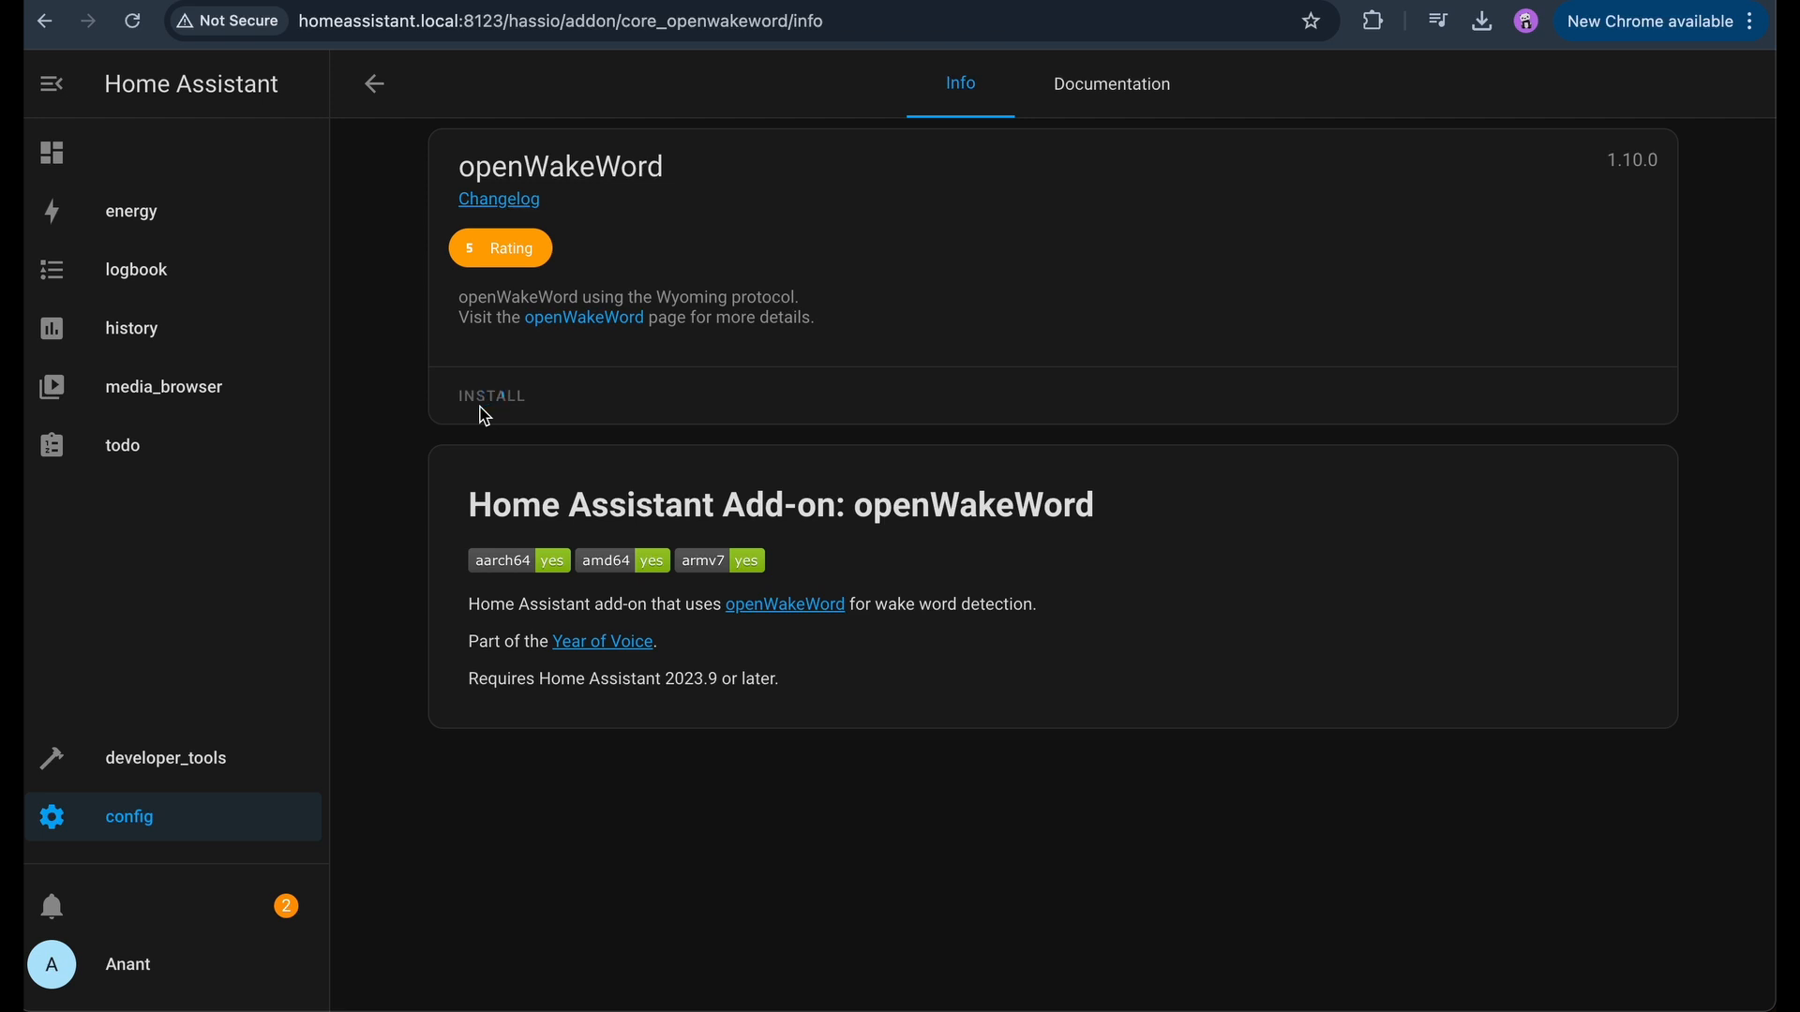
pyautogui.click(490, 396)
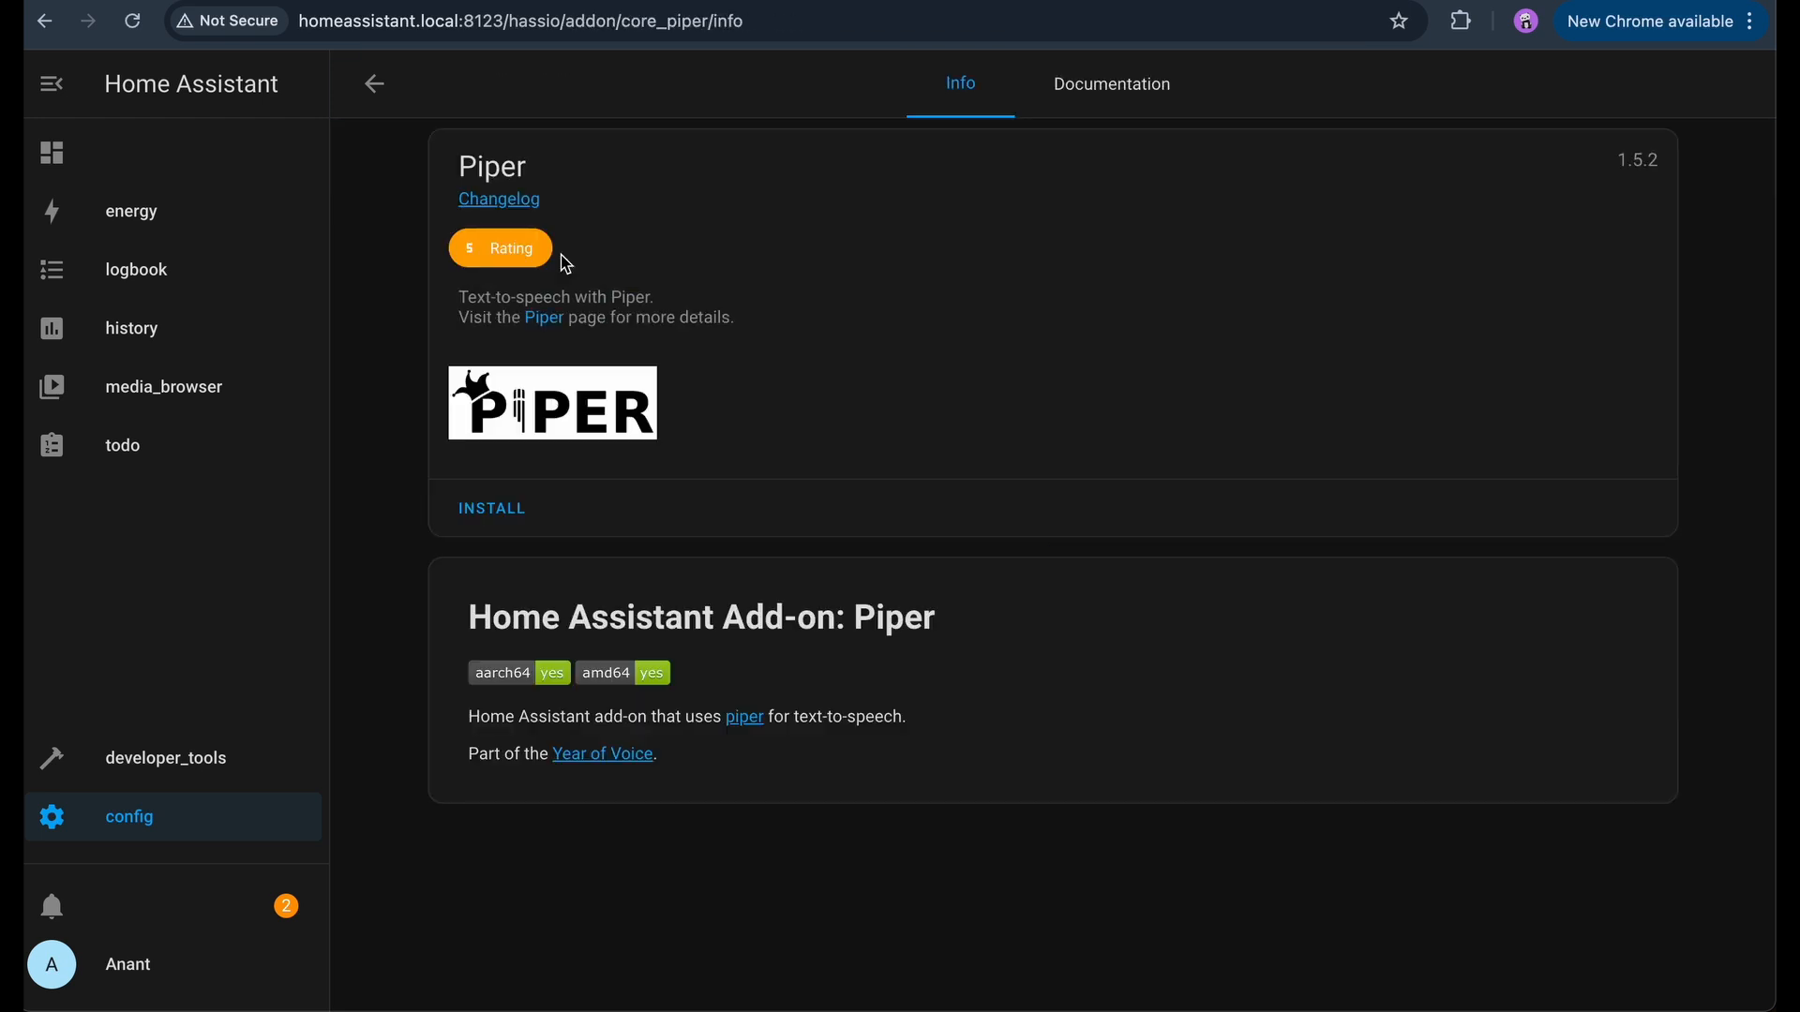
pyautogui.click(492, 508)
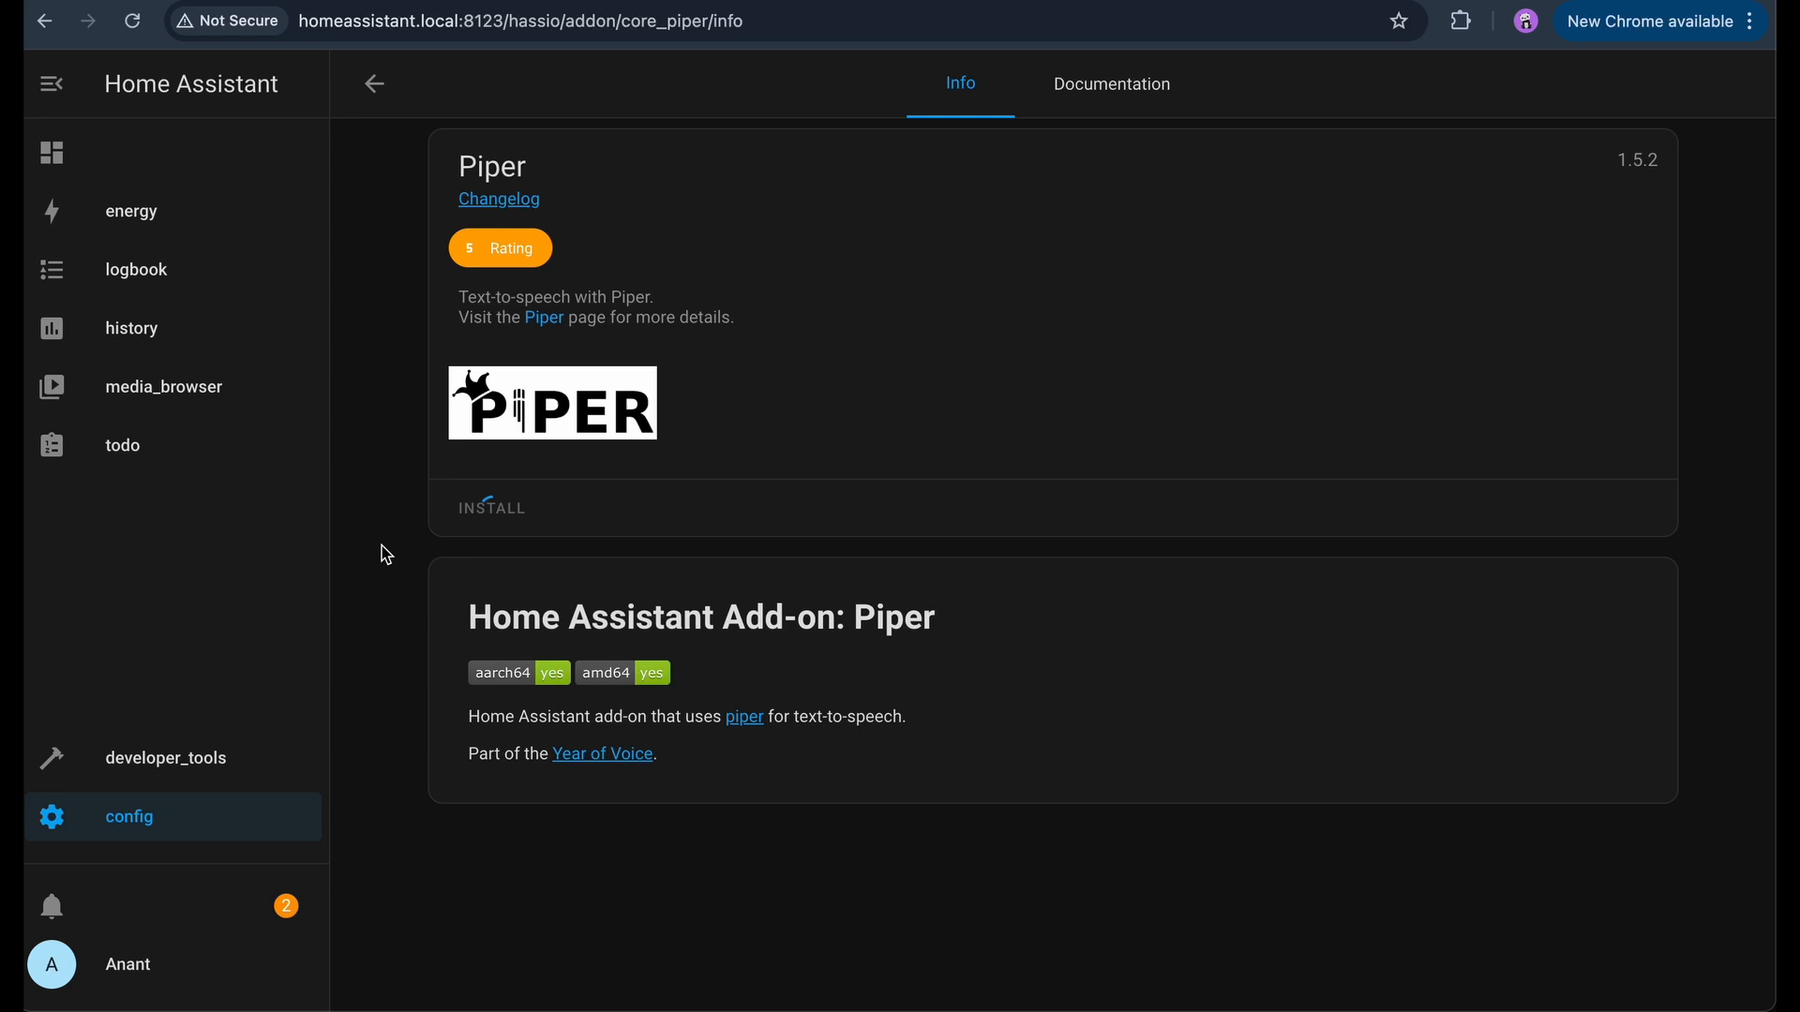
pyautogui.click(489, 508)
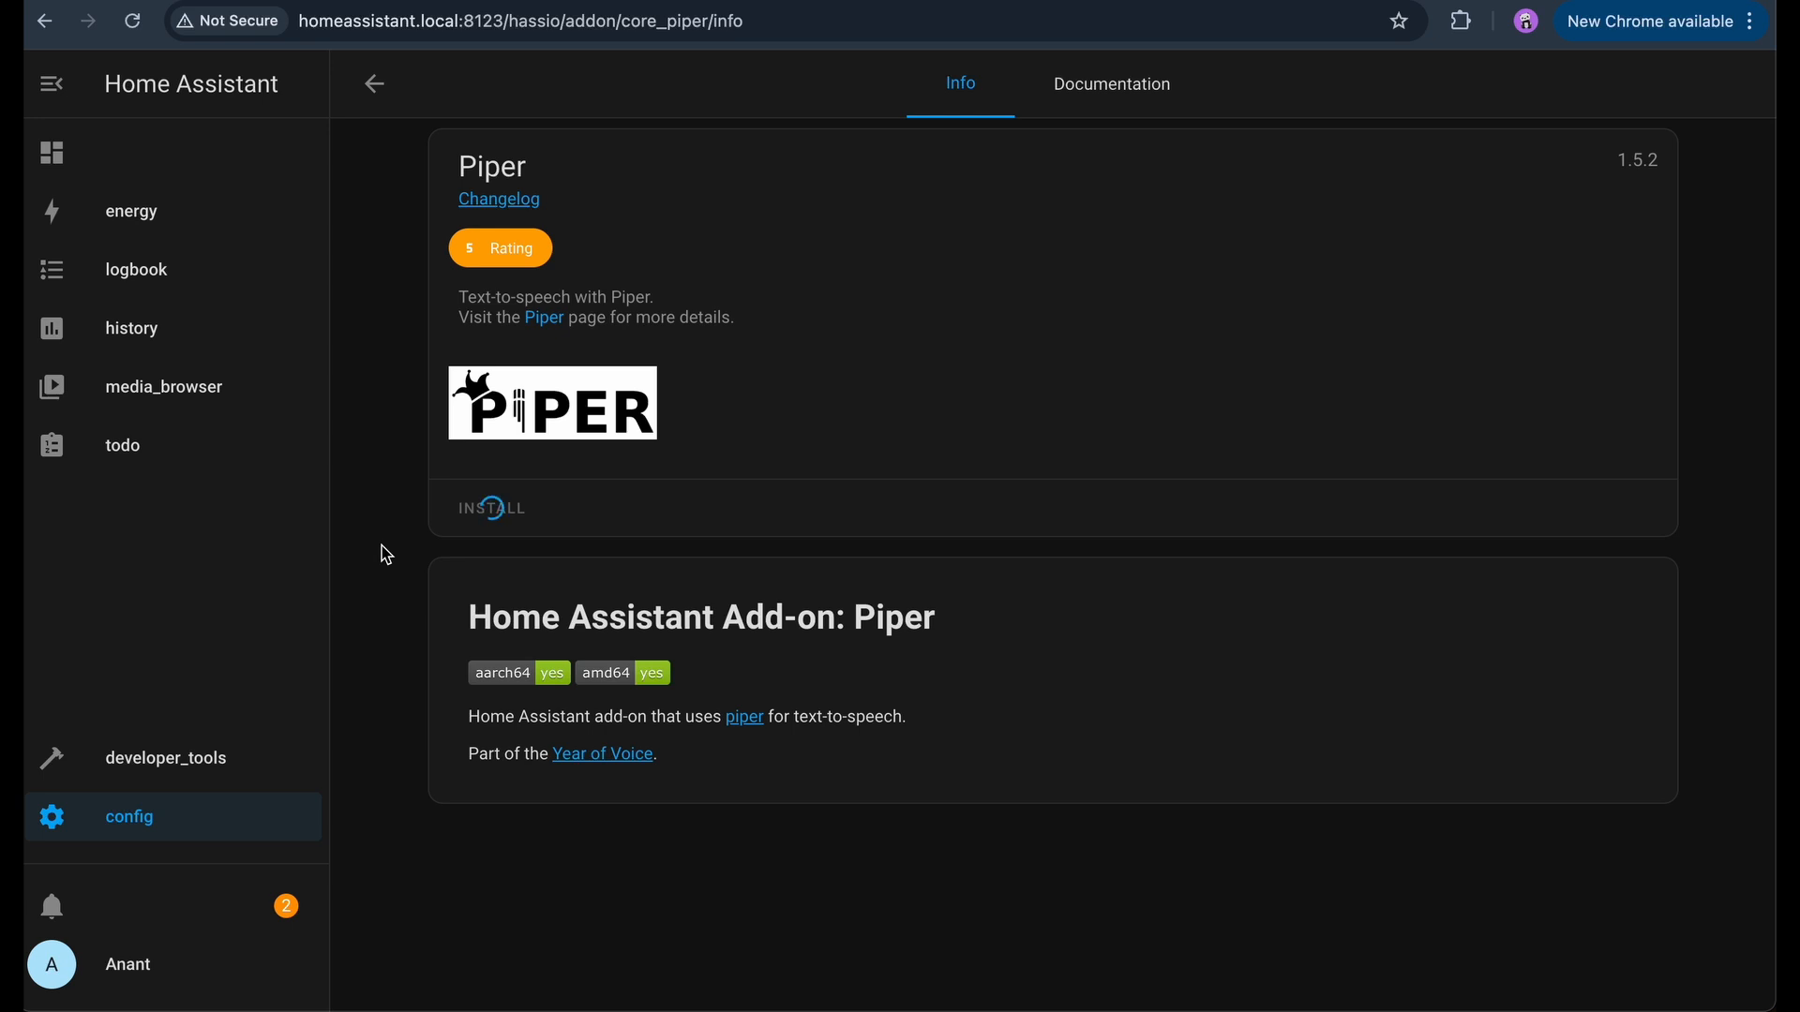
# - Install the Assist Microphone add-on
pyautogui.click(373, 83)
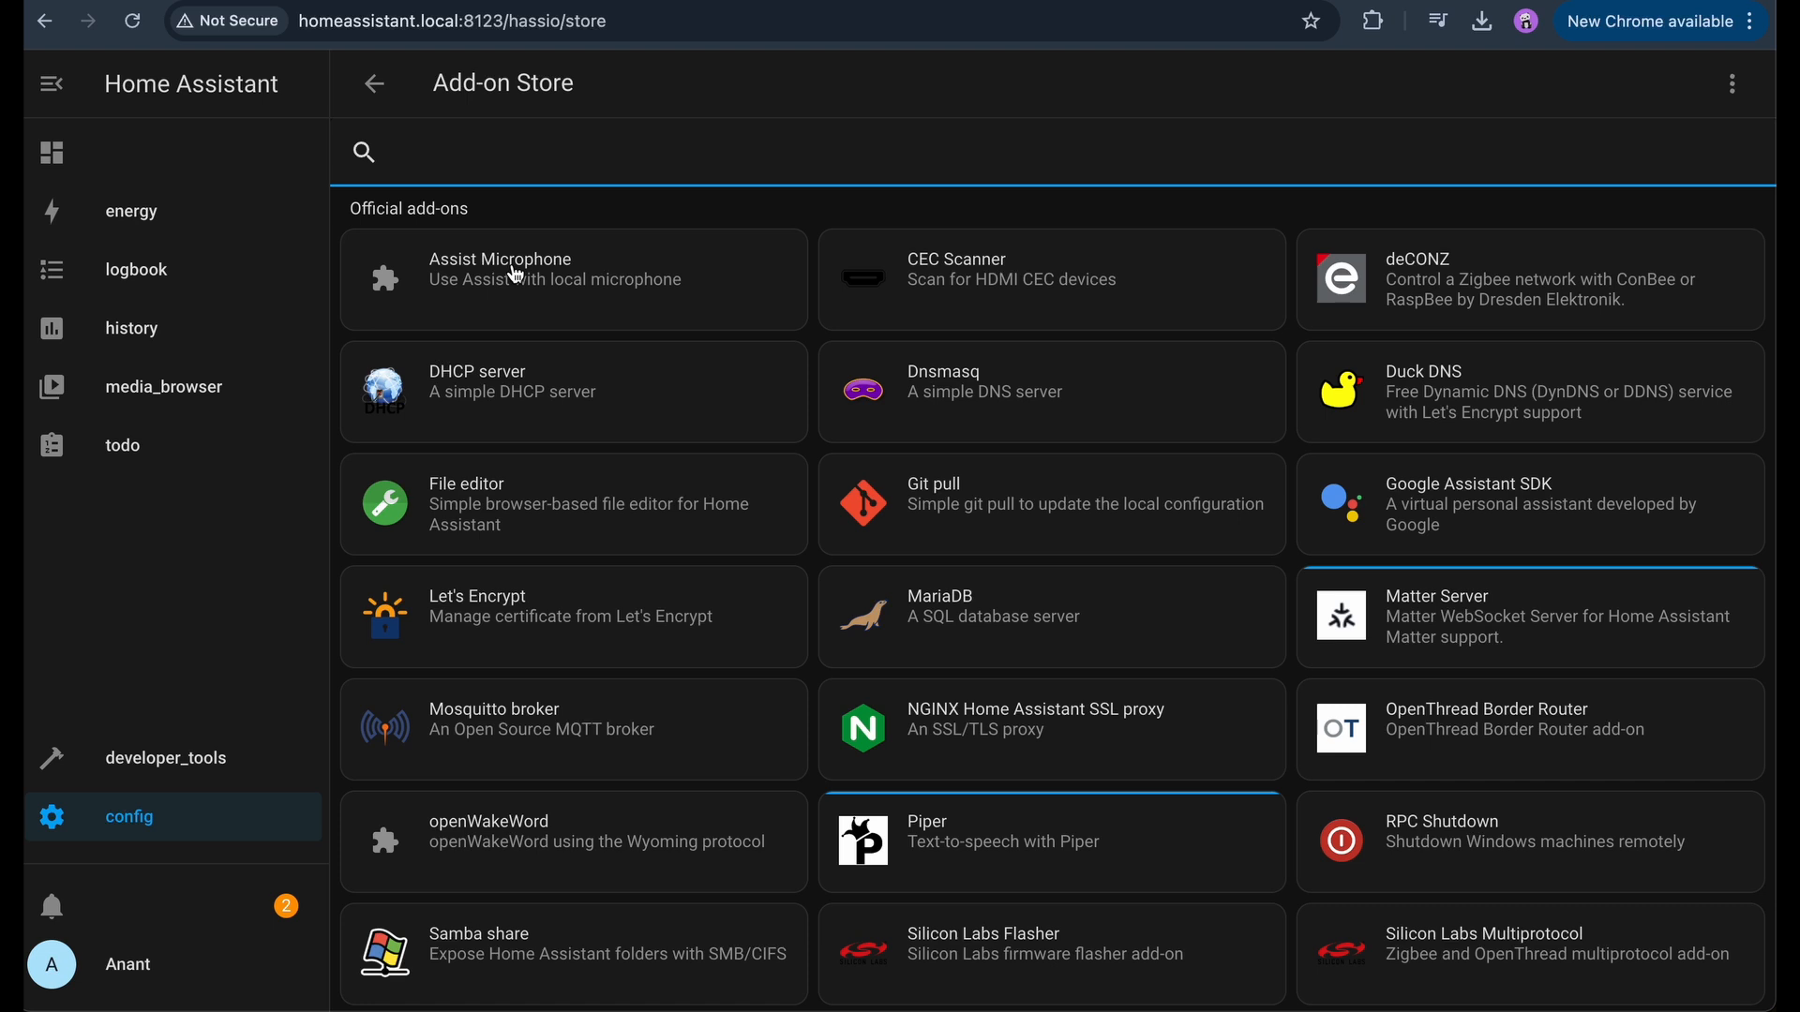
pyautogui.click(499, 268)
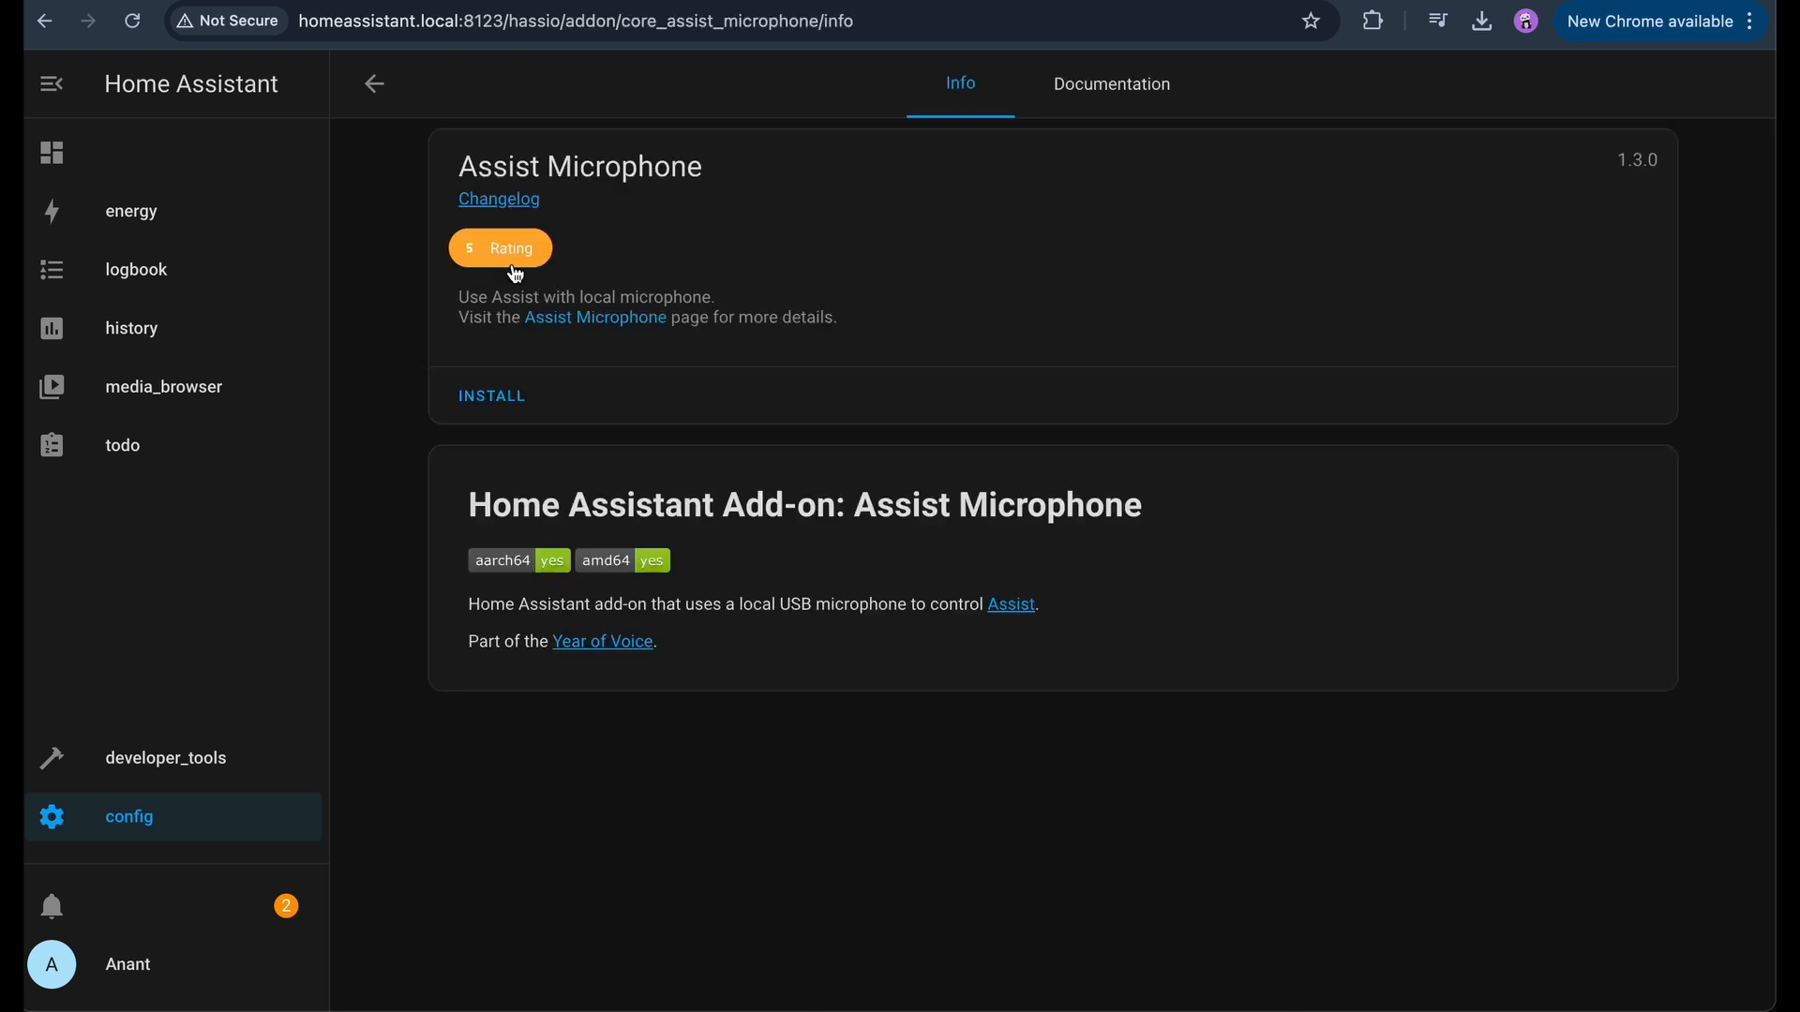
pyautogui.moveTo(493, 405)
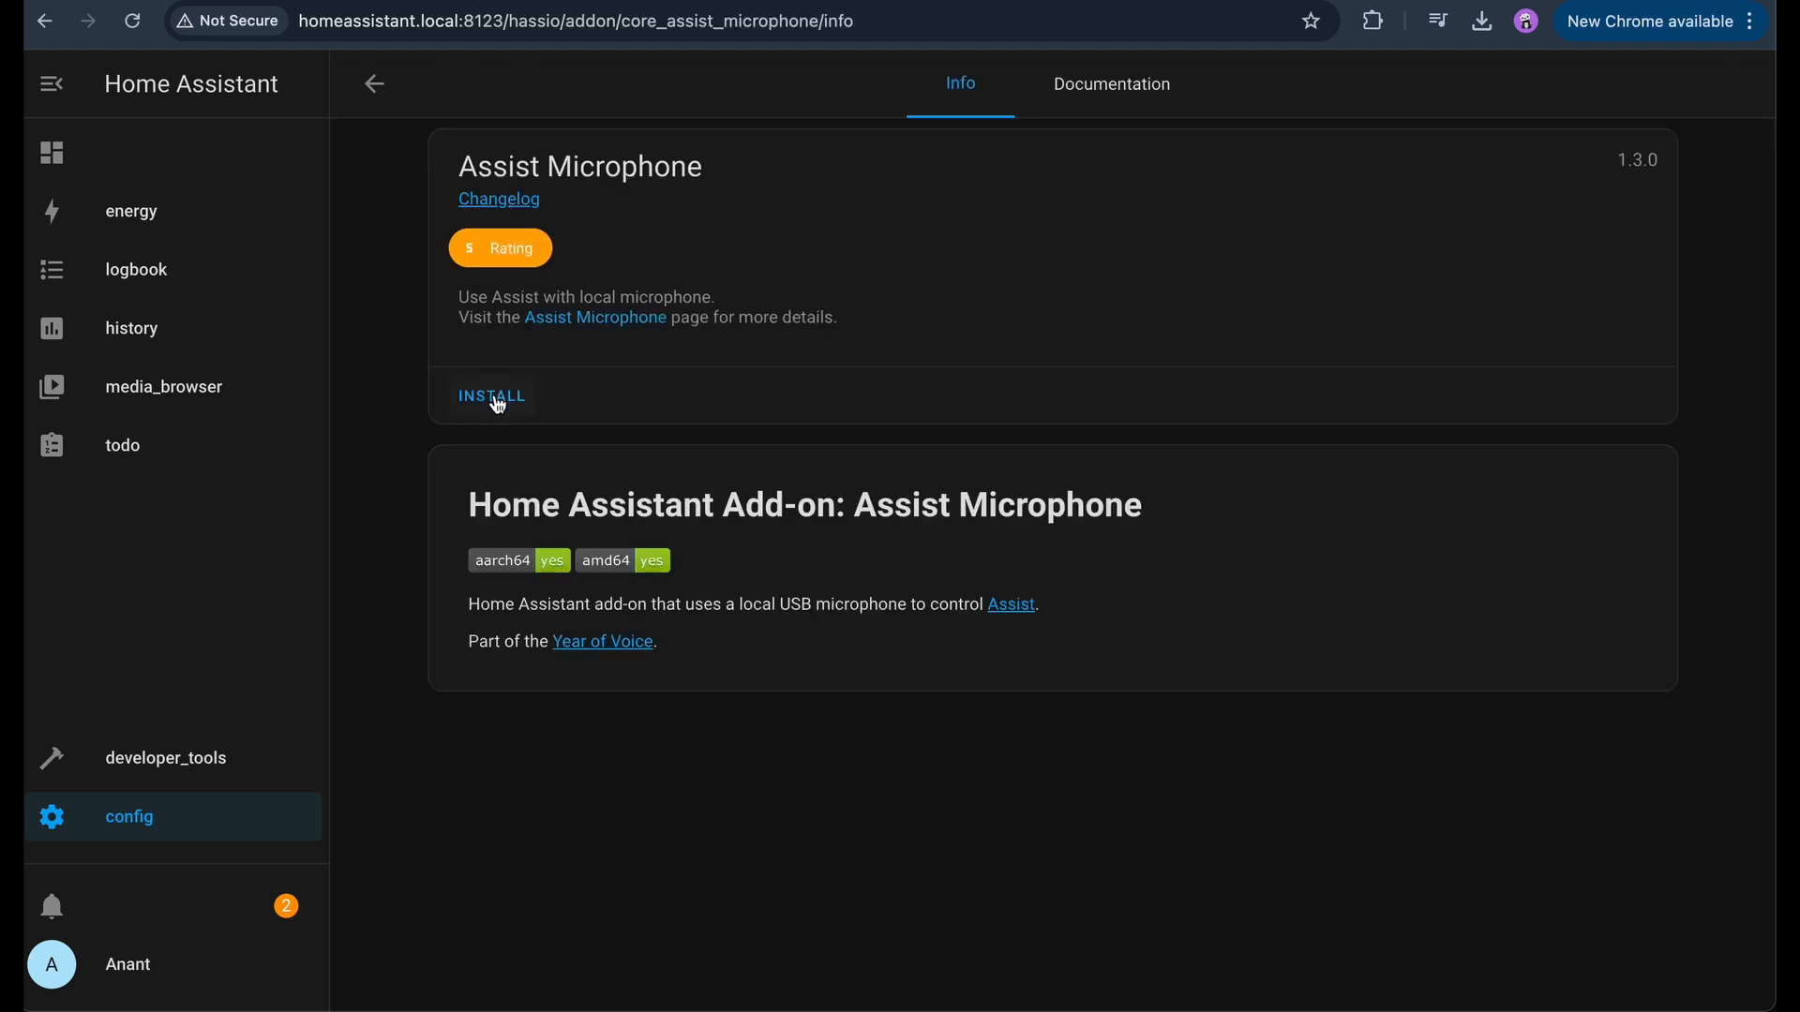
pyautogui.click(491, 396)
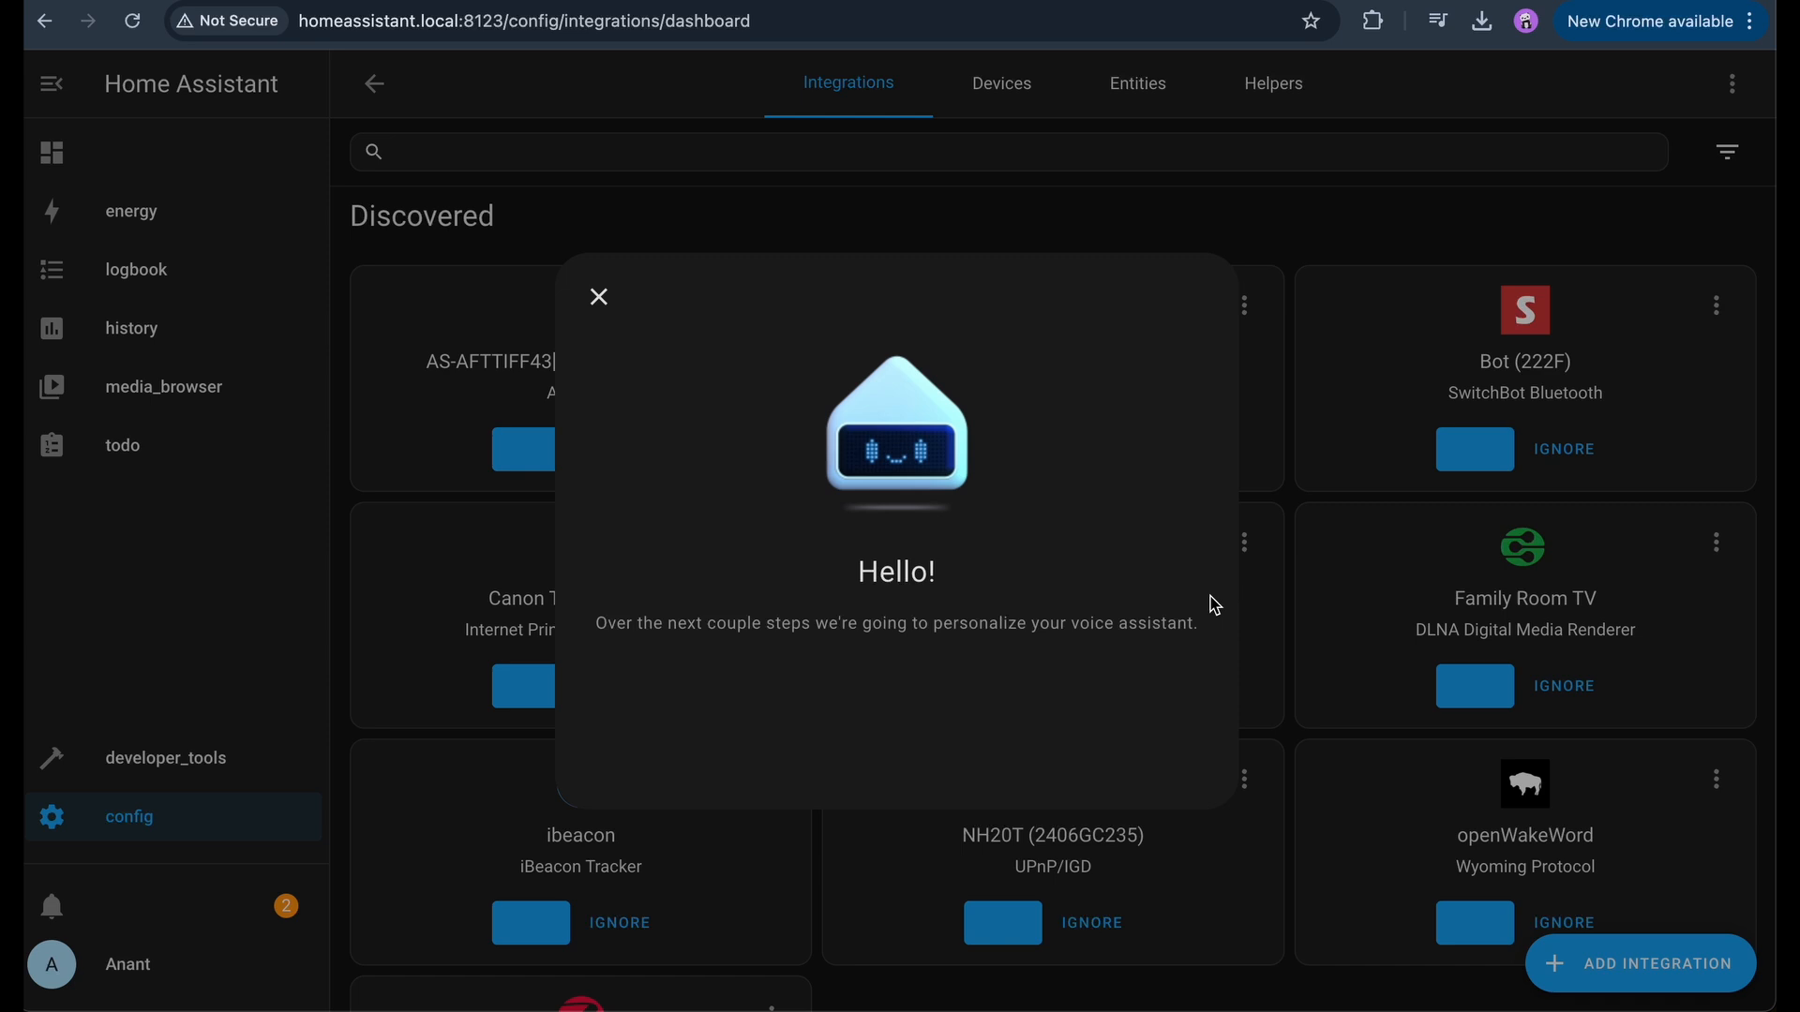
pyautogui.moveTo(1191, 781)
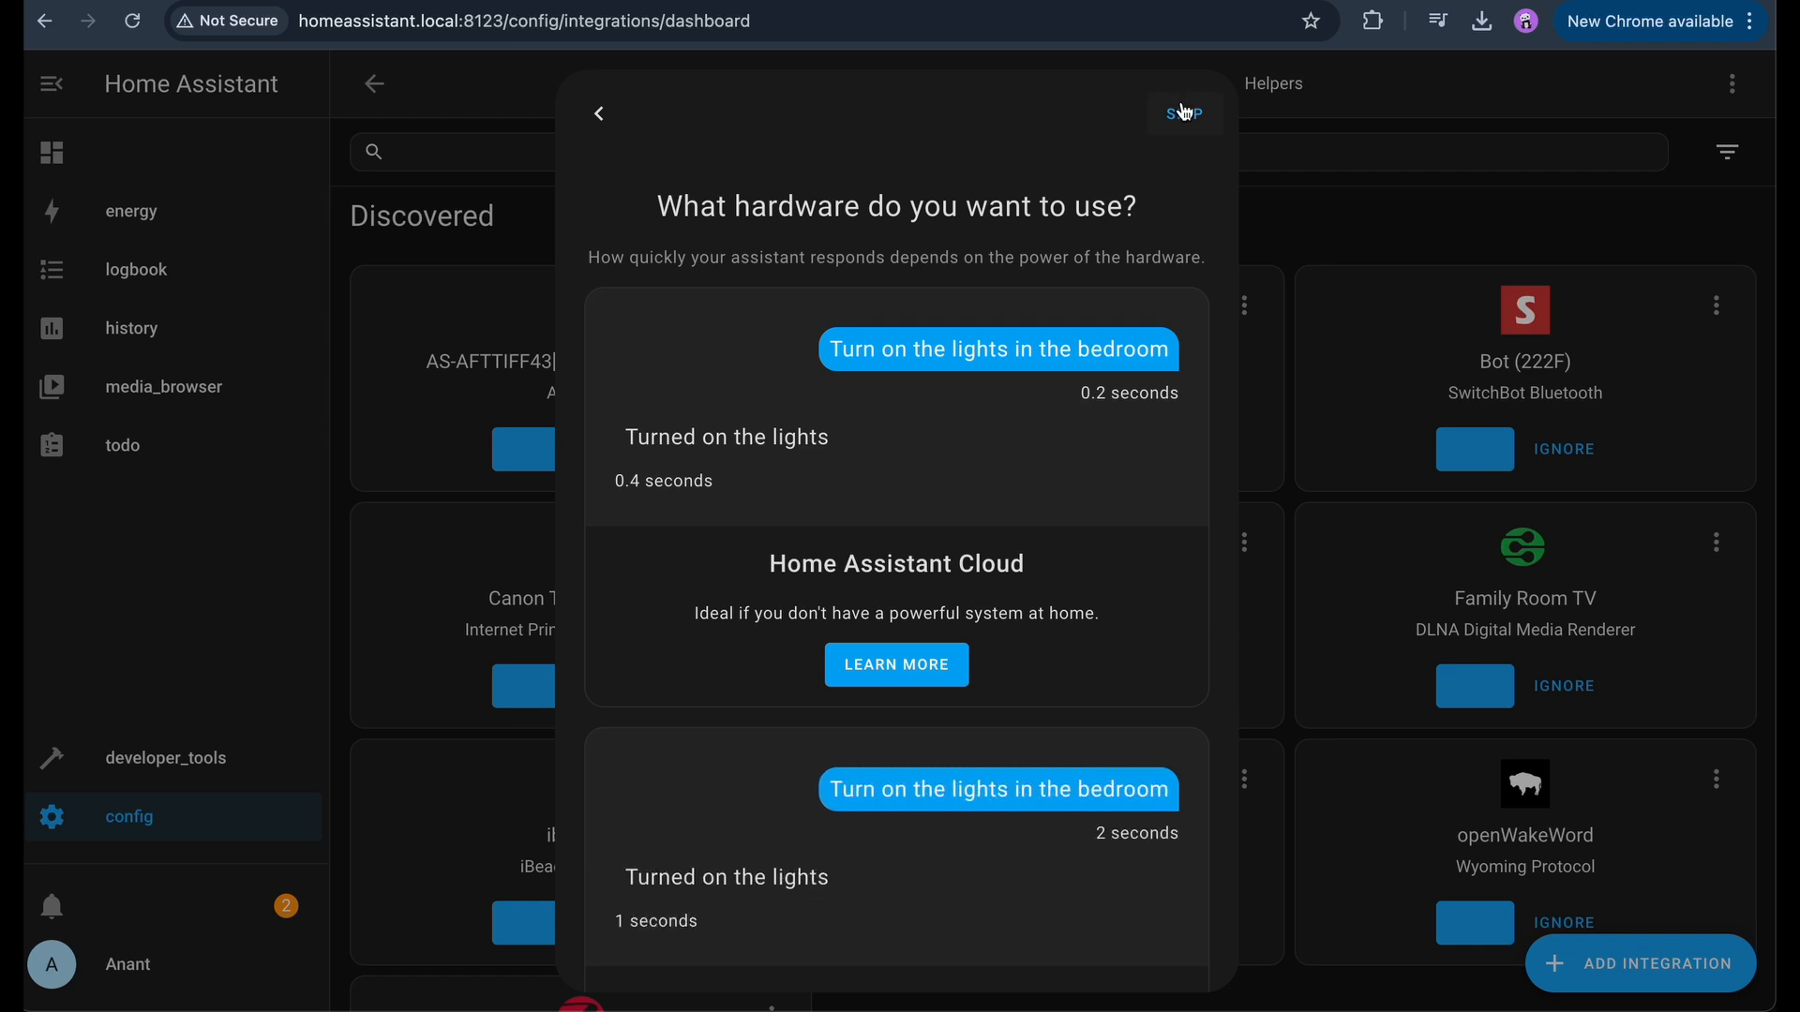
# - Skip the hardware choice in the voice assistant 'Hello!' wizard
pyautogui.click(1183, 113)
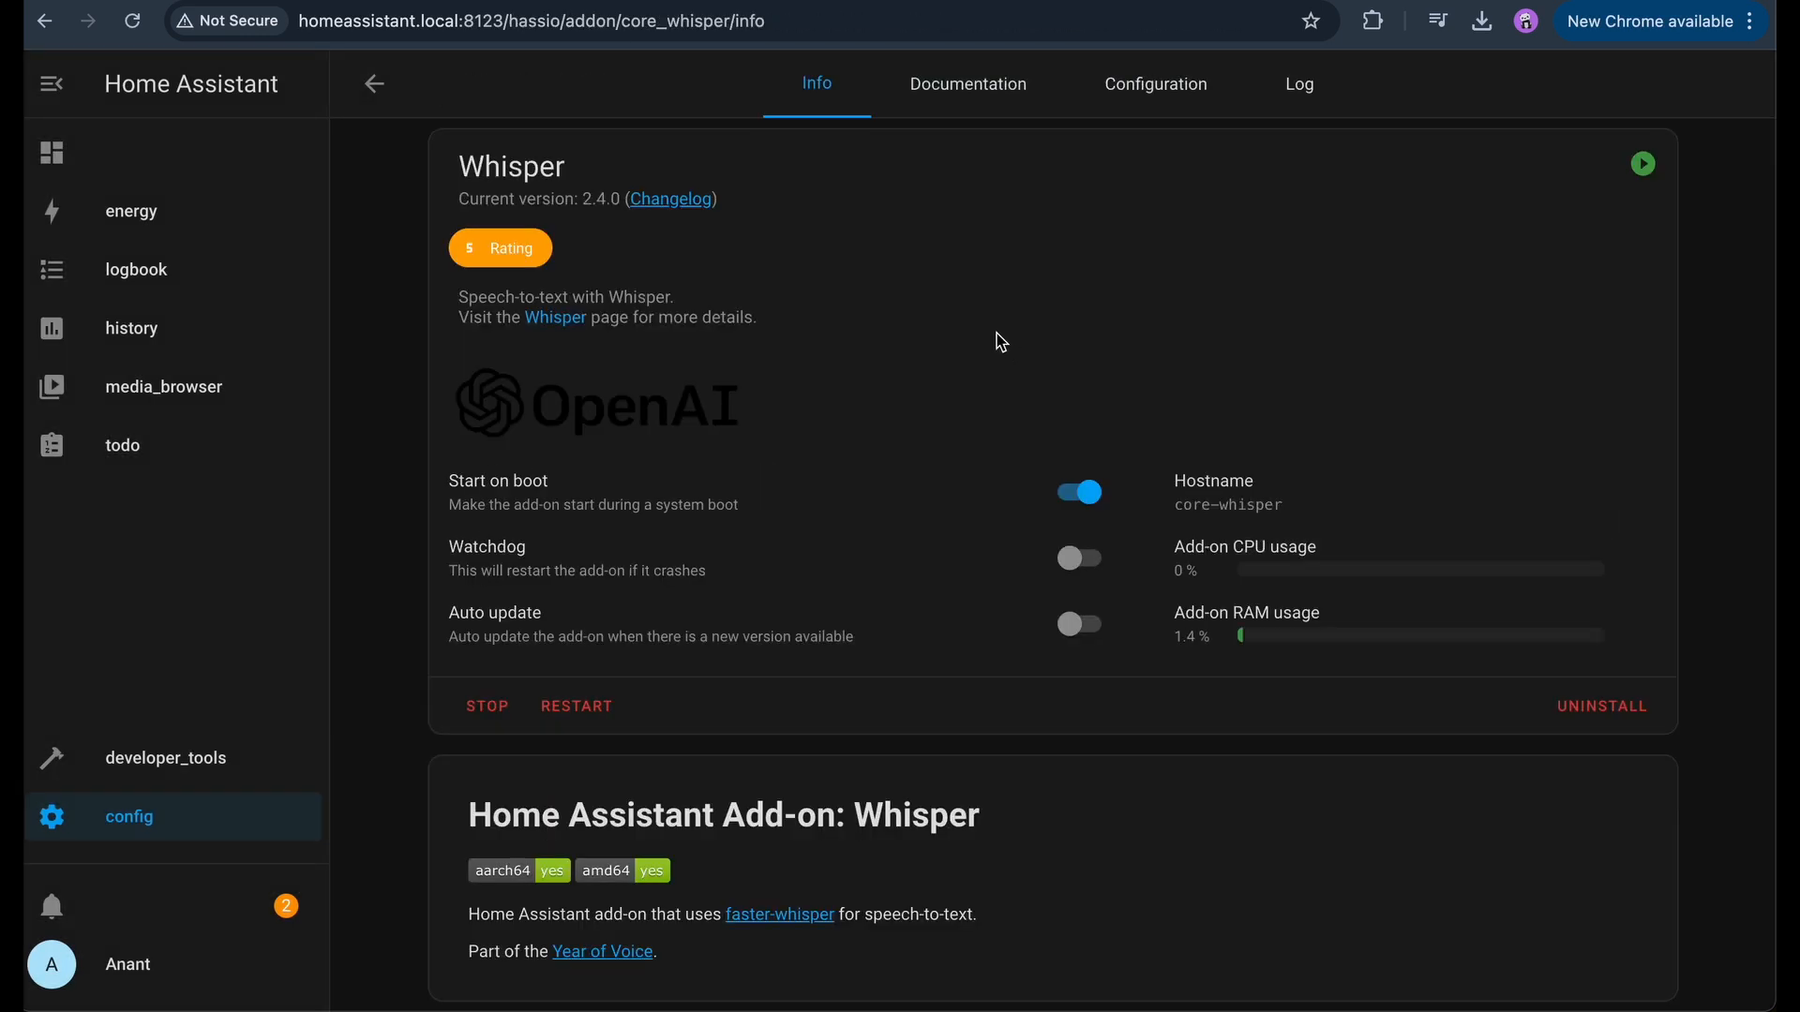
pyautogui.moveTo(1155, 84)
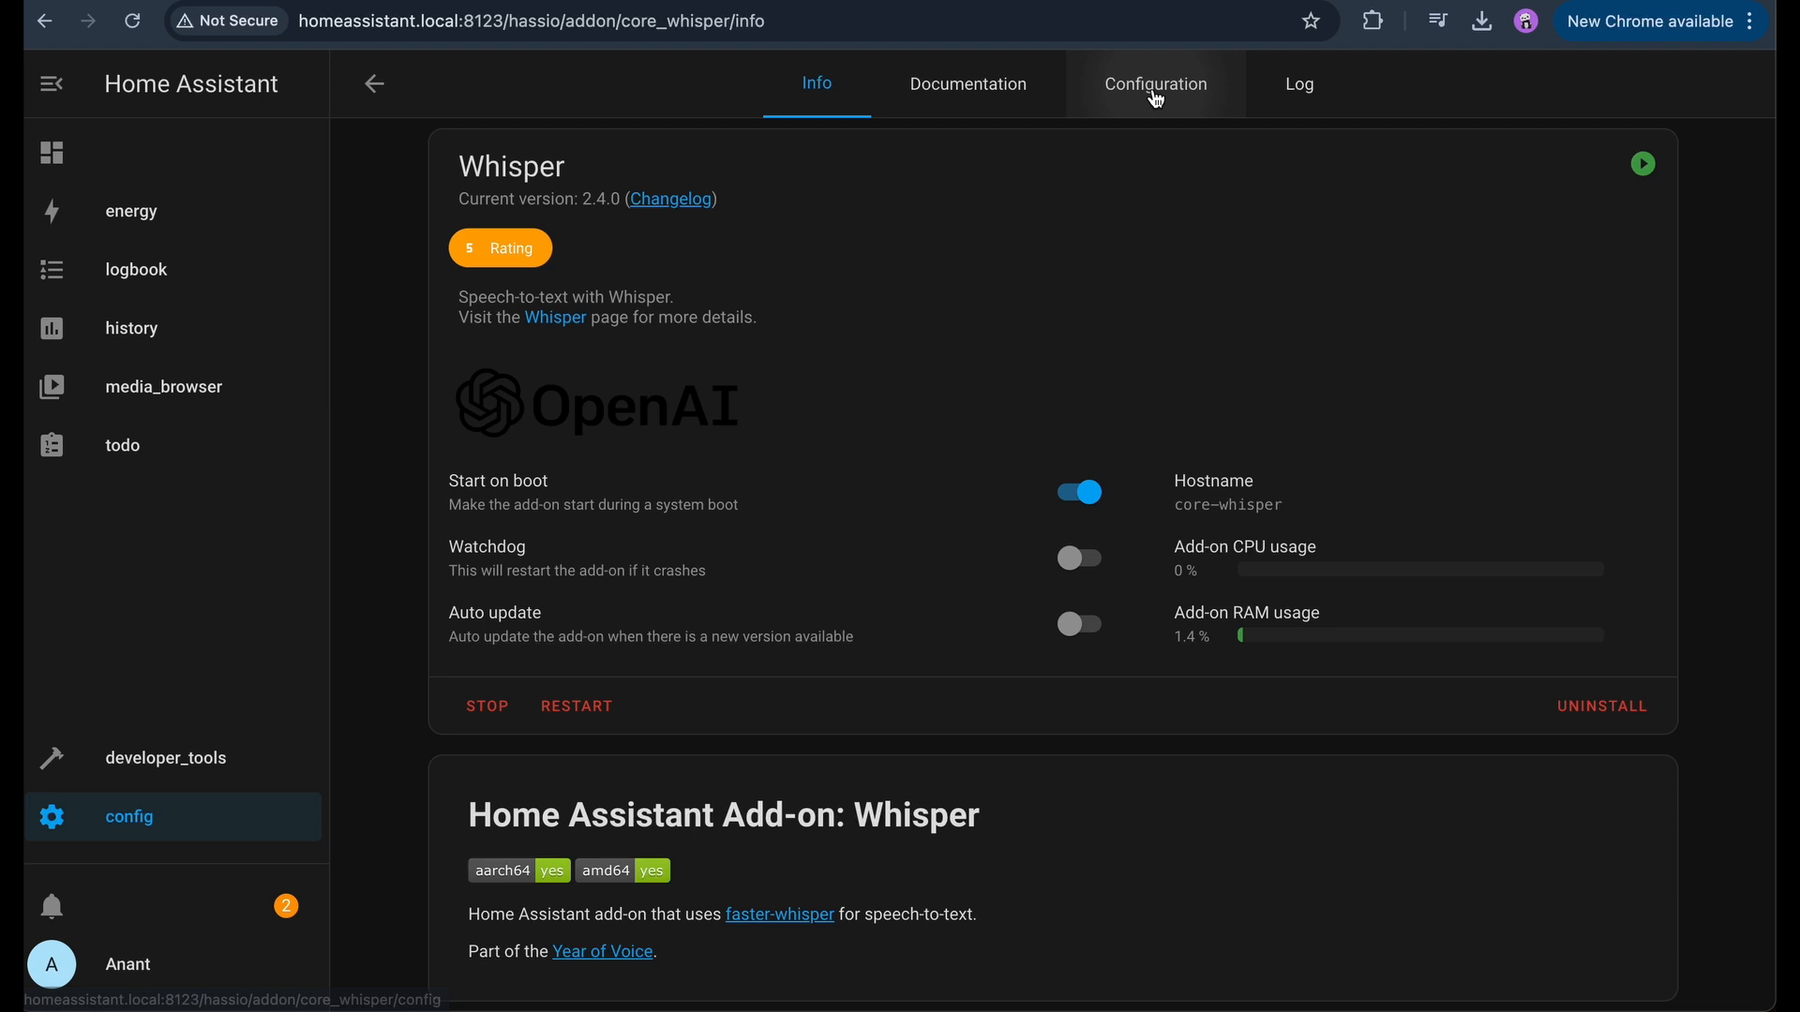
# - Reveal Whisper's disabled ports, set the Wyoming Protocol port to 8520 and save
pyautogui.click(1153, 85)
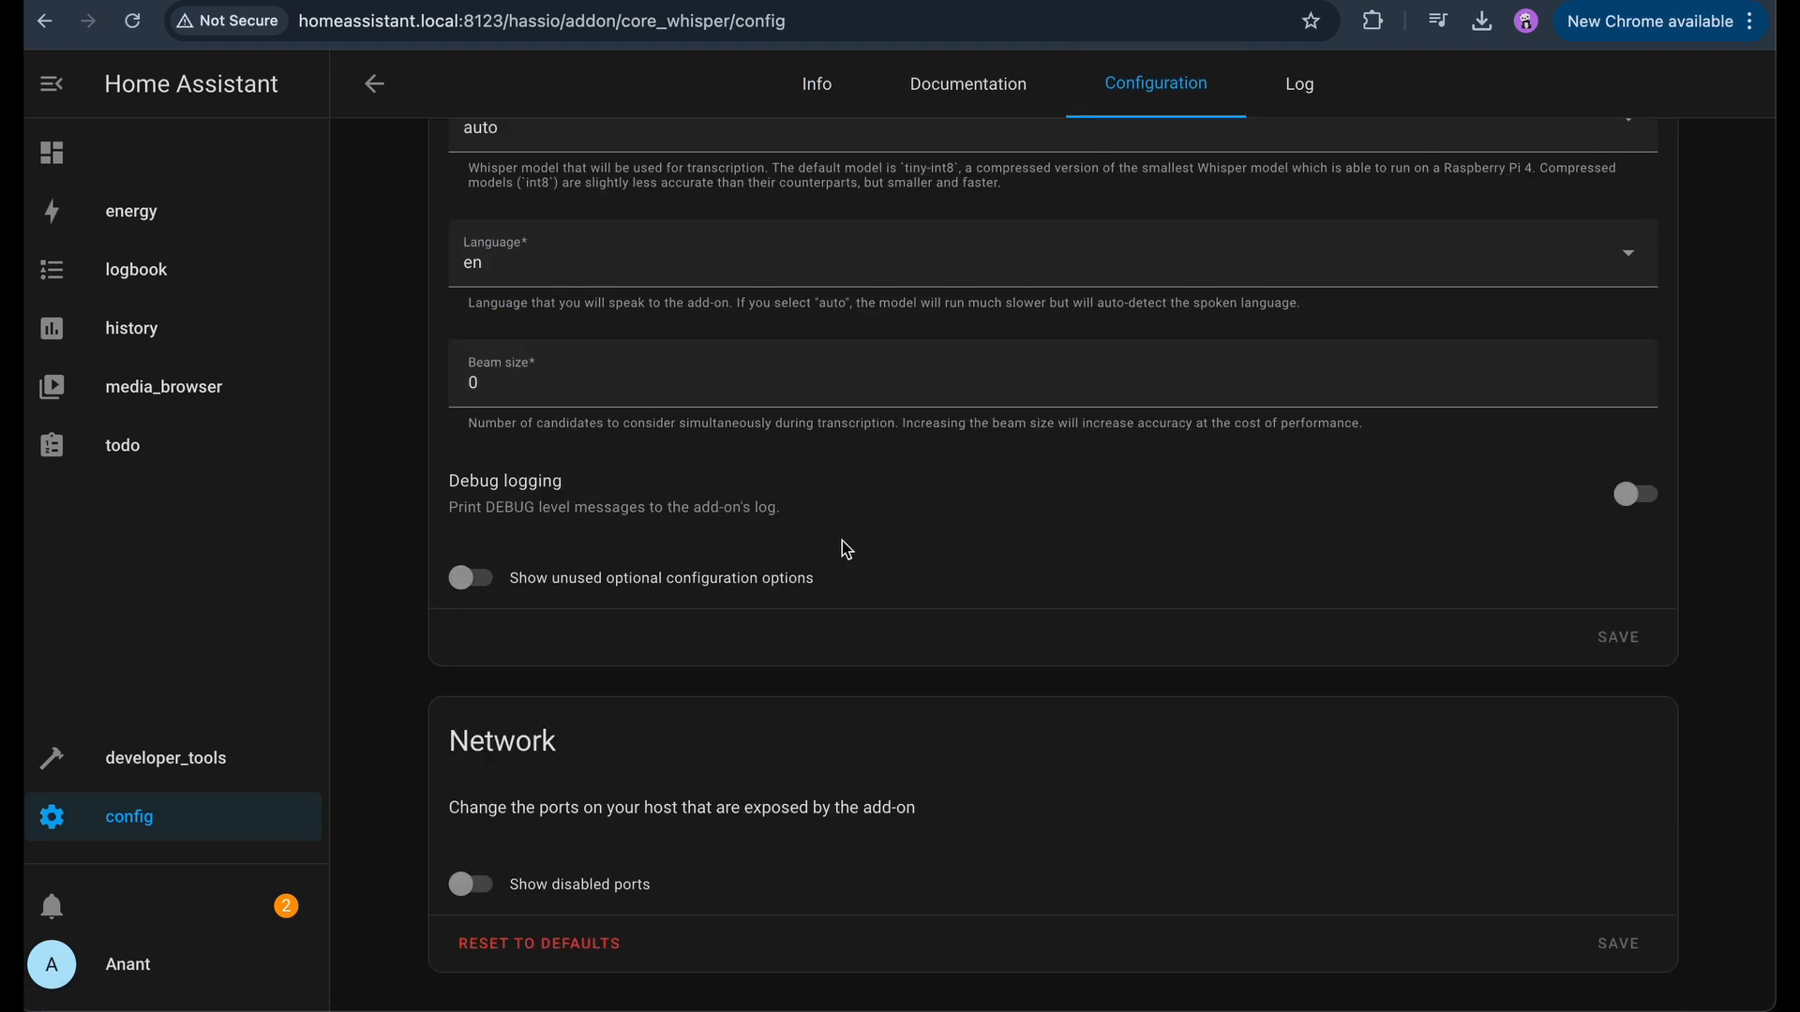
pyautogui.click(468, 883)
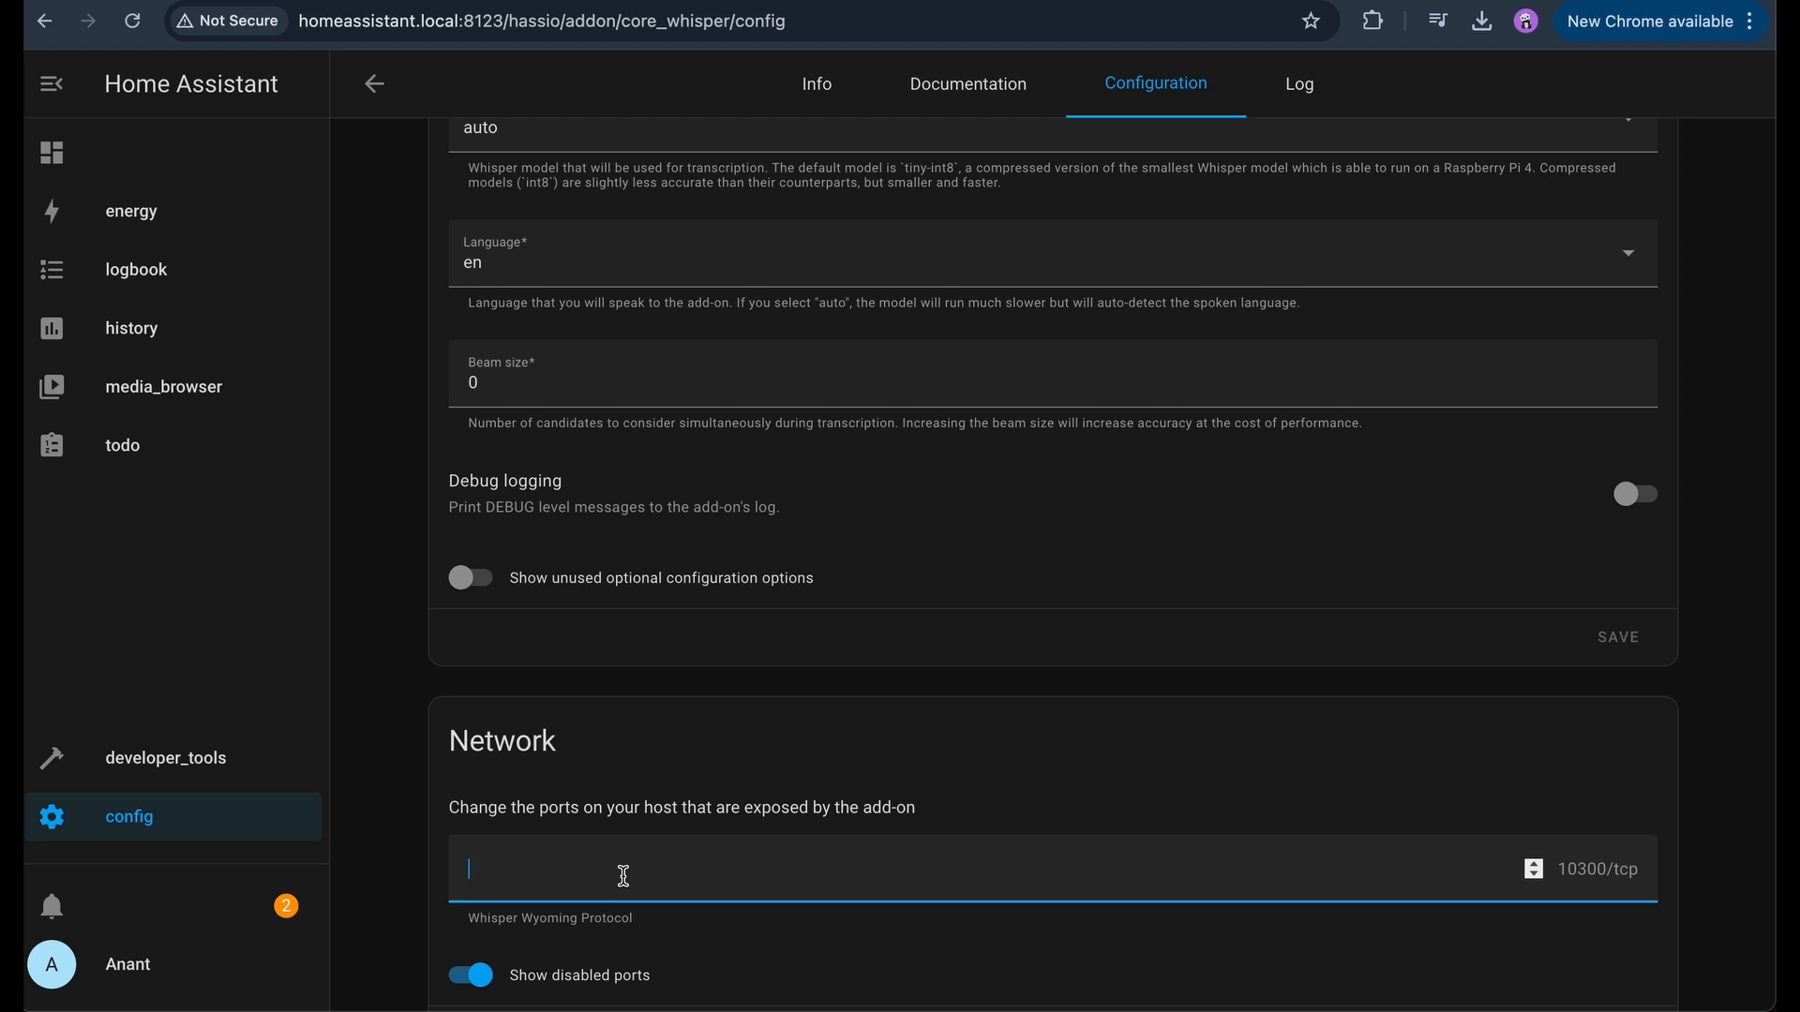
pyautogui.write('8520')
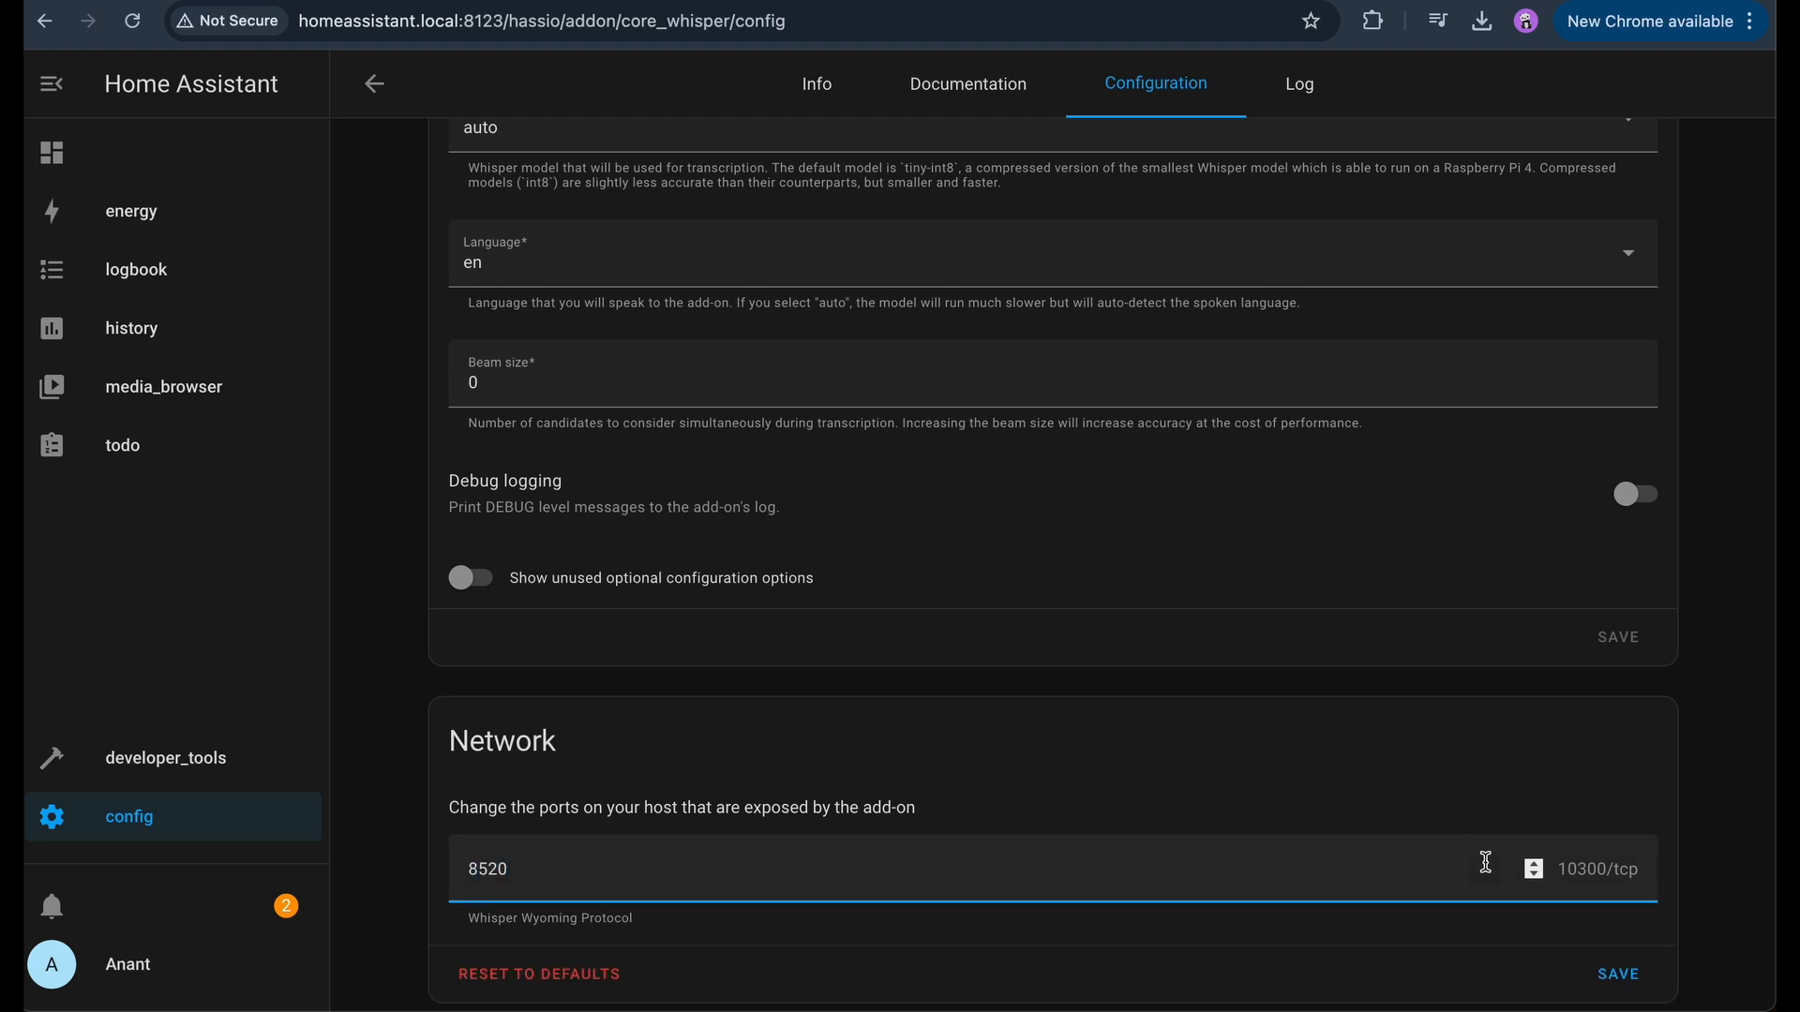
pyautogui.click(1618, 973)
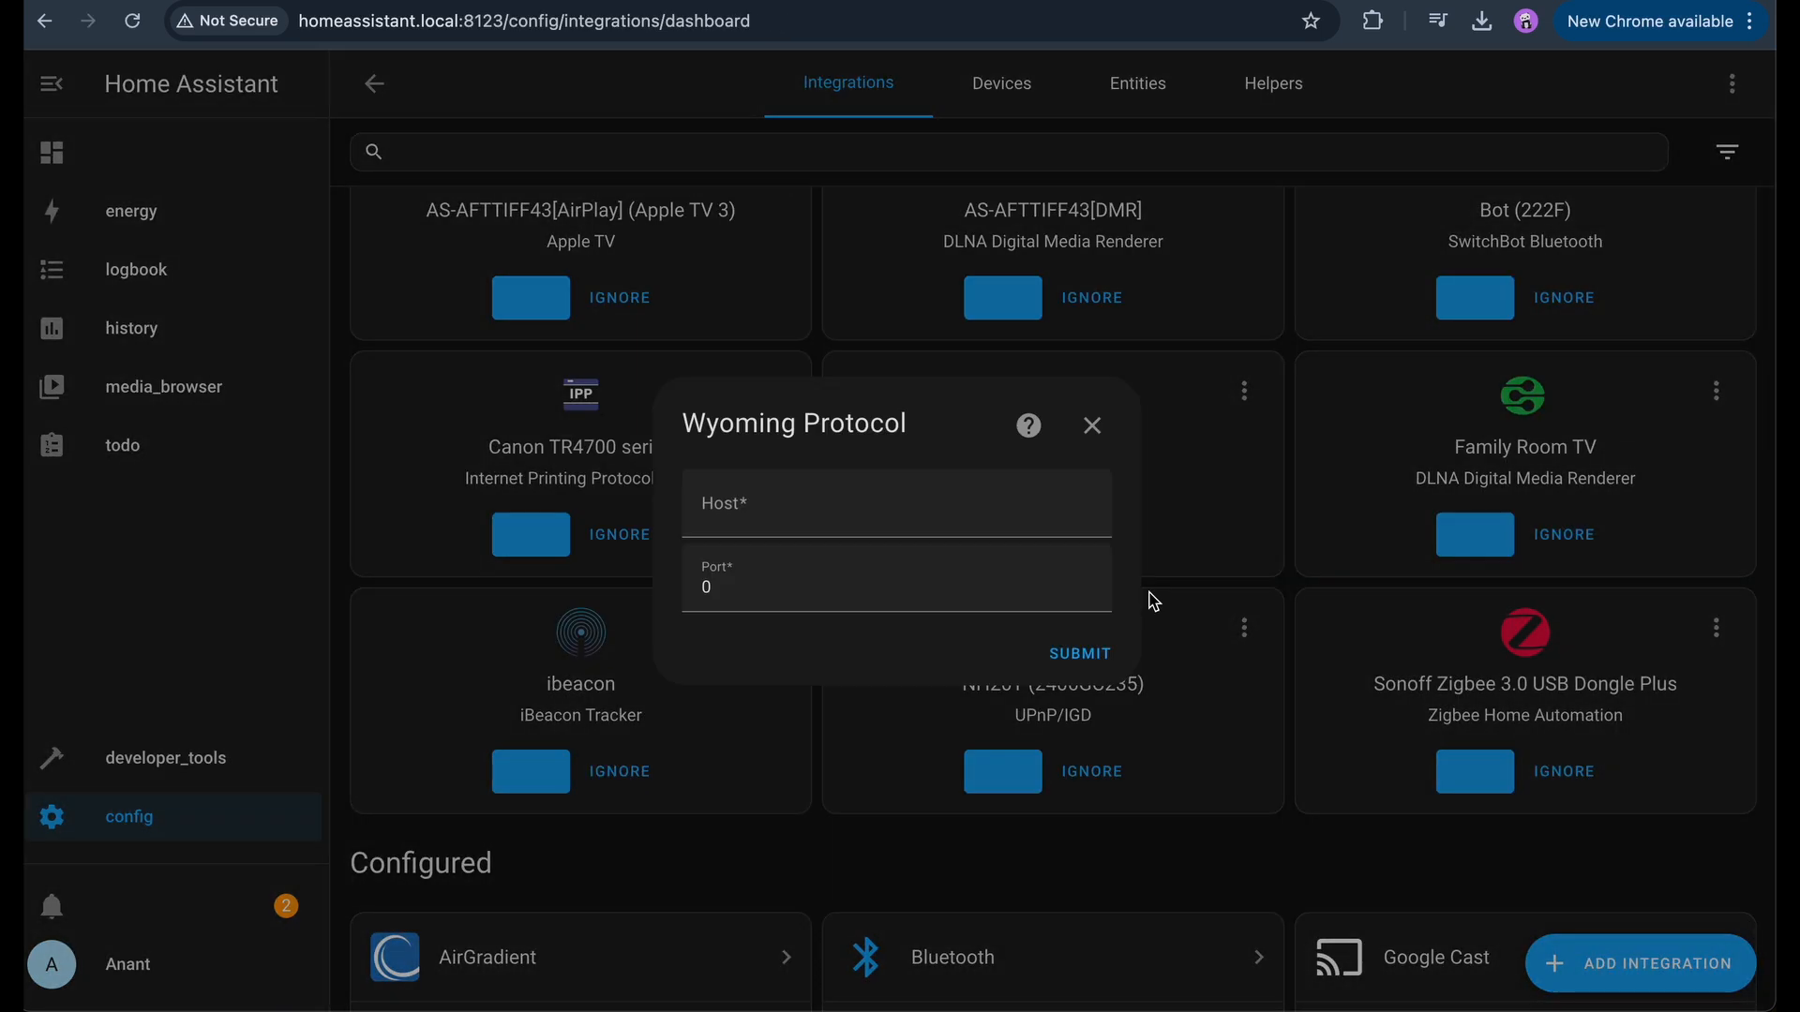
# - Register the Wyoming service at host 192.168.1.212, port 8520, and finish setup
pyautogui.write('192.168.1.212')
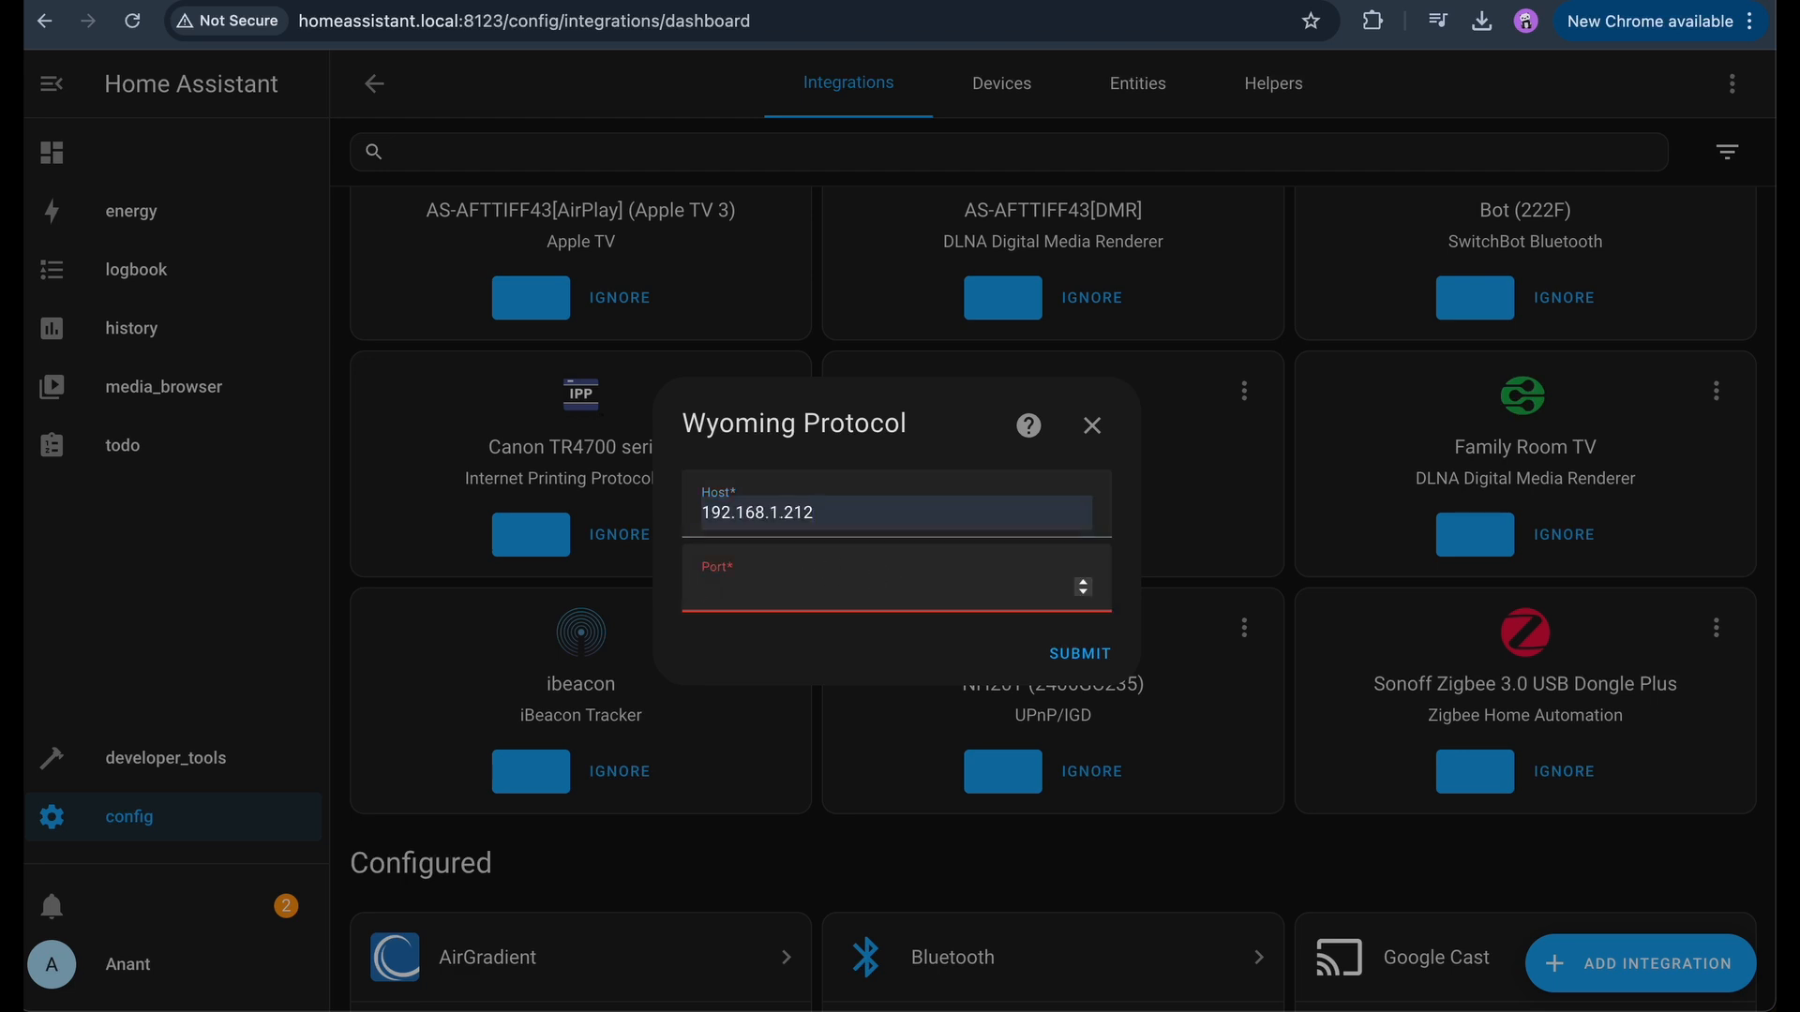
pyautogui.write('8520')
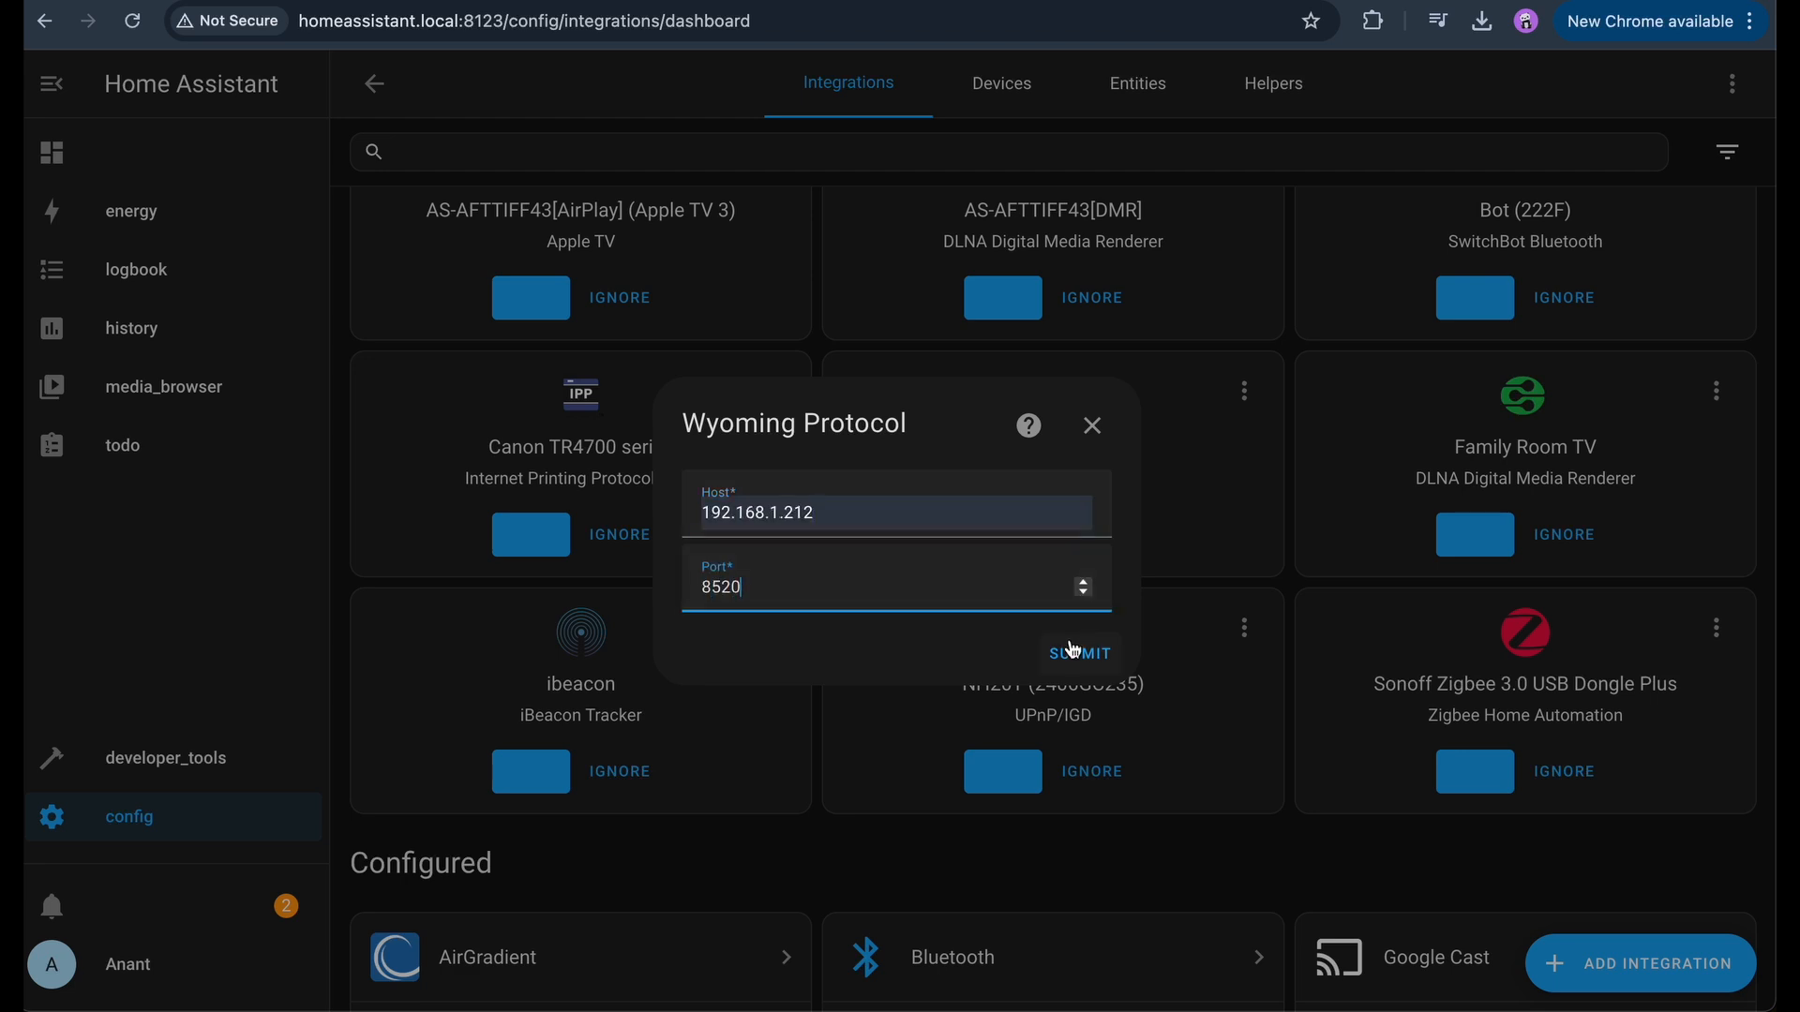
pyautogui.click(1078, 653)
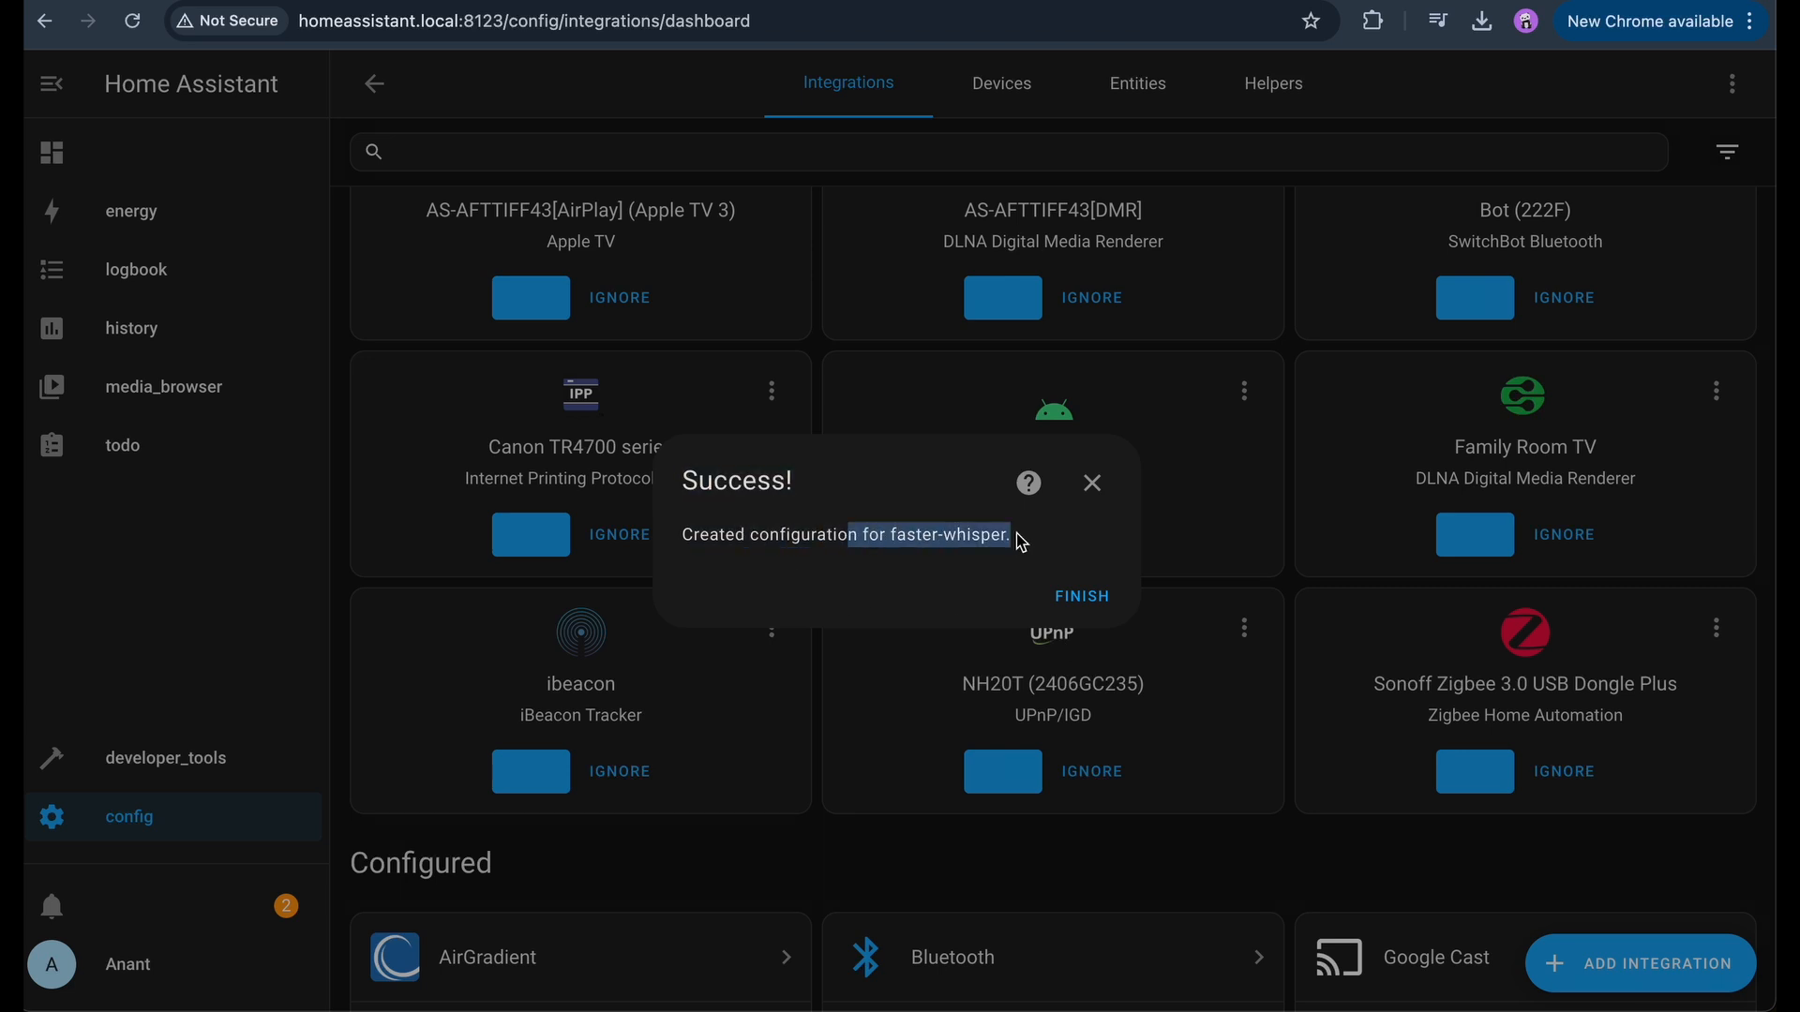
pyautogui.click(1080, 596)
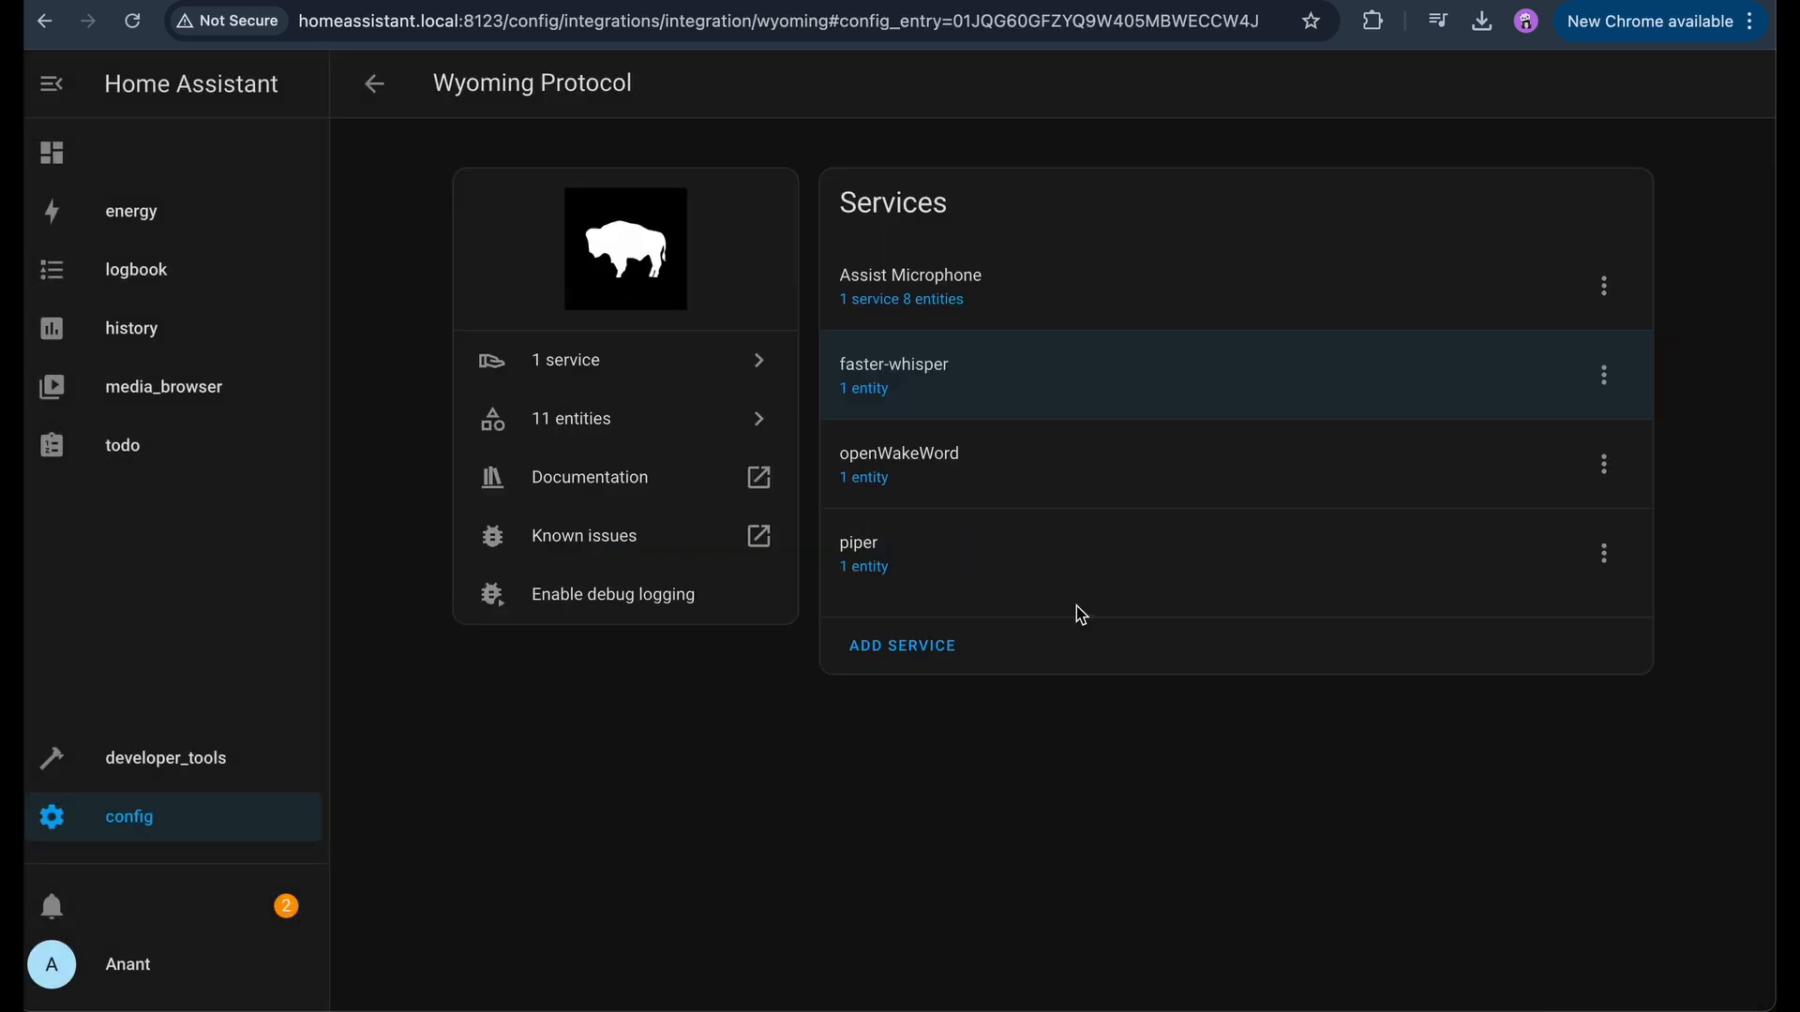
# - Set Assist Microphone output to SPEAKPHONE SP300U Mono, save and restart the add-on
pyautogui.click(900, 298)
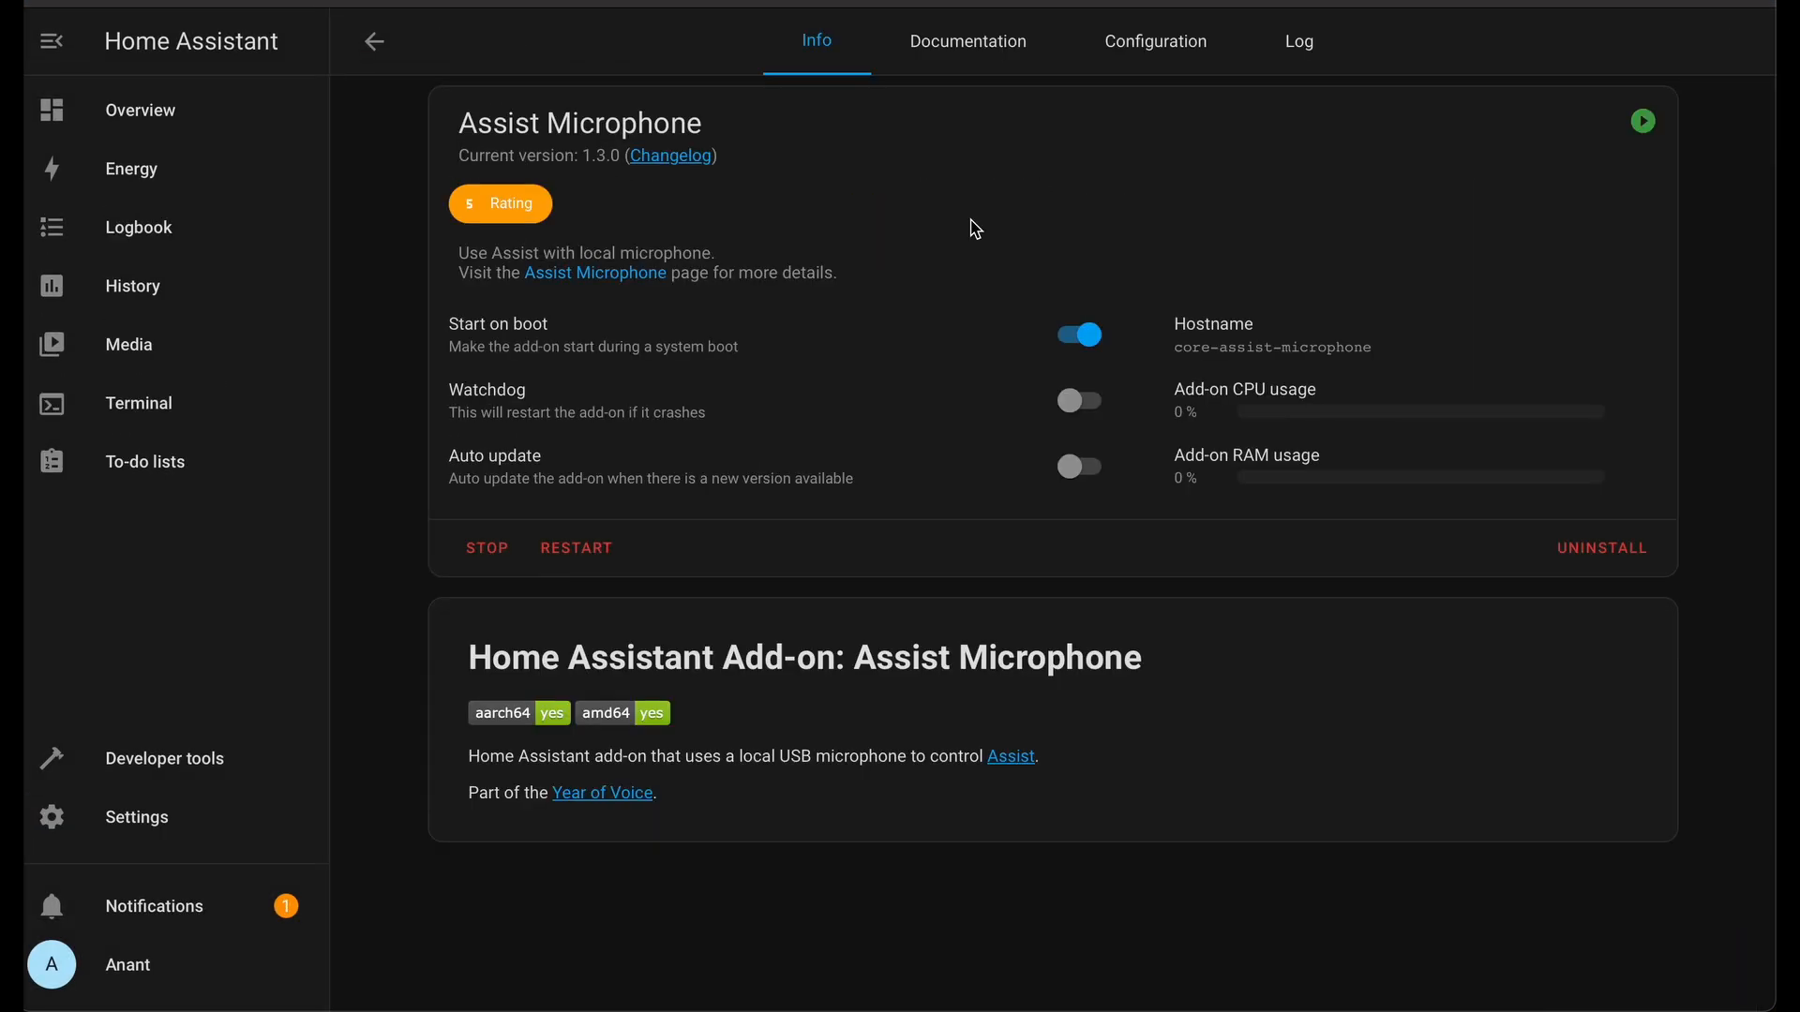
pyautogui.click(1155, 41)
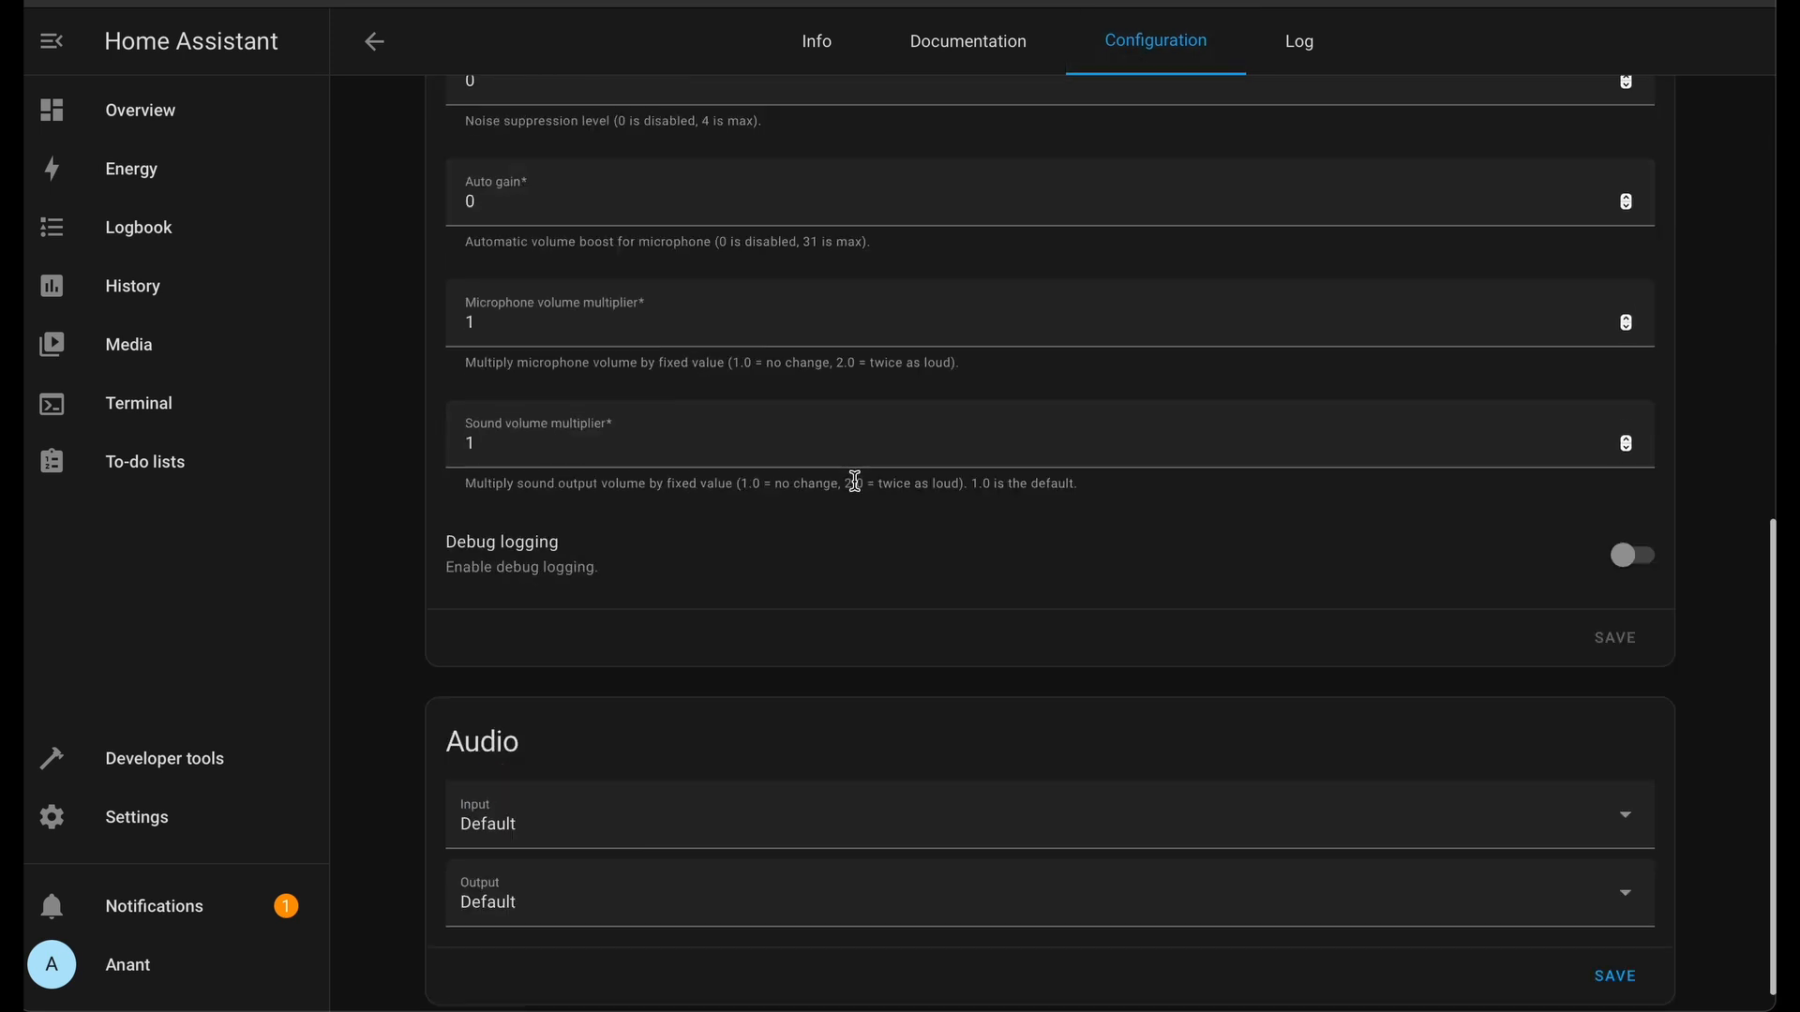
pyautogui.click(1044, 816)
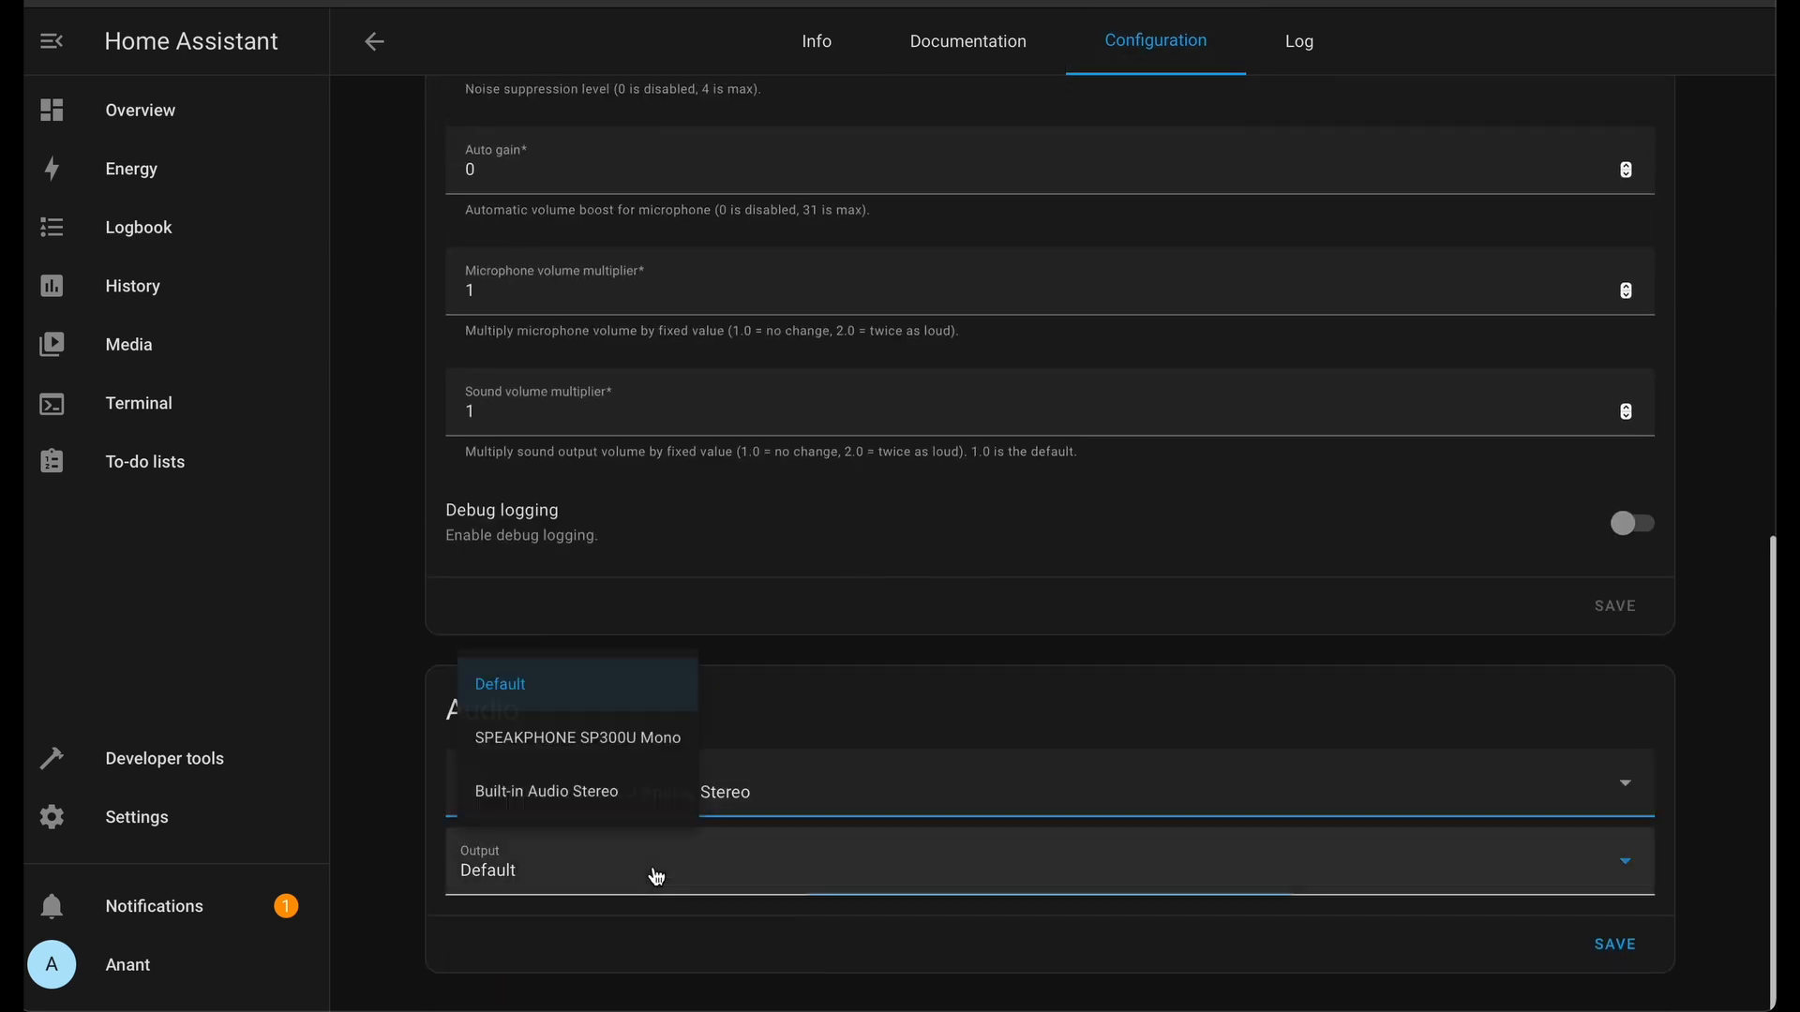
pyautogui.click(576, 737)
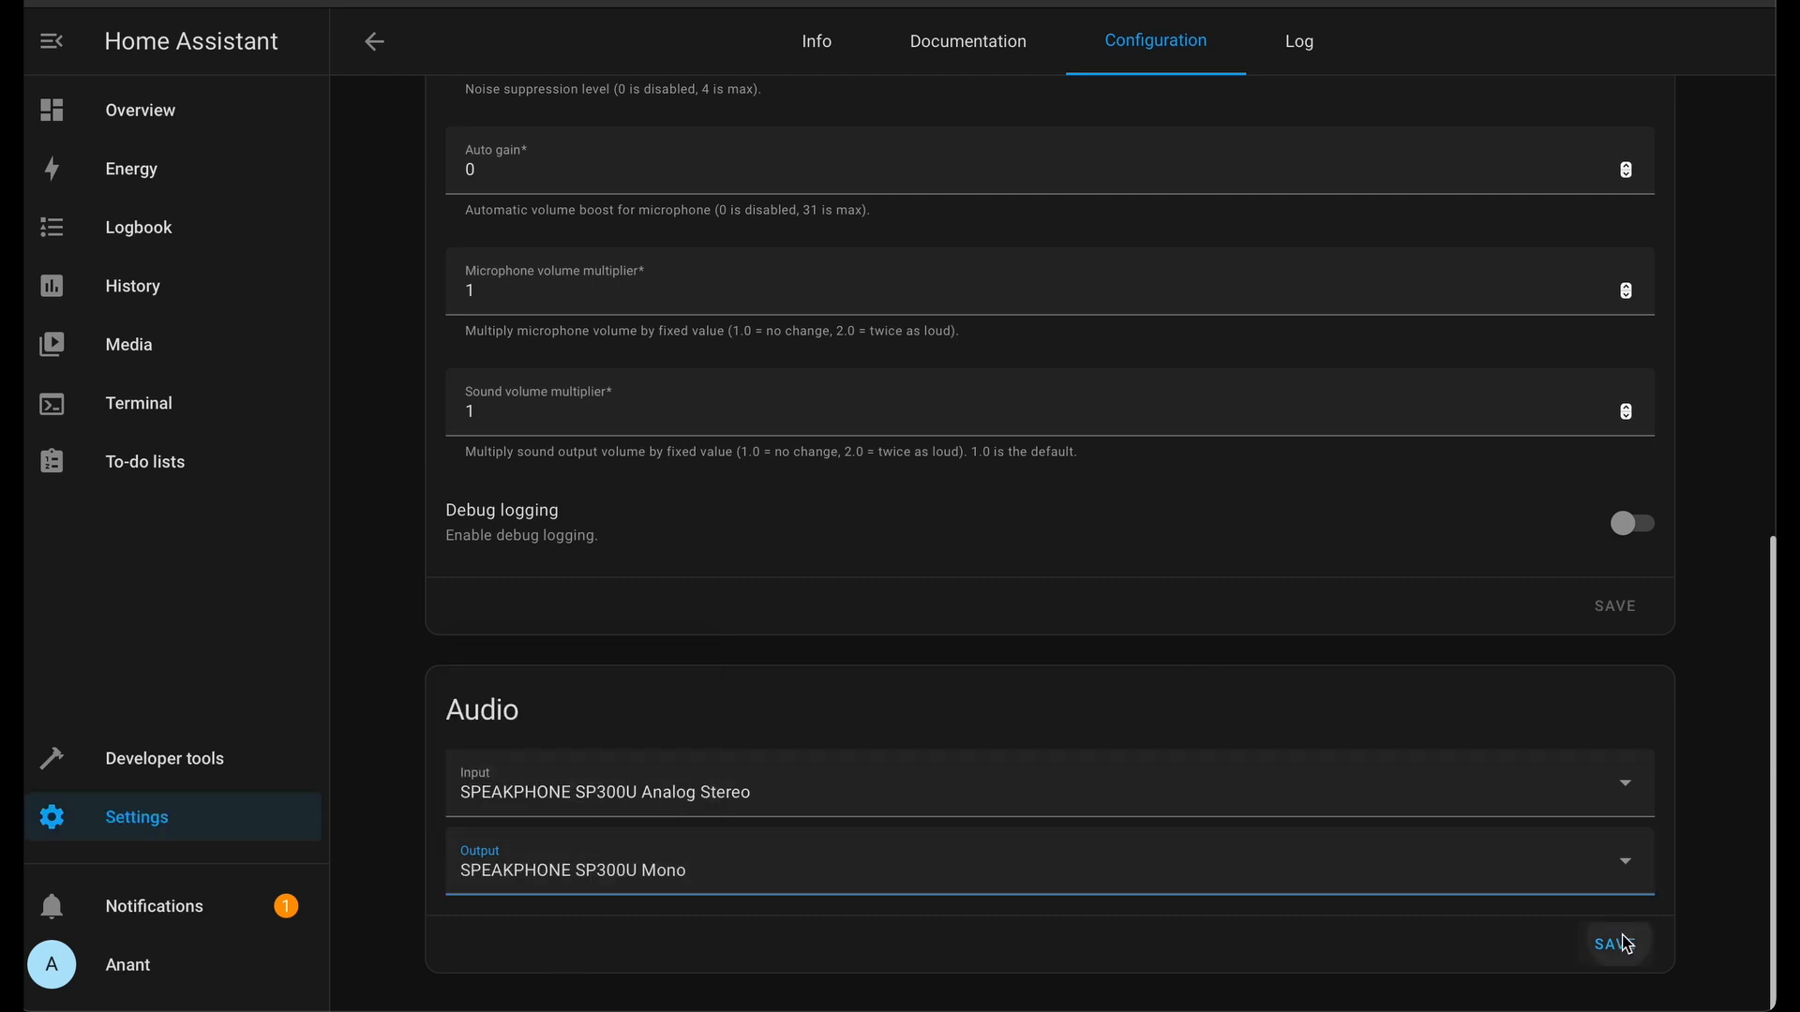
pyautogui.click(1614, 943)
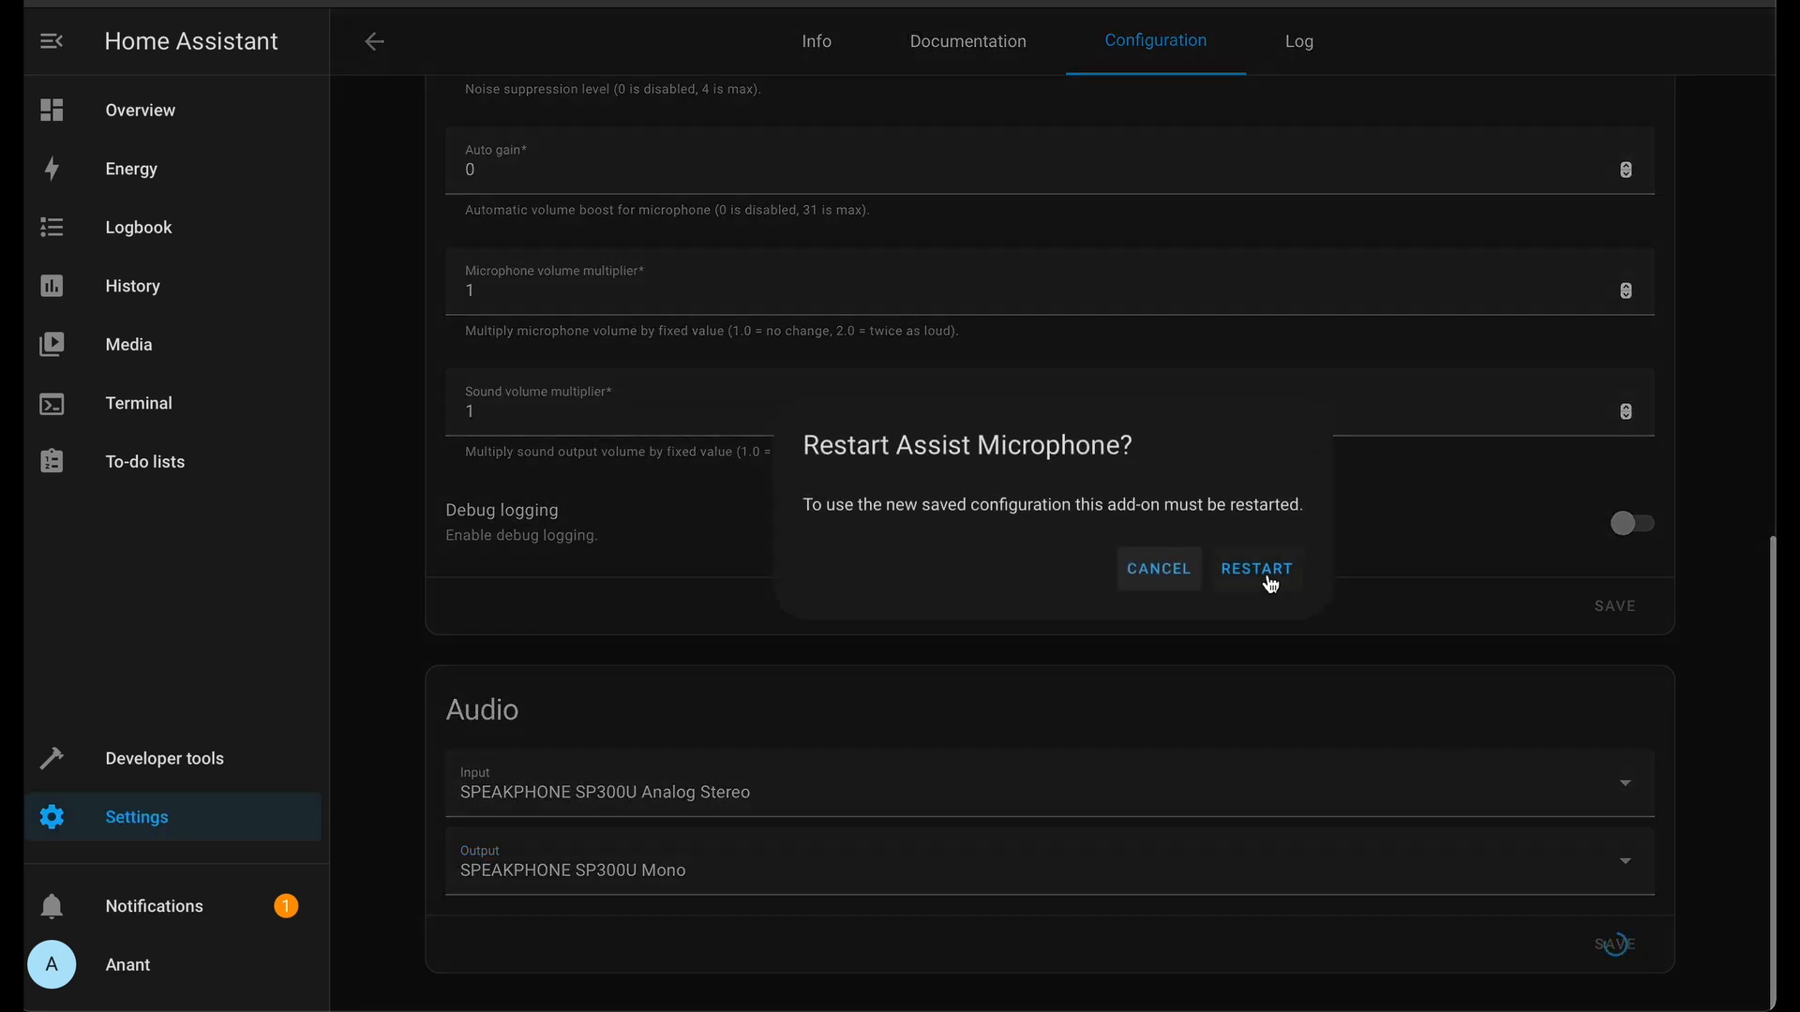
pyautogui.click(1256, 568)
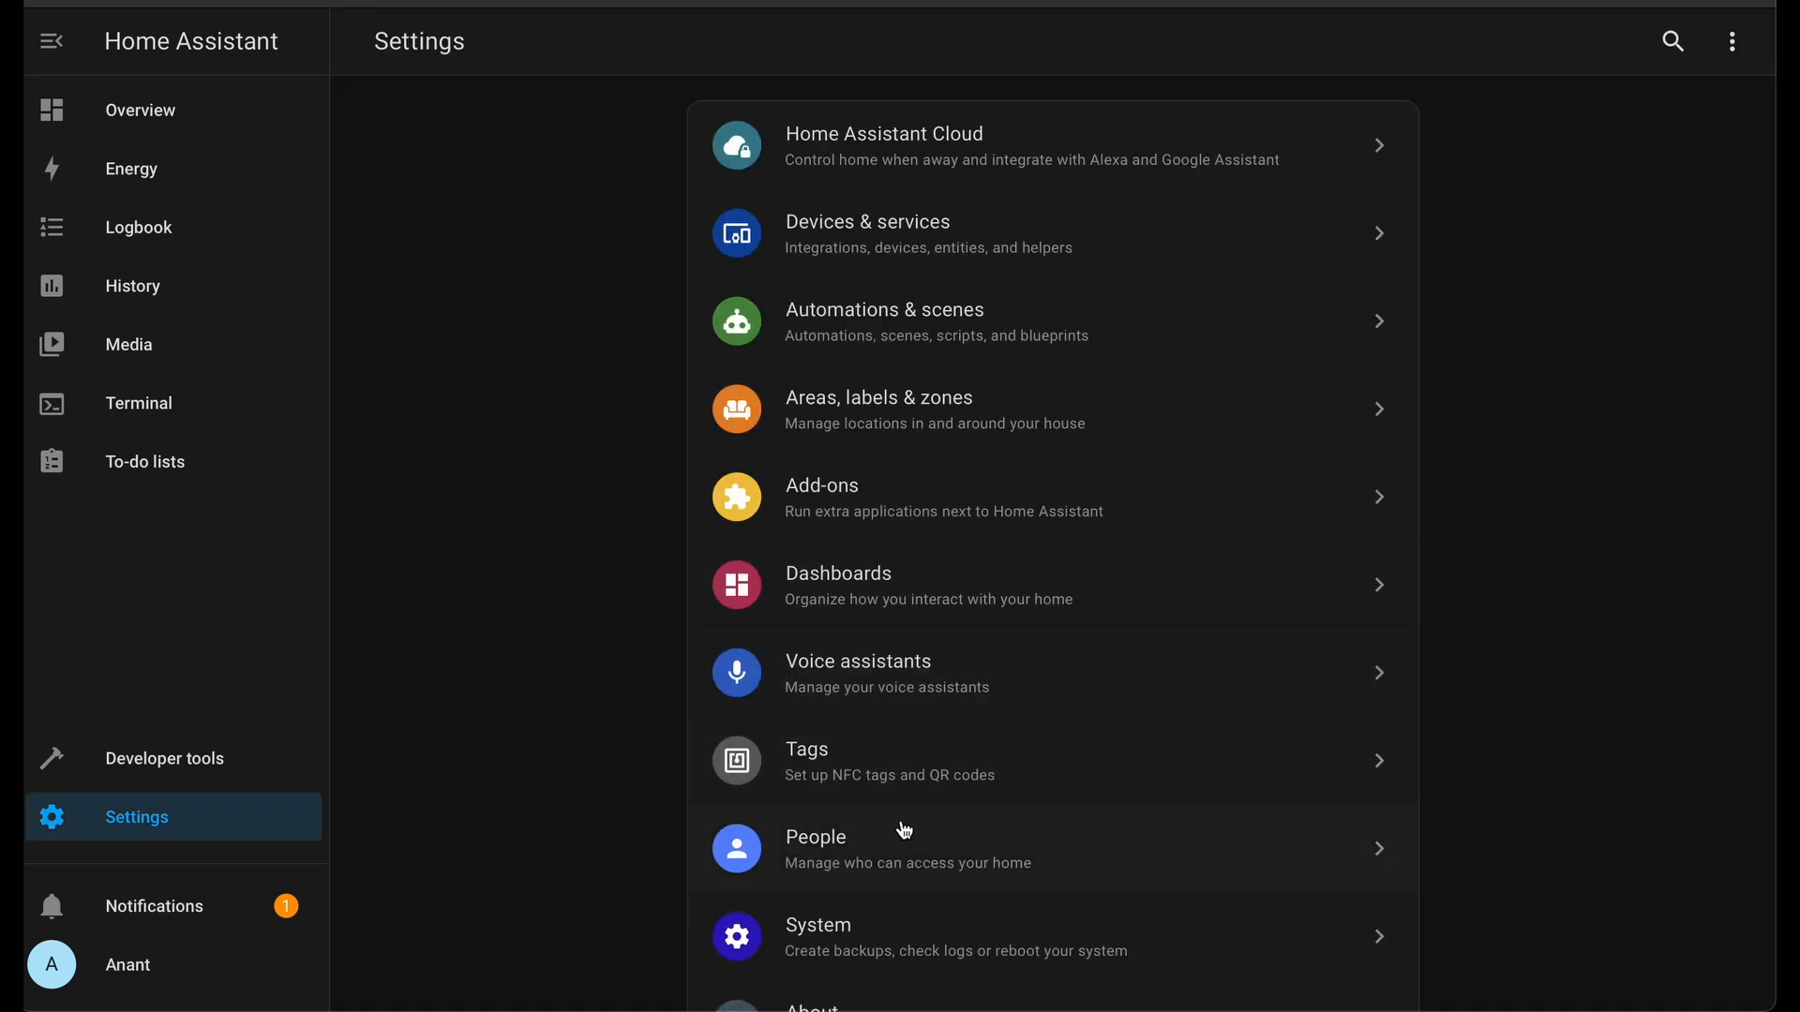
# - Review the assistant's llama3.2, faster-whisper, piper bryce and 'hey jarvis' settings, then update it
pyautogui.click(857, 674)
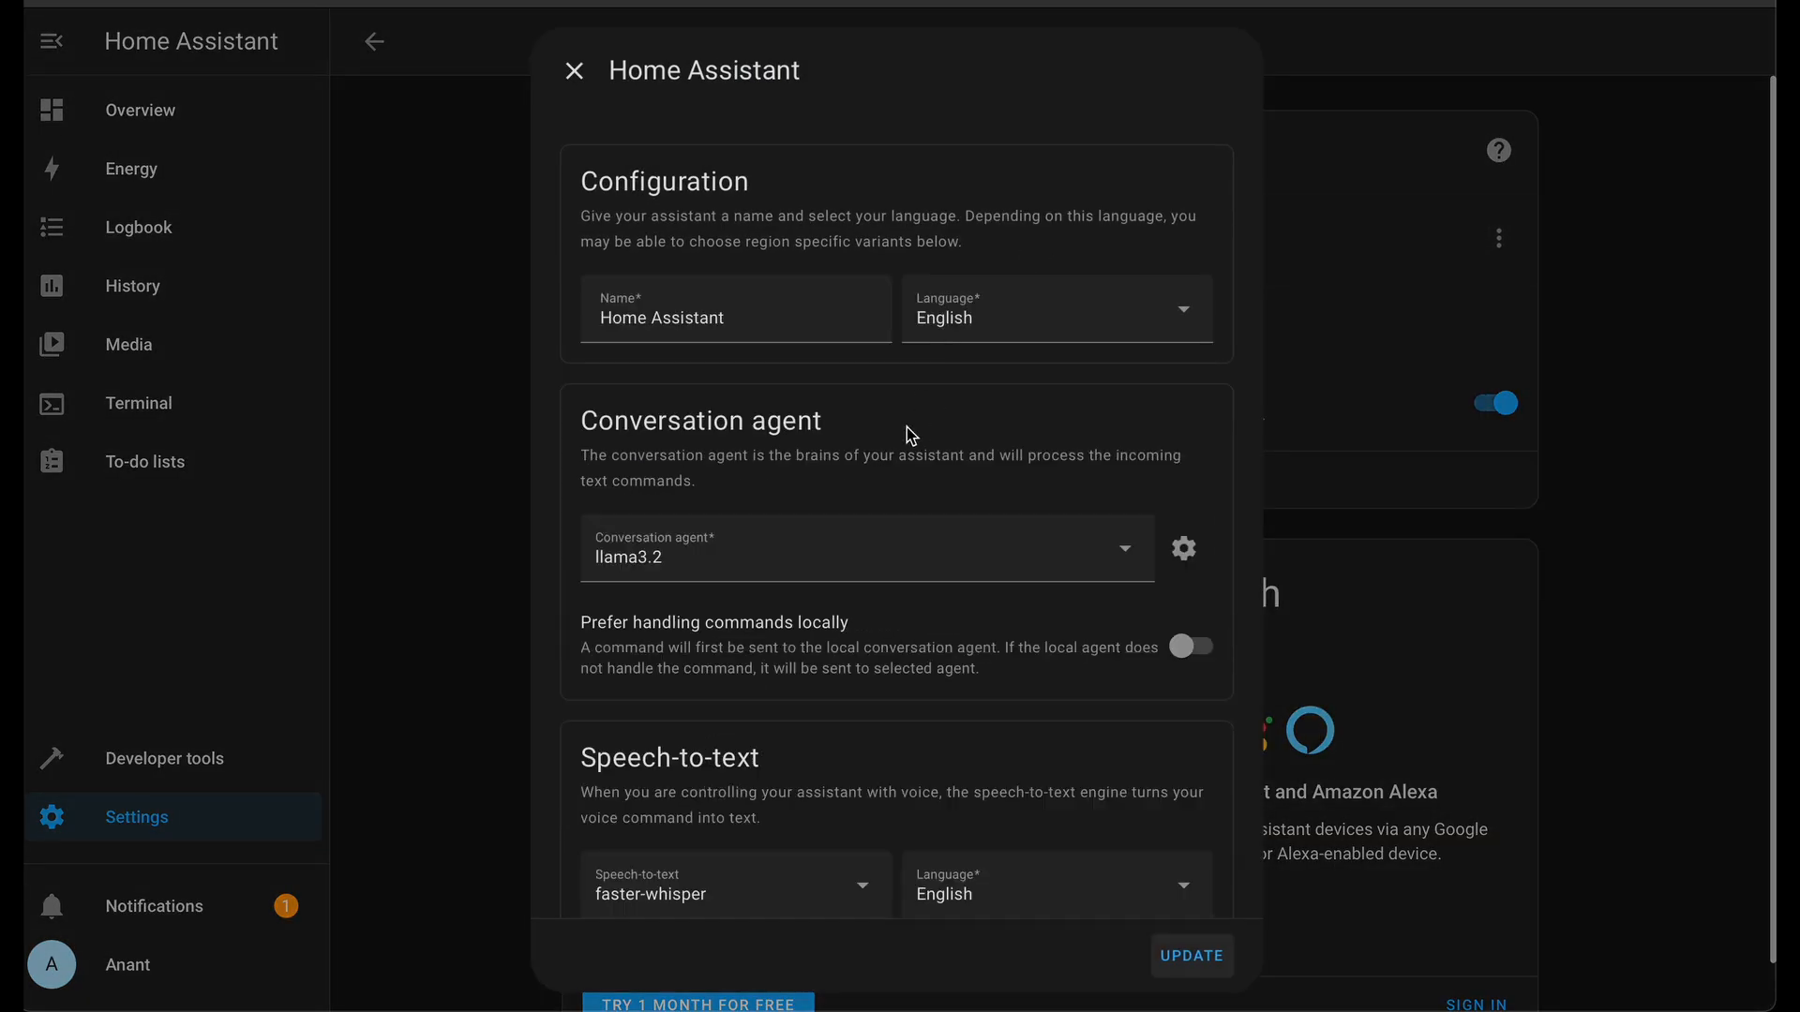
pyautogui.scroll(-3)
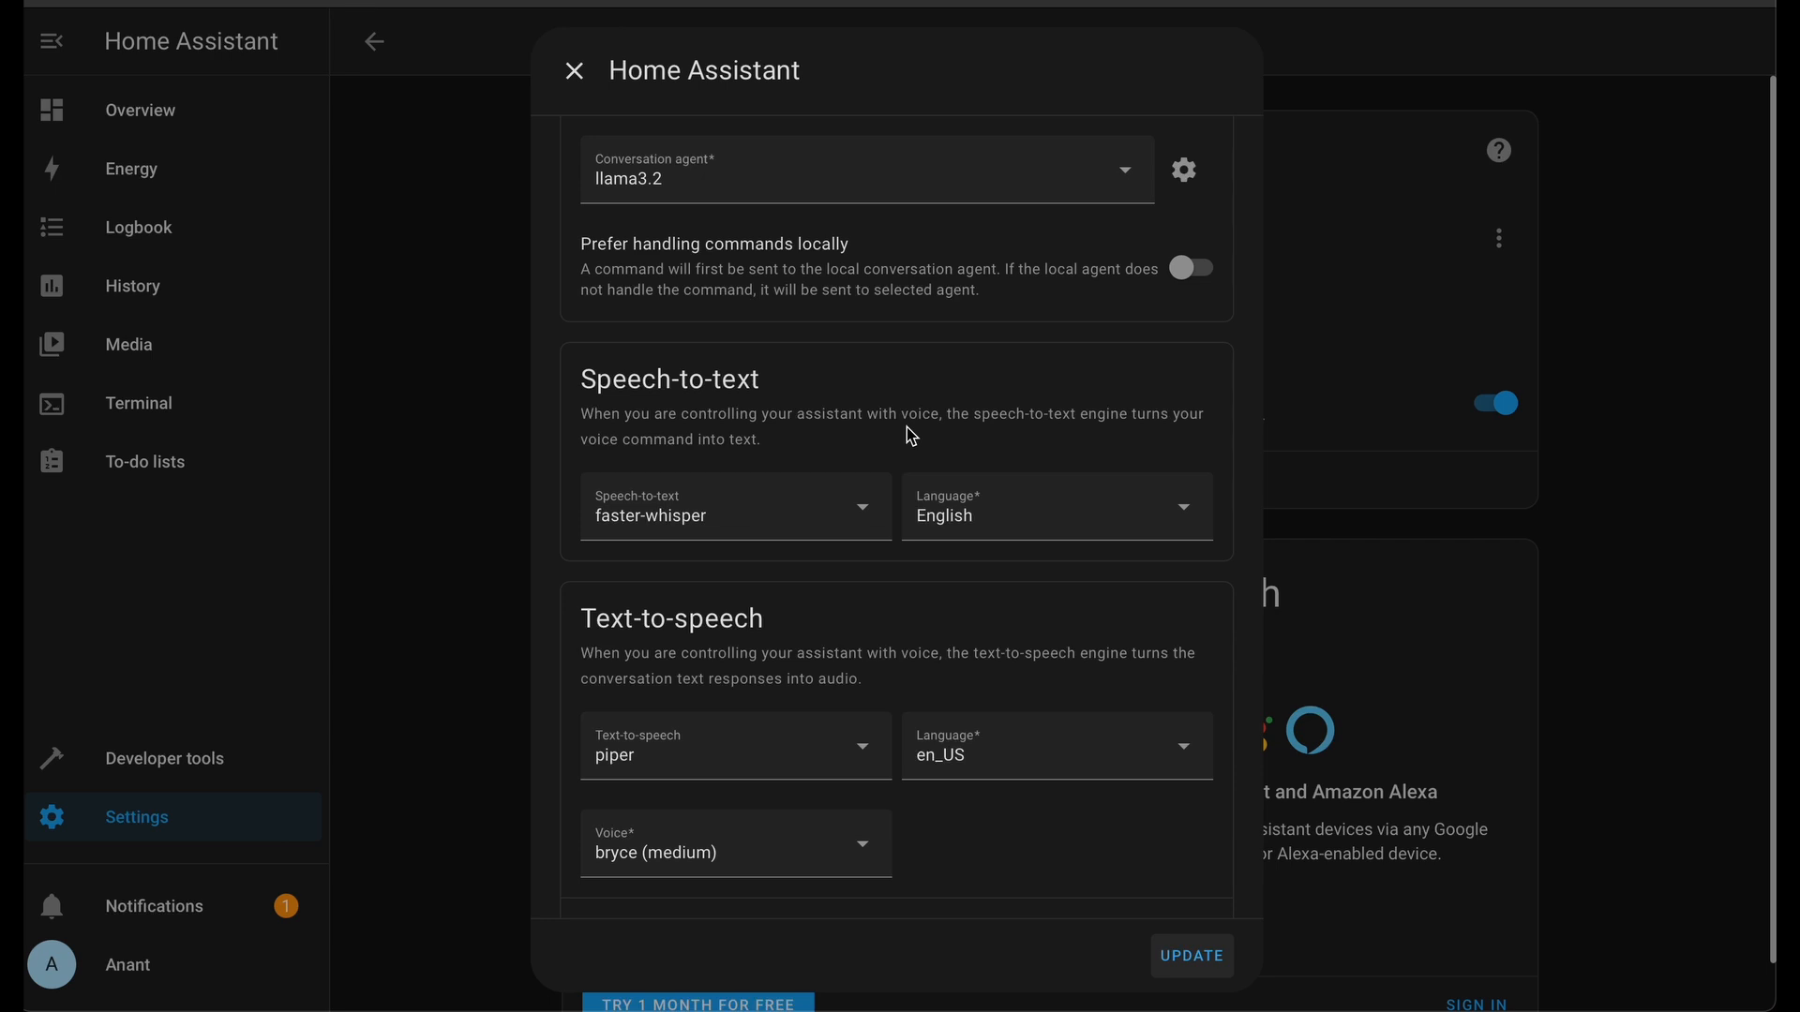
pyautogui.scroll(-3)
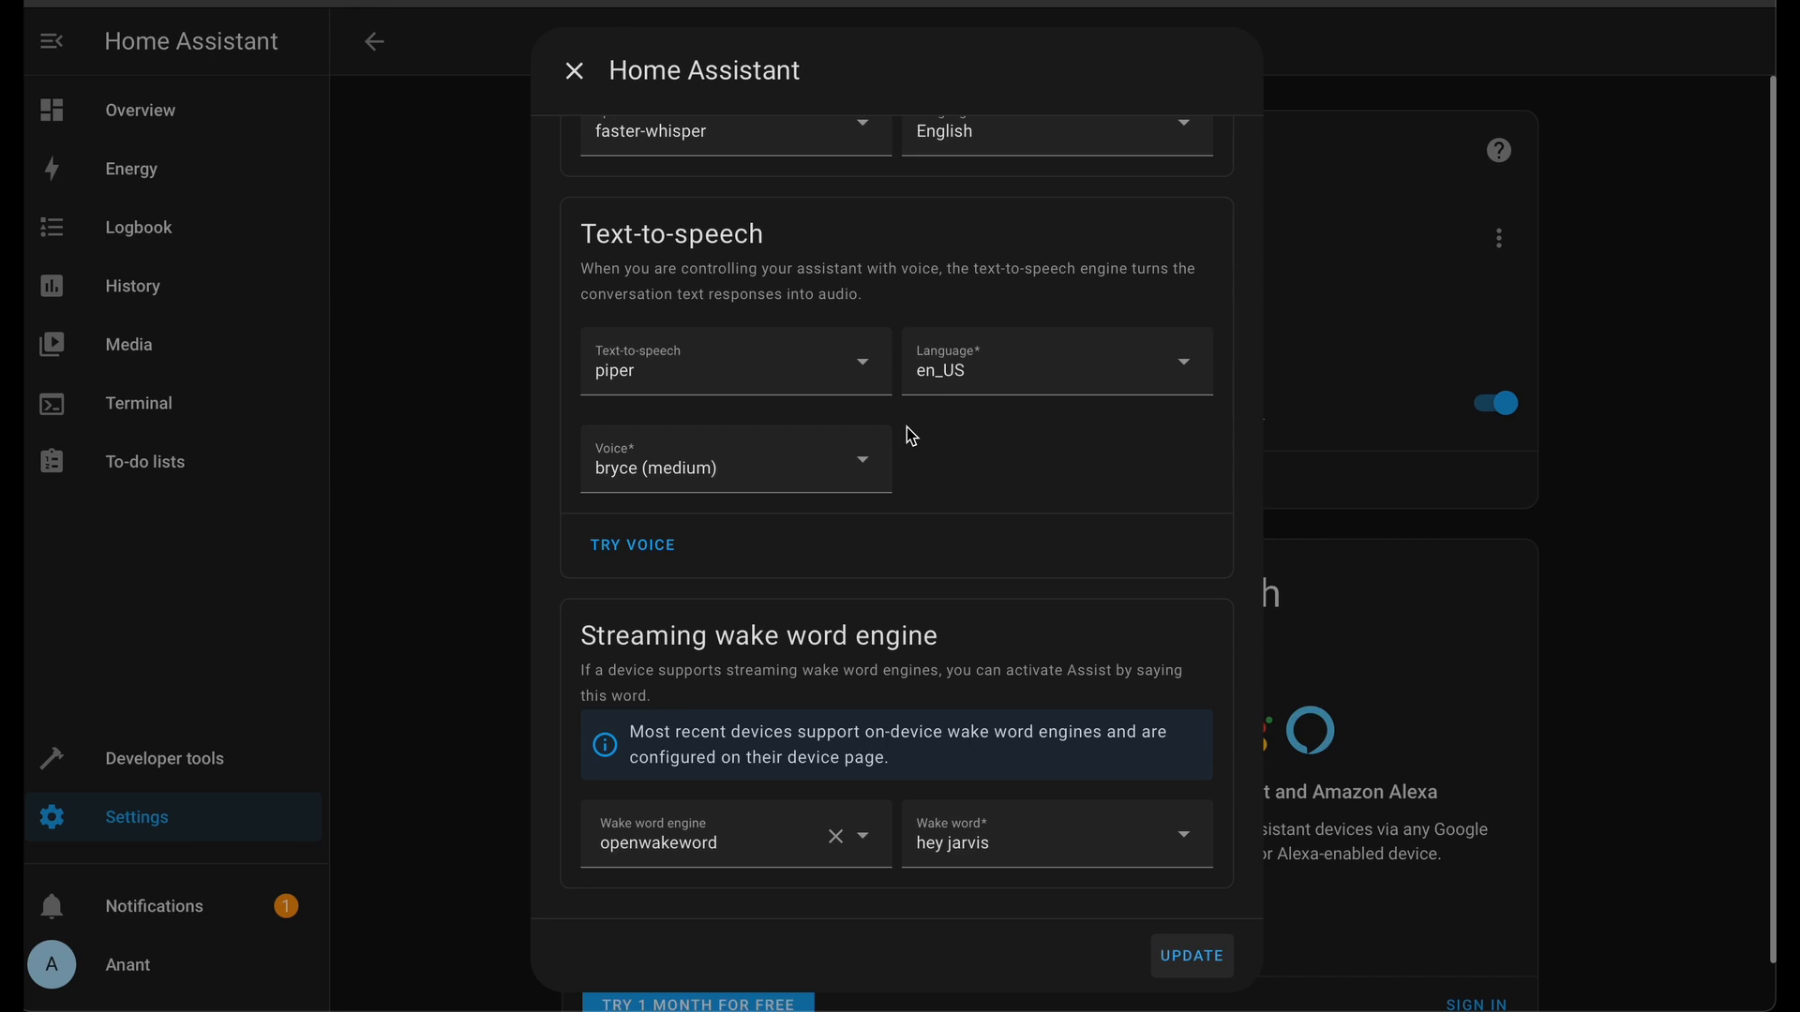
pyautogui.moveTo(1198, 939)
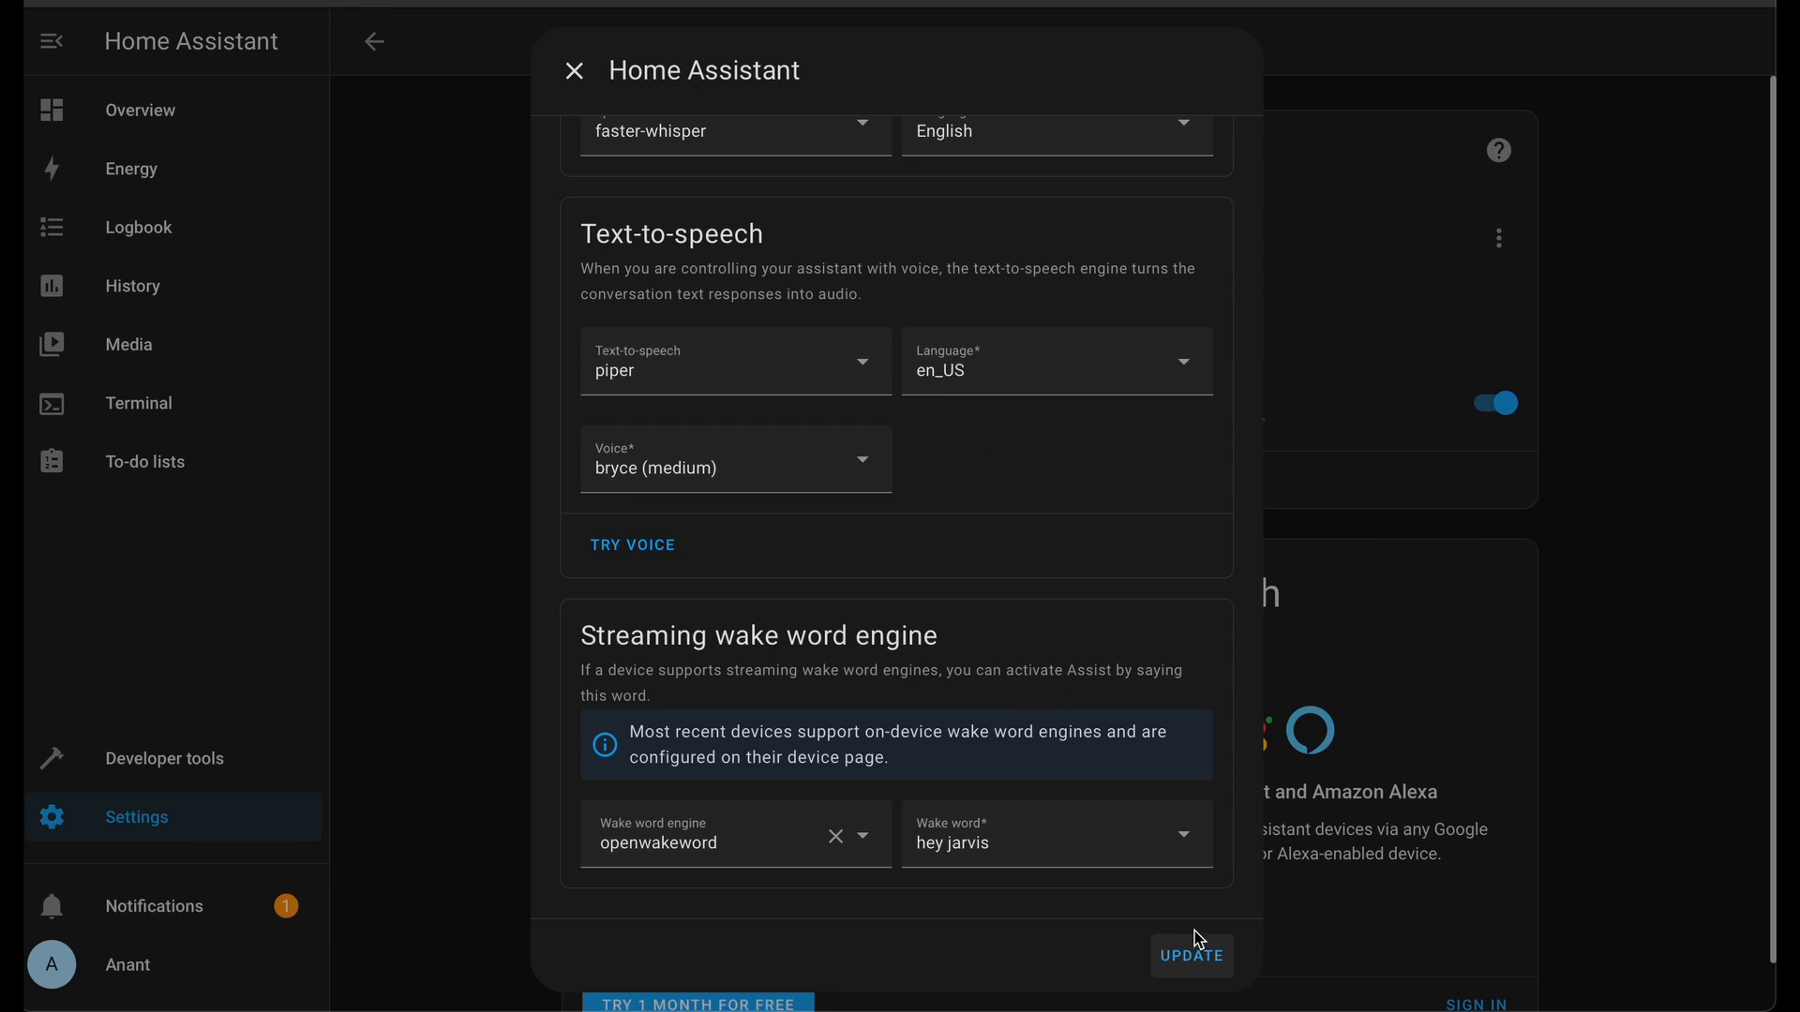
pyautogui.click(573, 70)
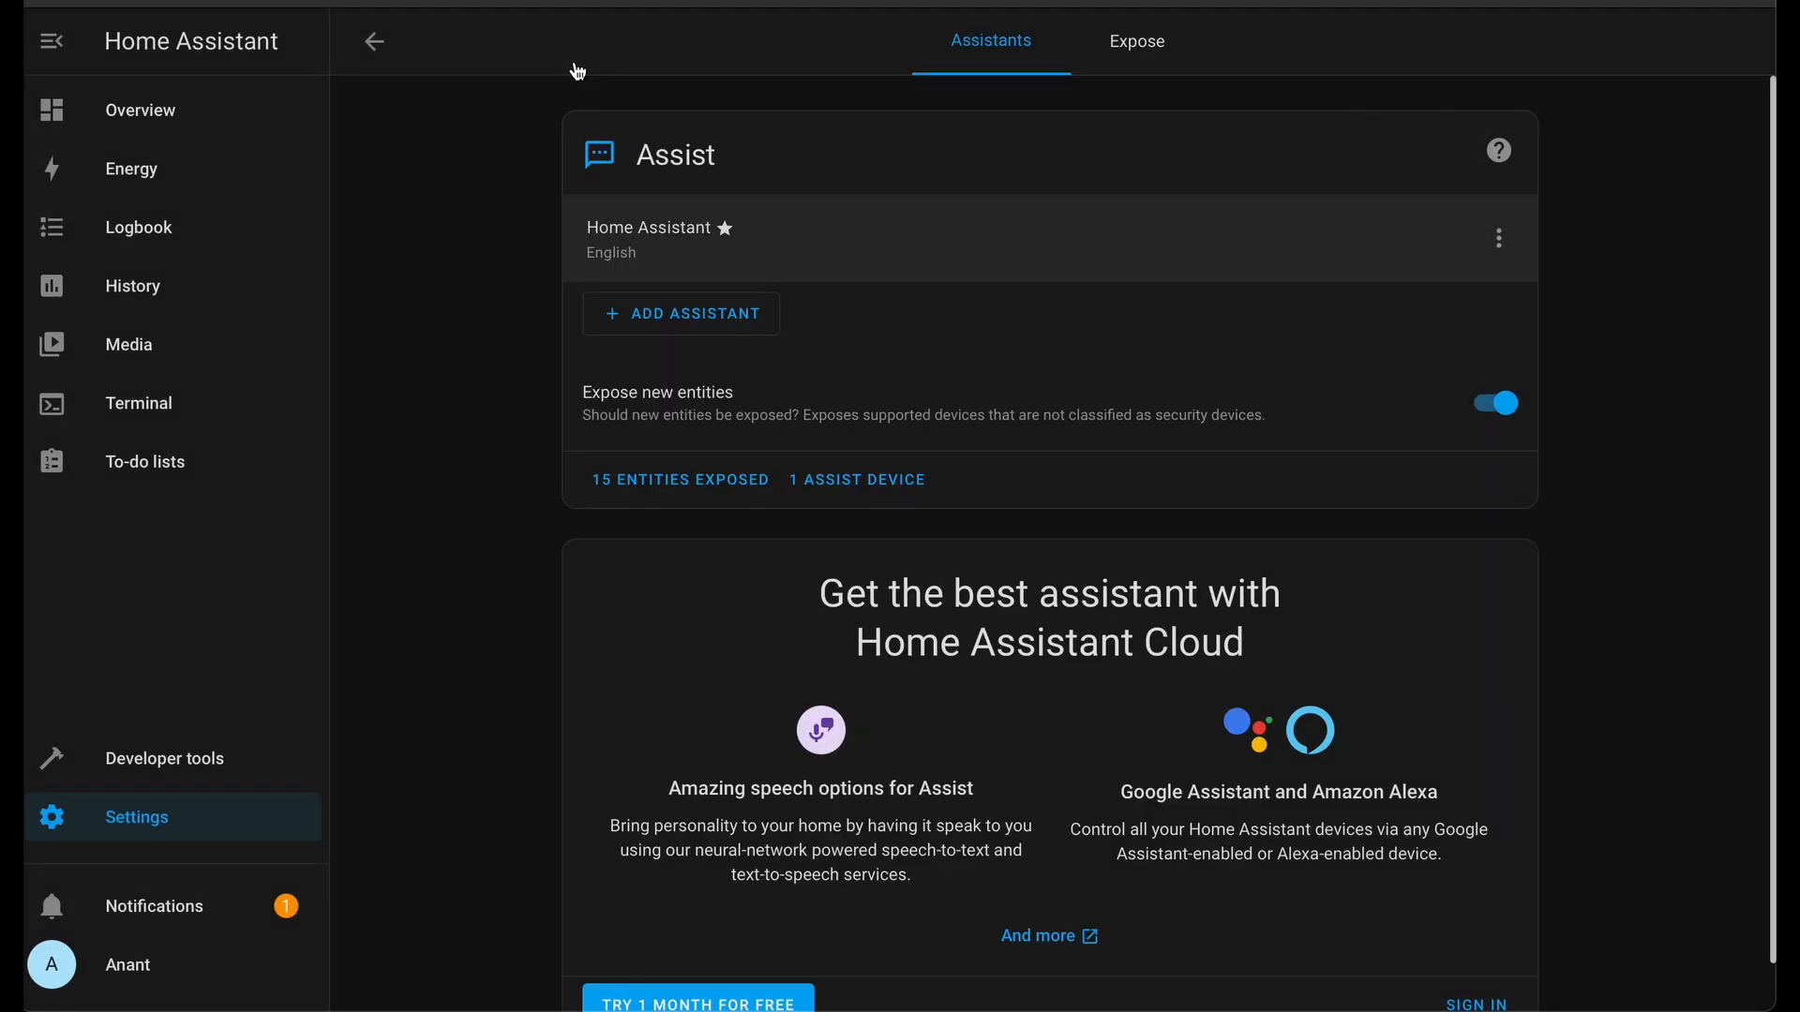